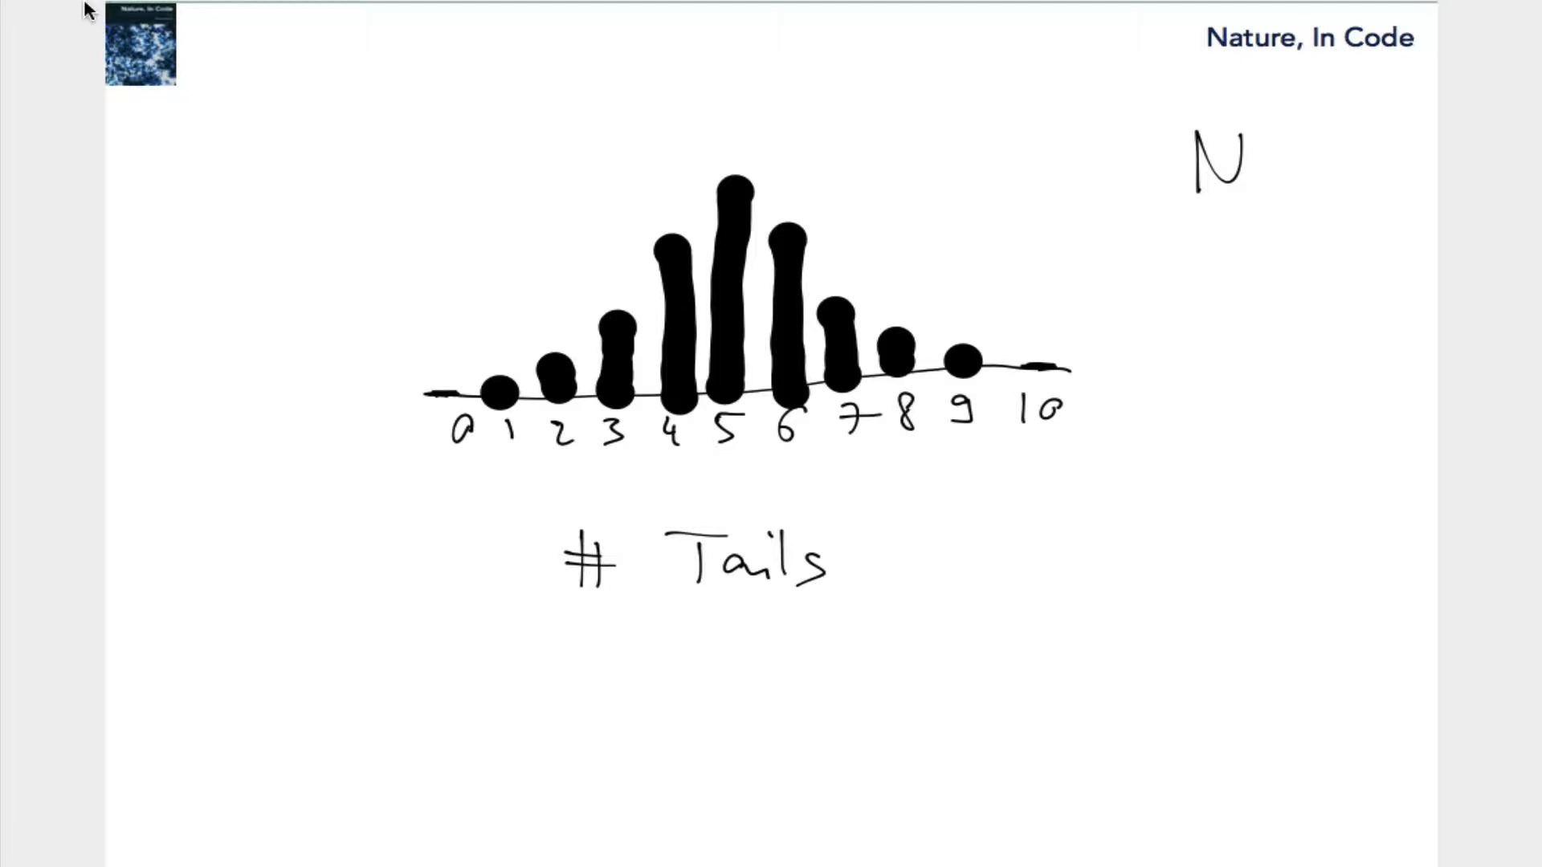
mouse_move(363, 366)
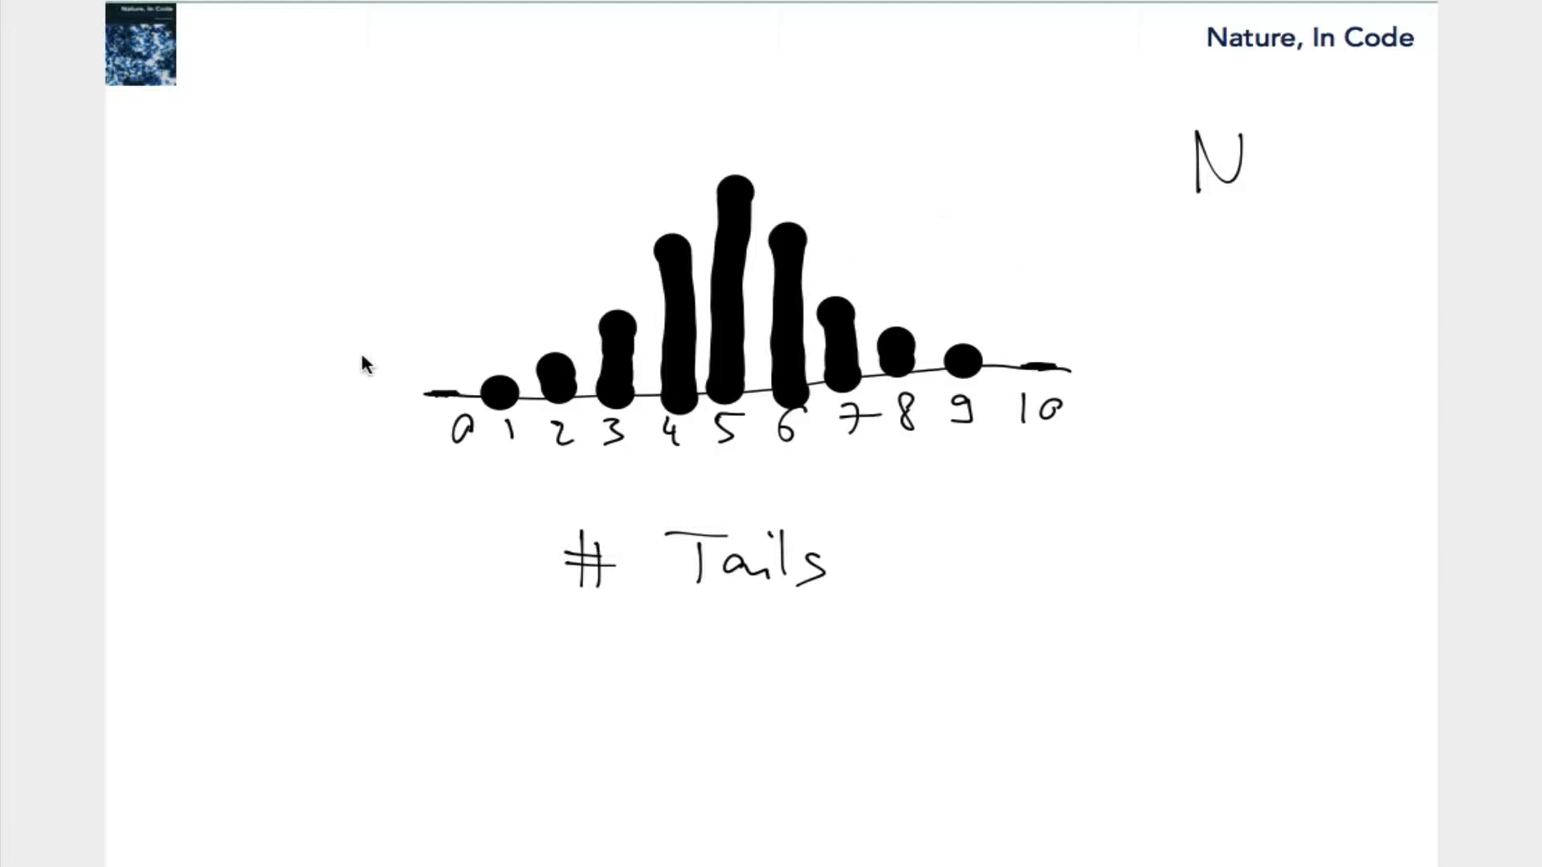
mouse_move(1030, 172)
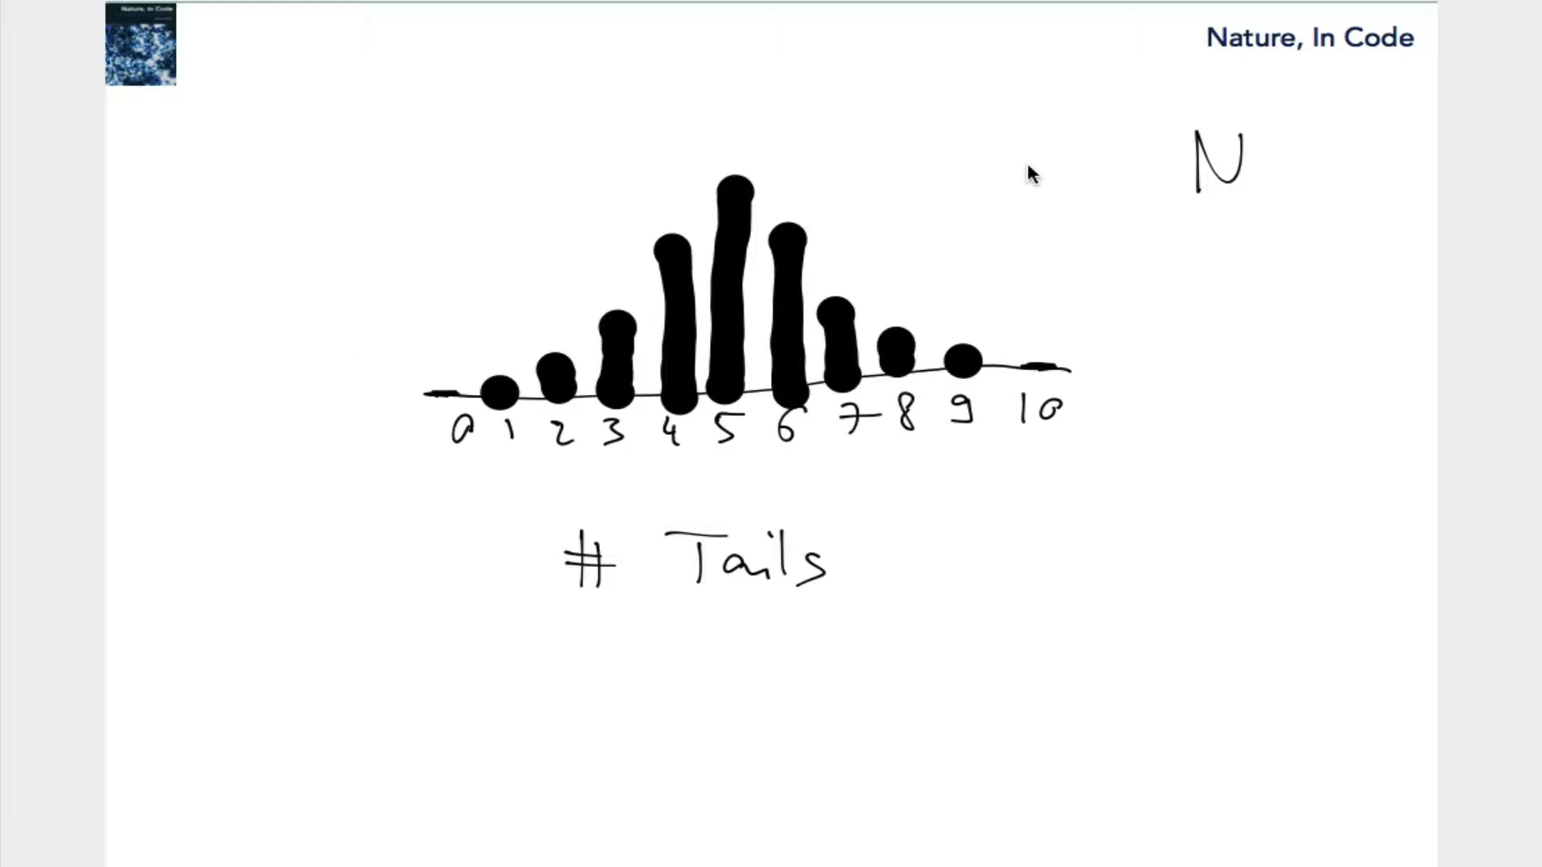
mouse_move(1027, 479)
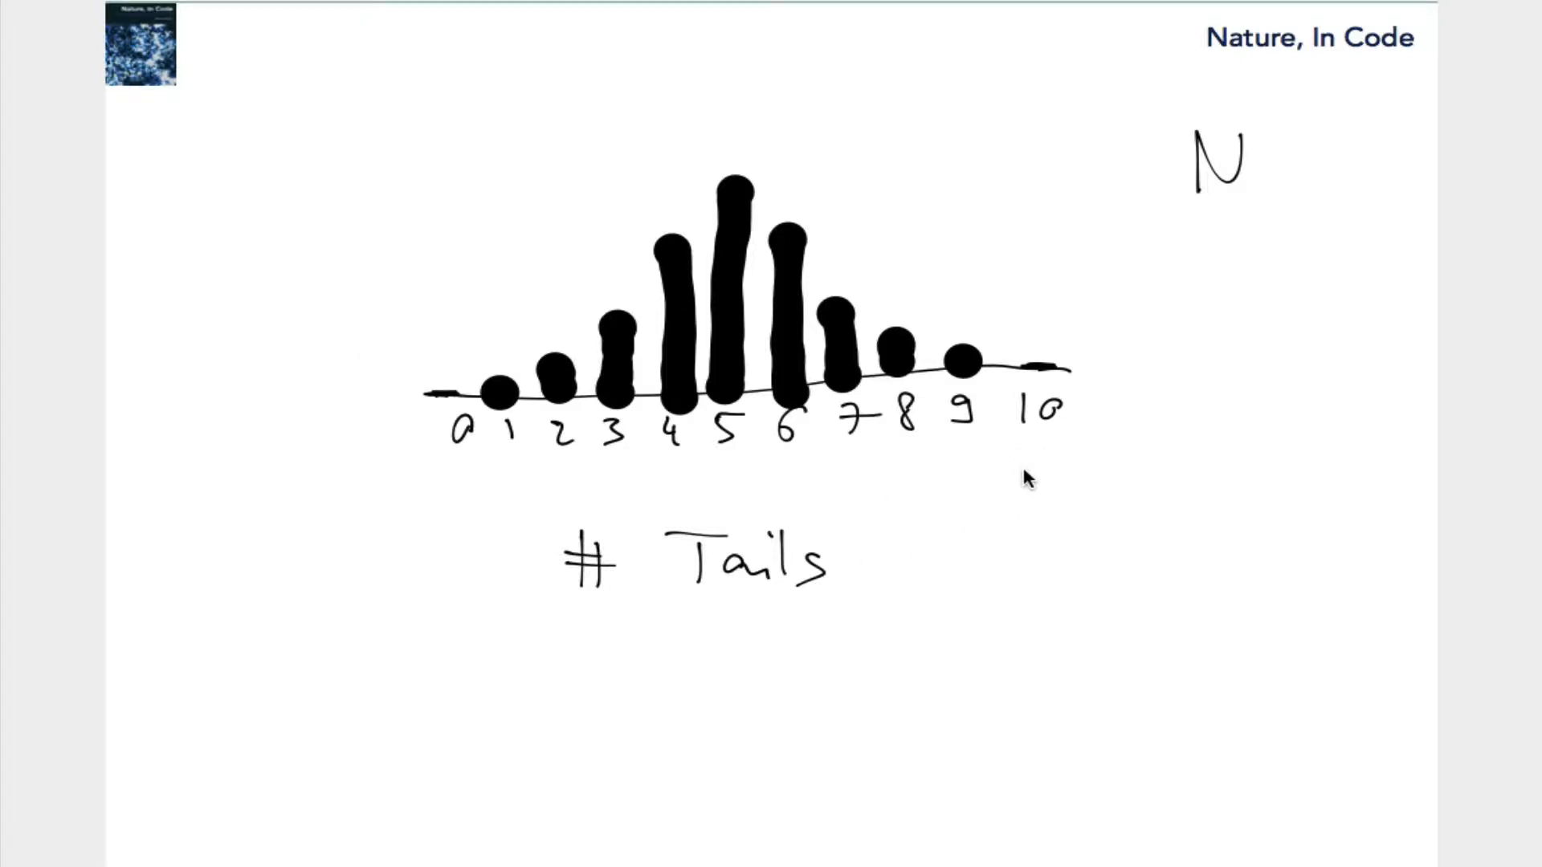
mouse_move(1072, 393)
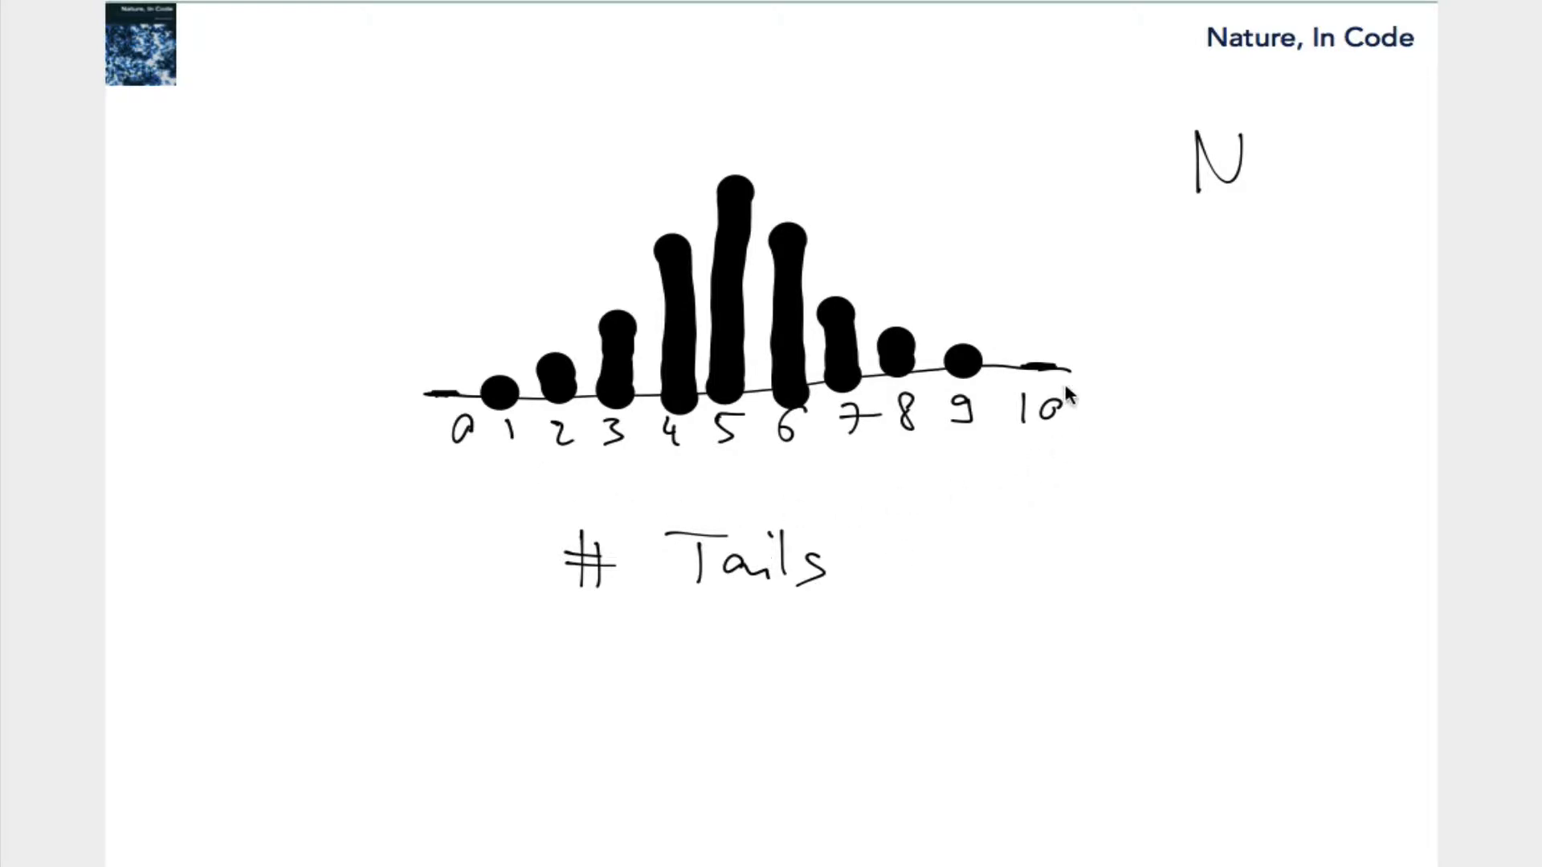
mouse_move(787, 170)
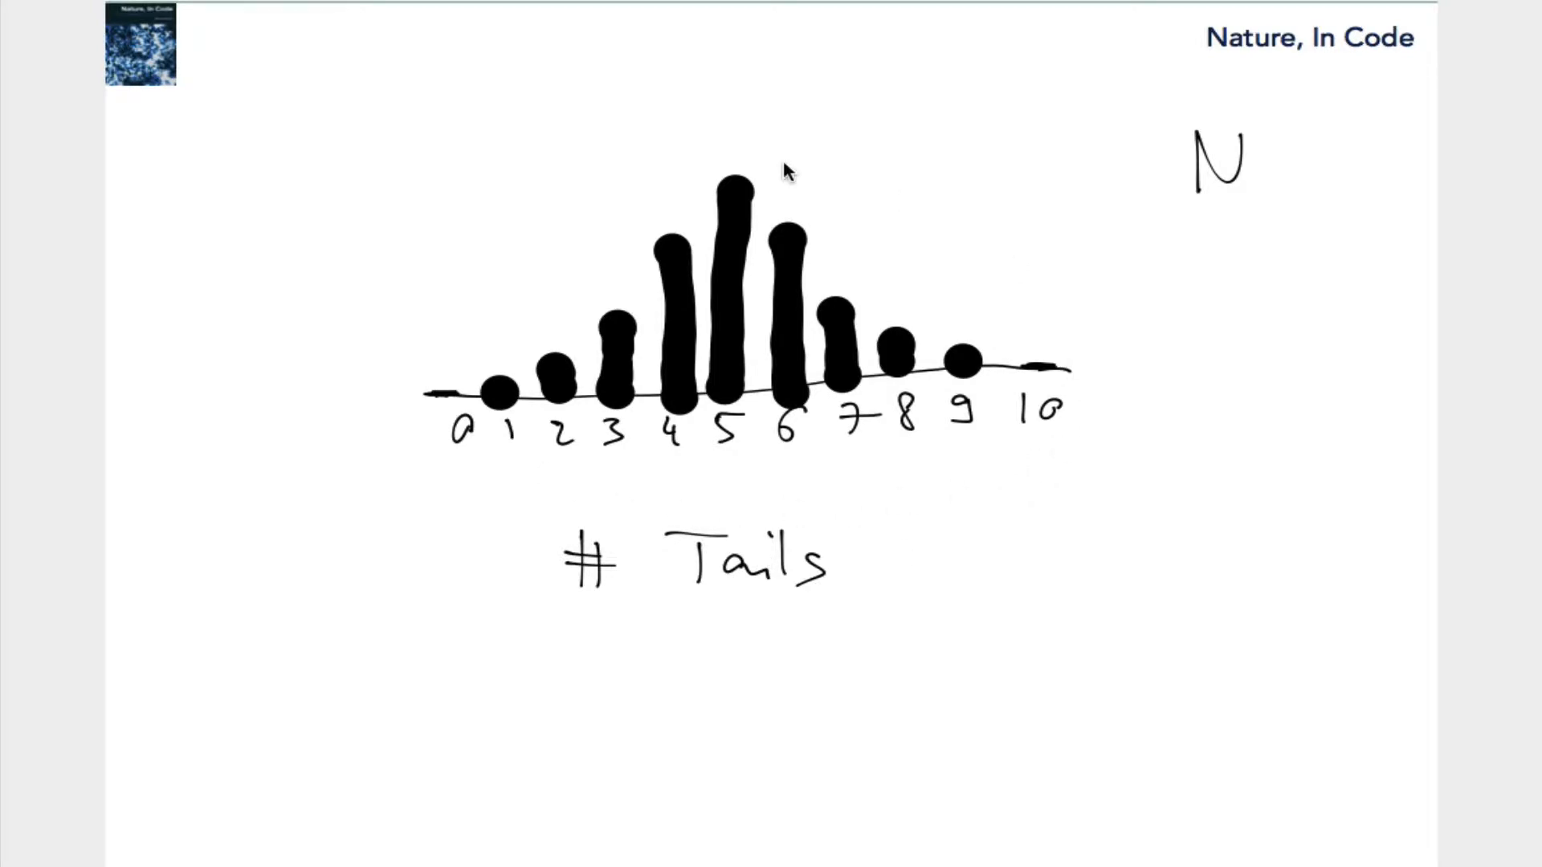
mouse_move(770, 607)
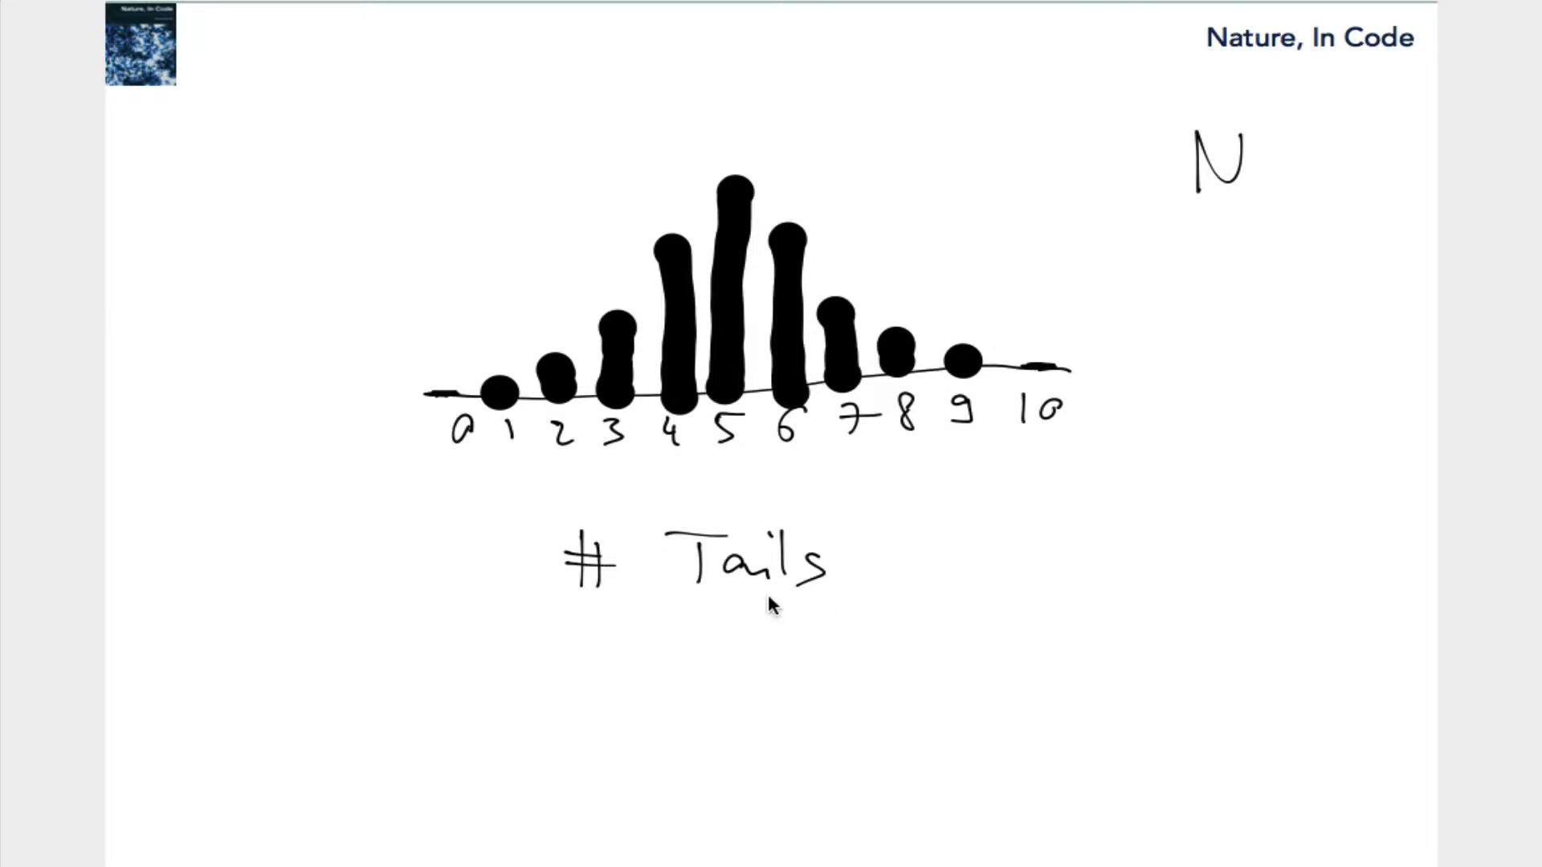
mouse_move(726, 622)
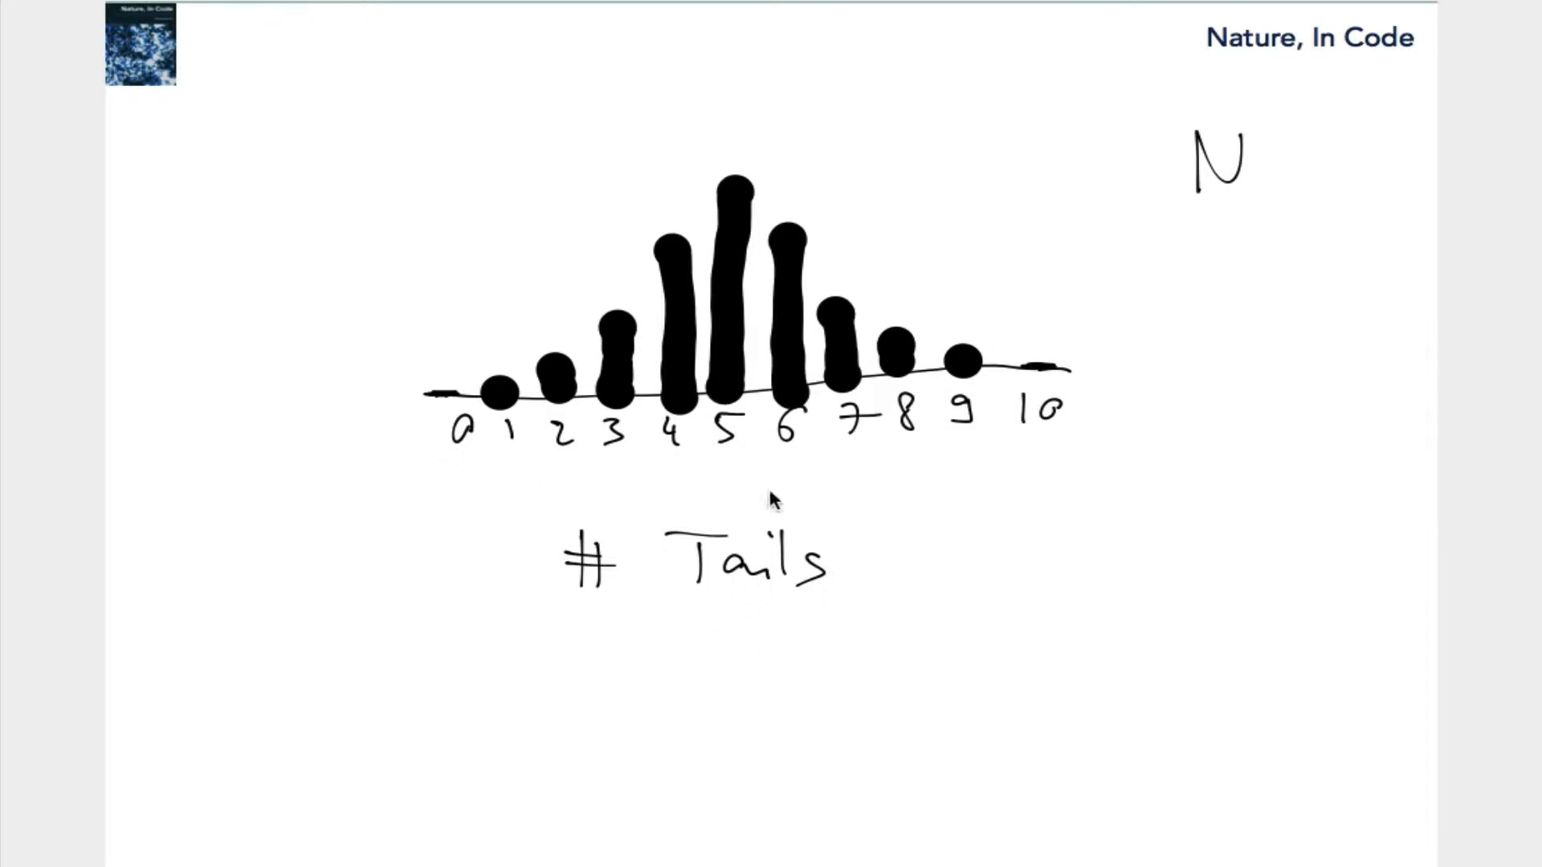
mouse_move(875, 393)
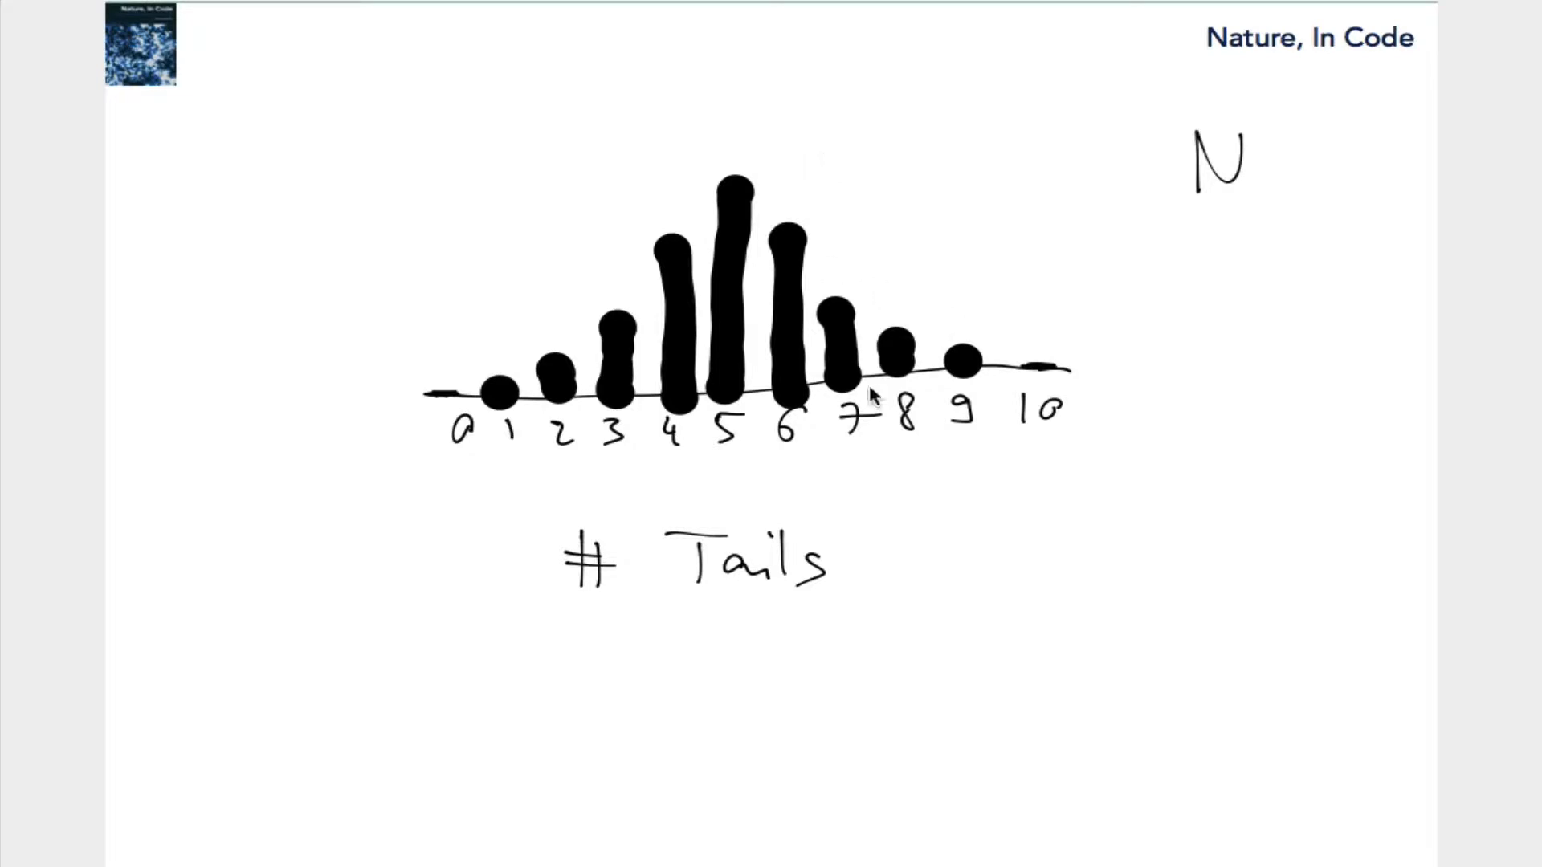
mouse_move(899, 463)
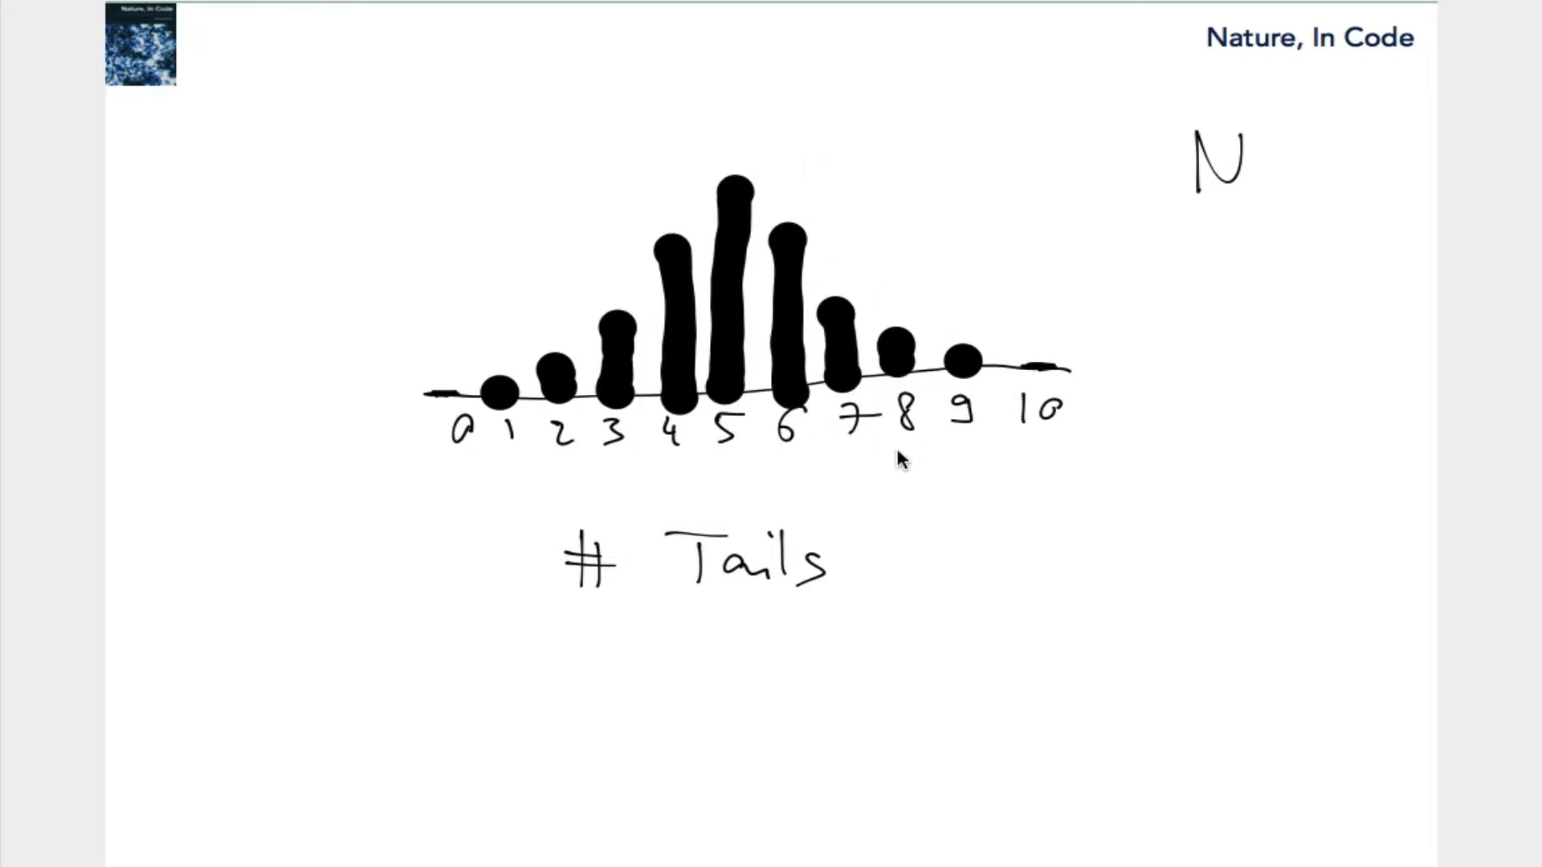
mouse_move(1022, 457)
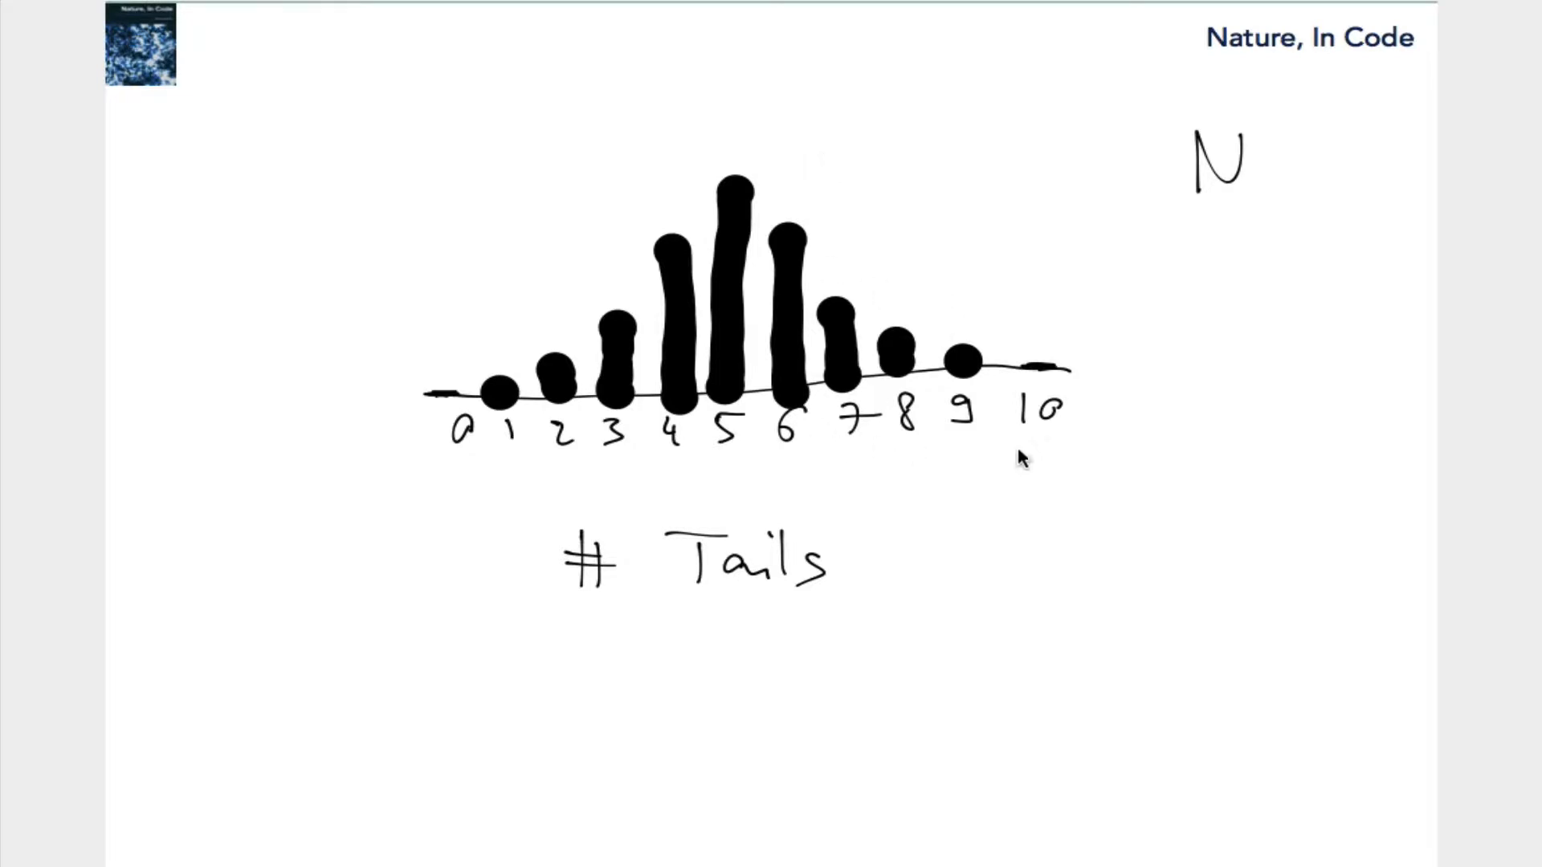
mouse_move(1047, 376)
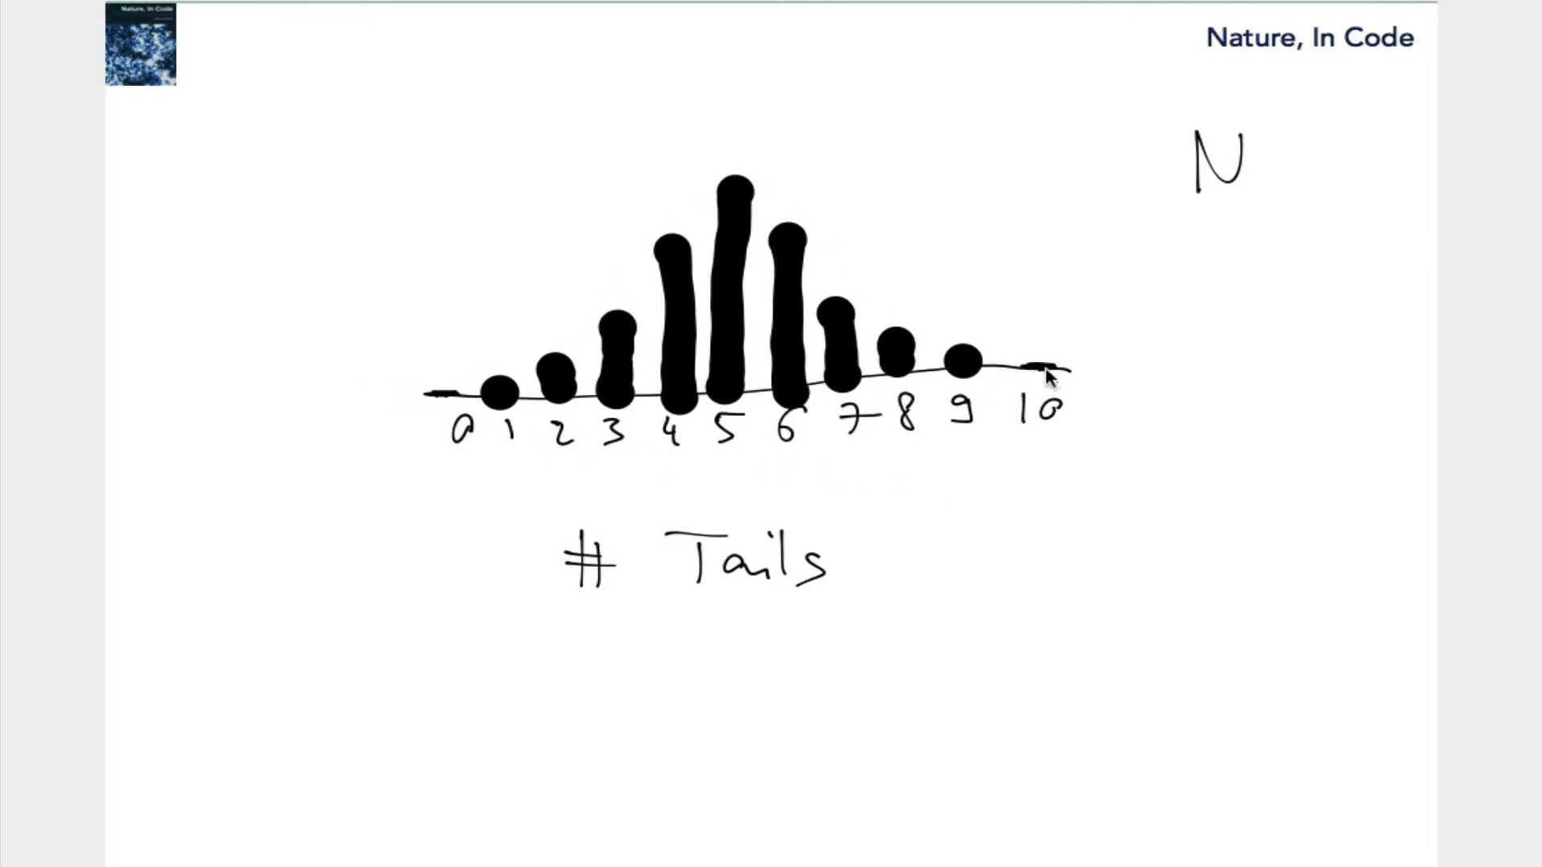
mouse_move(742, 253)
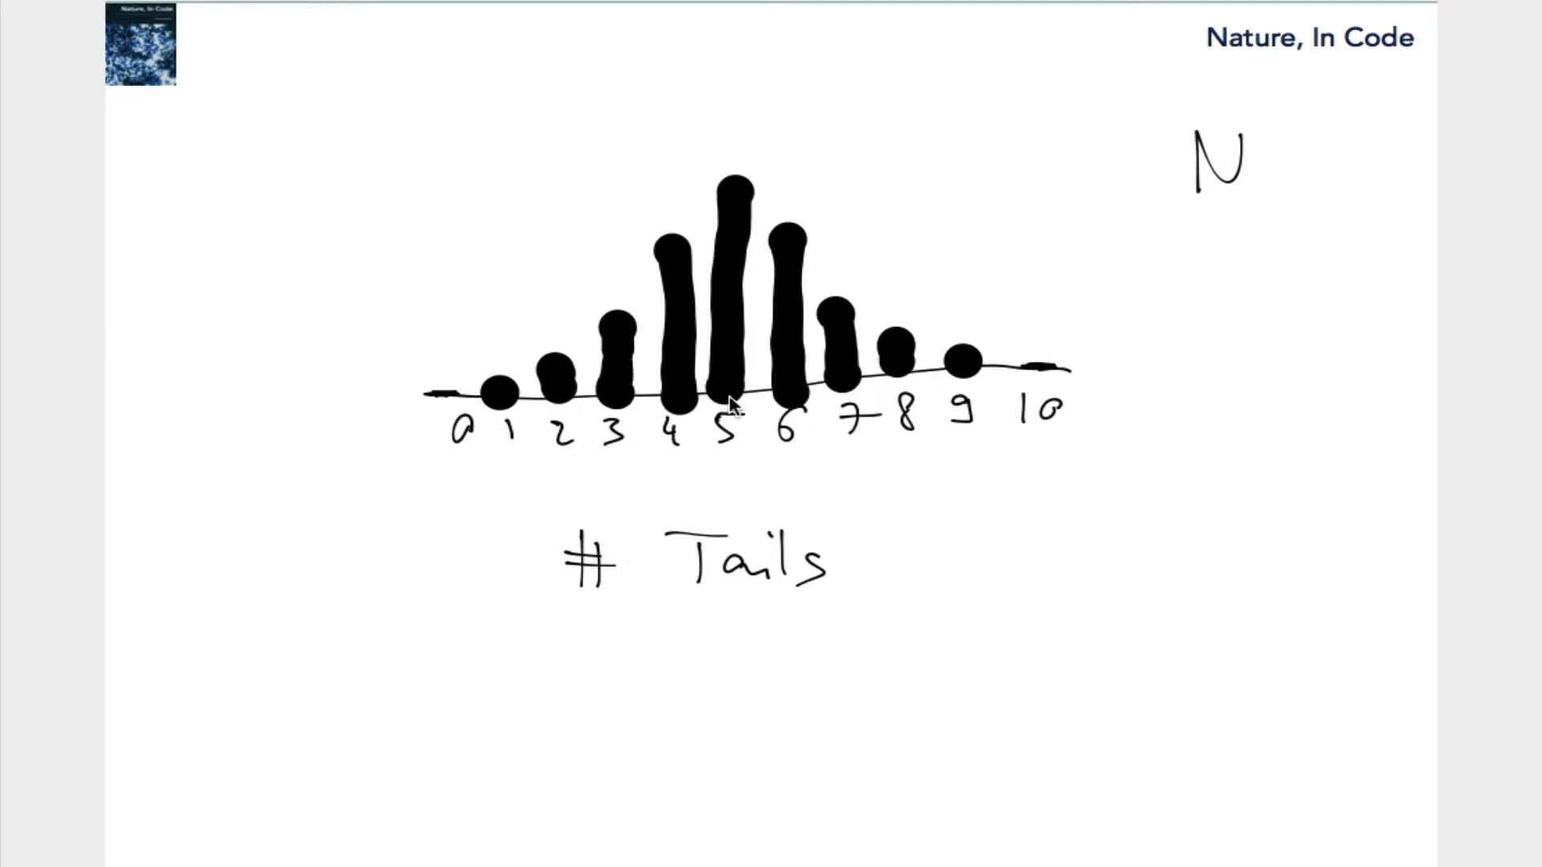
mouse_move(678, 408)
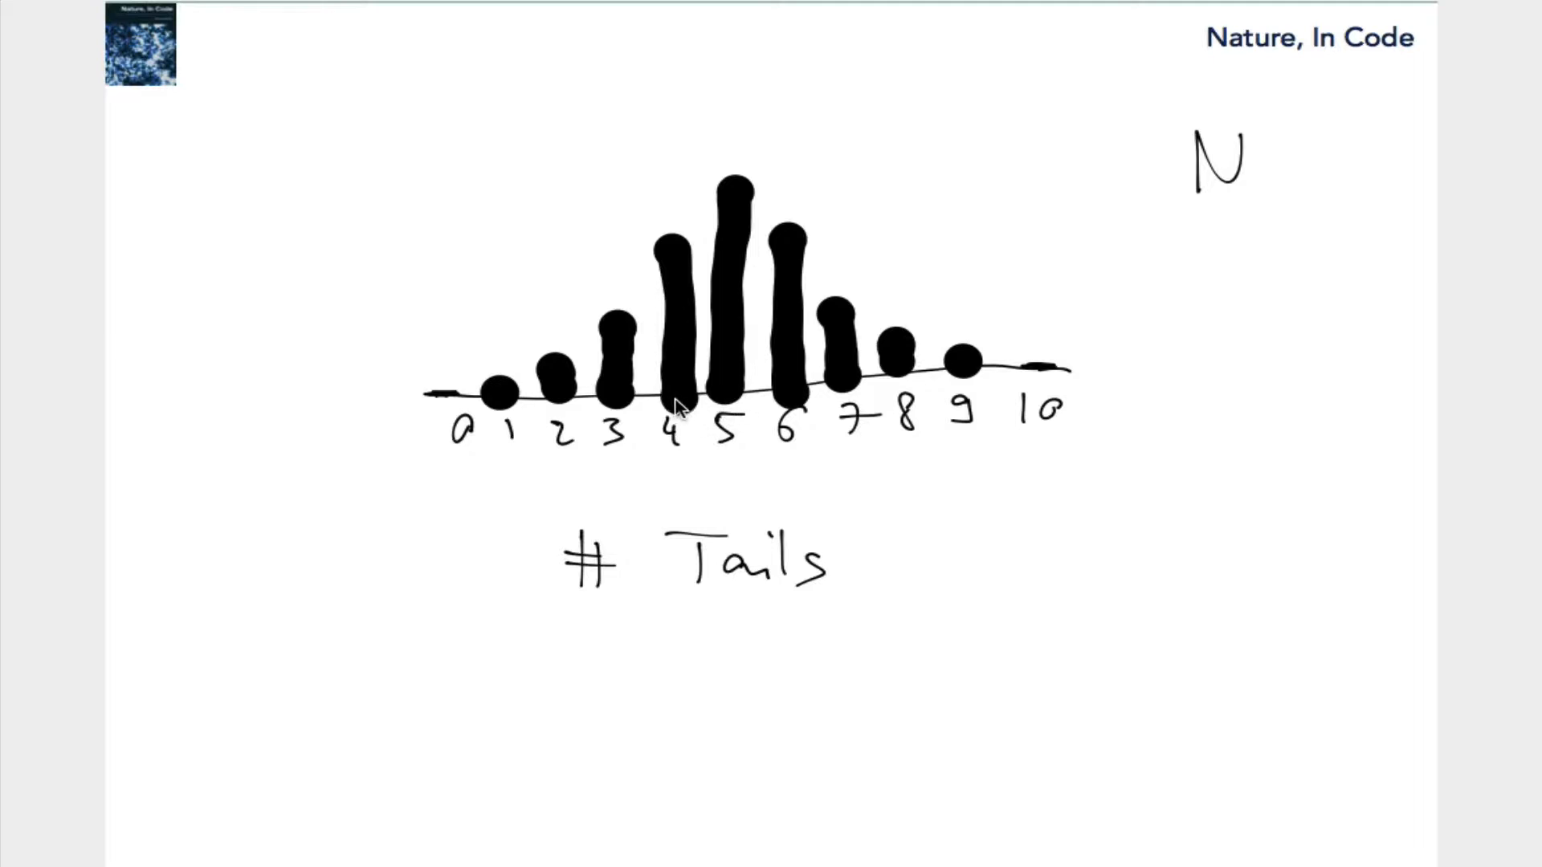
mouse_move(848, 355)
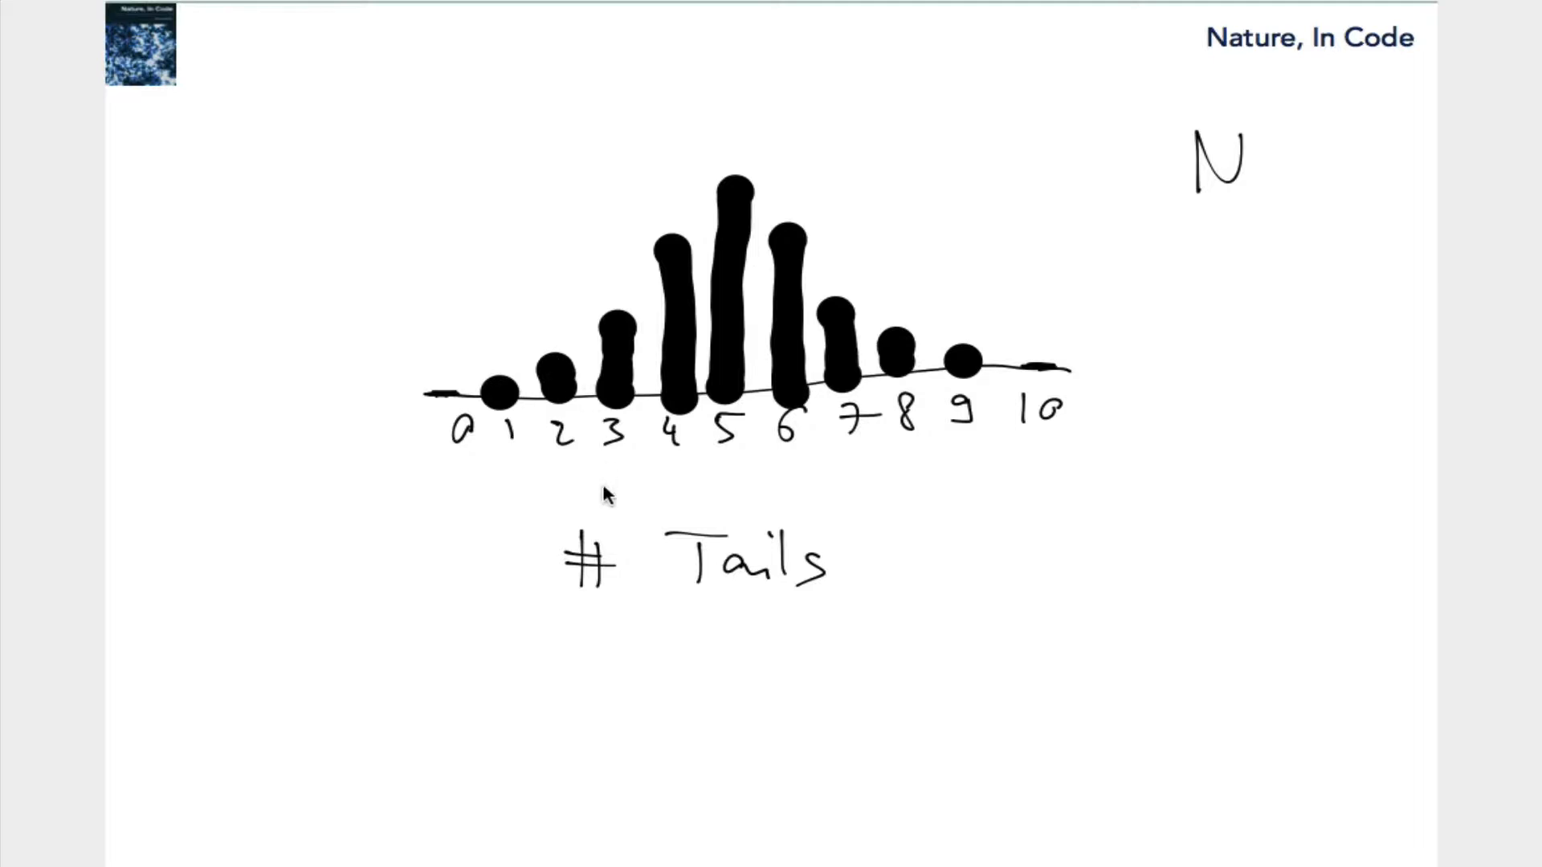
mouse_move(521, 289)
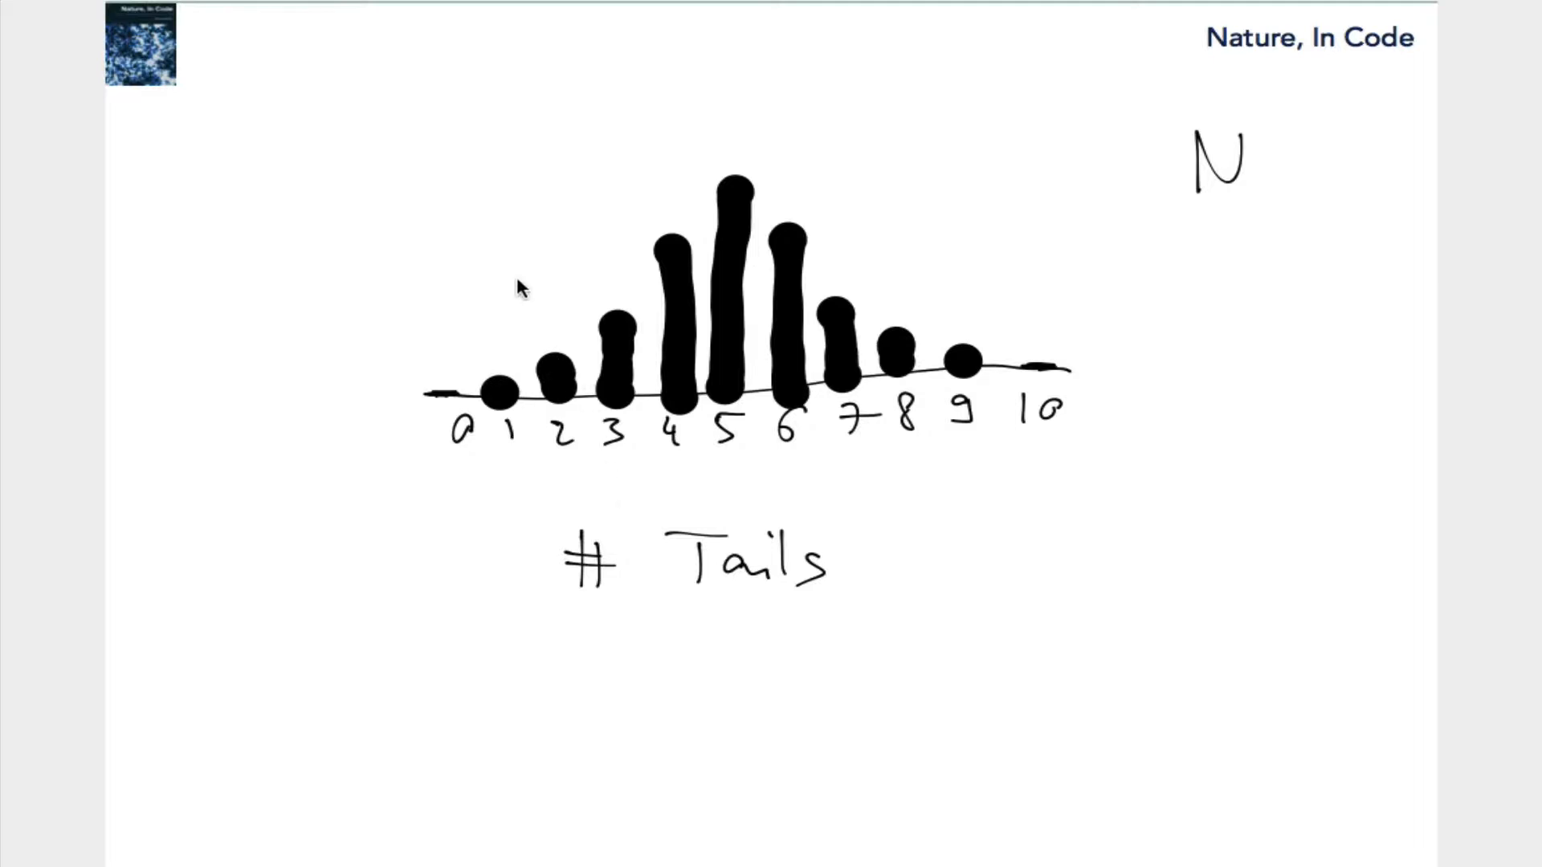
mouse_move(496, 305)
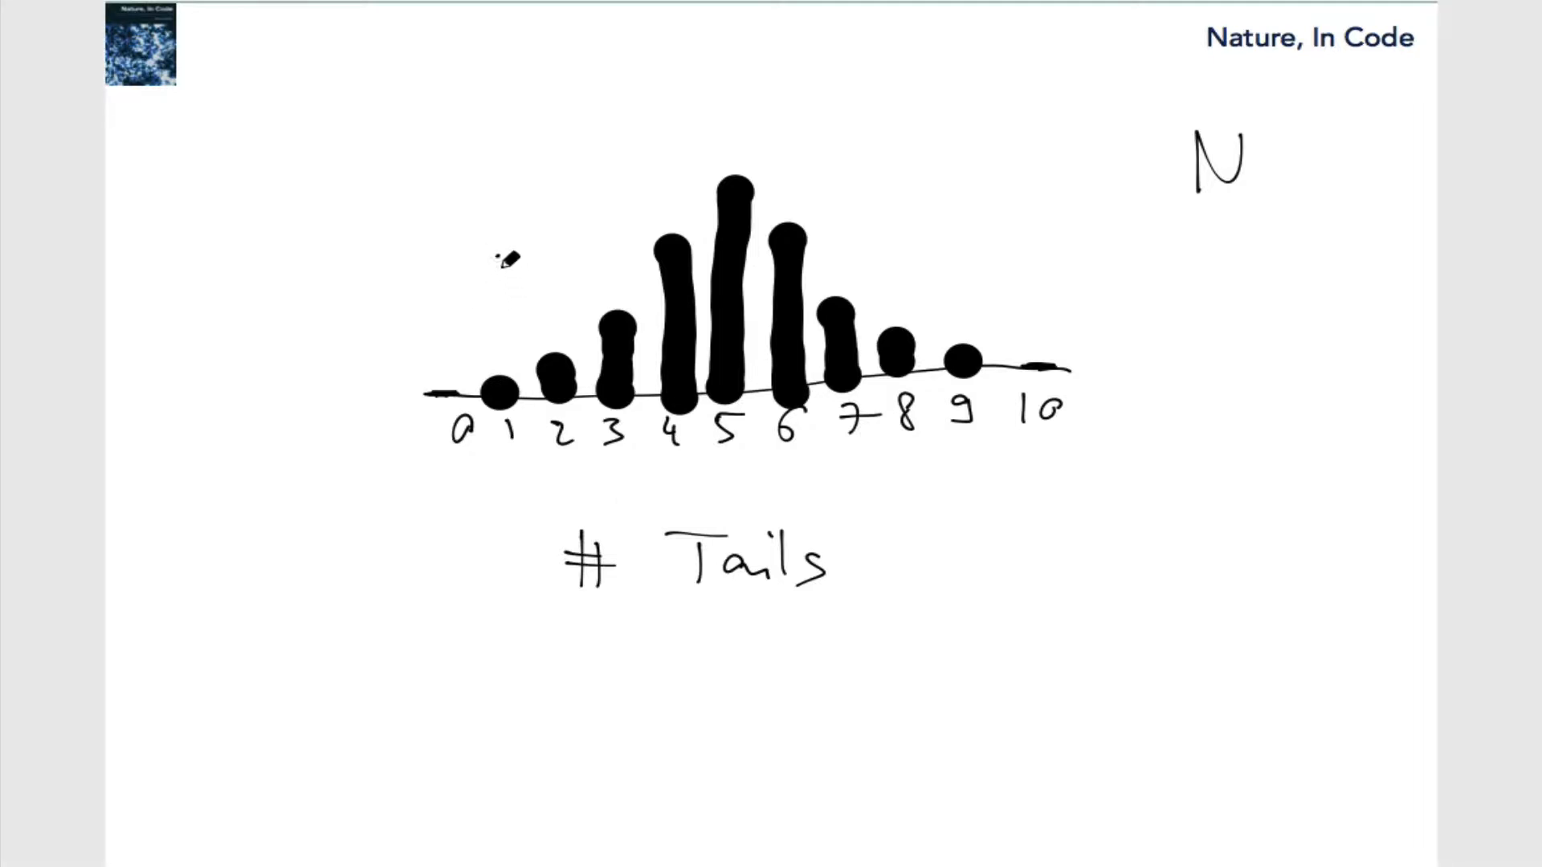
- Draw an arrow at the 2-tails bar and write '= 10' after N
drag(506, 254, 541, 344)
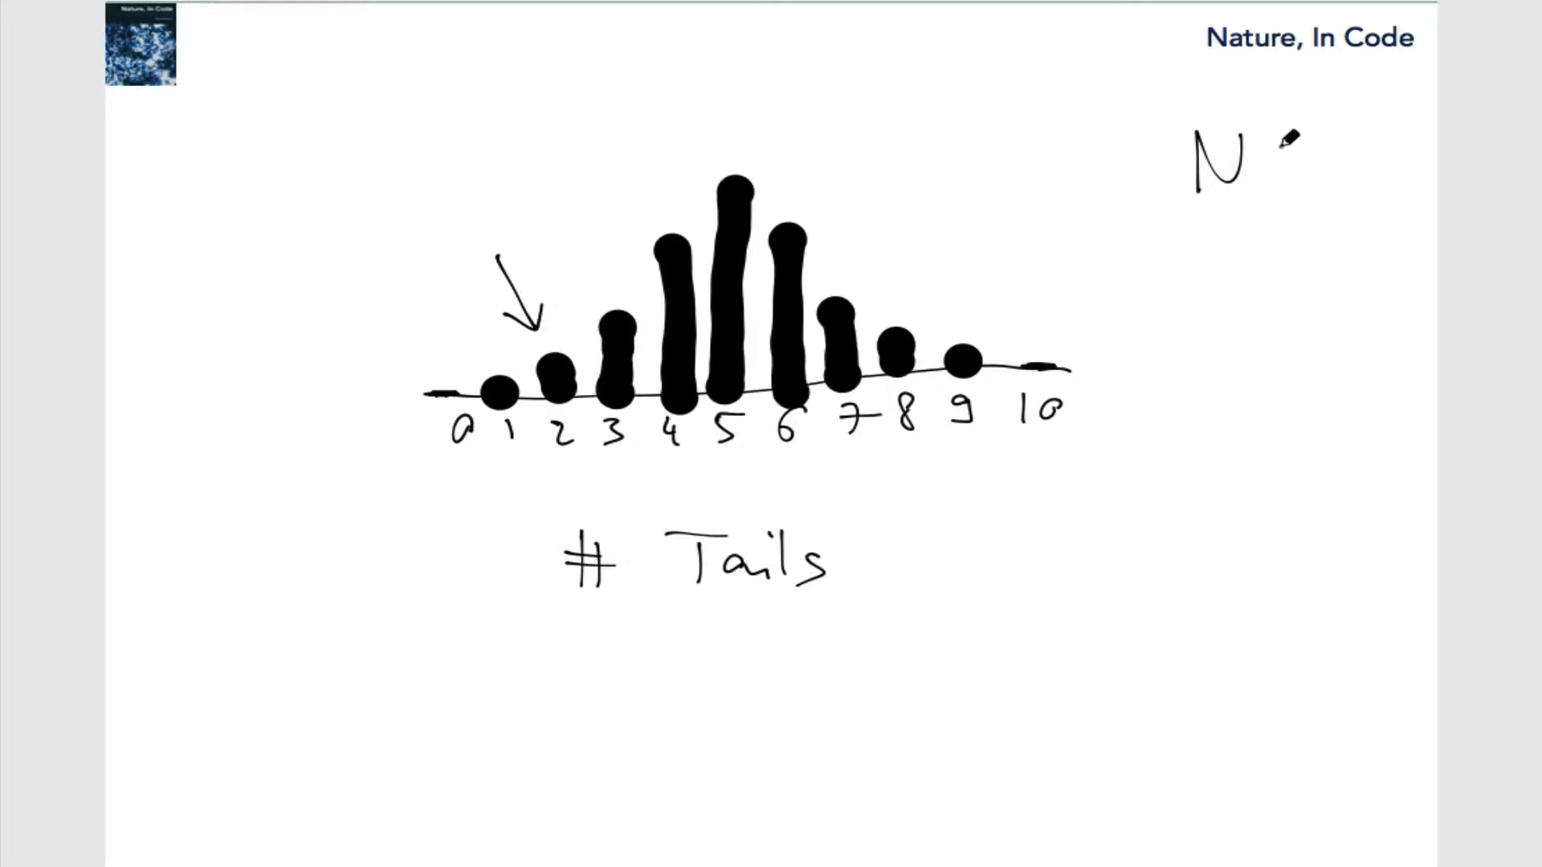
text(= 10)
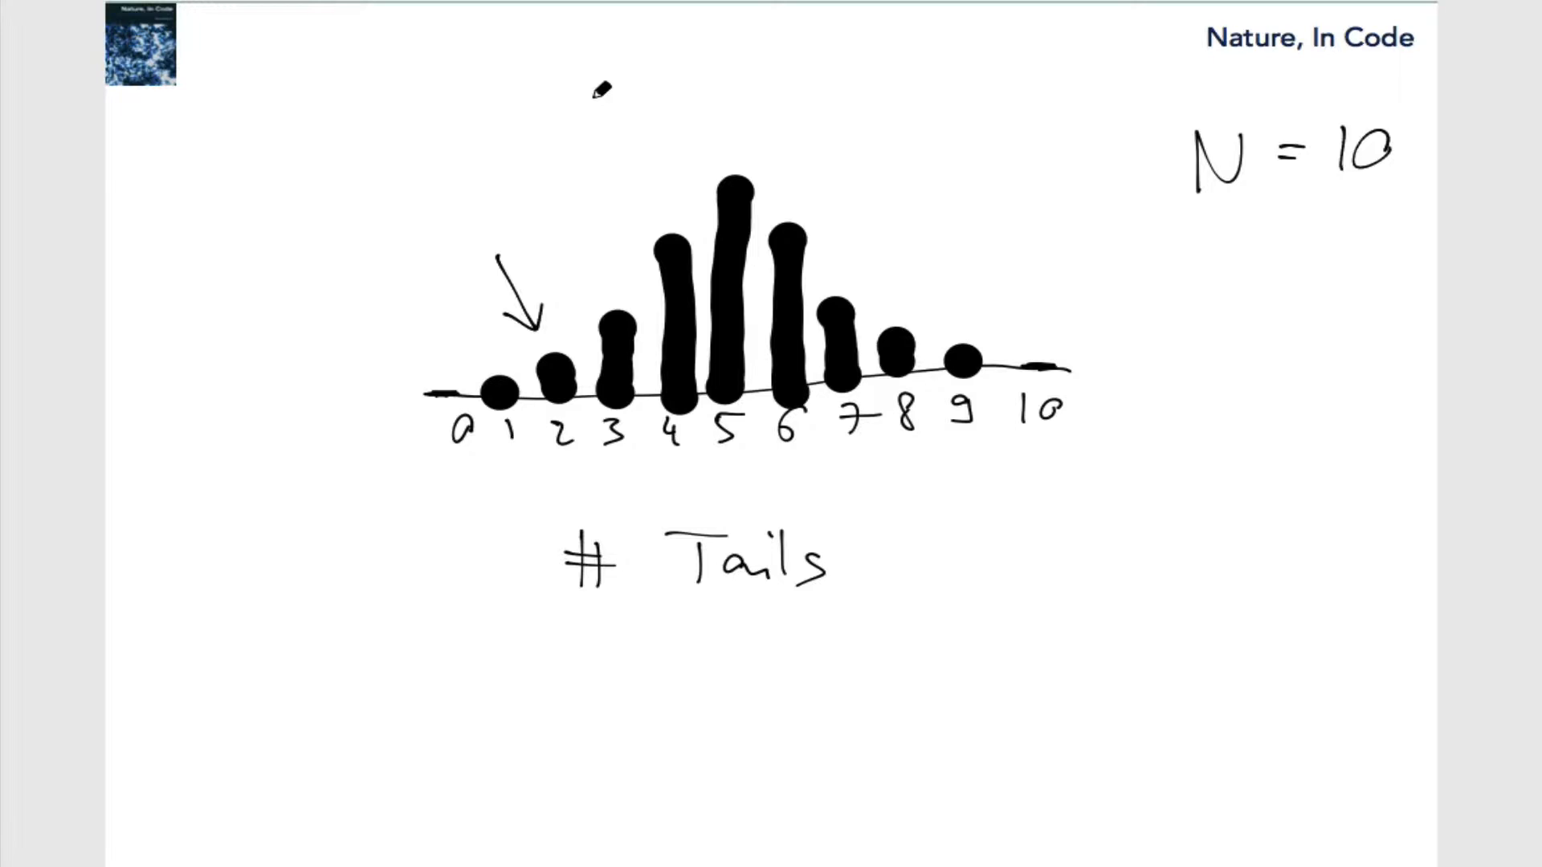
mouse_move(792, 531)
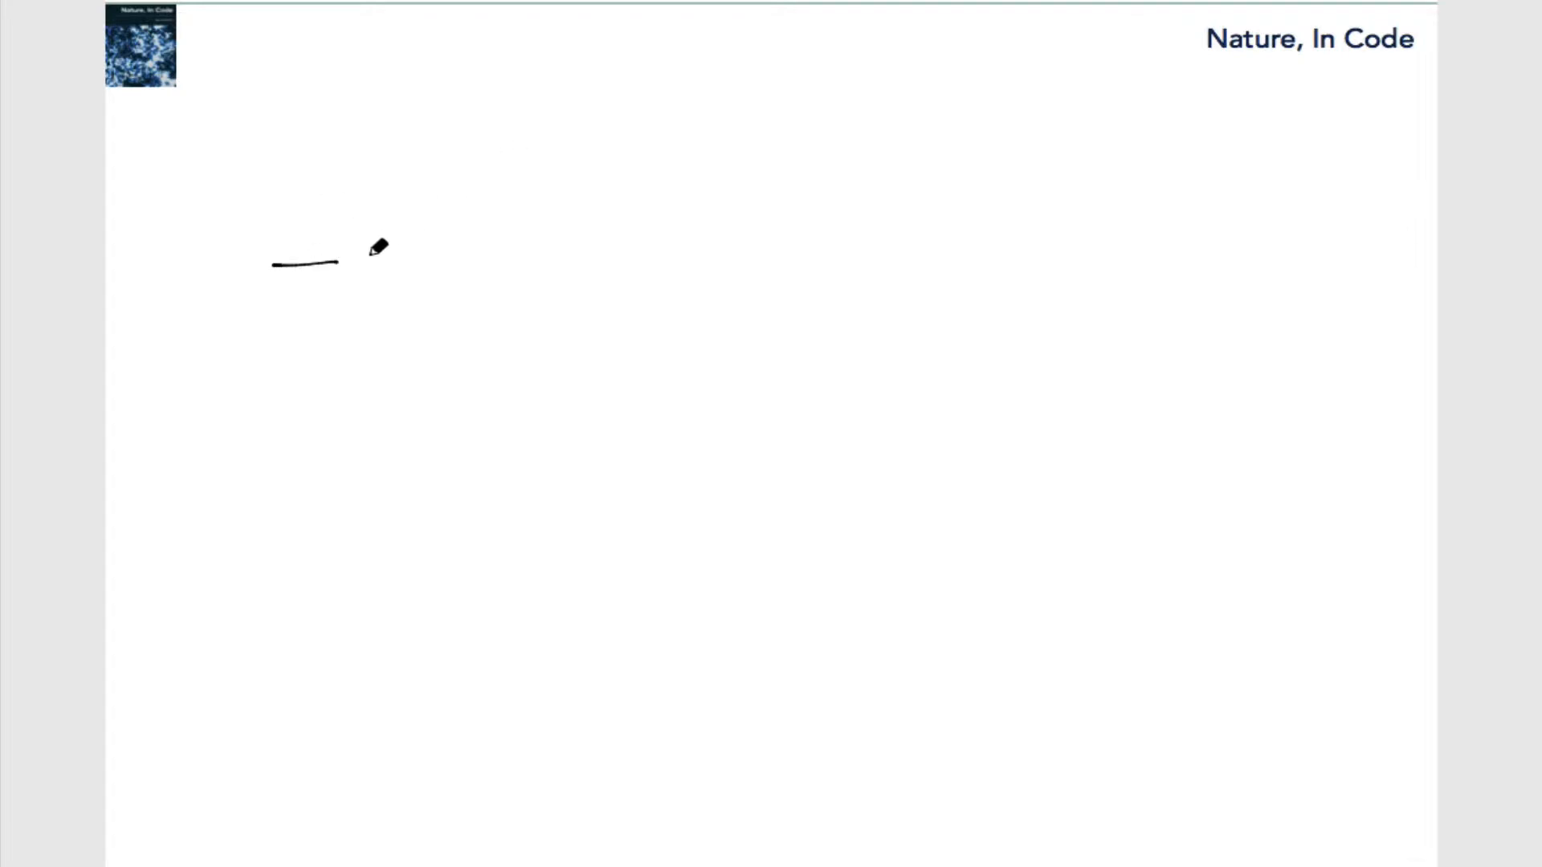
- Draw a row of ten short blank dashes across the new slide
drag(378, 246, 806, 231)
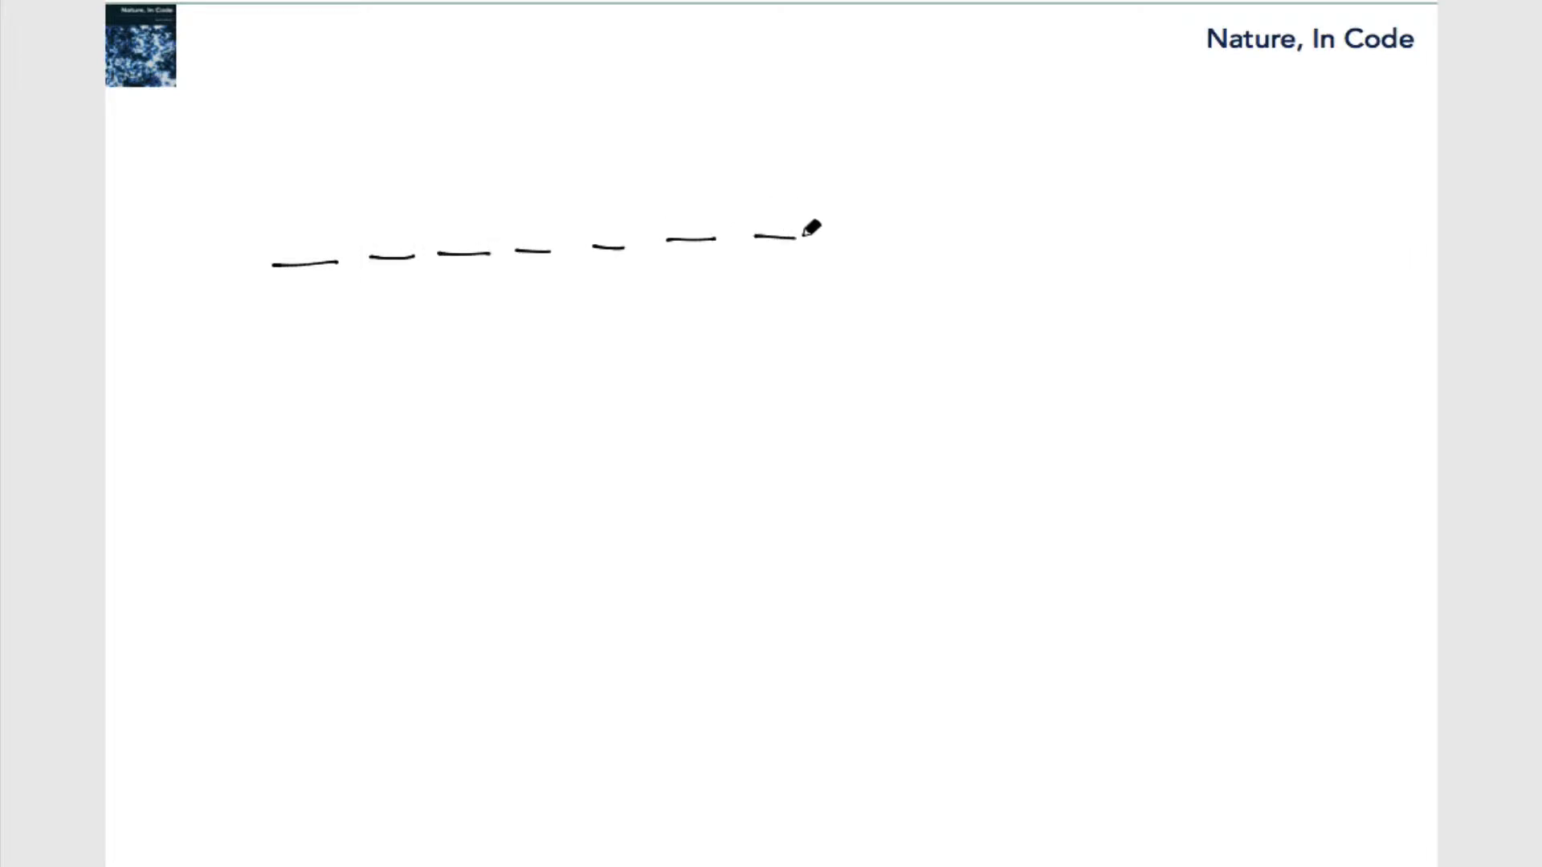
drag(806, 228, 1081, 211)
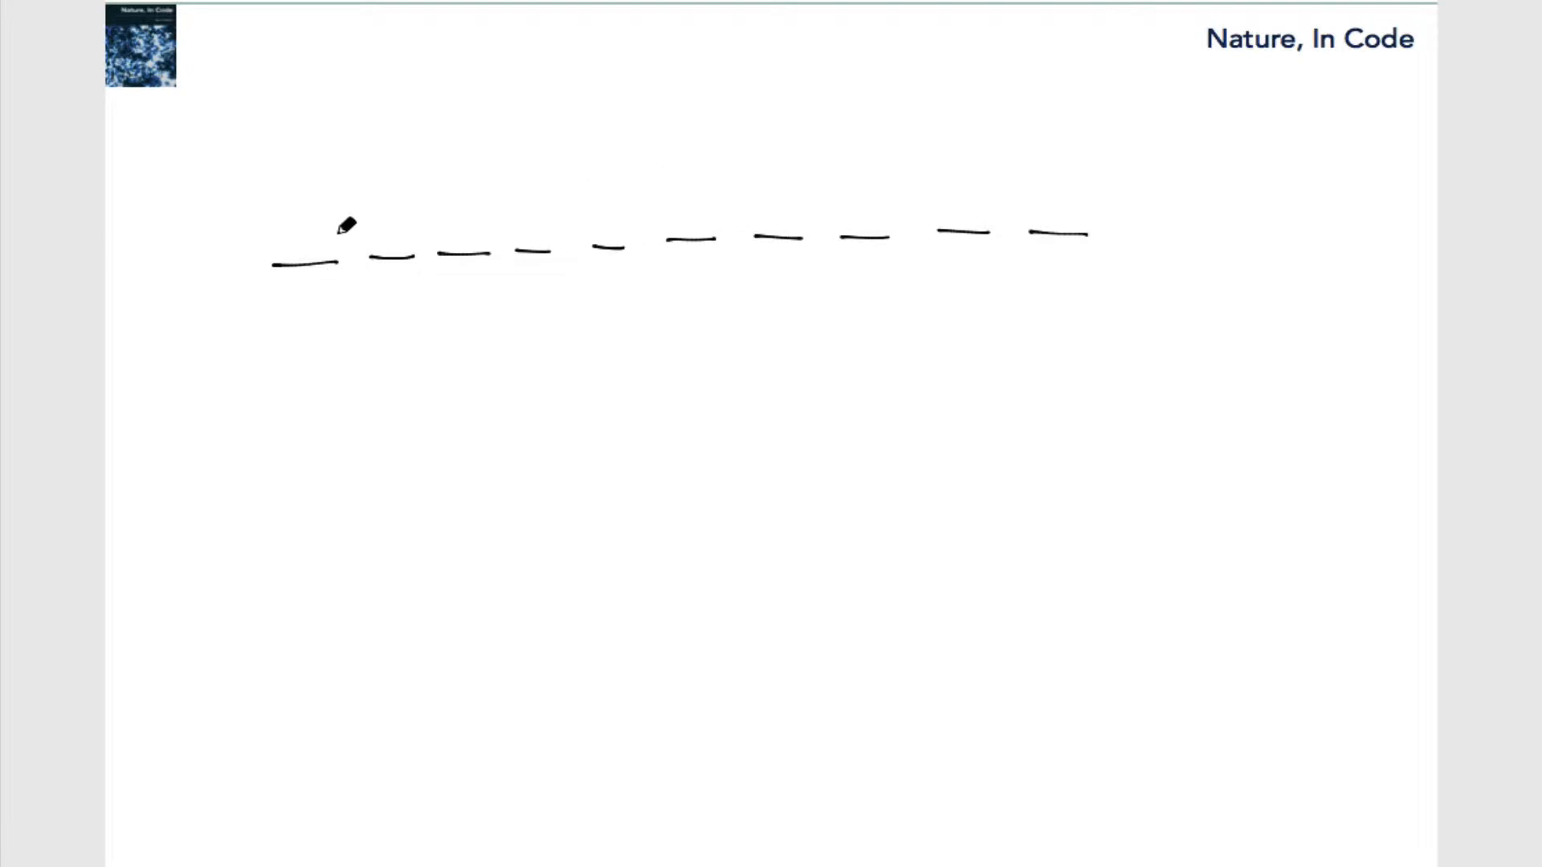
mouse_move(1100, 216)
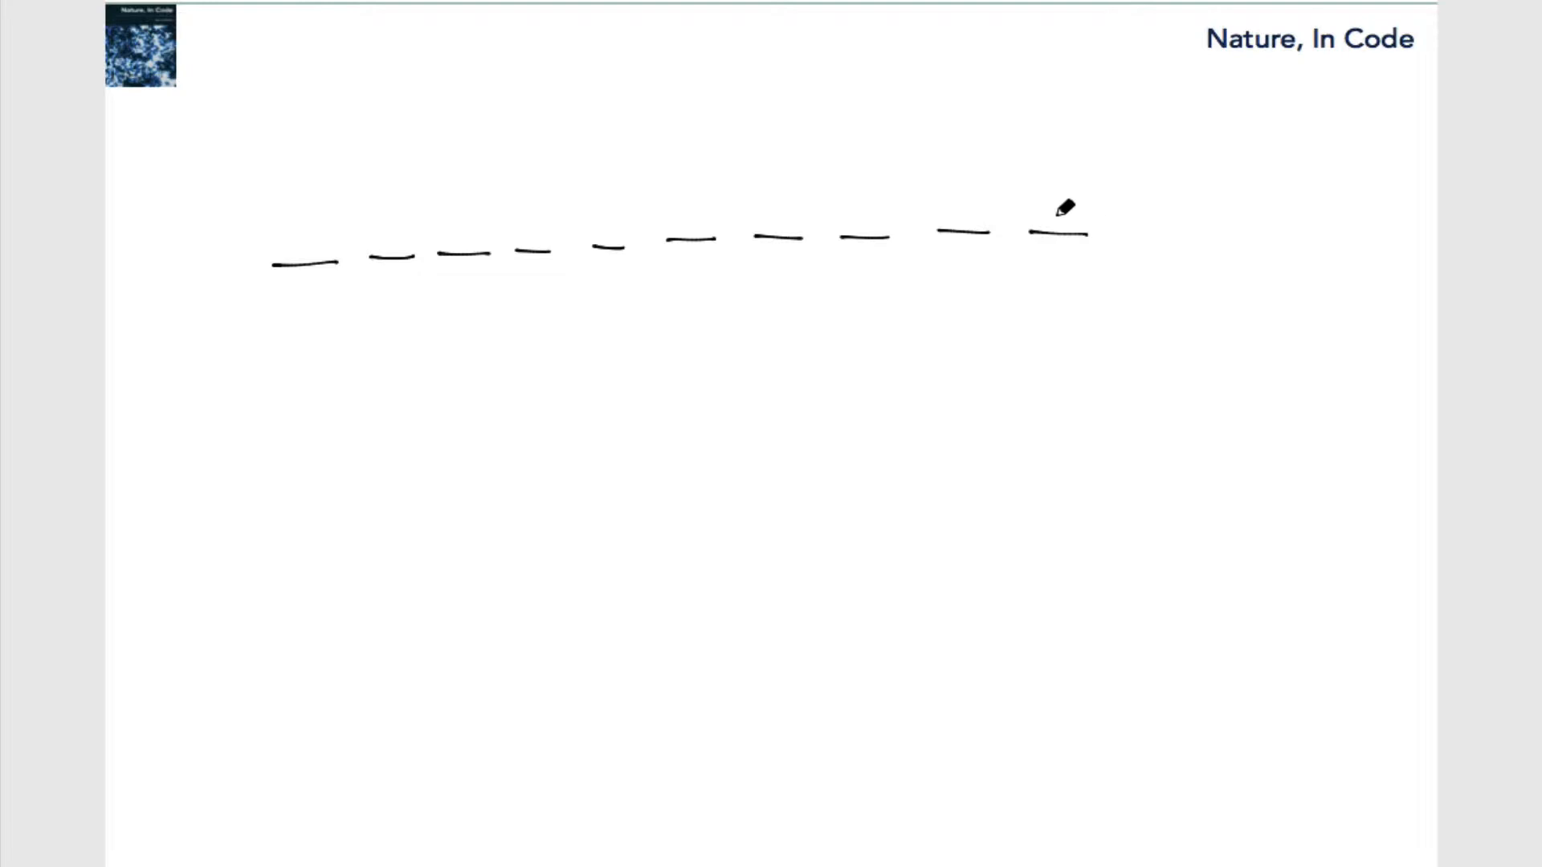
mouse_move(579, 174)
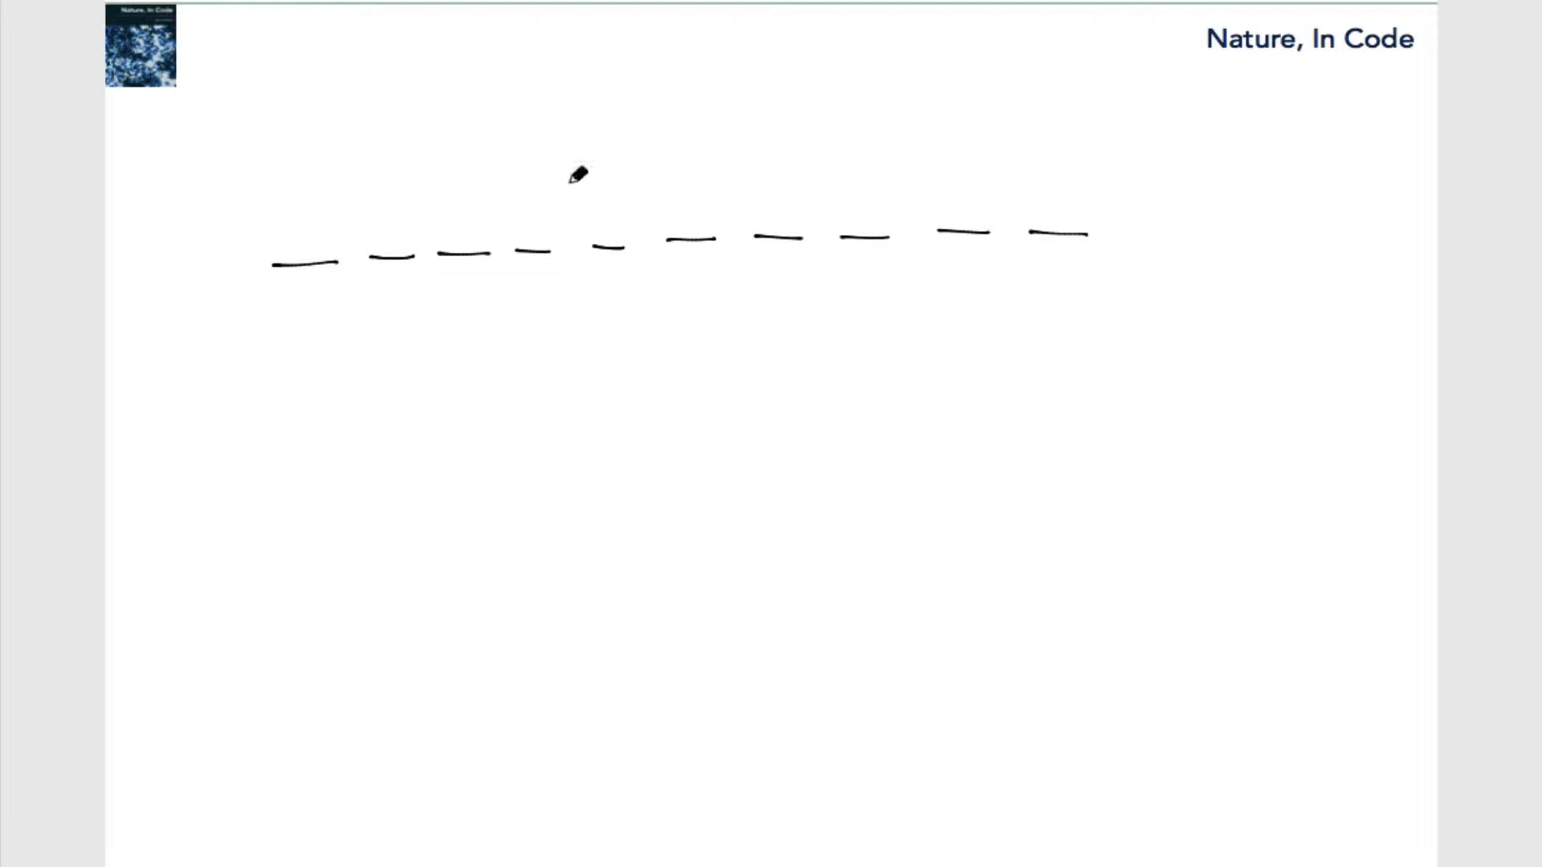
mouse_move(1127, 194)
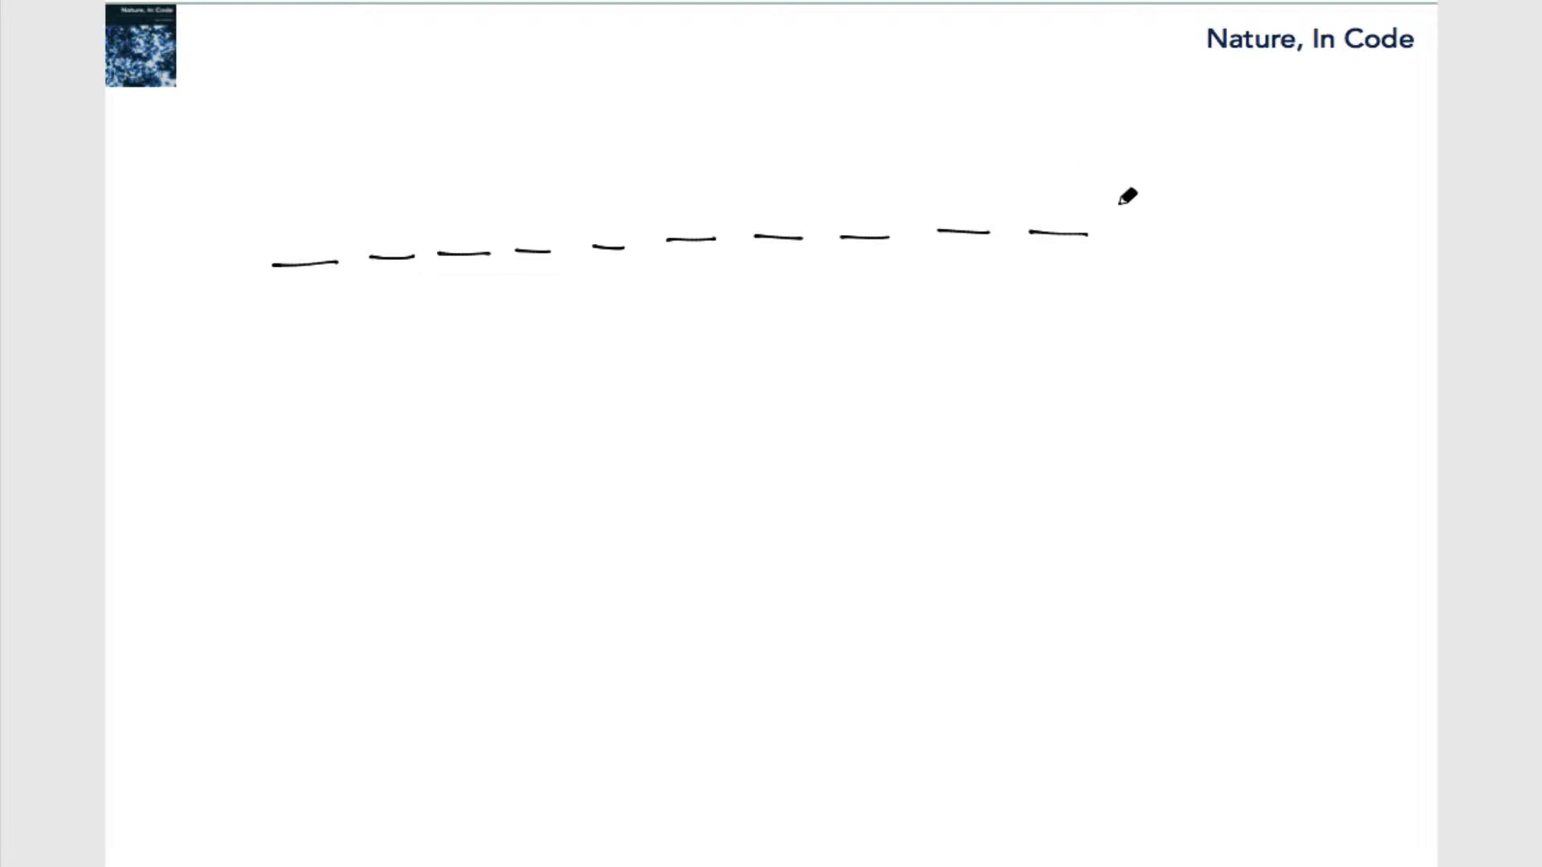
mouse_move(264, 391)
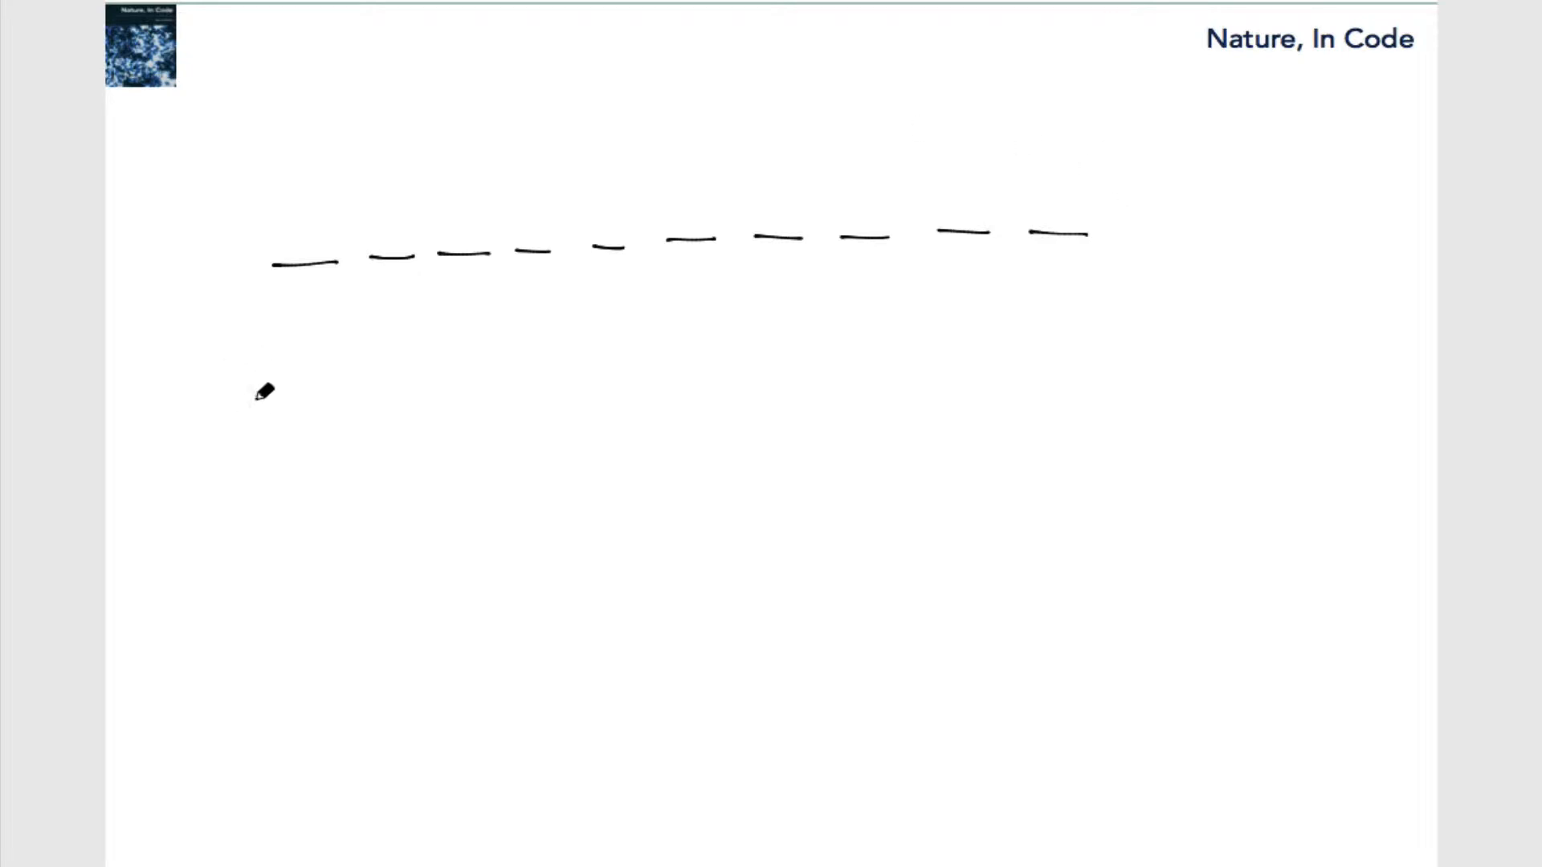
mouse_move(214, 435)
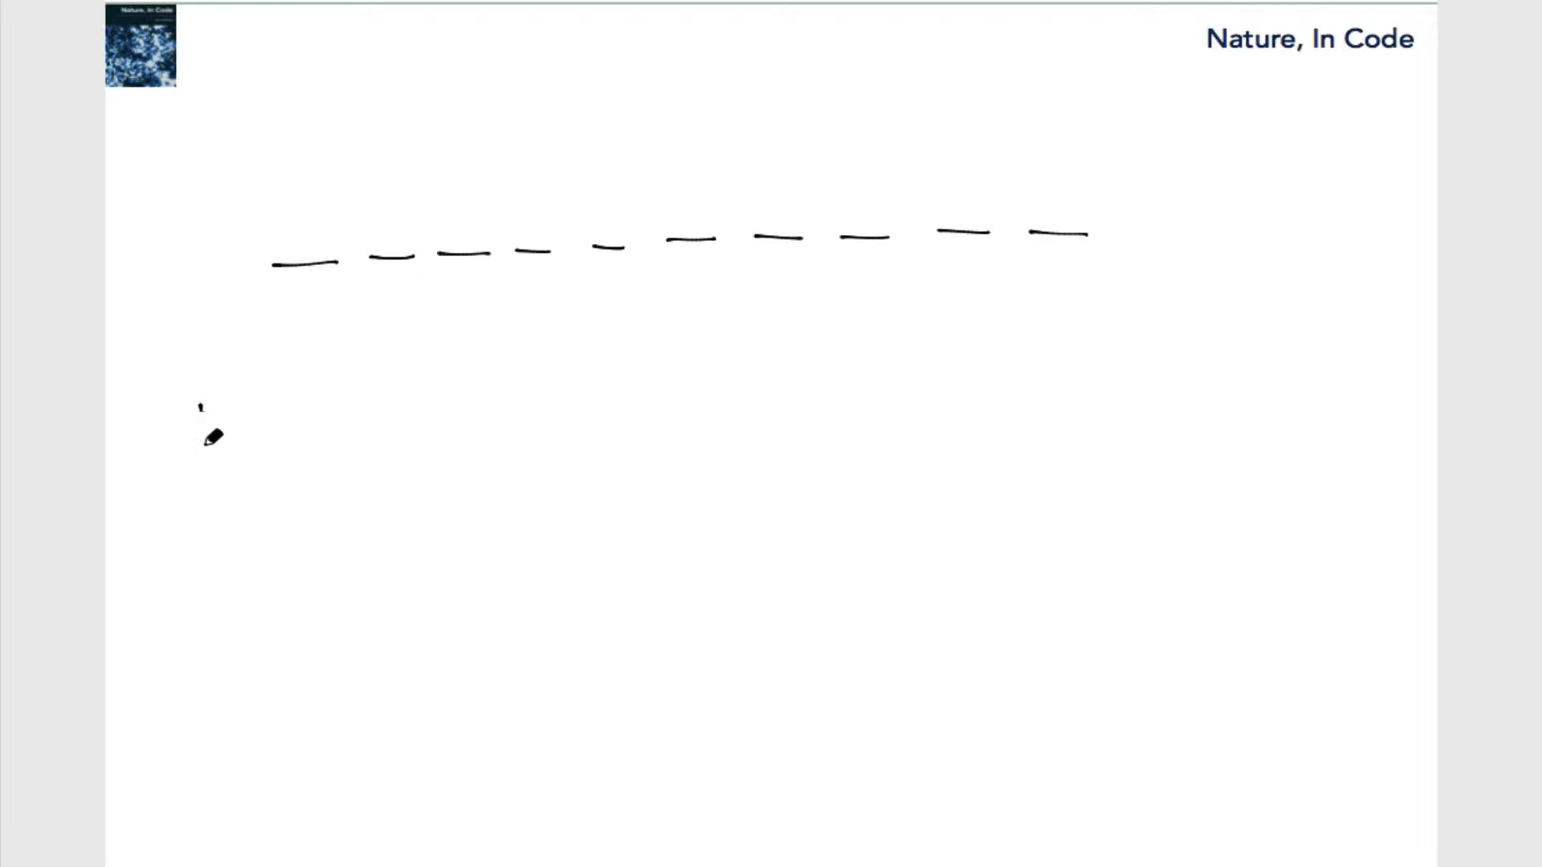
- Write '1 : 2' below the dashes and begin the next '2 :' count line
drag(204, 399, 203, 463)
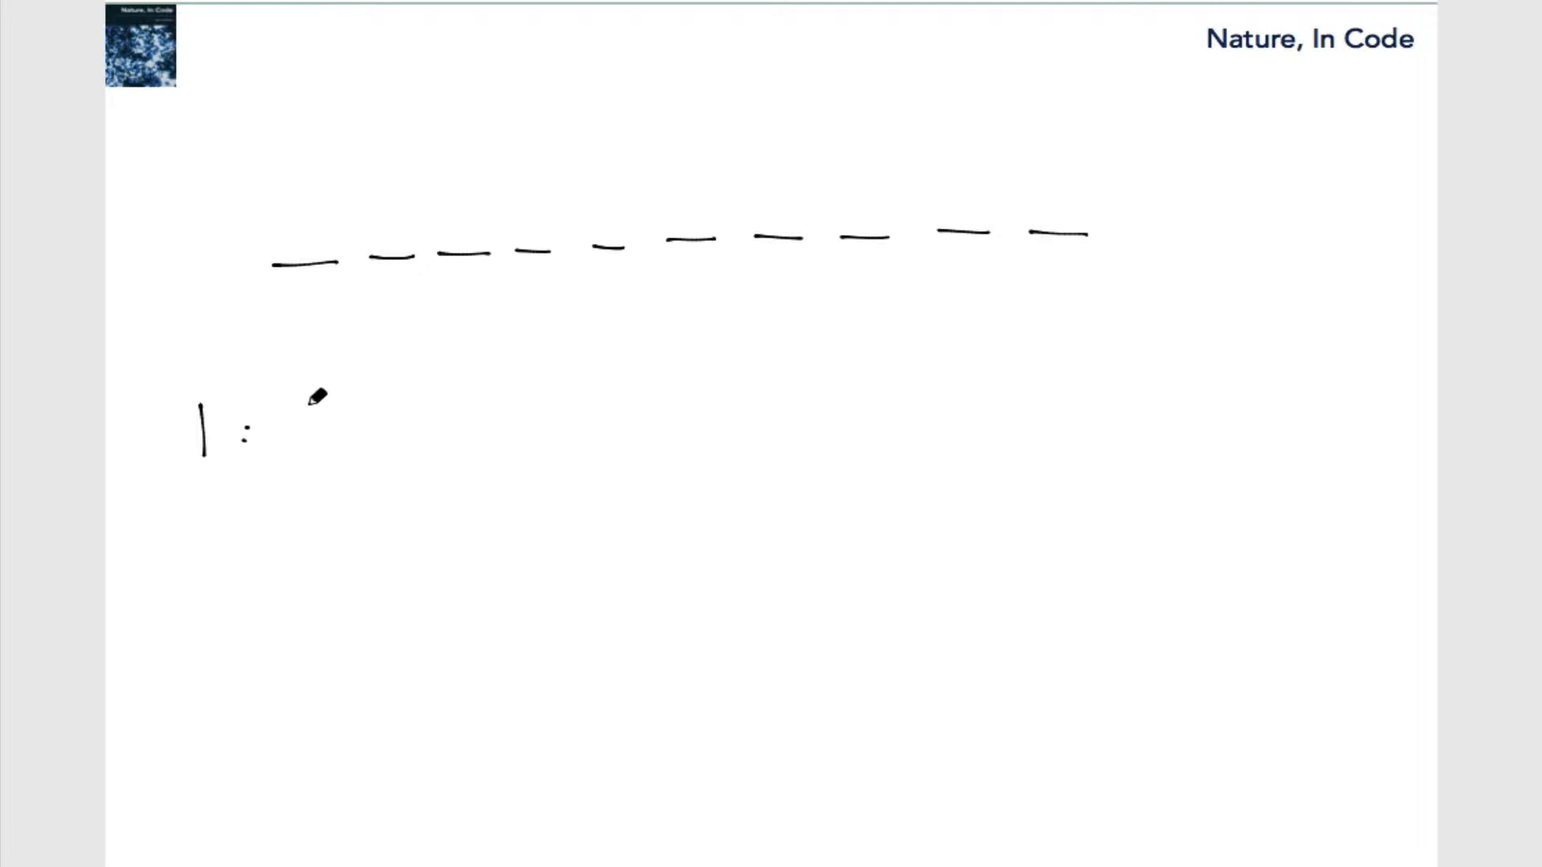
drag(315, 403, 339, 432)
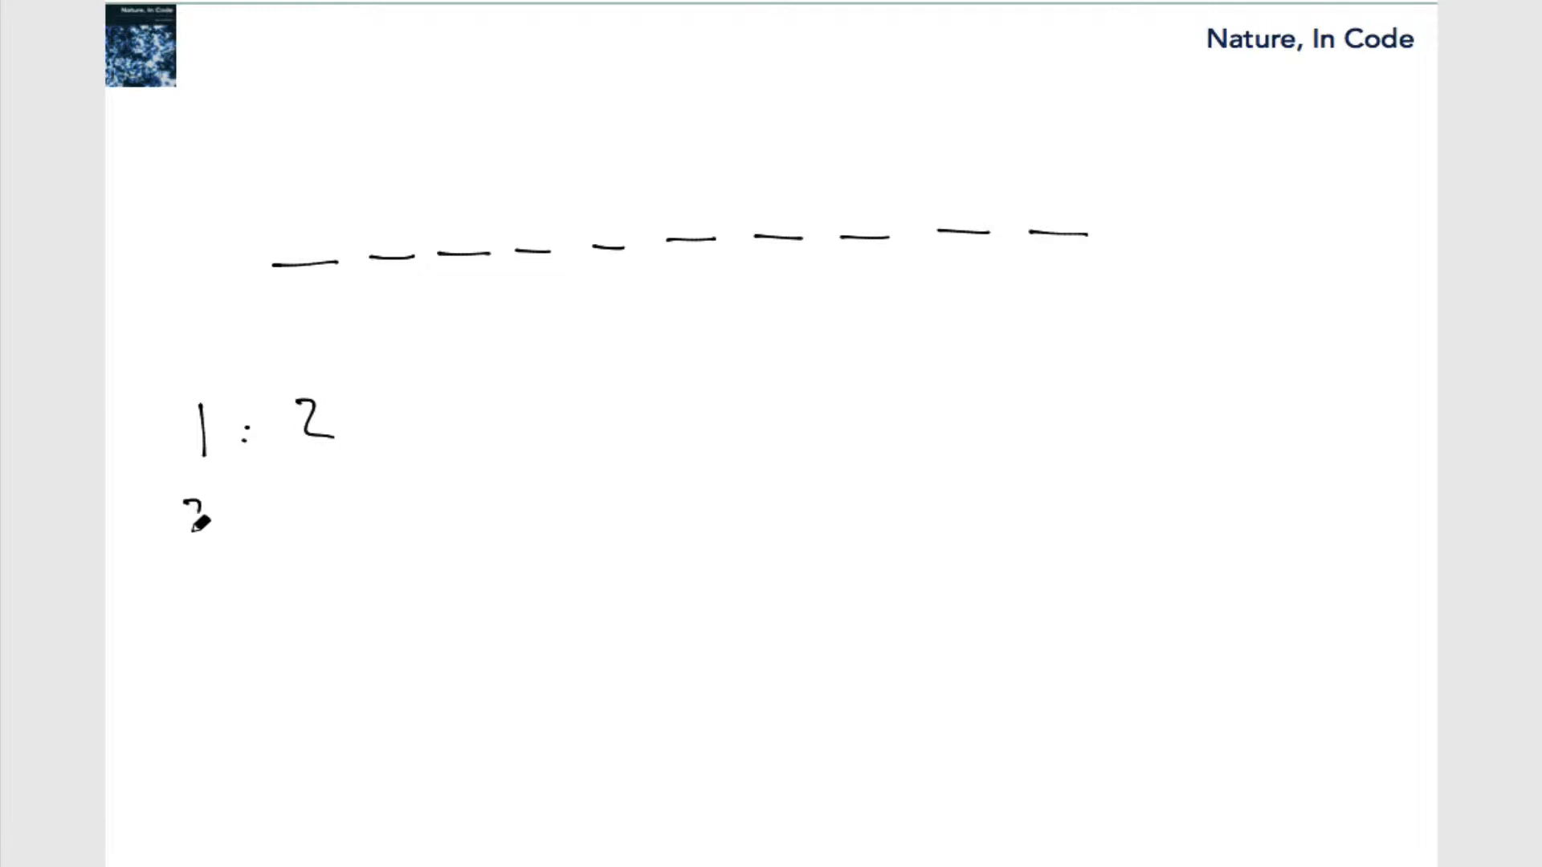
text(2 :)
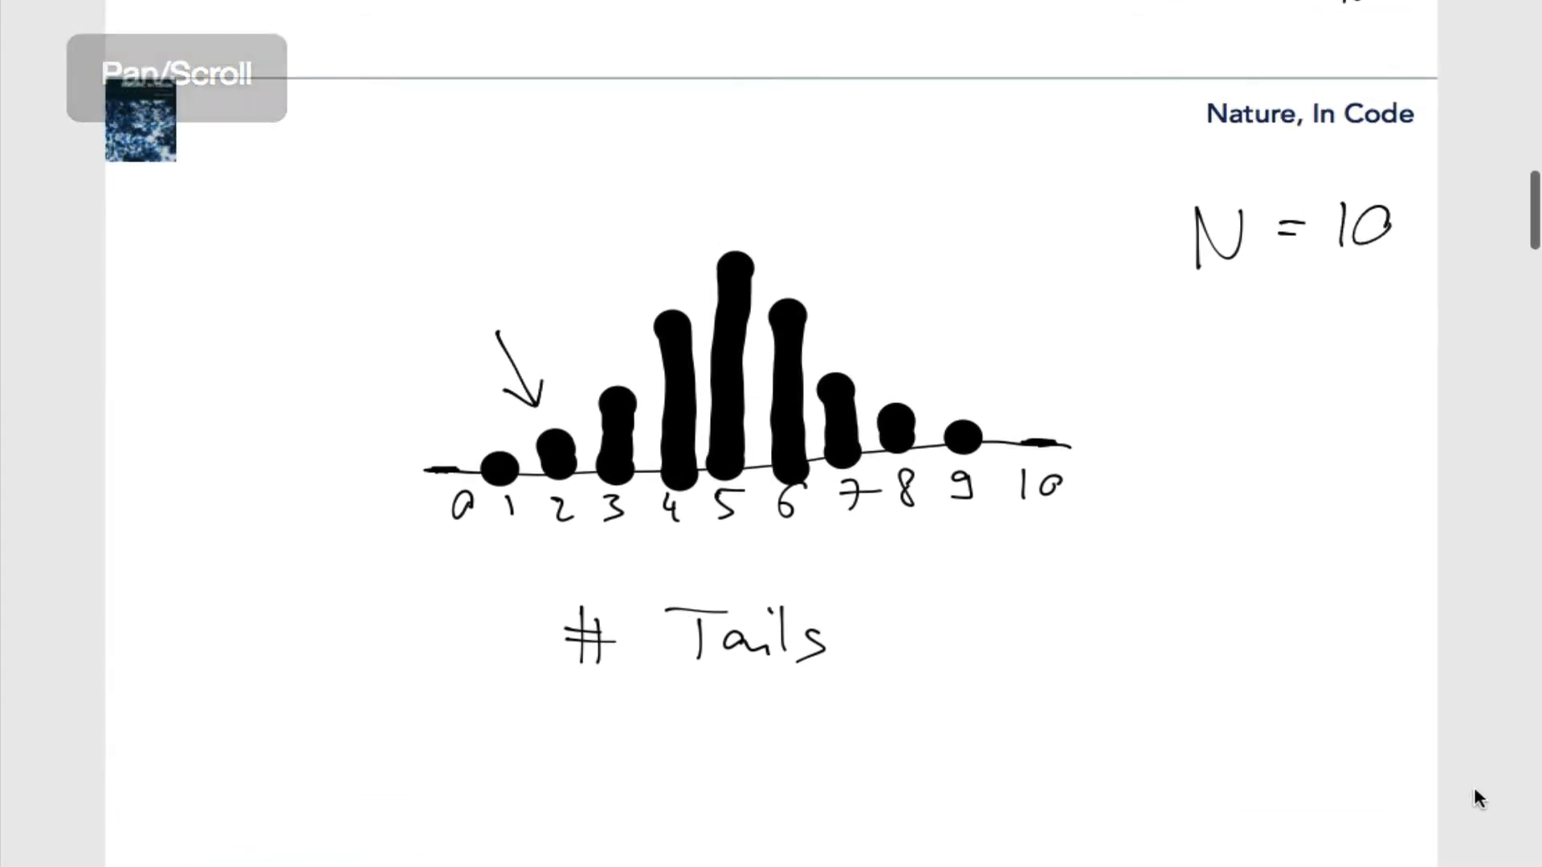
- Label the arrow above the 1-tails bar '4.39%', then scroll back to the 45/1024 page
scroll(down, 3)
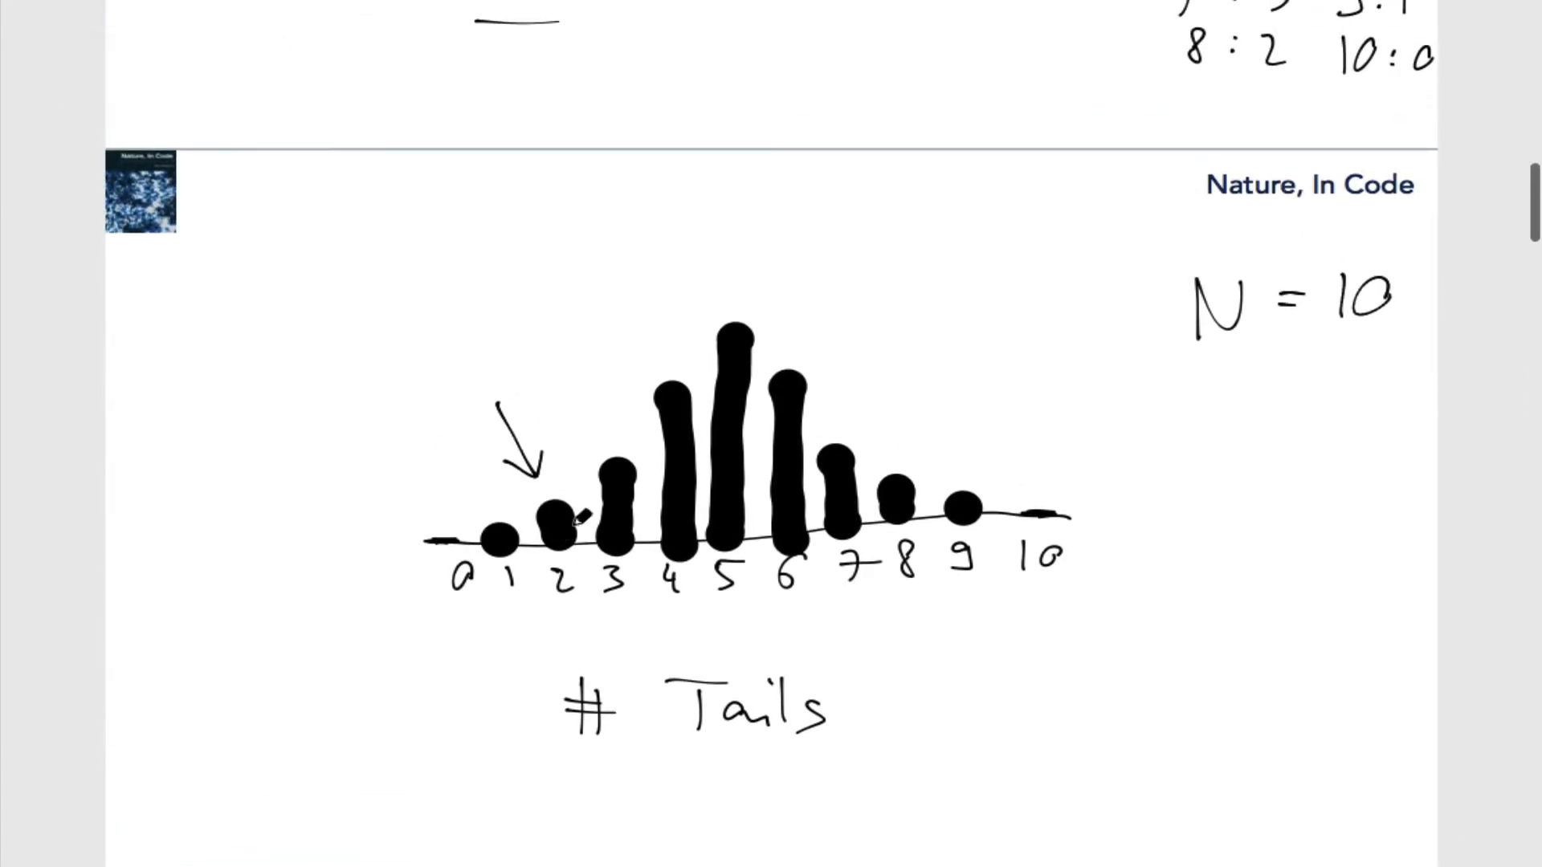
mouse_move(415, 341)
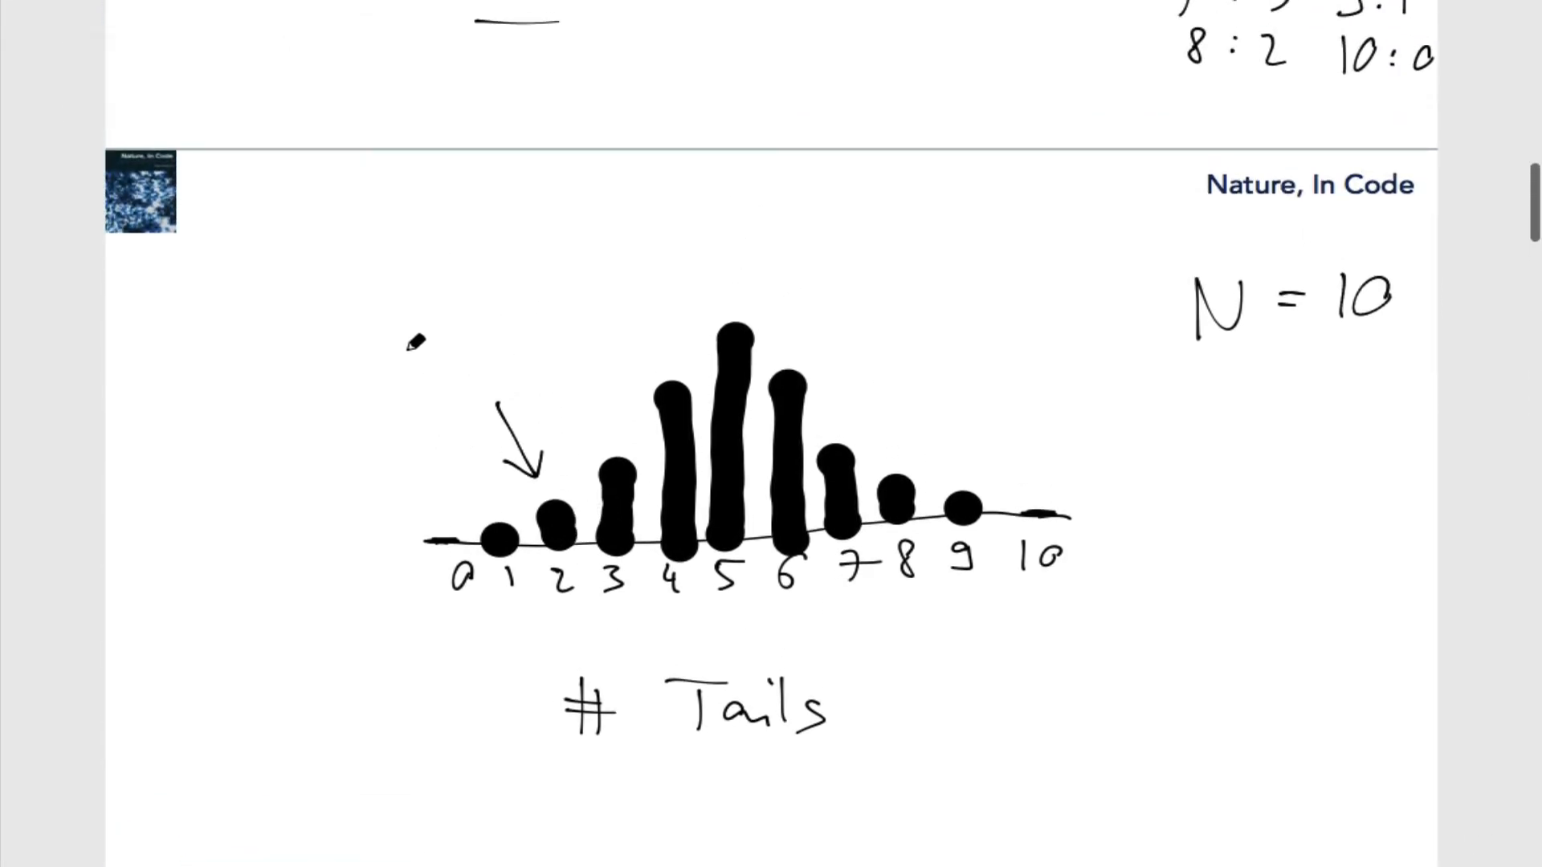
text(4.39)
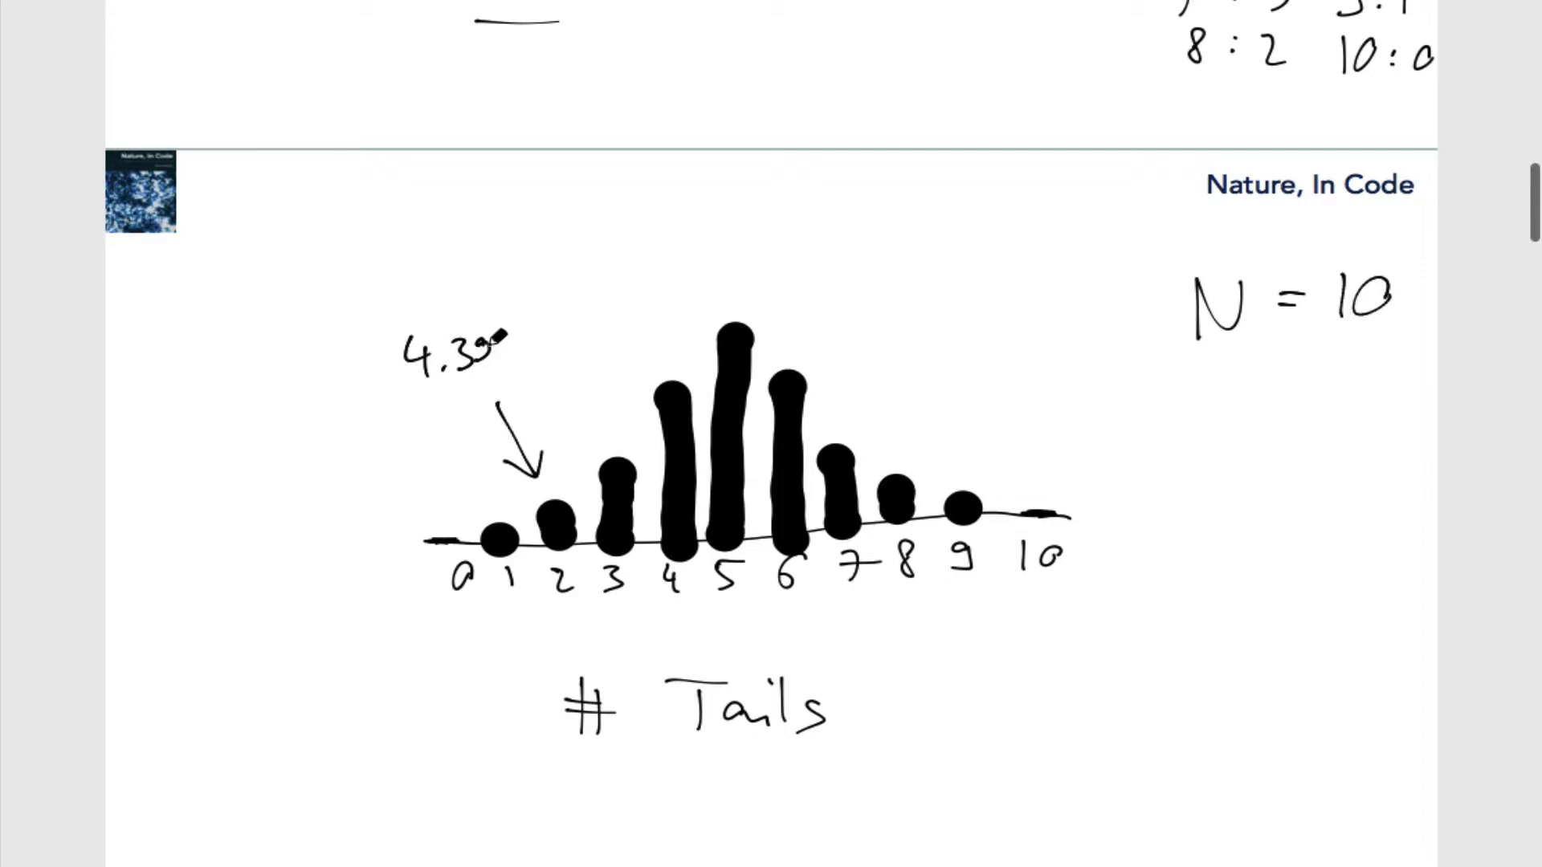
text(%)
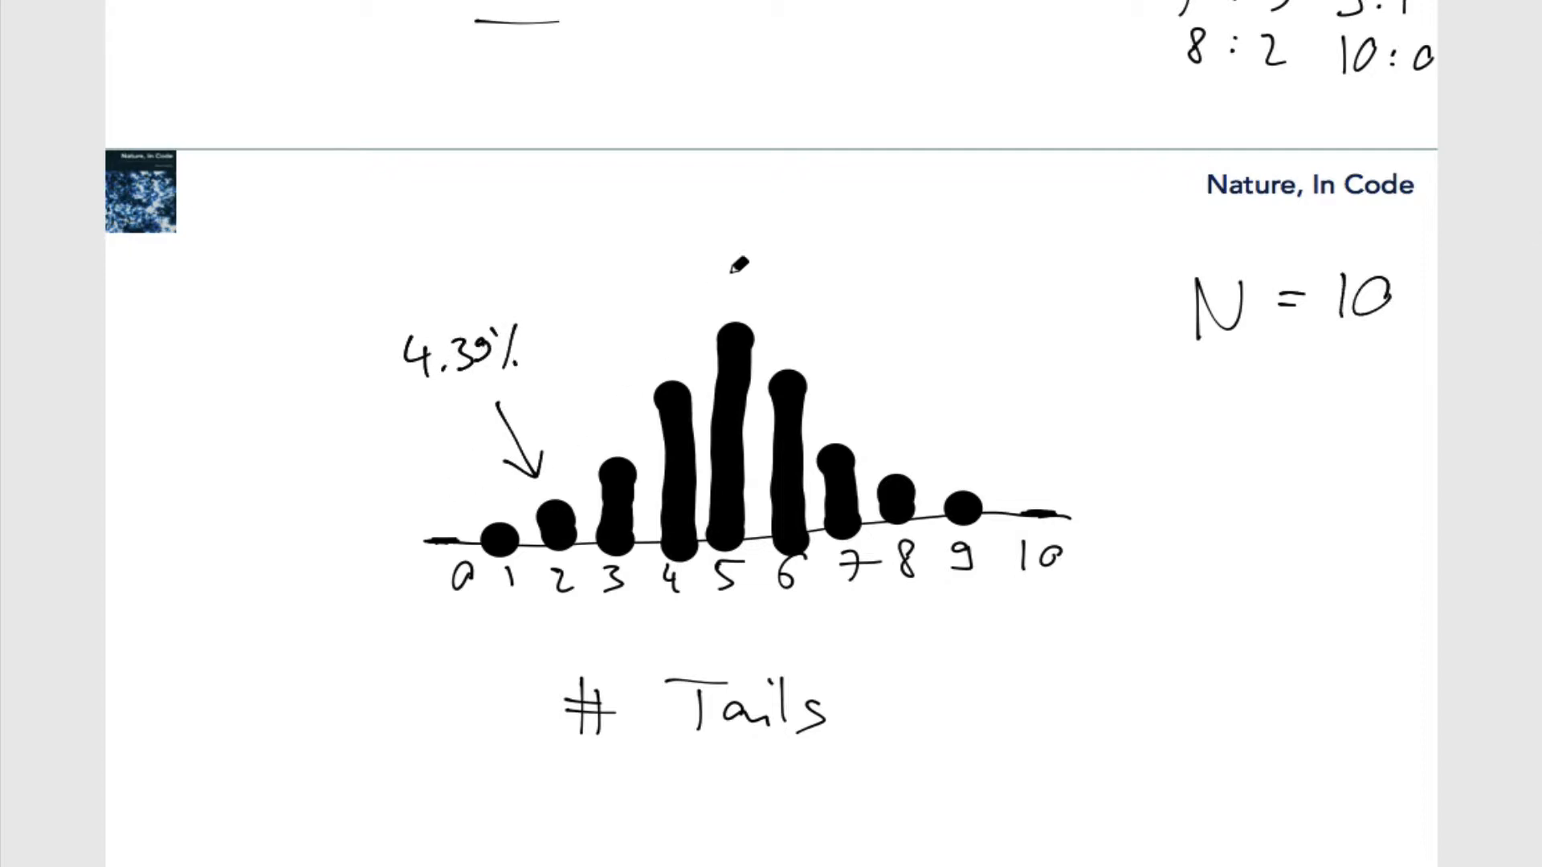
mouse_move(772, 521)
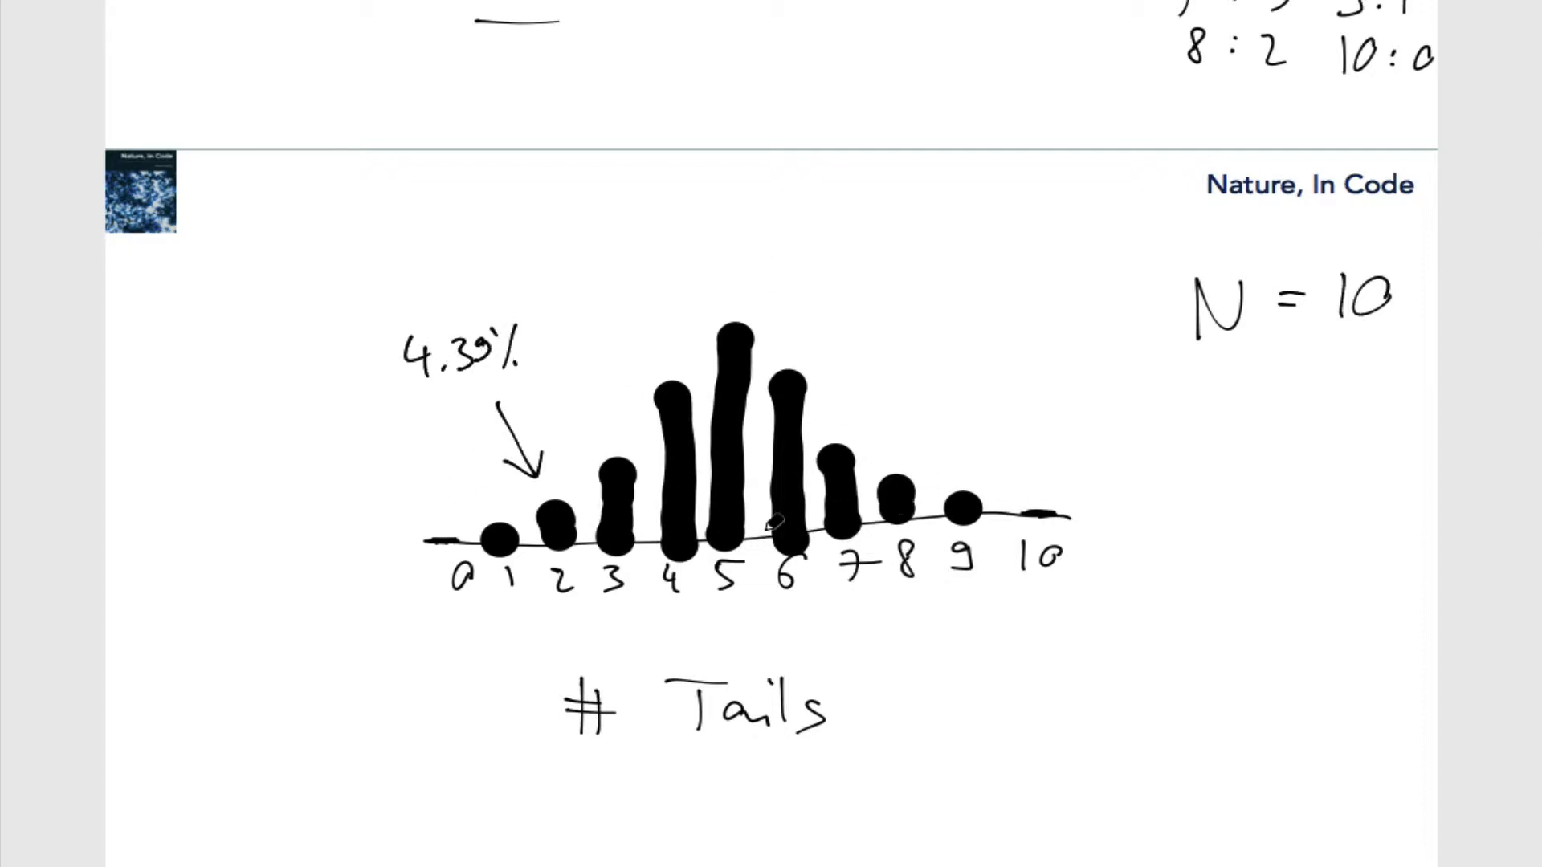
scroll(down, 3)
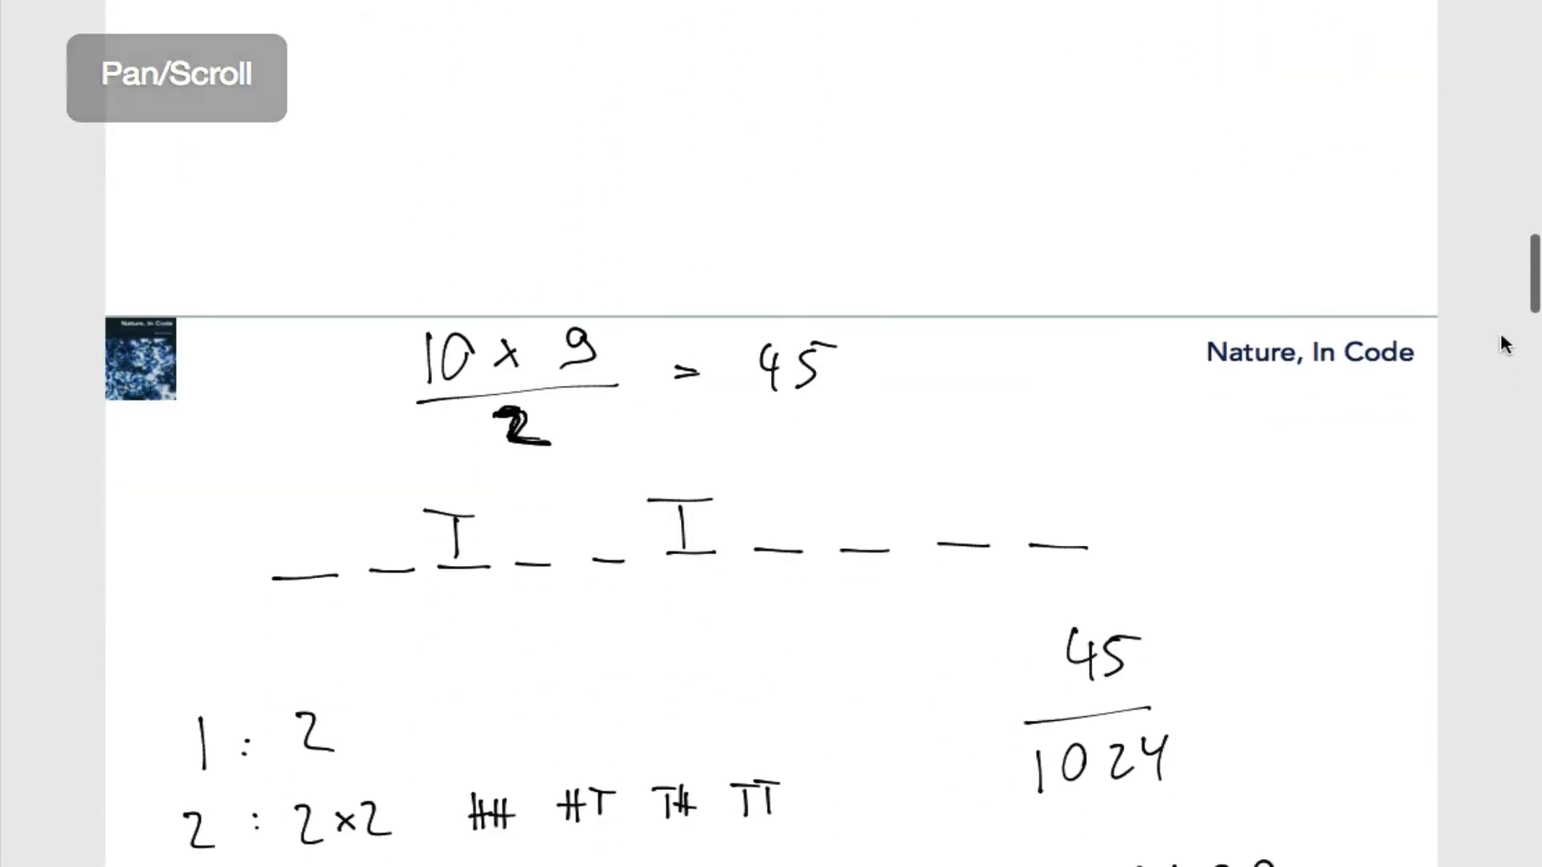
scroll(down, 3)
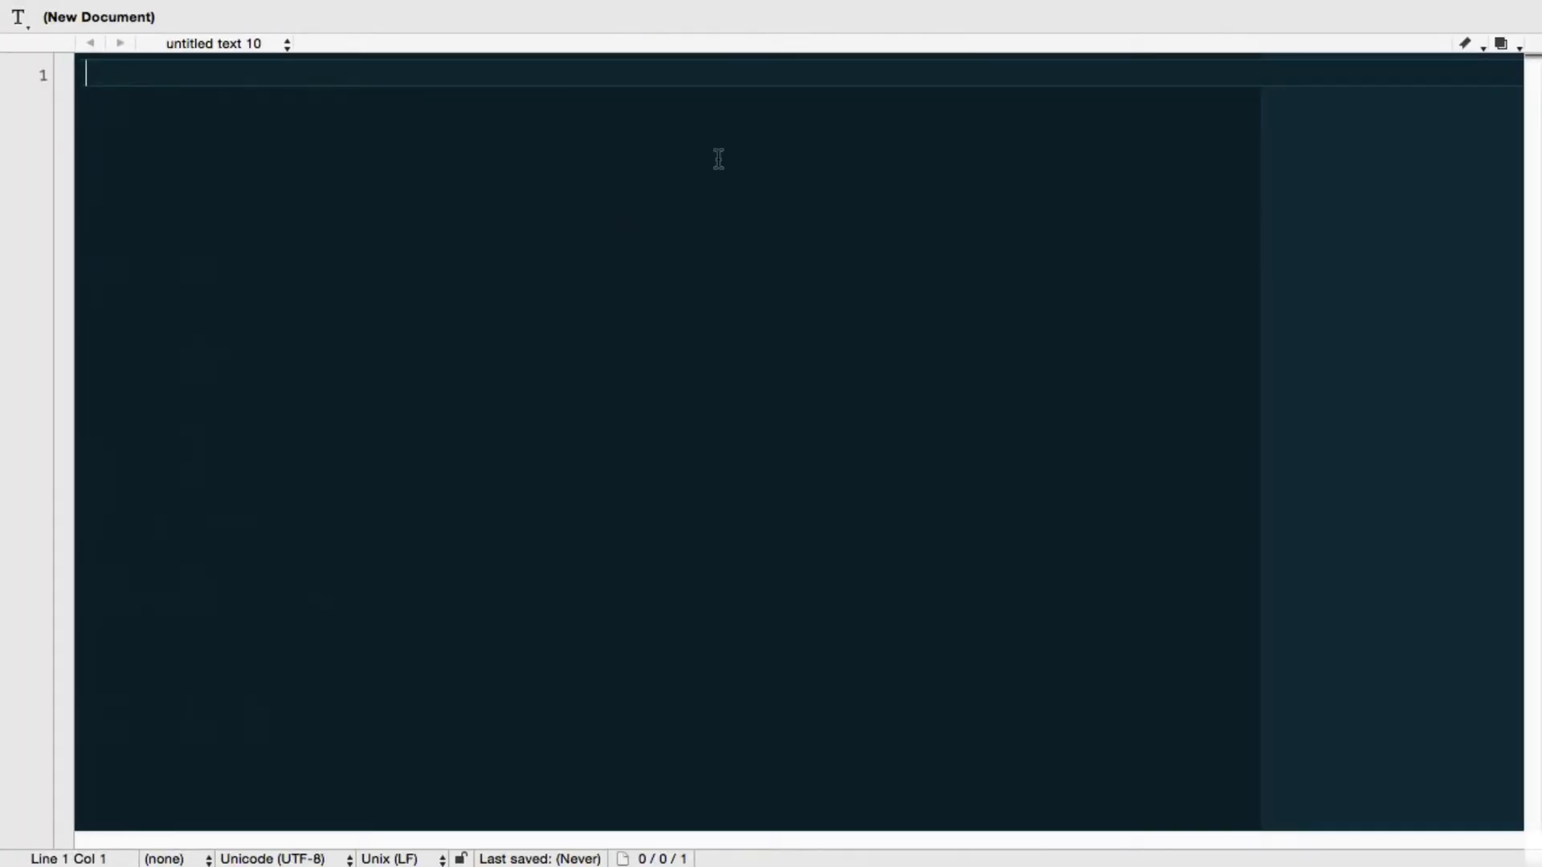
- Type the <!DOCTYPE html> declaration and the opening <html> tag
text(<!)
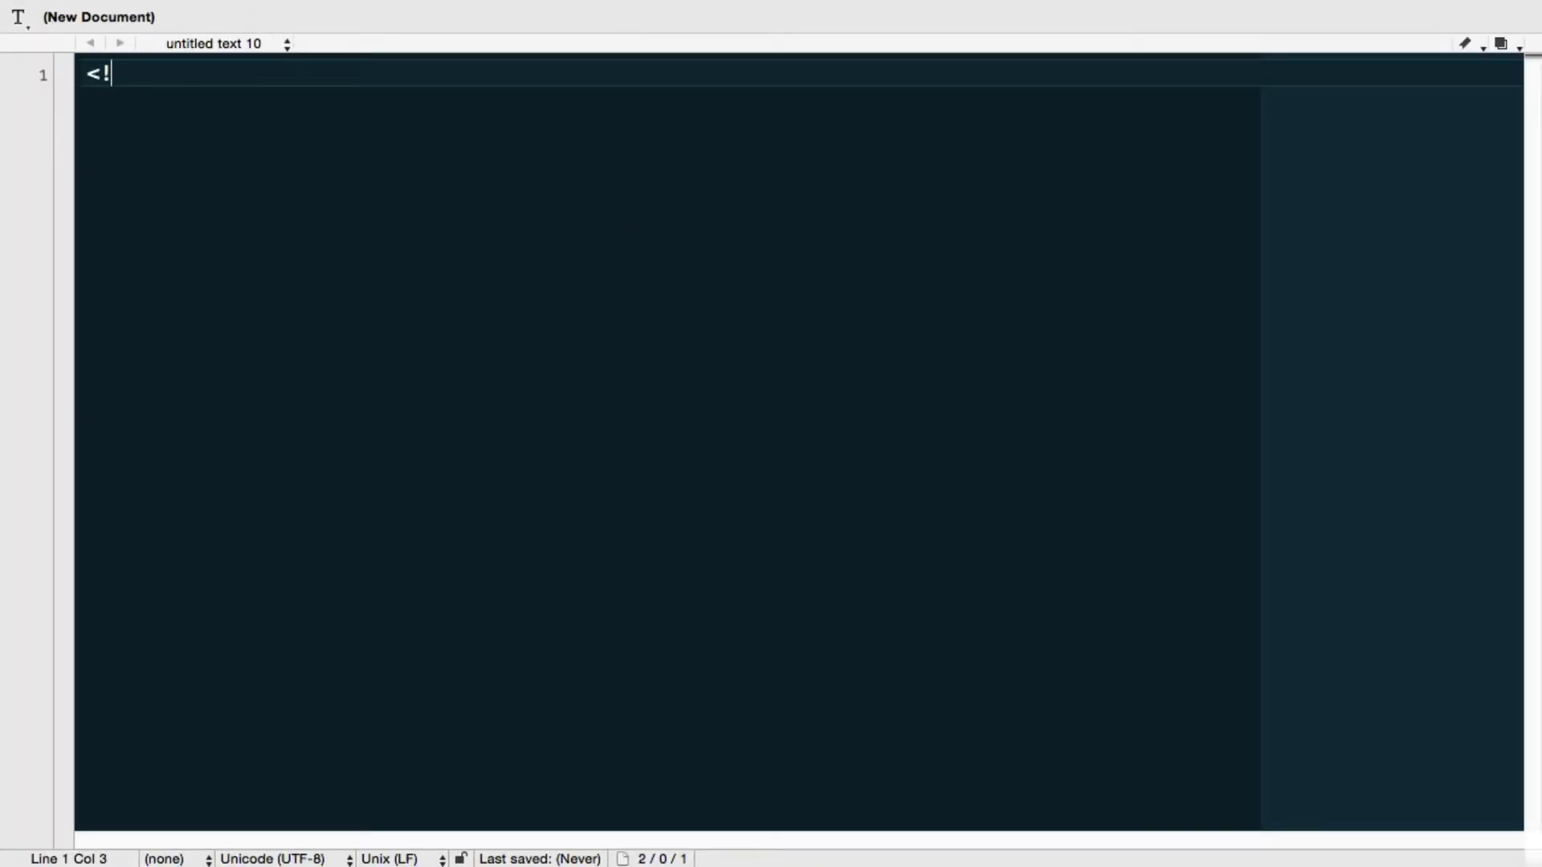
text(DO)
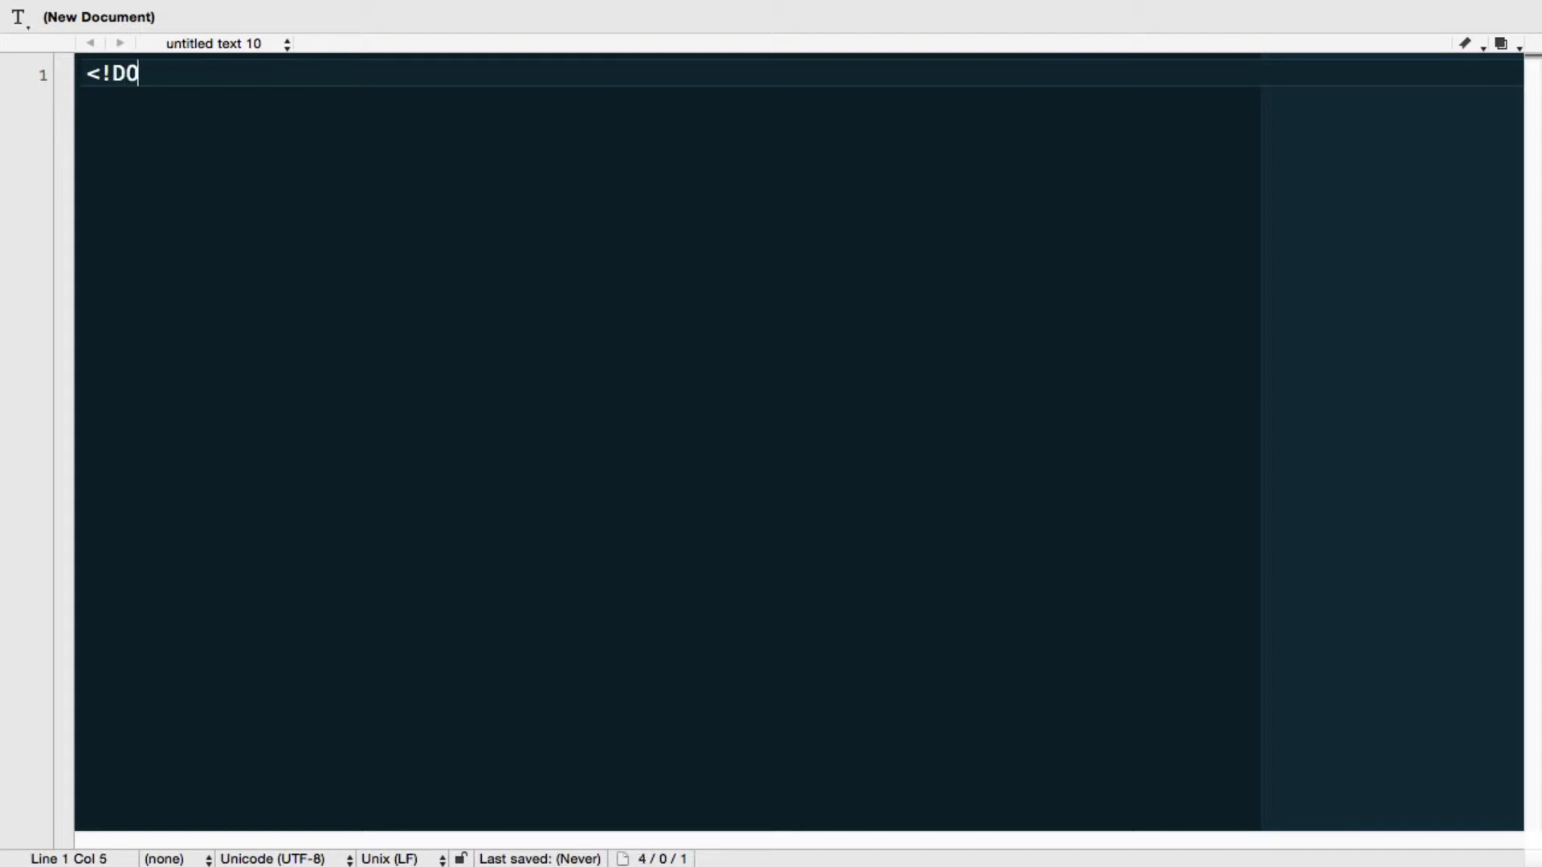
text(CTYP)
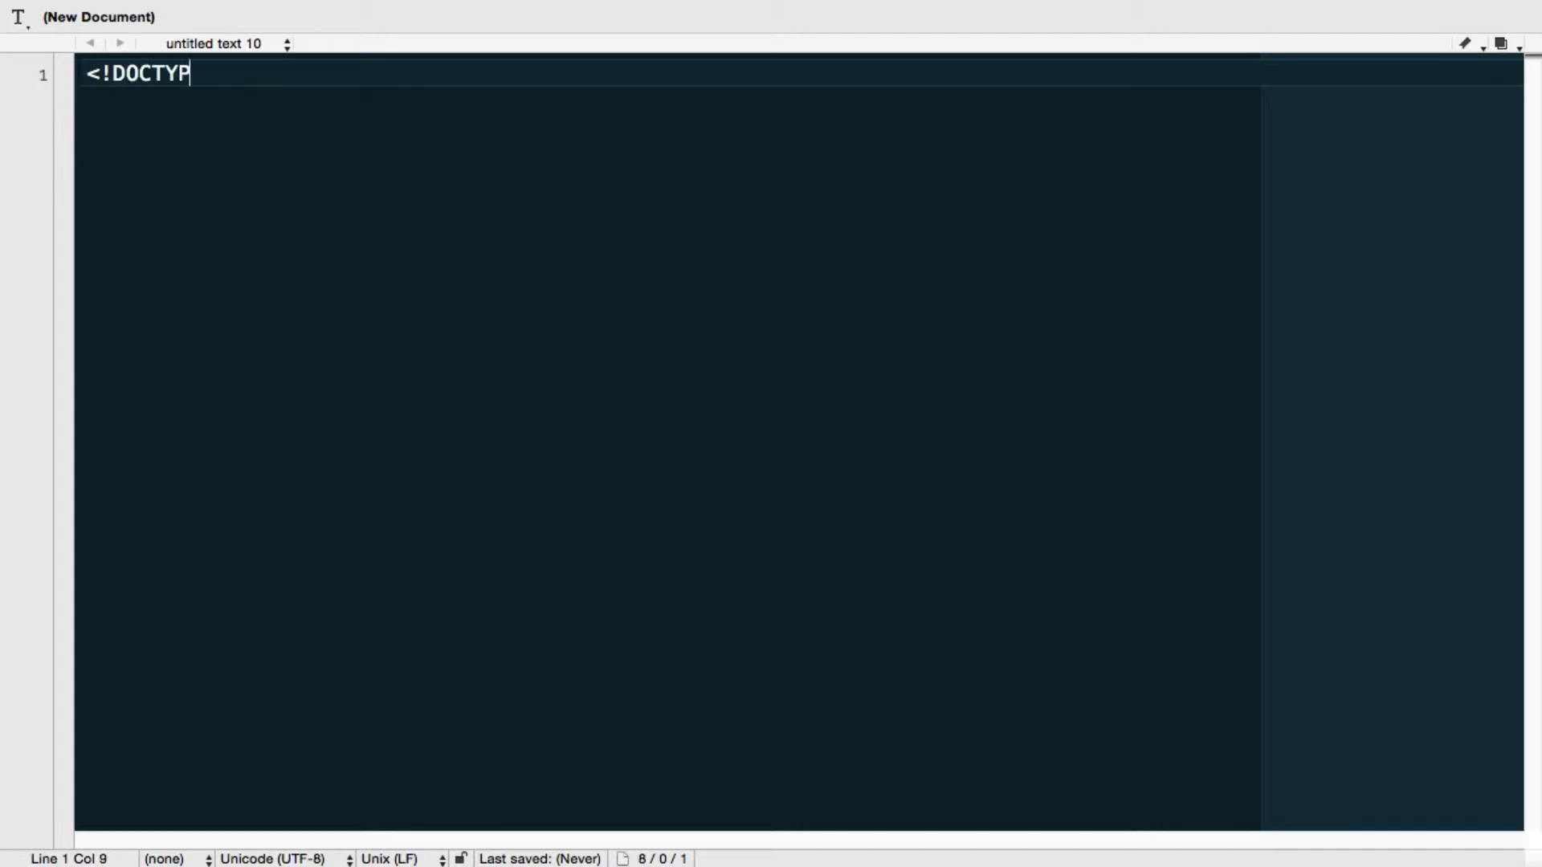
text(E)
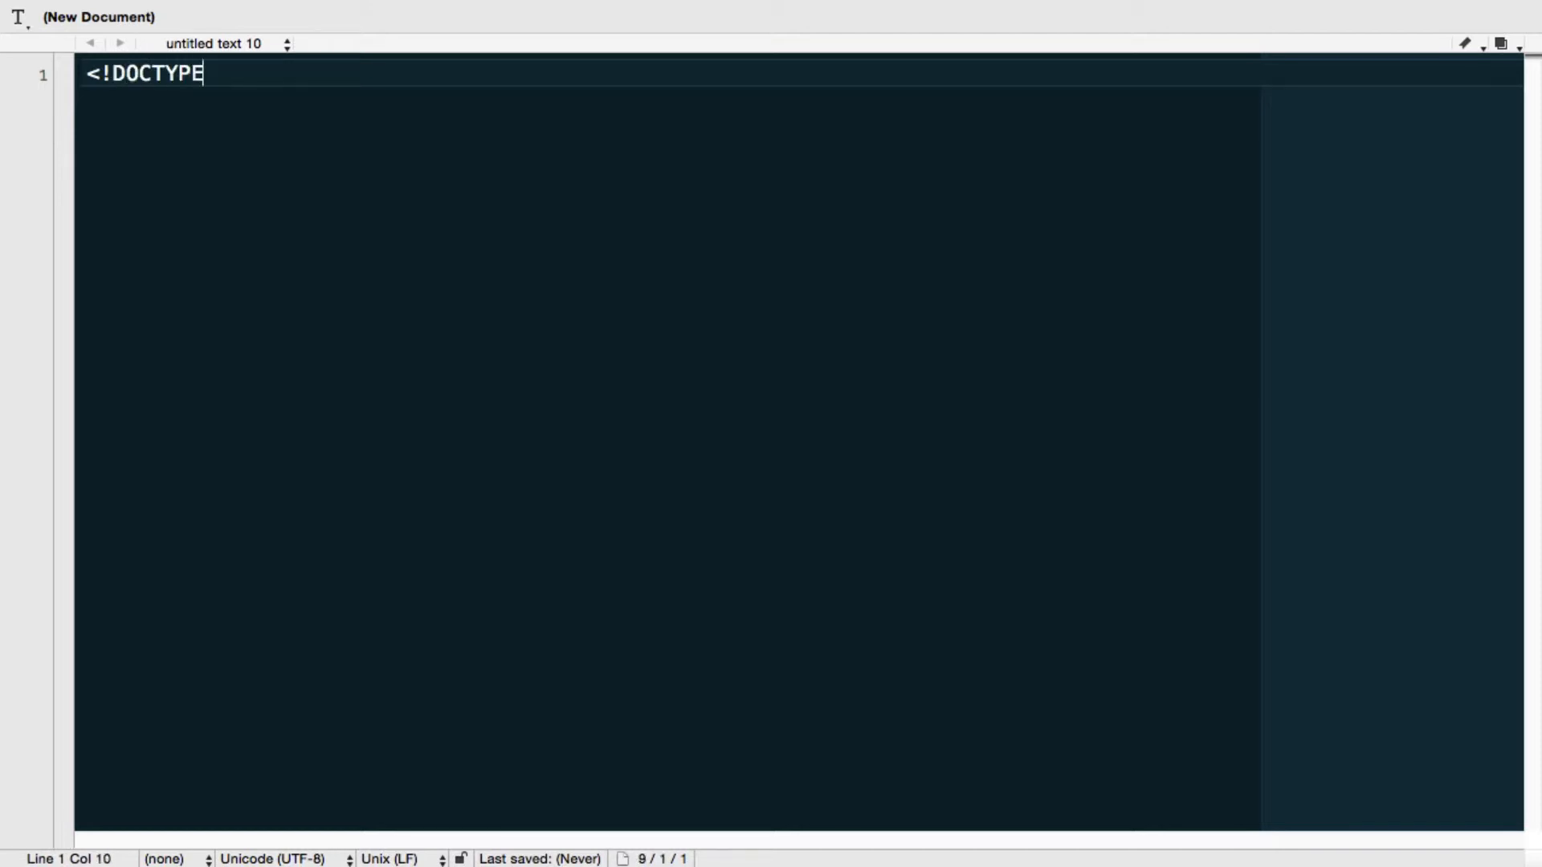
text(html>)
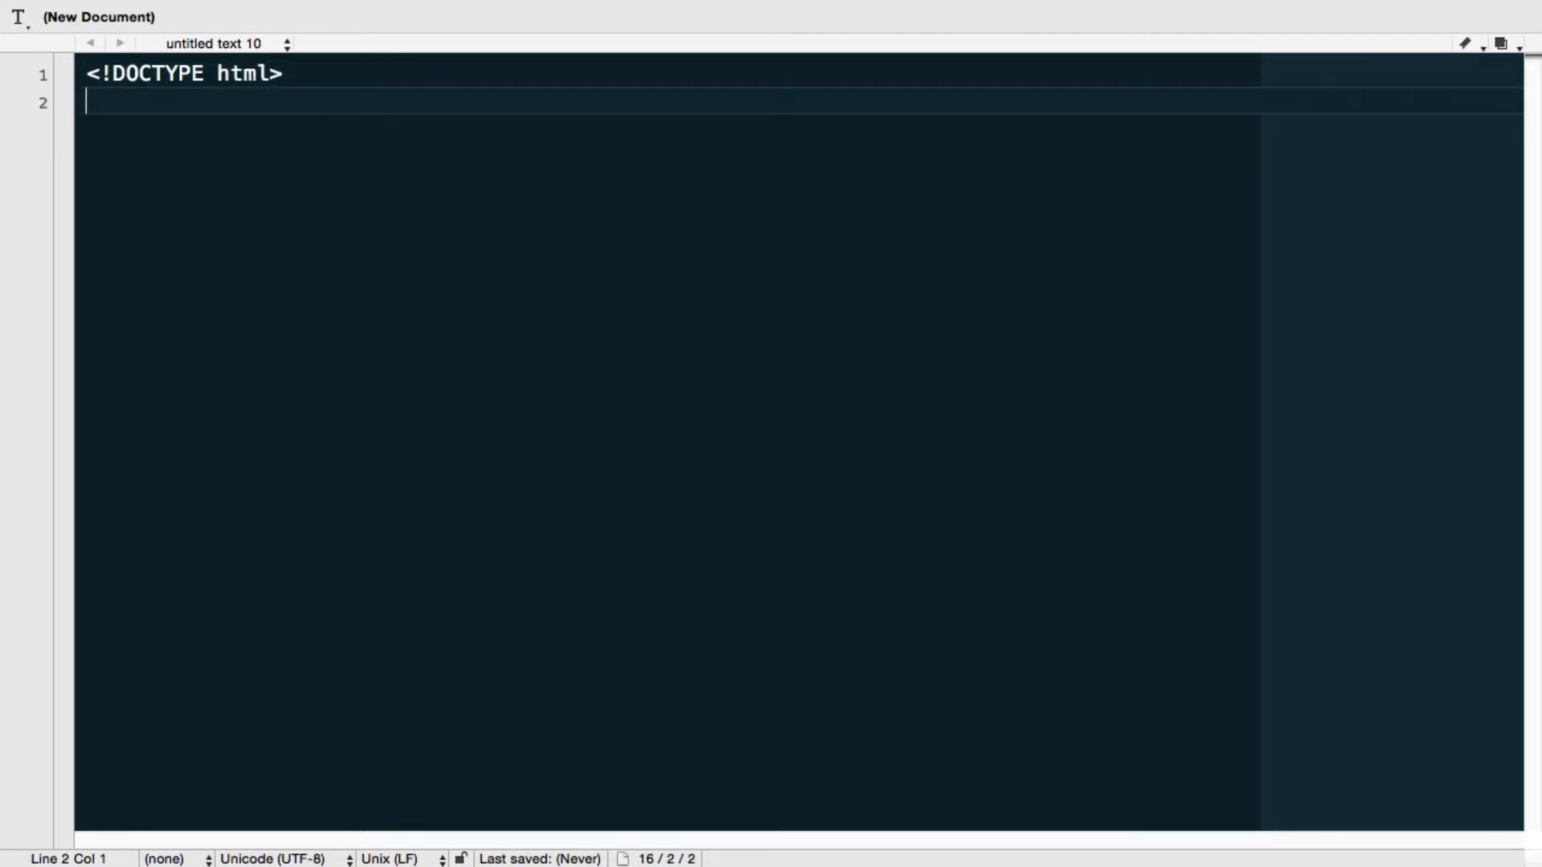
text(<html>)
text(</html>)
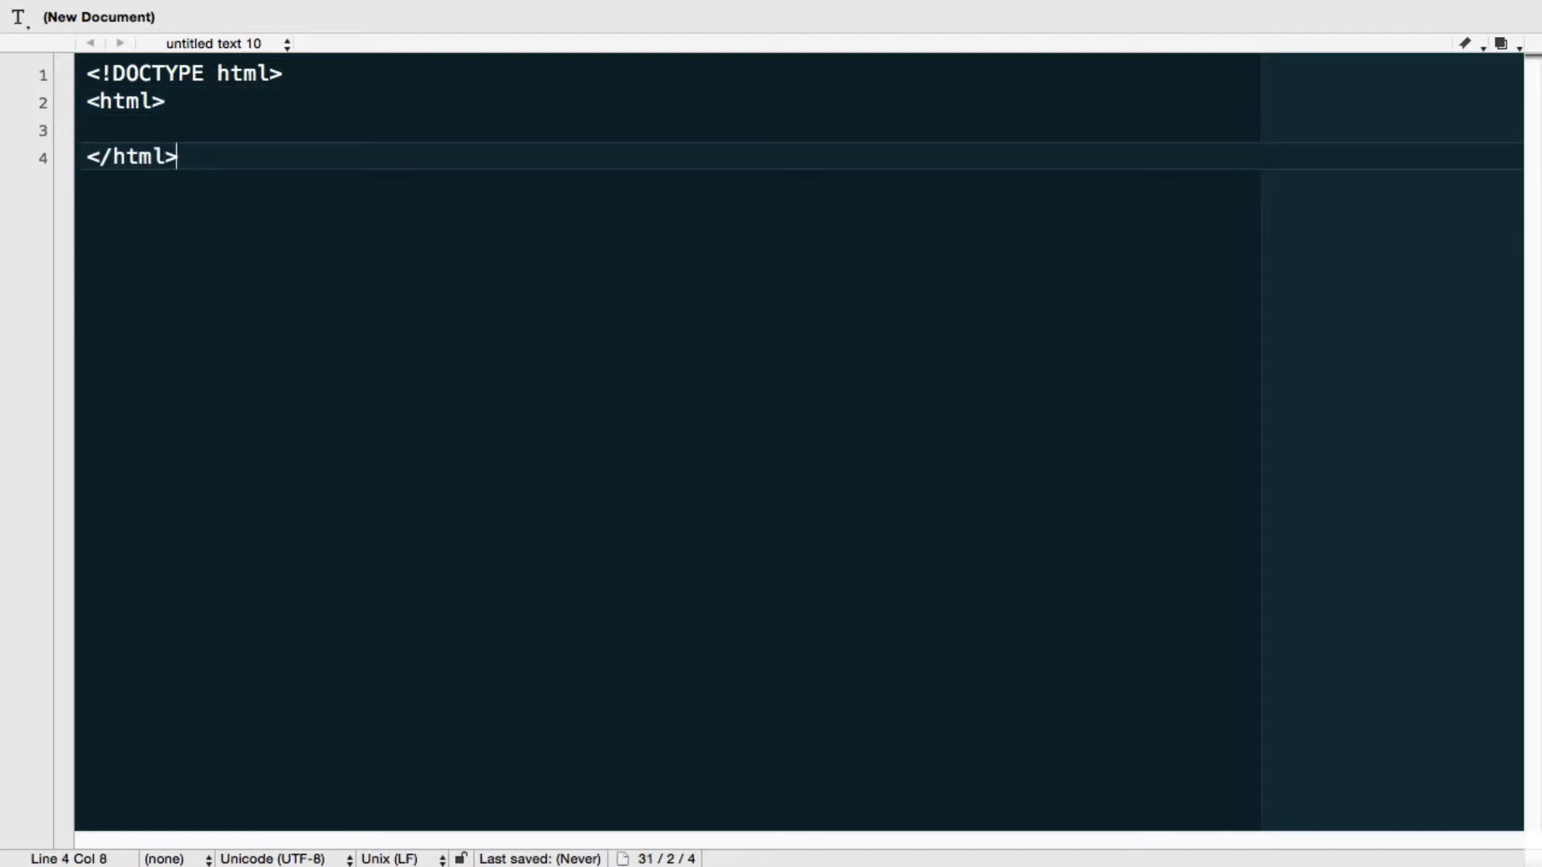
- Add the head and body tag pairs, fixing the mistyped closing body tag
text(<)
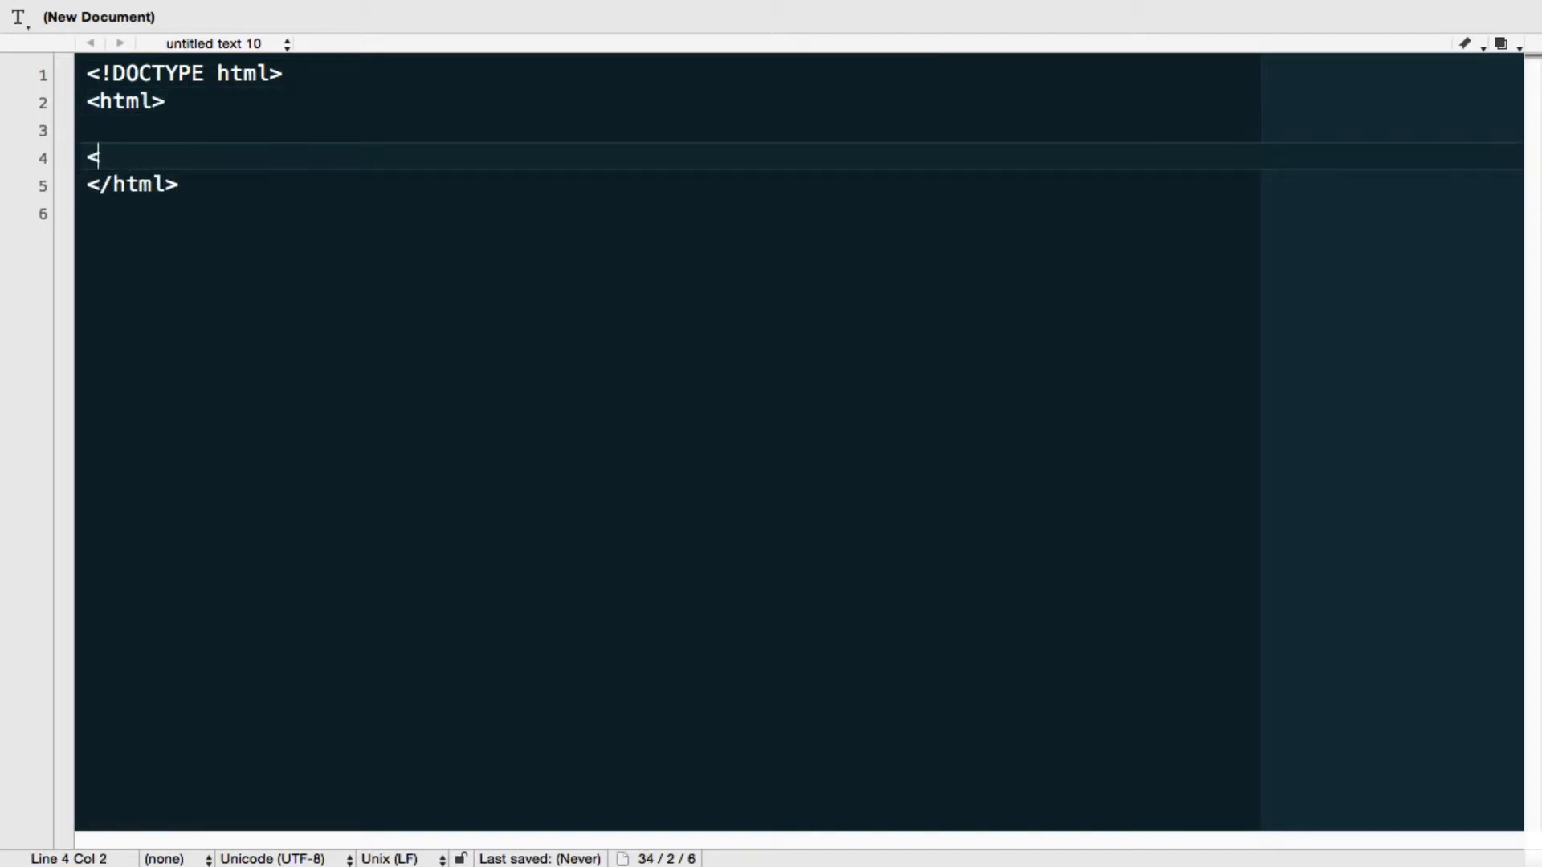
text(head>)
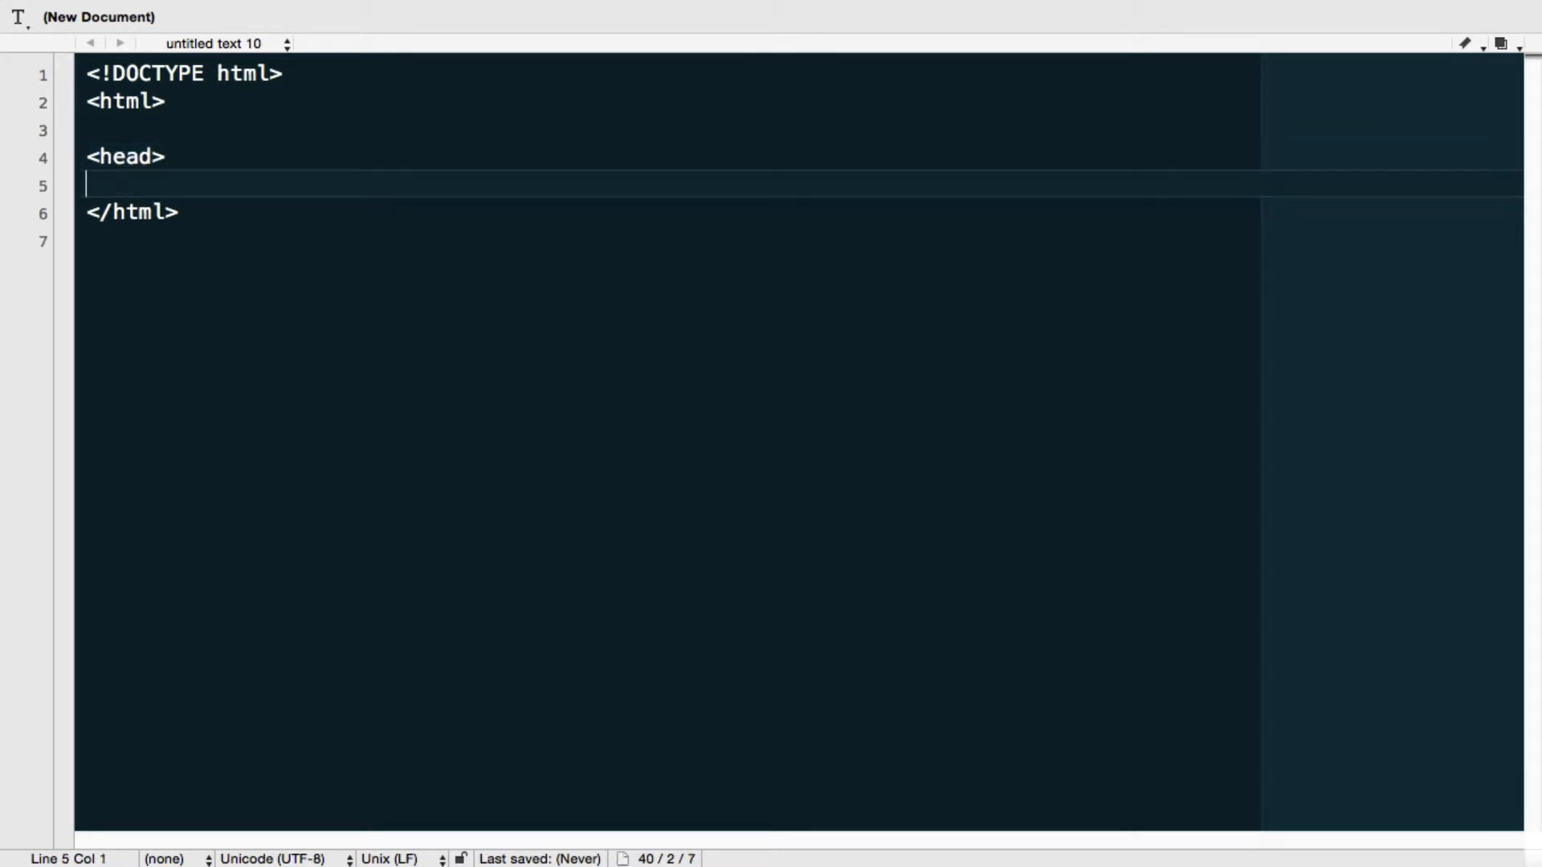
text(</head>)
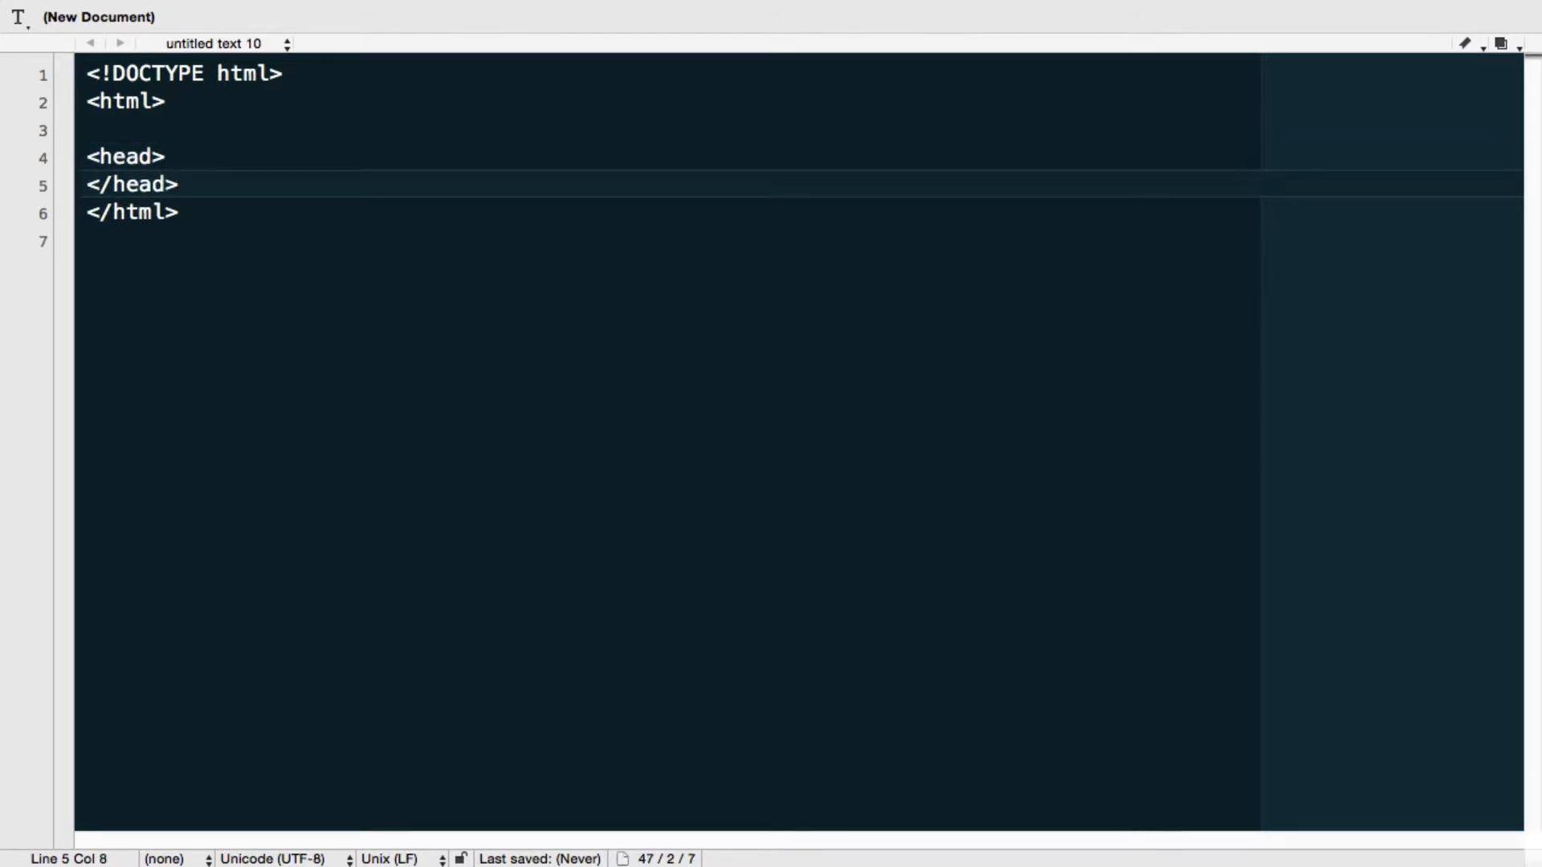
text(<)
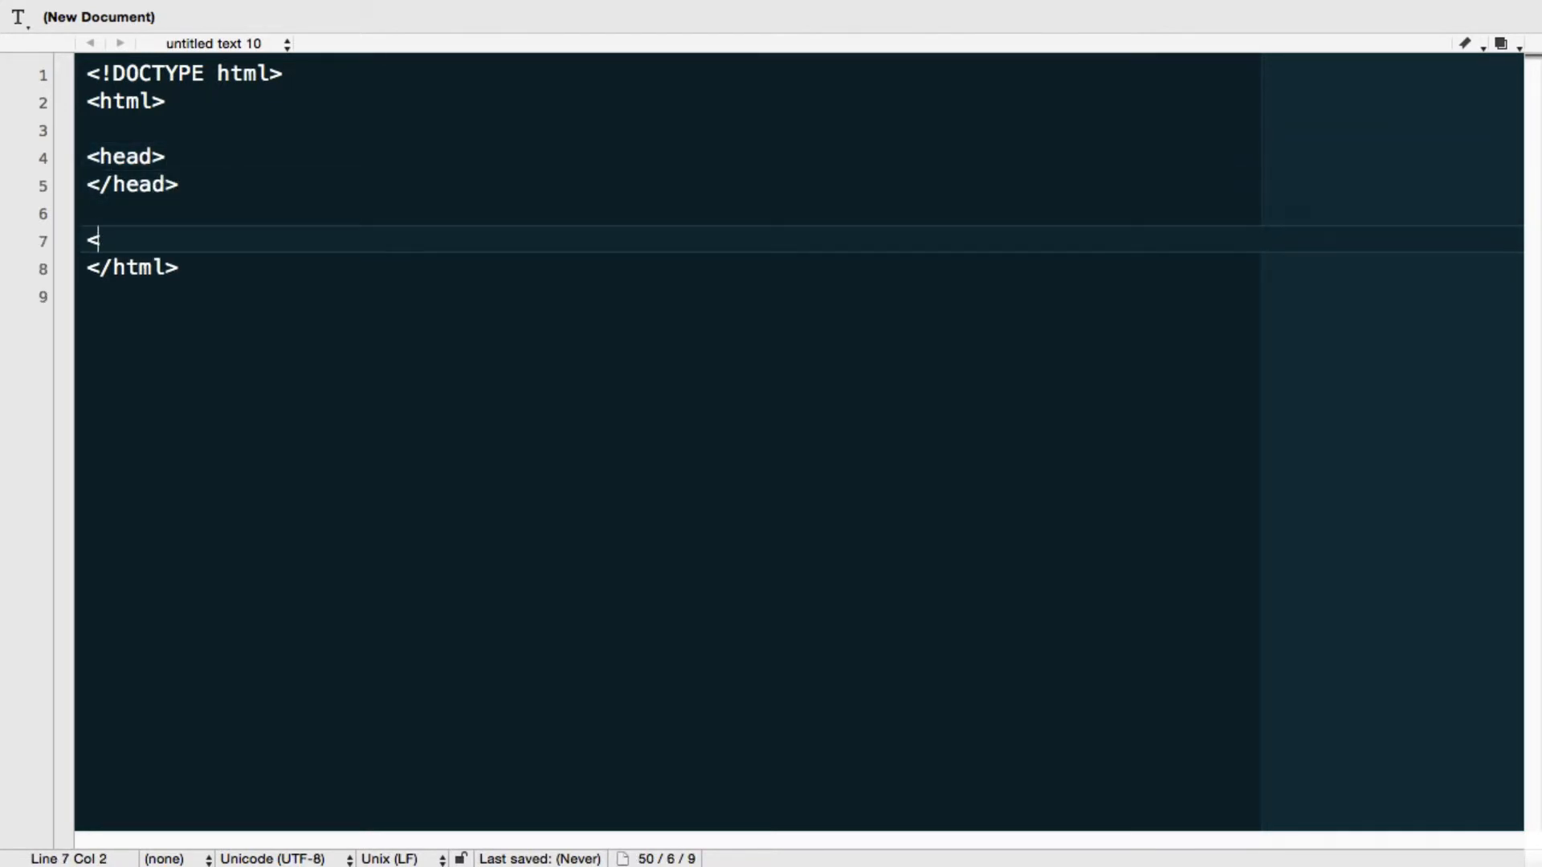
text(body>)
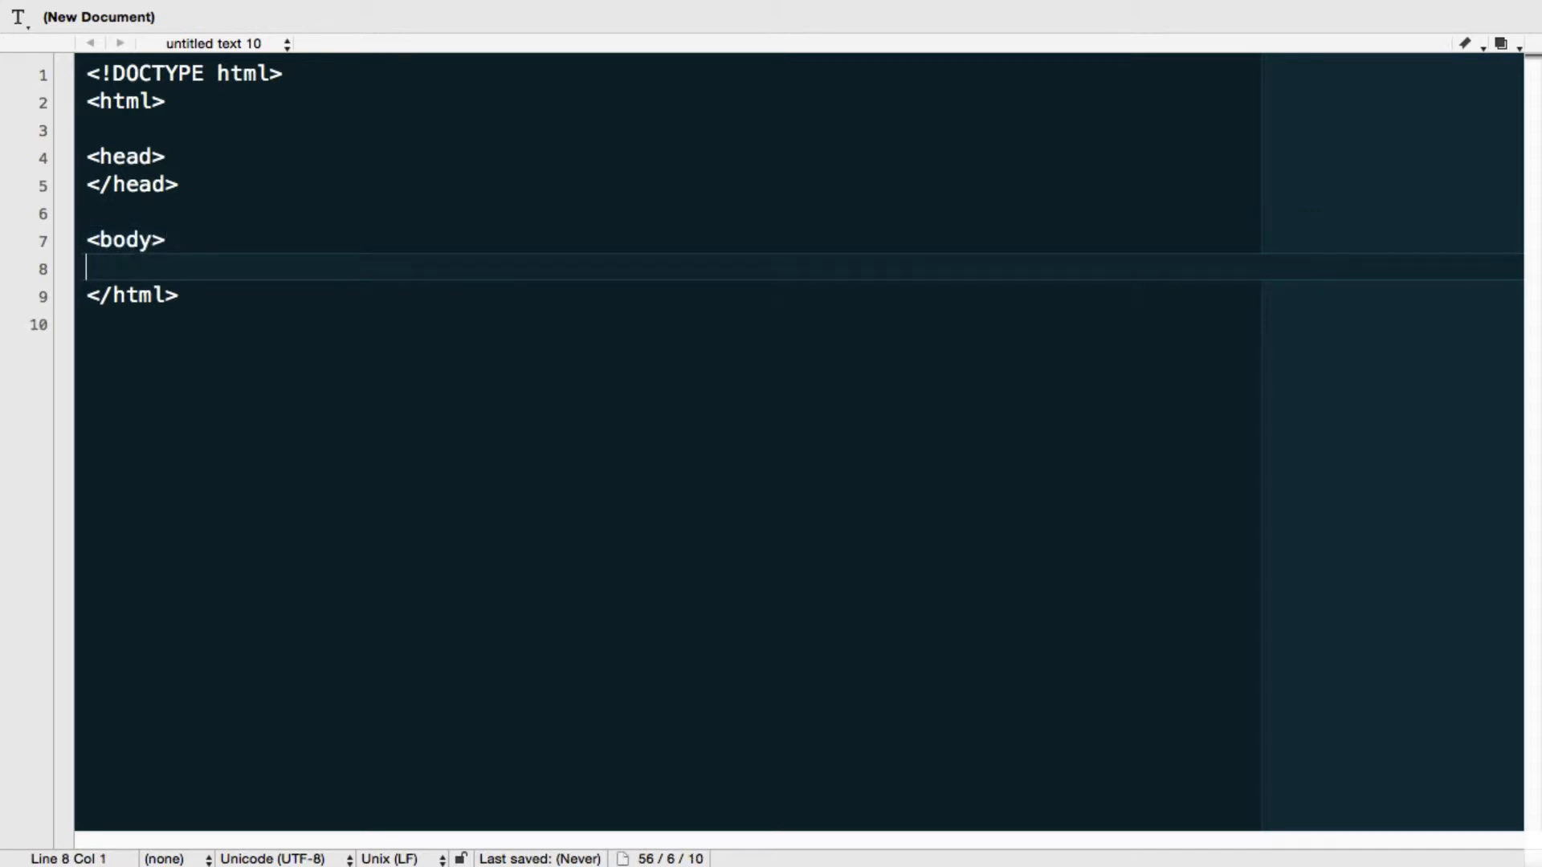
text(</bdoy)
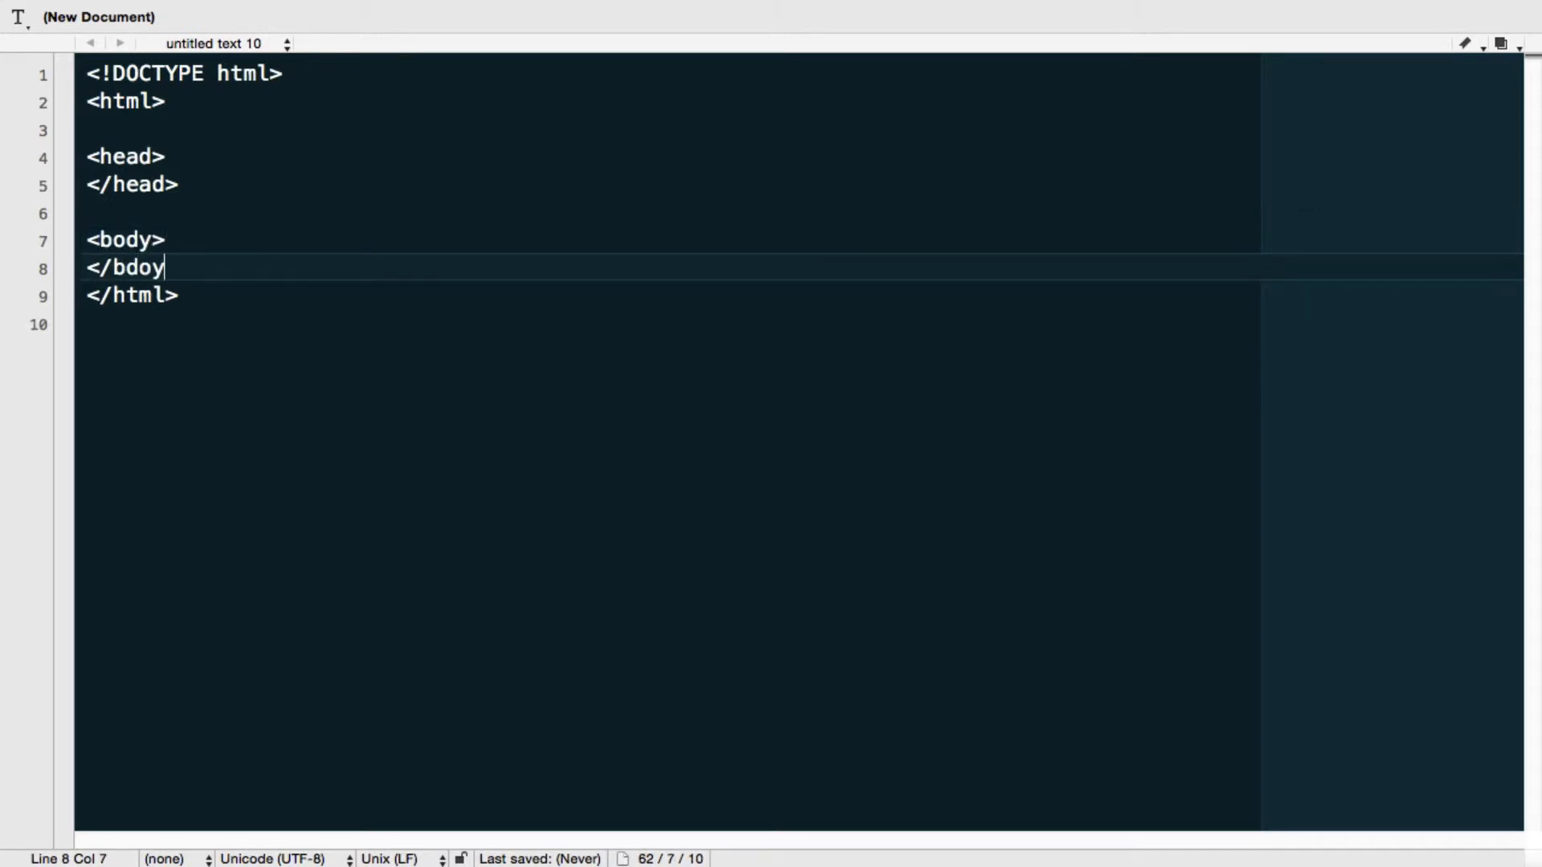
key(BackSpace)
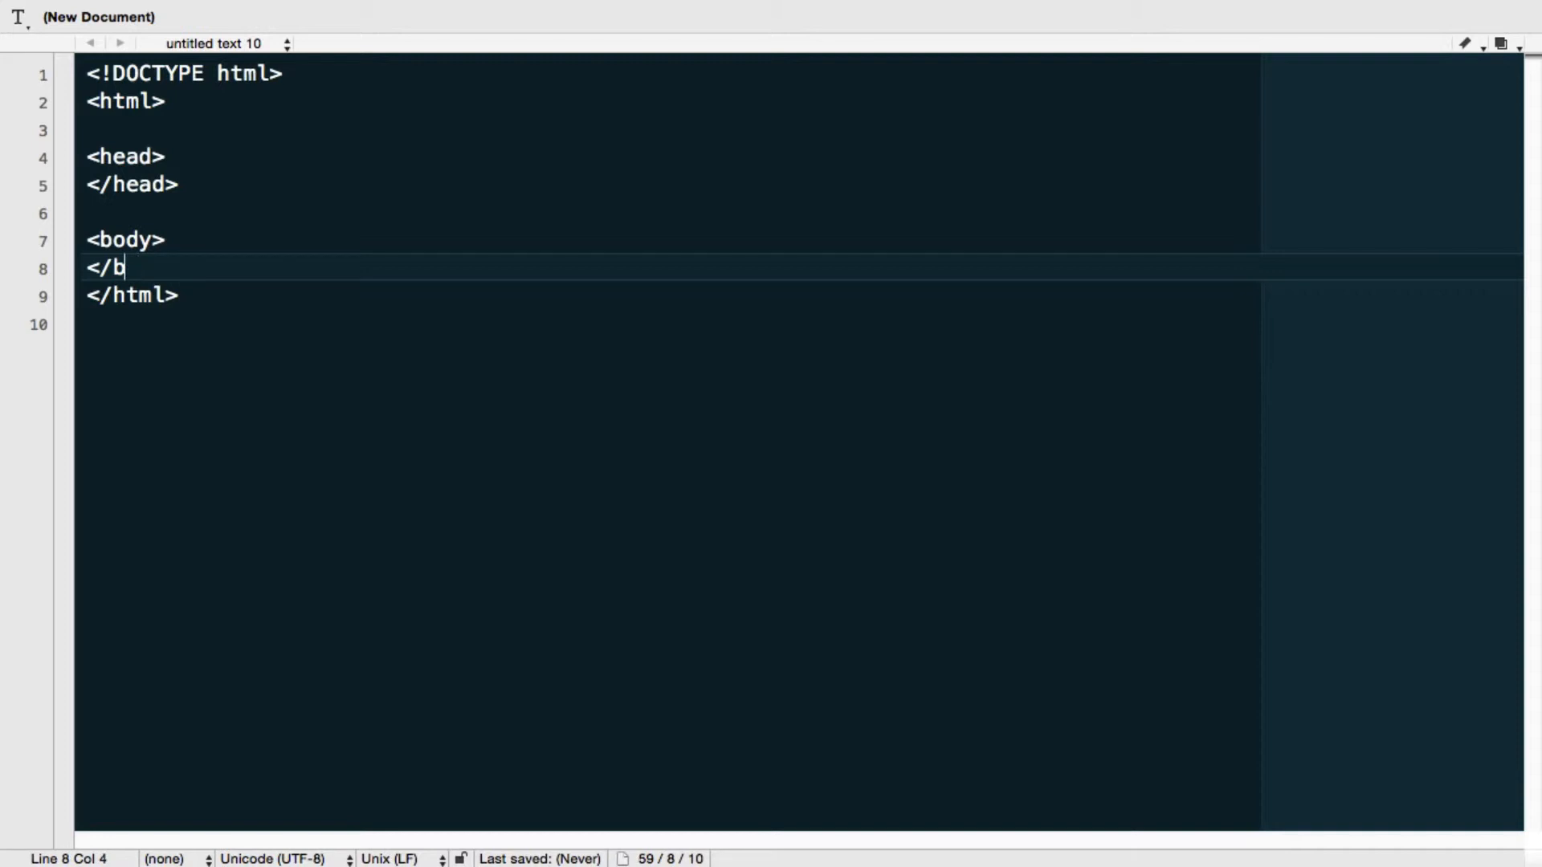
text(ody>)
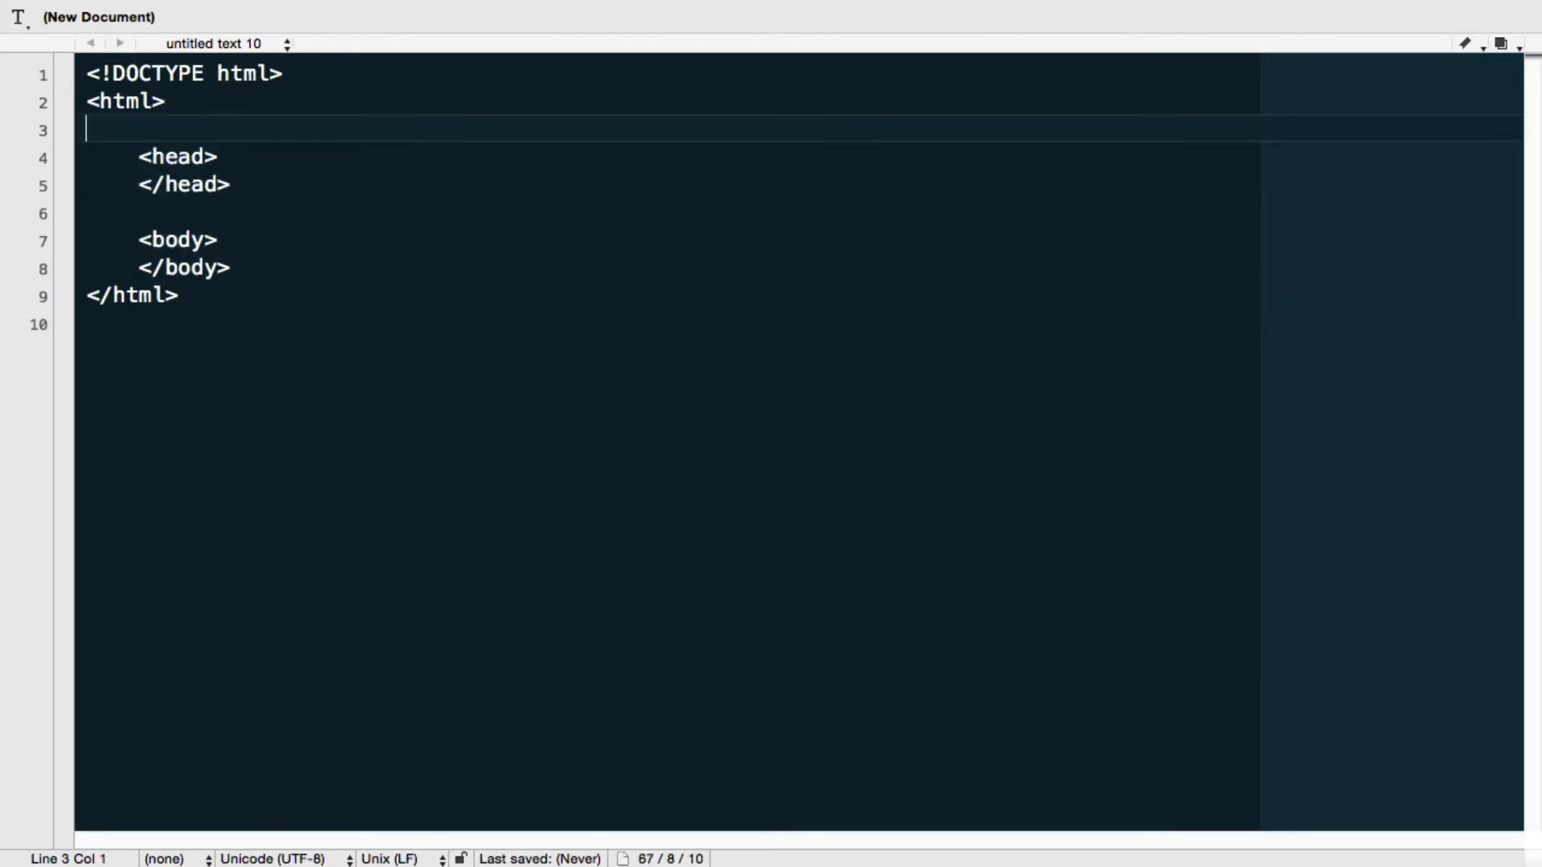
- Add an empty <script></script> element on a new line inside the head
key(enter)
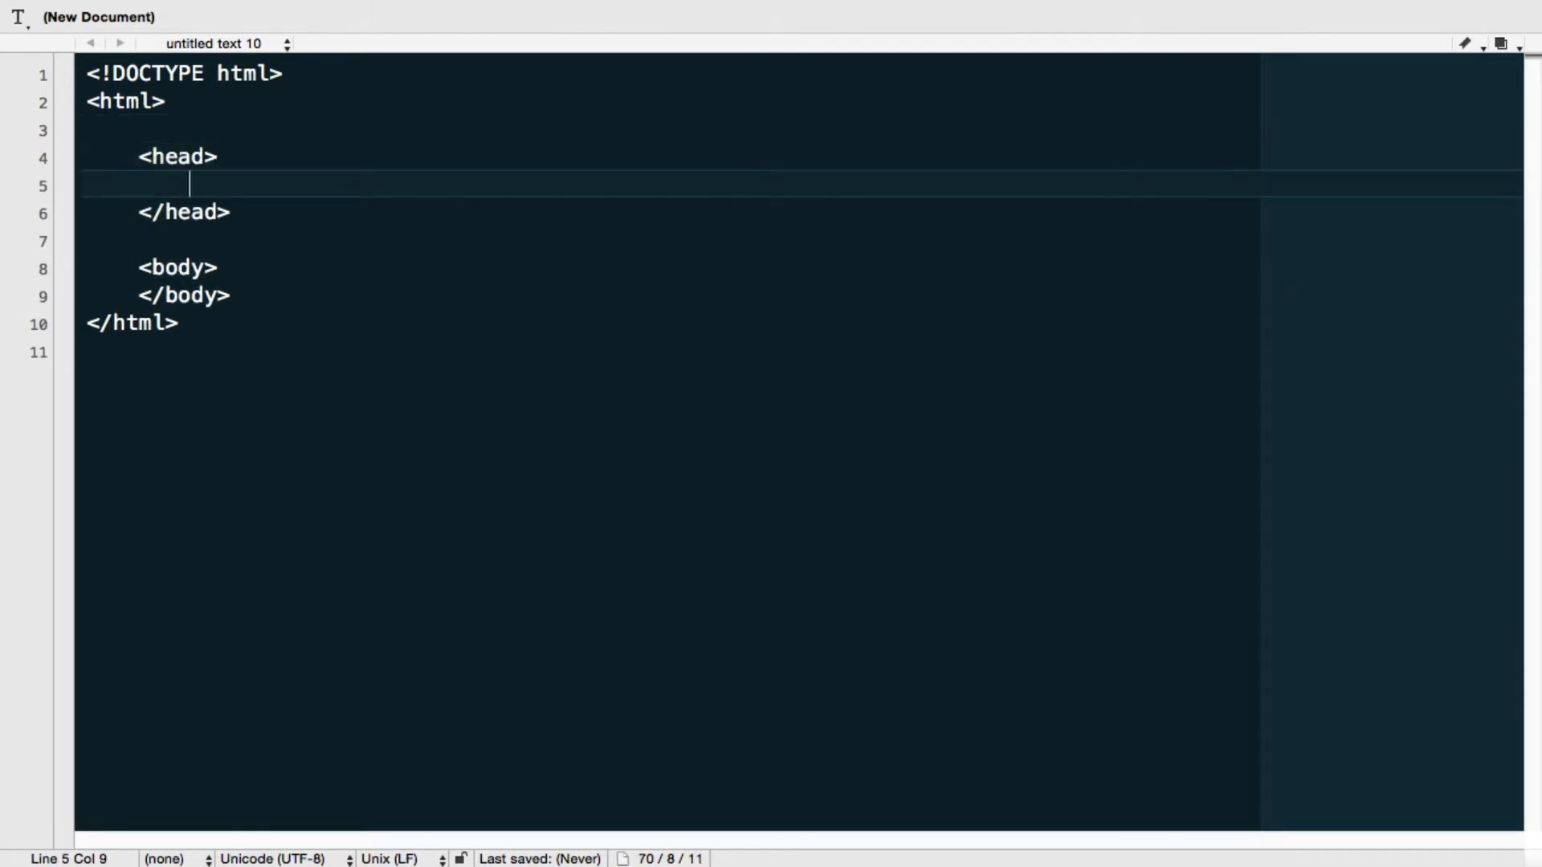
text(<script>)
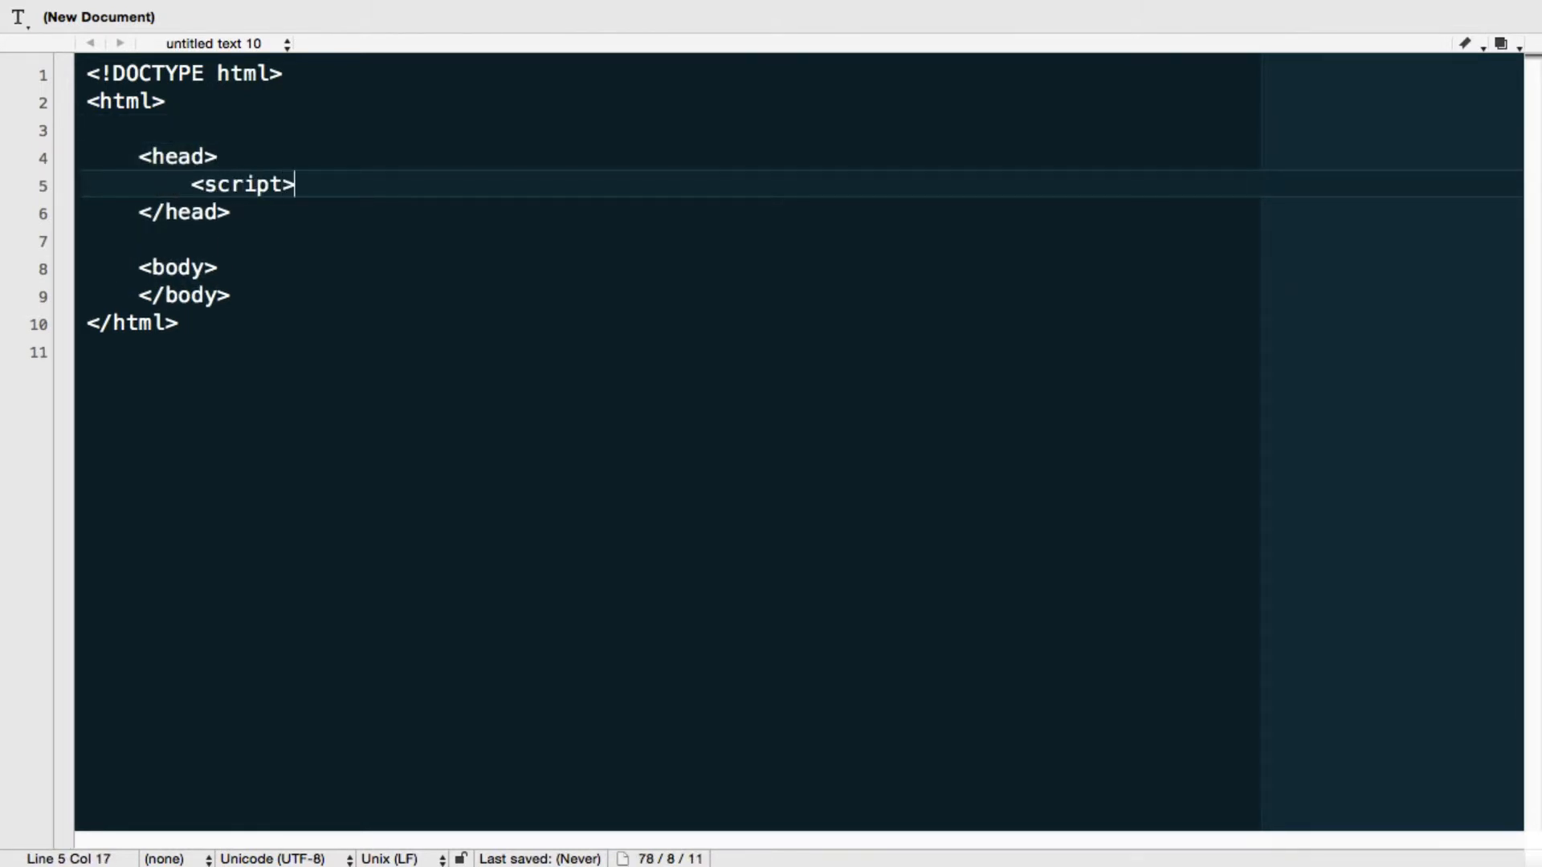
text(</script>)
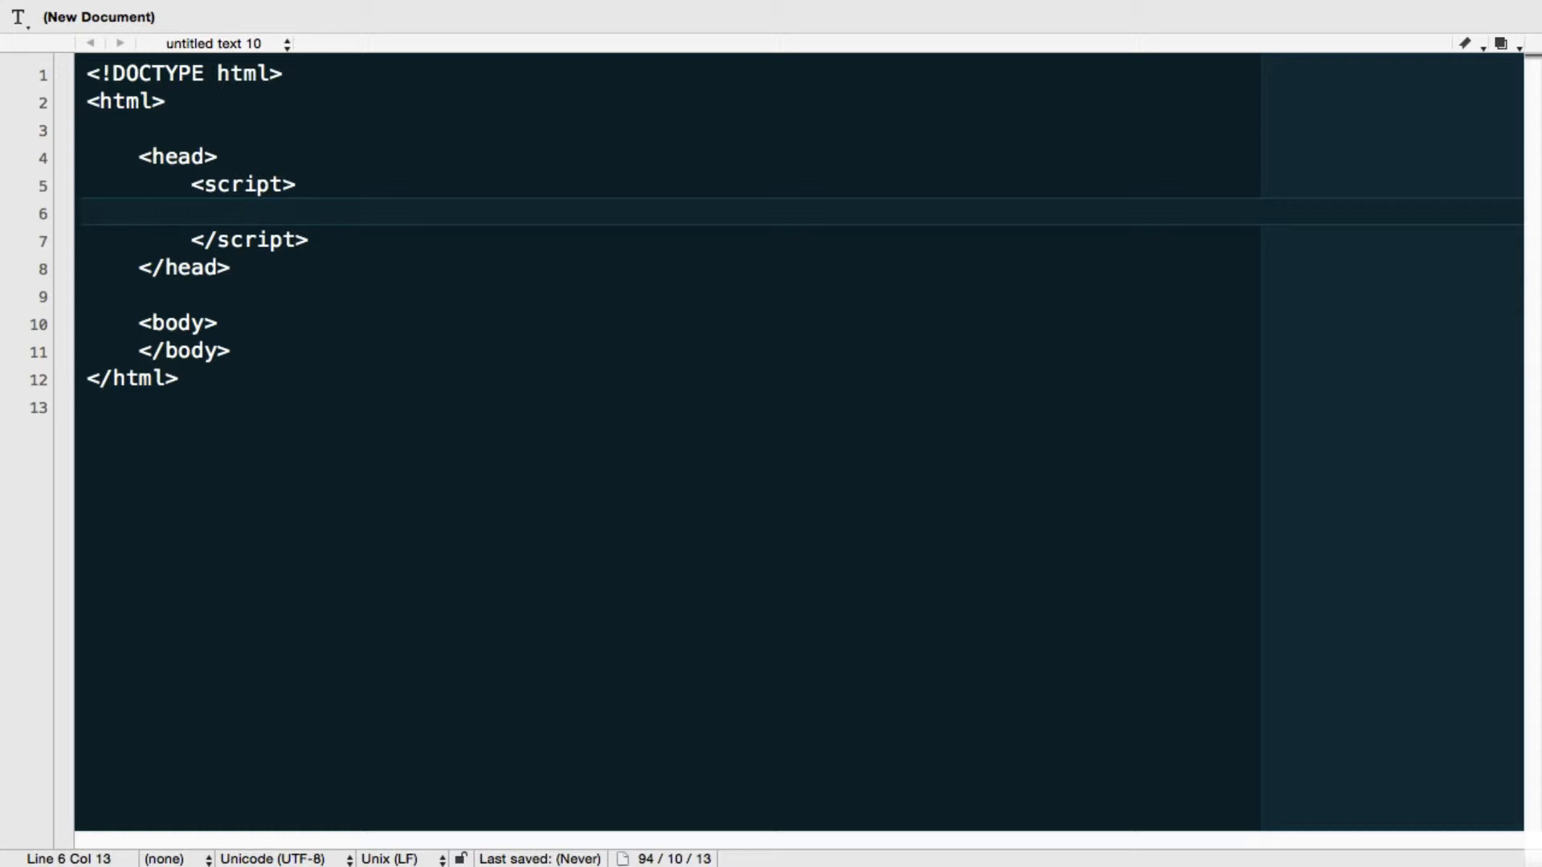
- Type Math.random() inside the script tags
text(Math.)
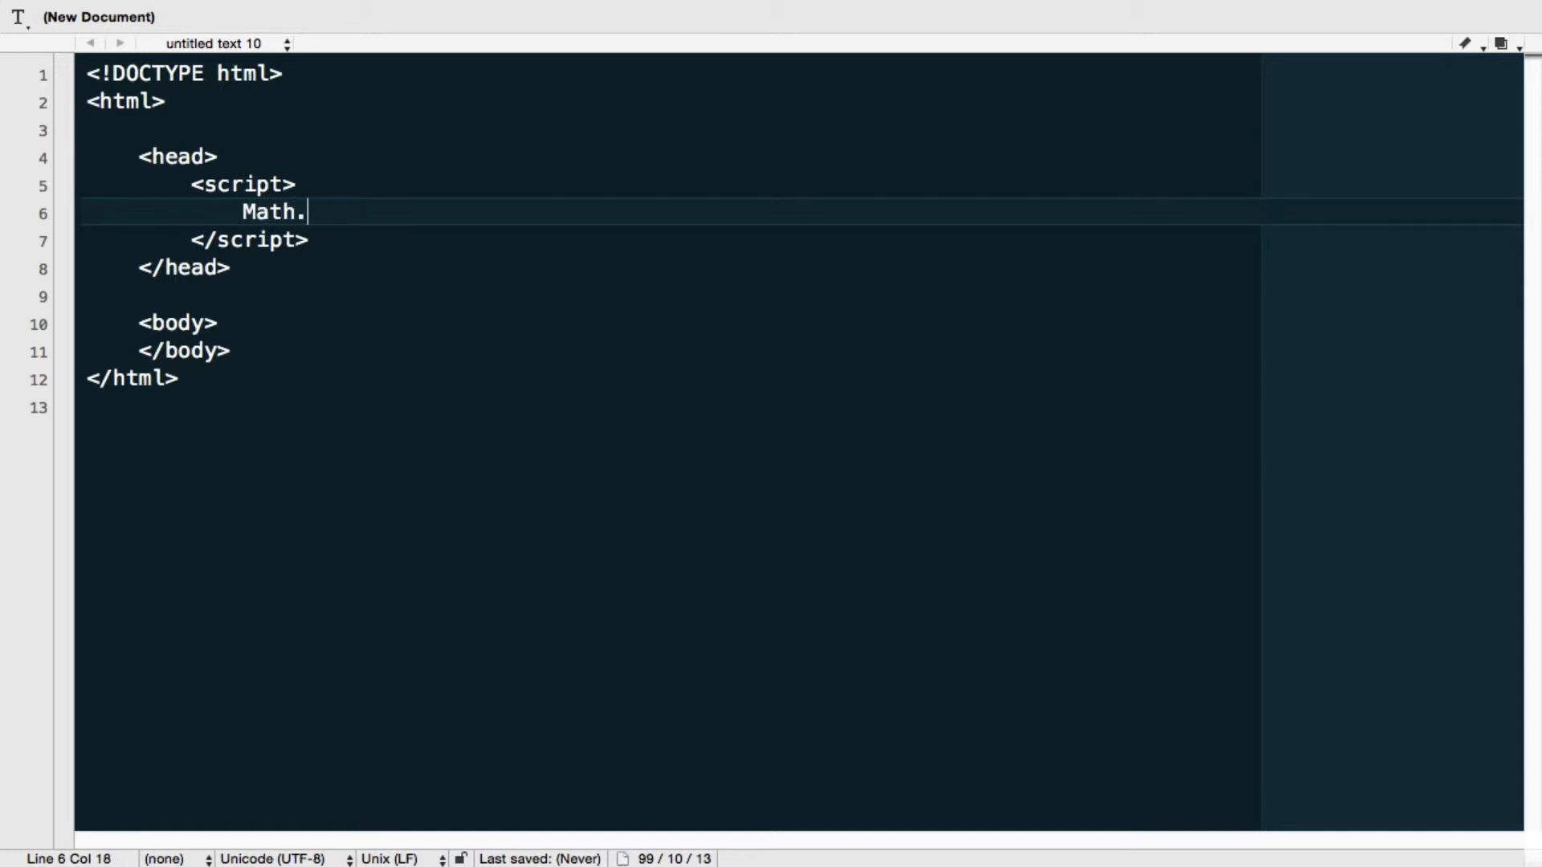
text(r)
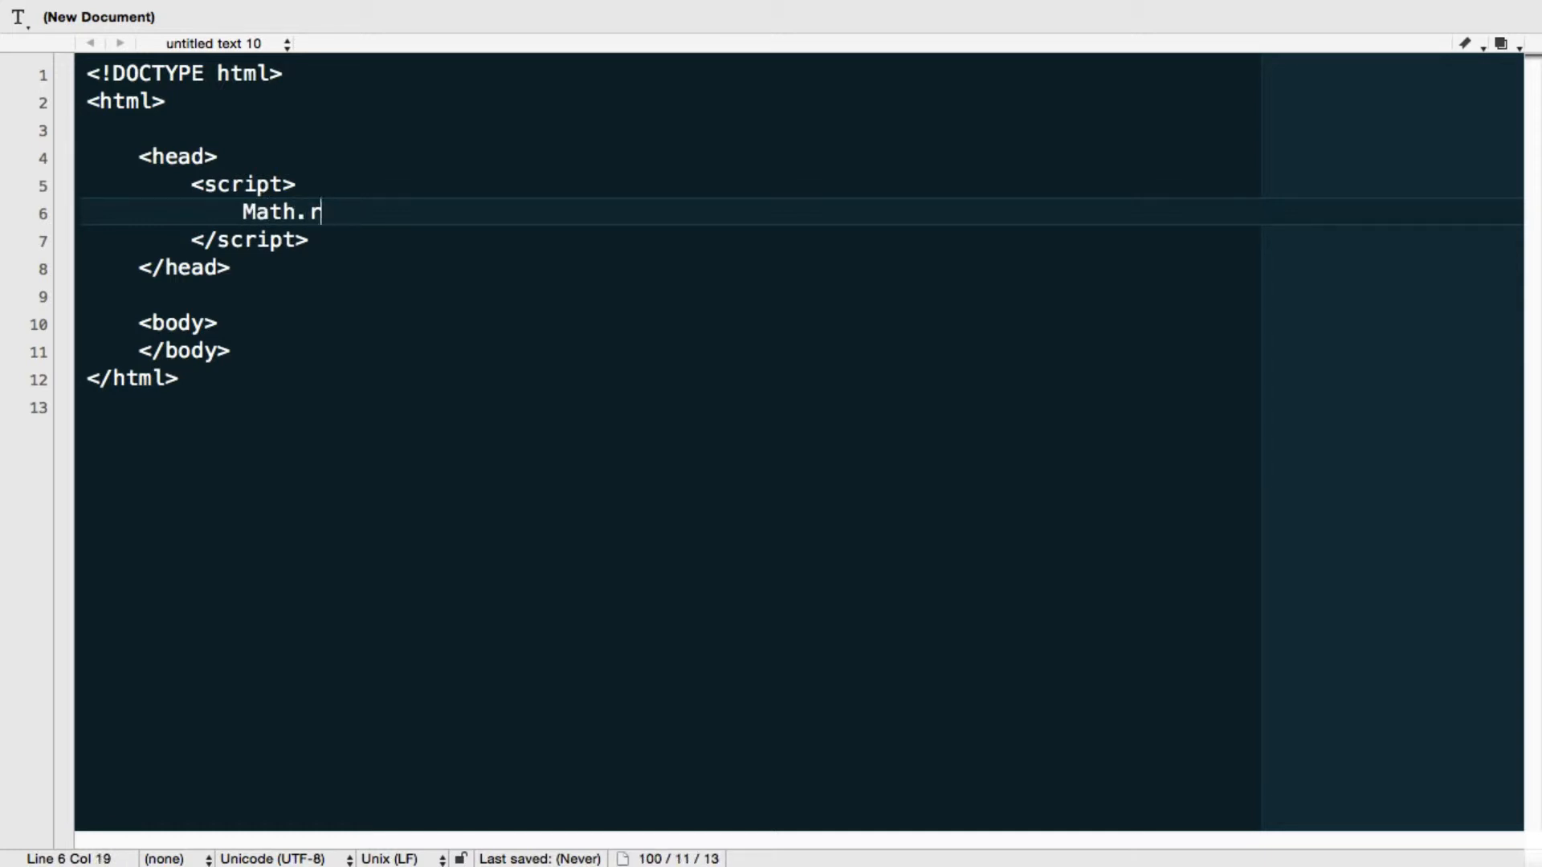
text(ando)
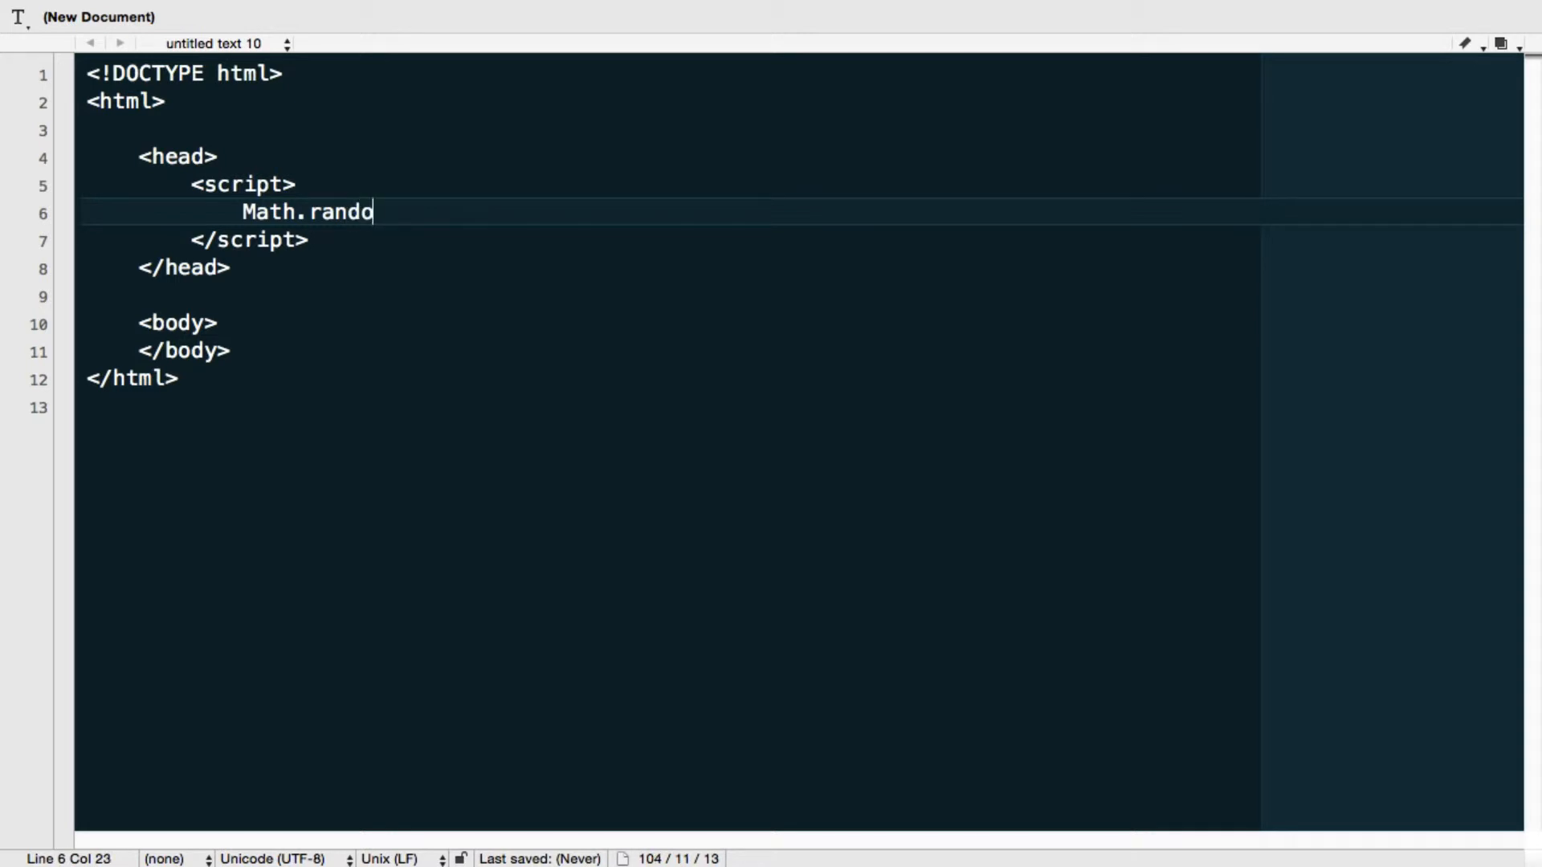
text(m())
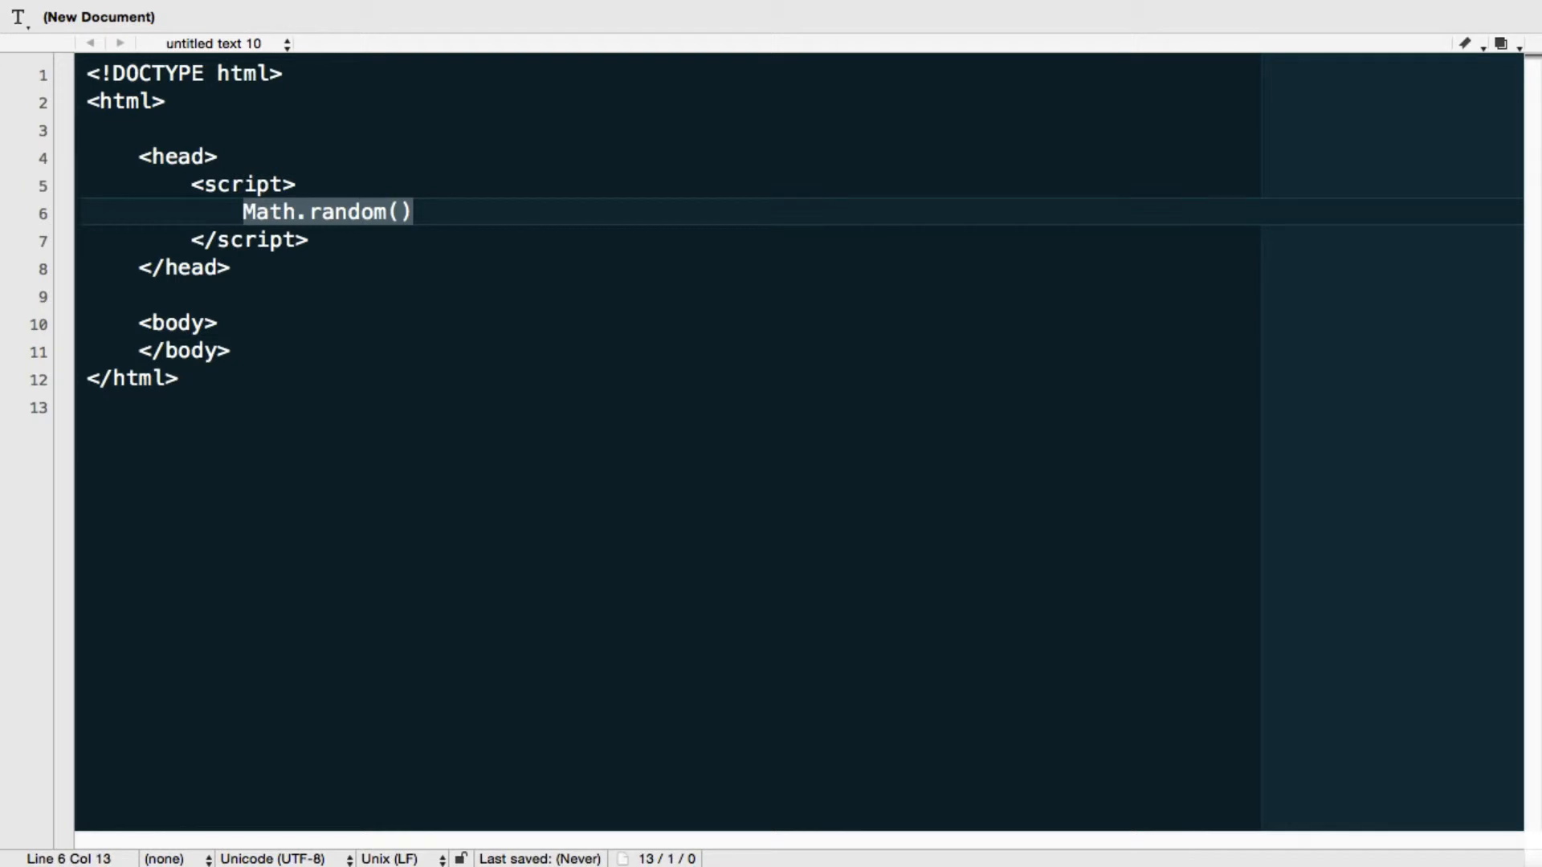
- Wrap it as console.log(Math.random()); and highlight the Math.random() call
text(c)
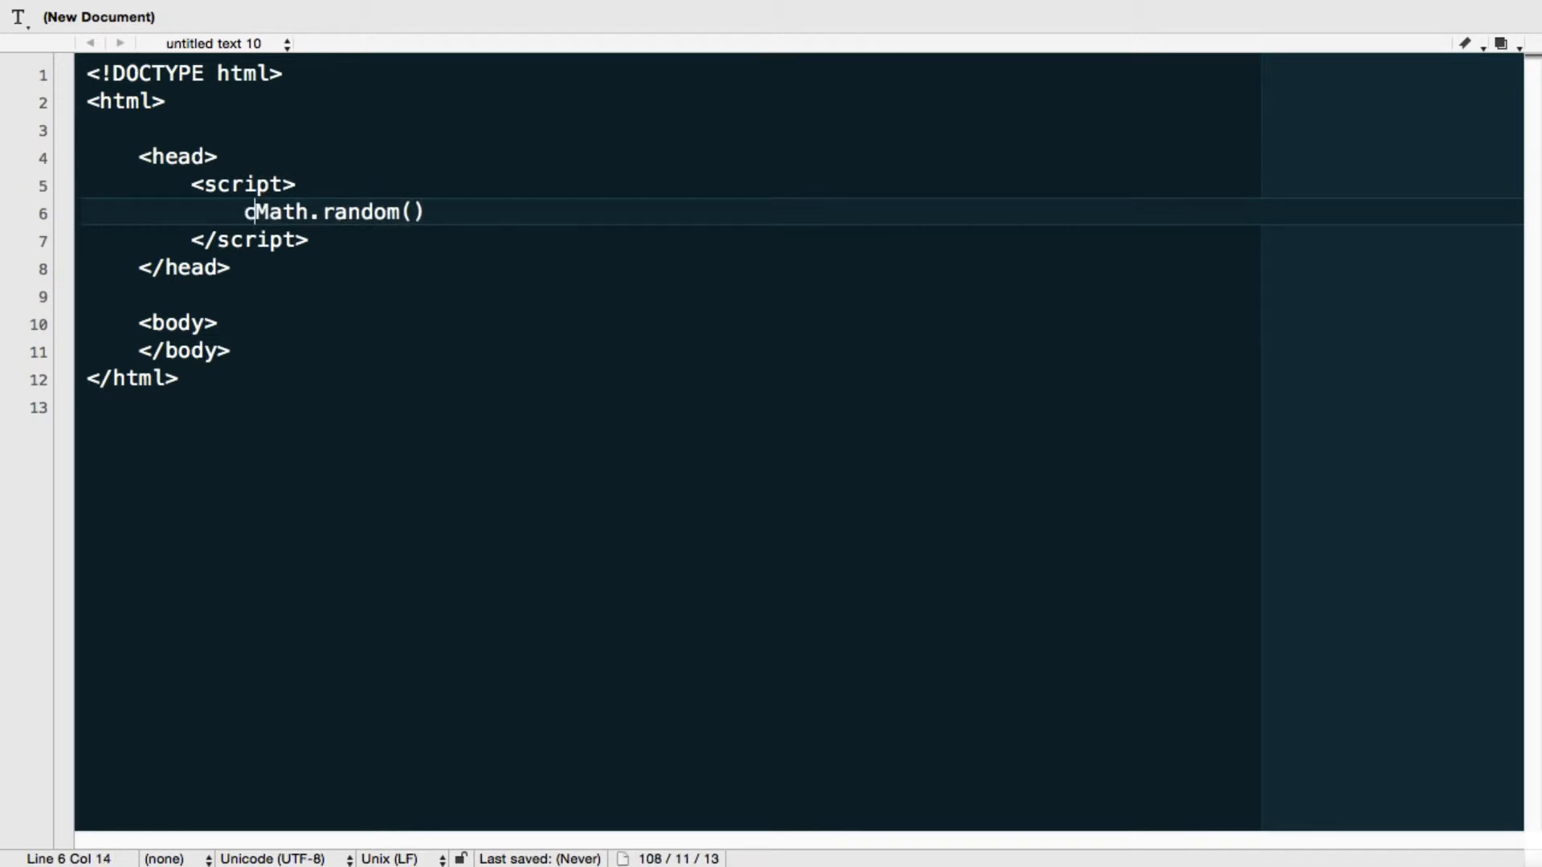
text(onsole.log()
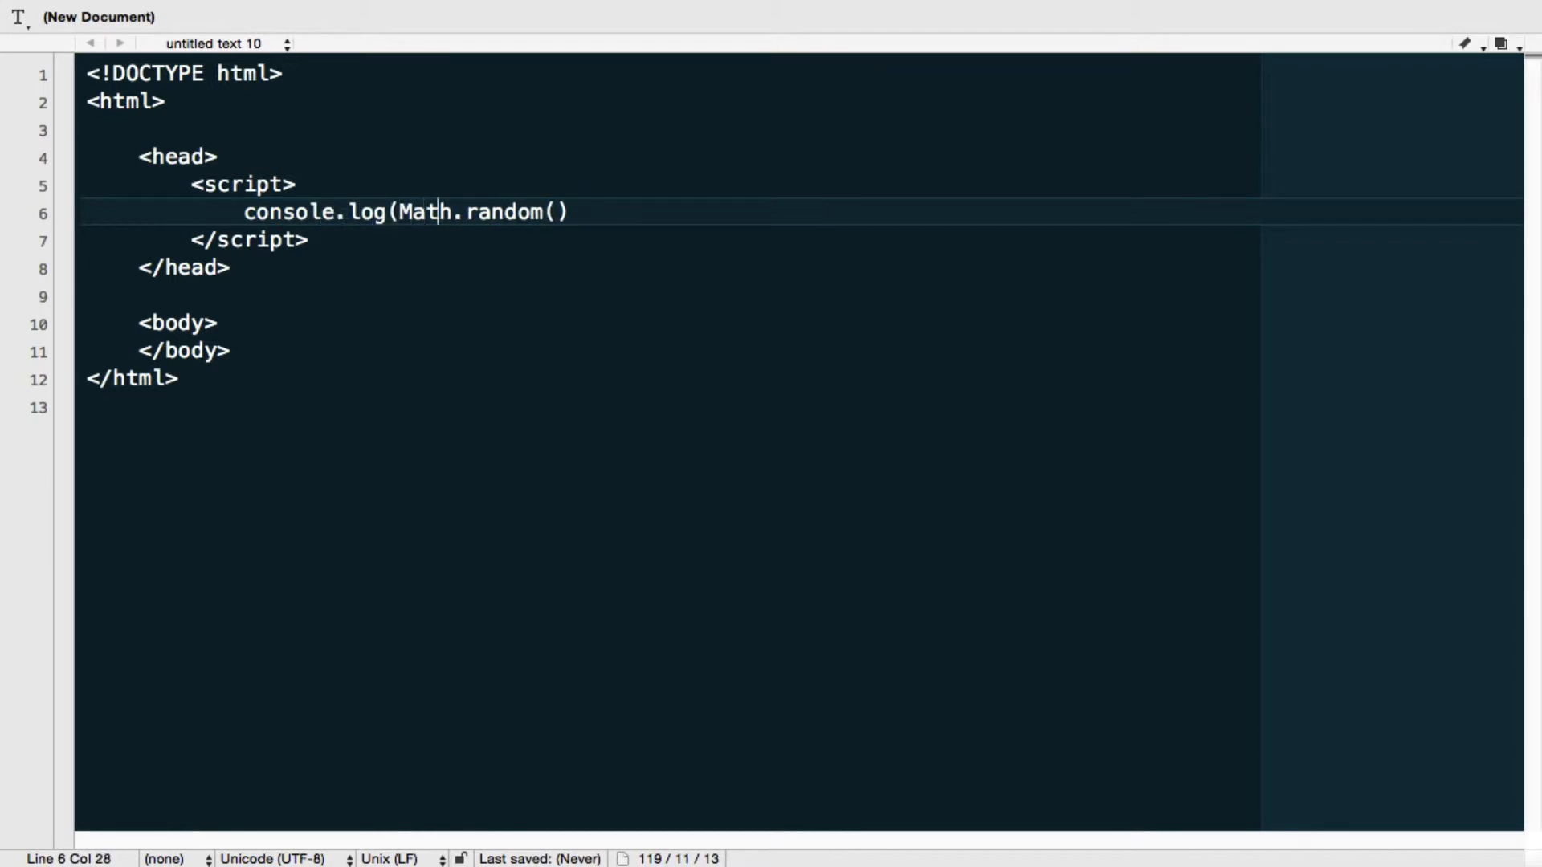
text())
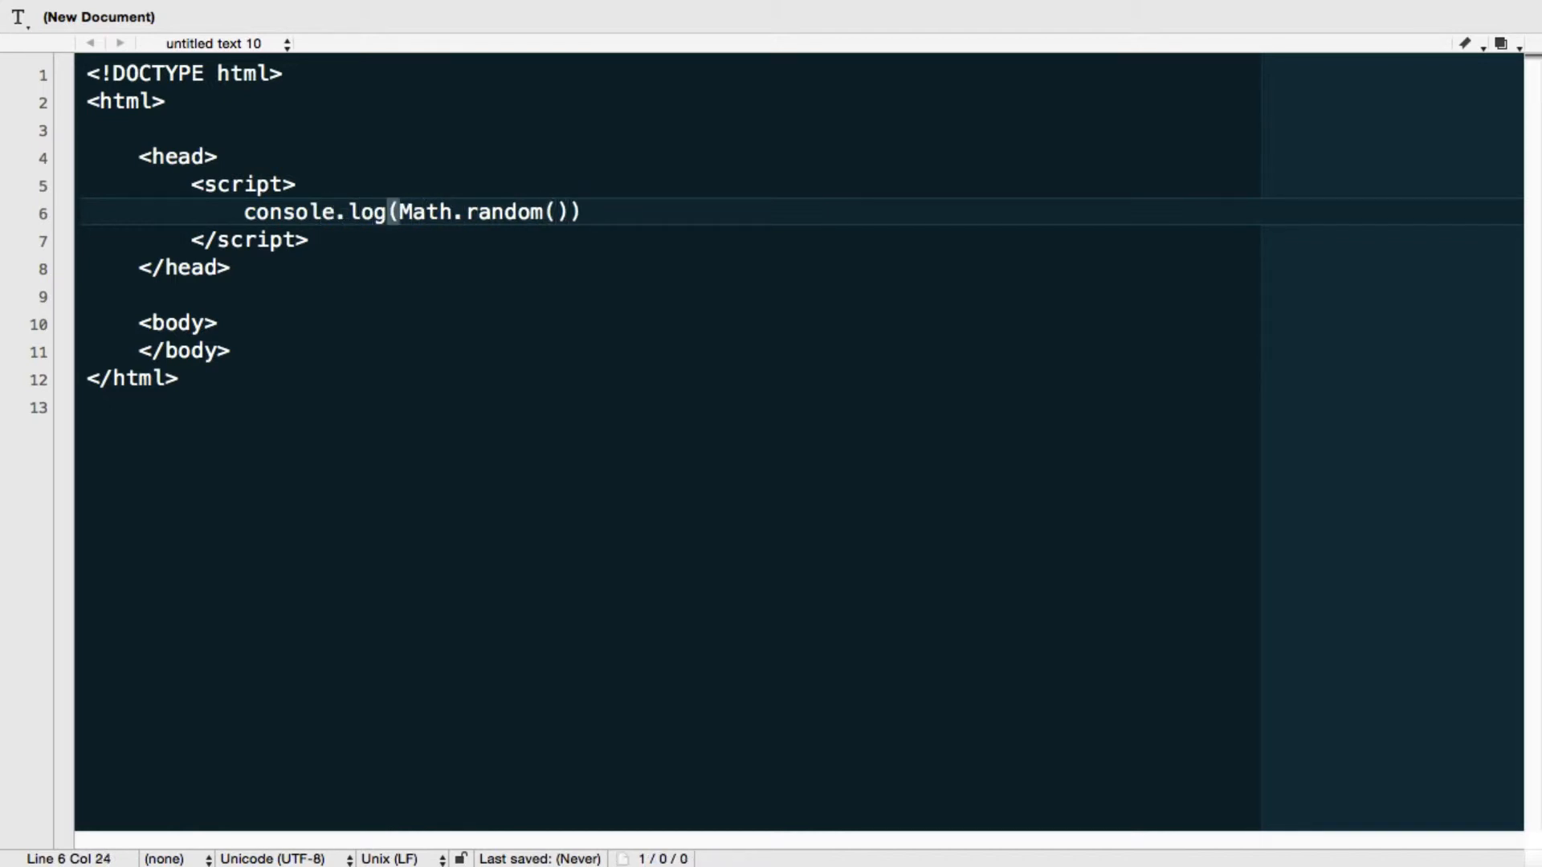
text(;)
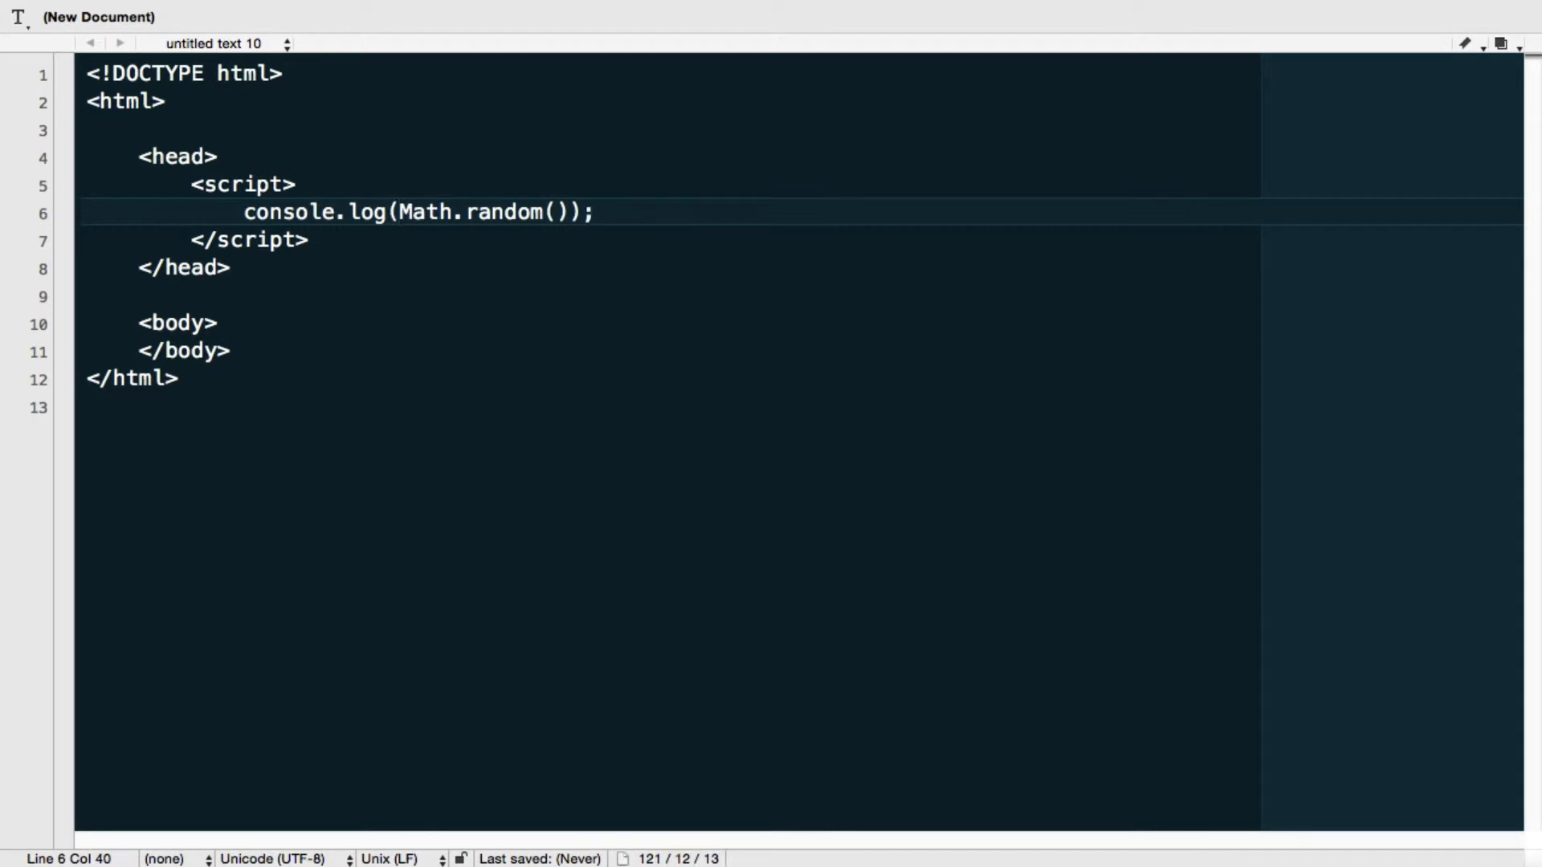
click(593, 212)
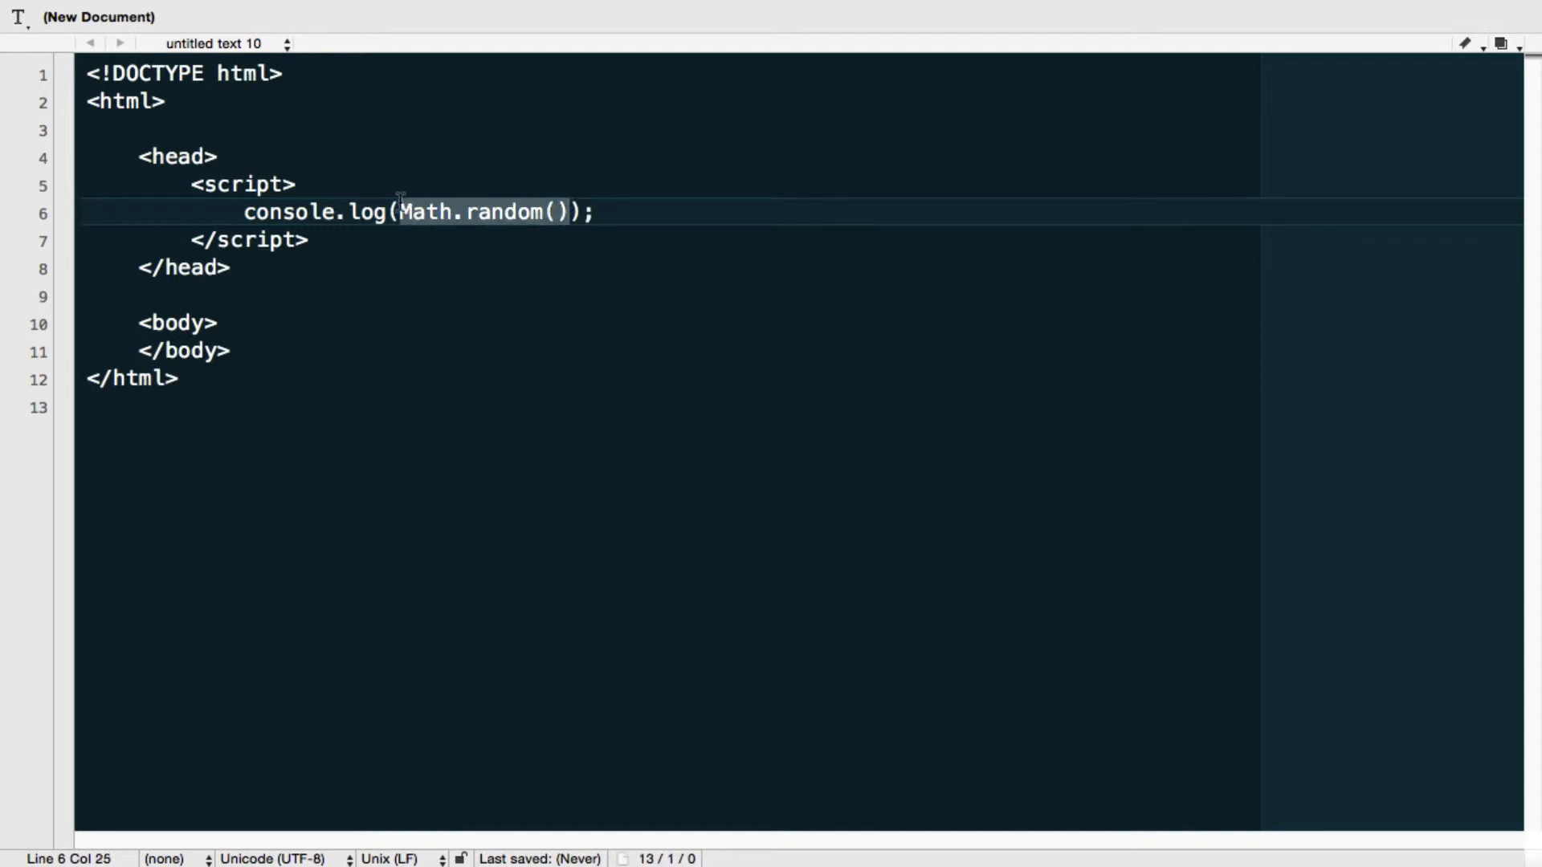
click(597, 211)
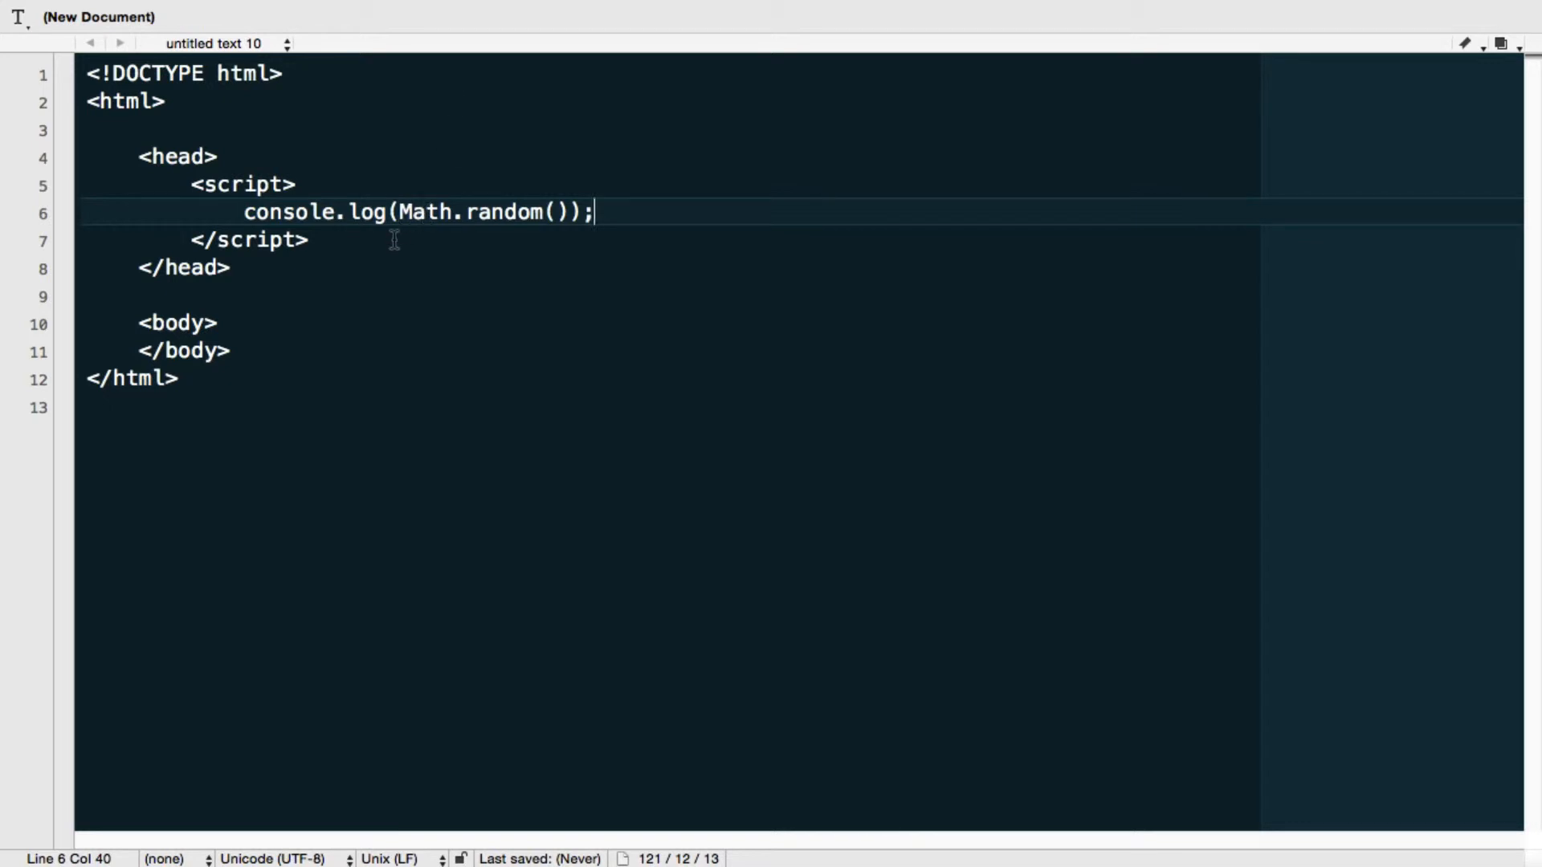
- Save the document as coin_tossing.html in a new chapter3 folder under code_examples
key(cmd+s)
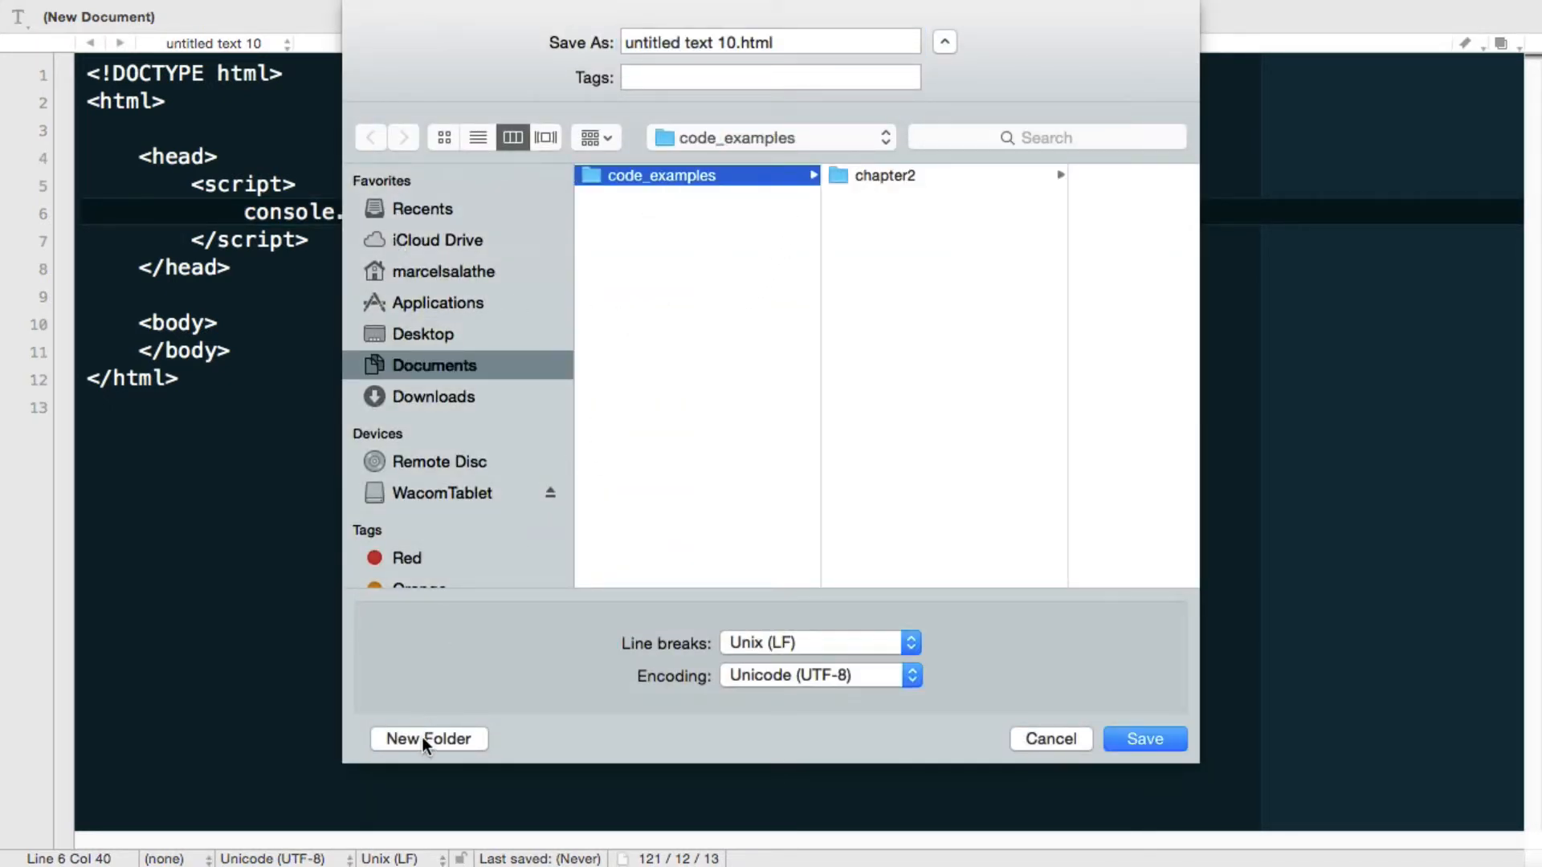
click(428, 738)
text(chapter3)
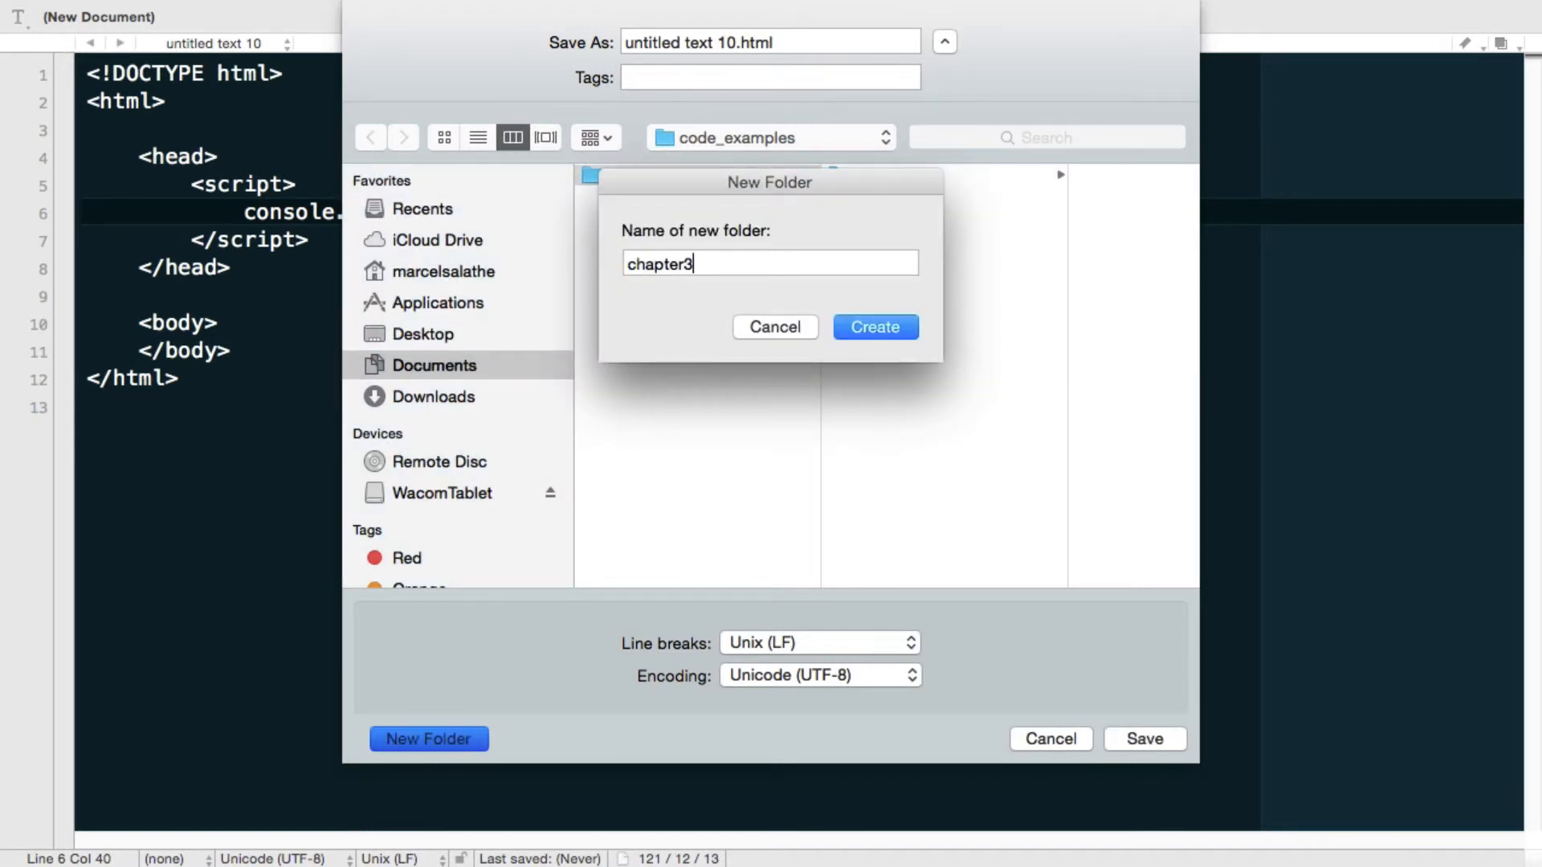
click(873, 327)
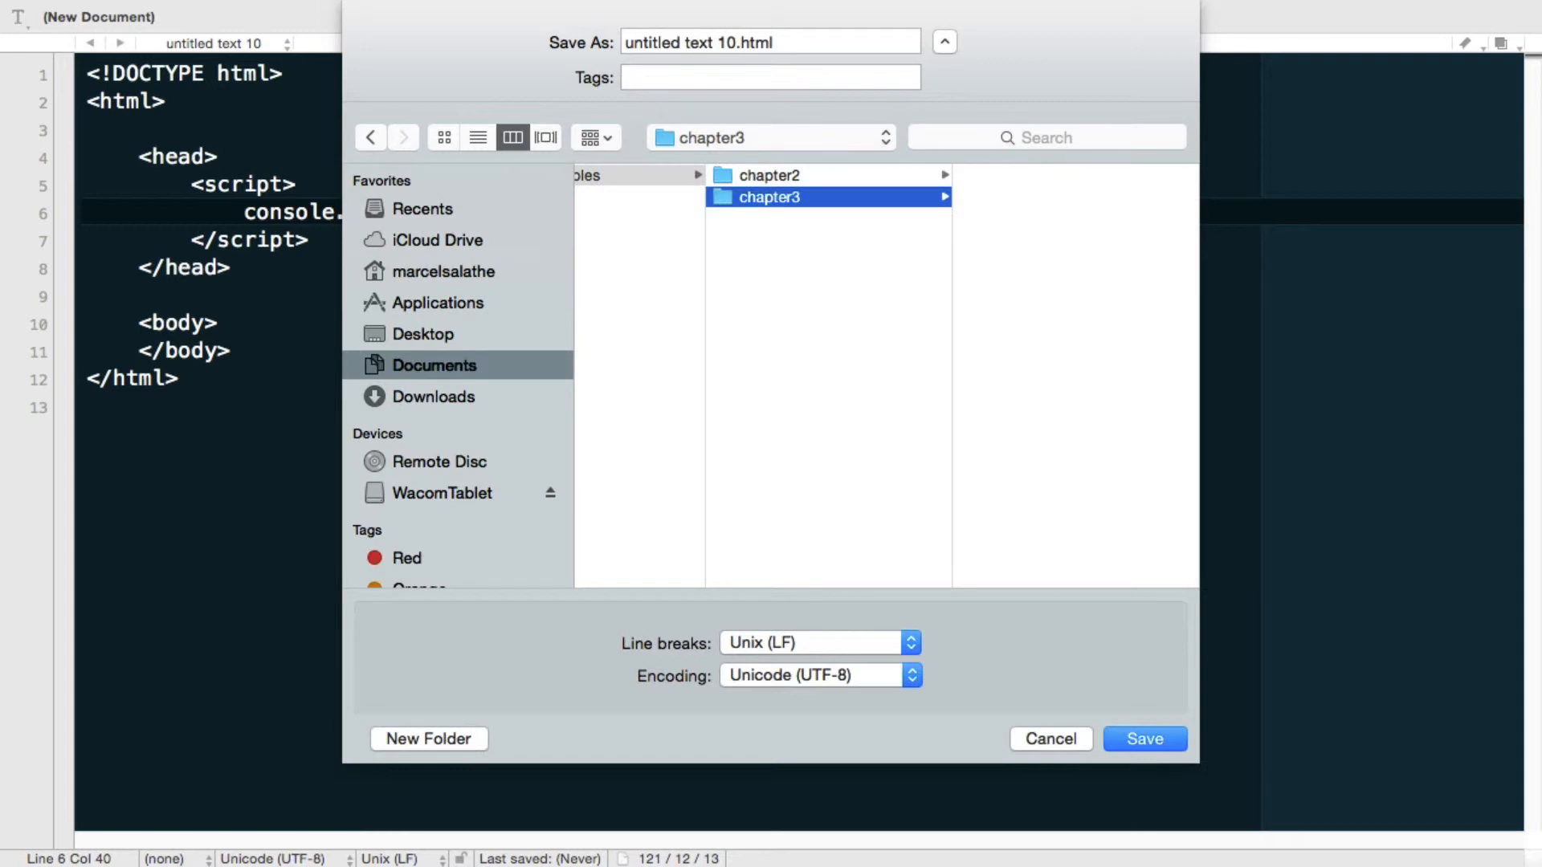
click(732, 43)
text(coin_to)
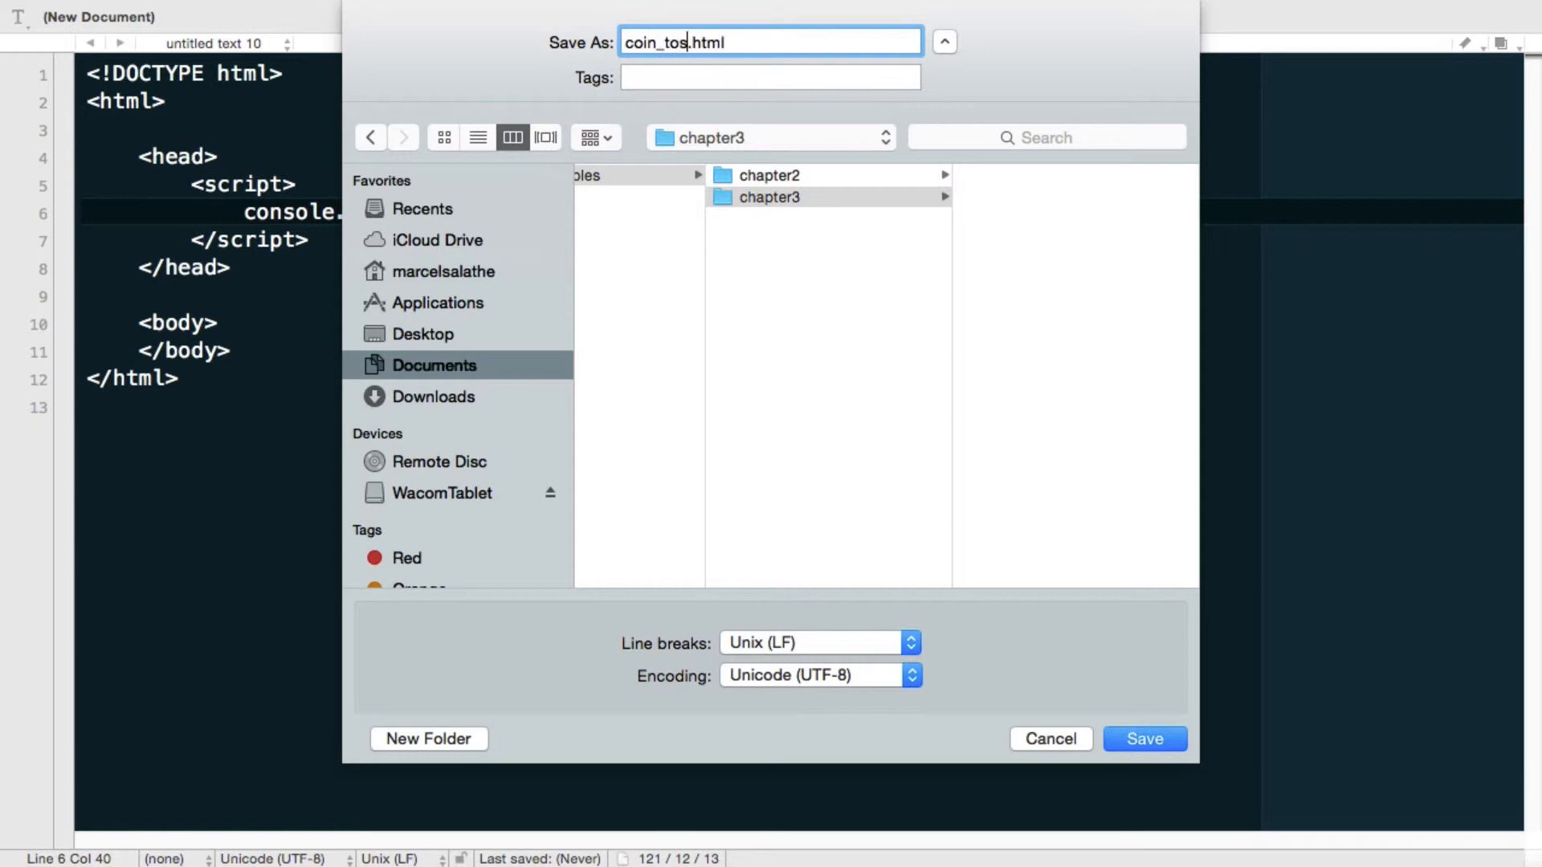
text(sing)
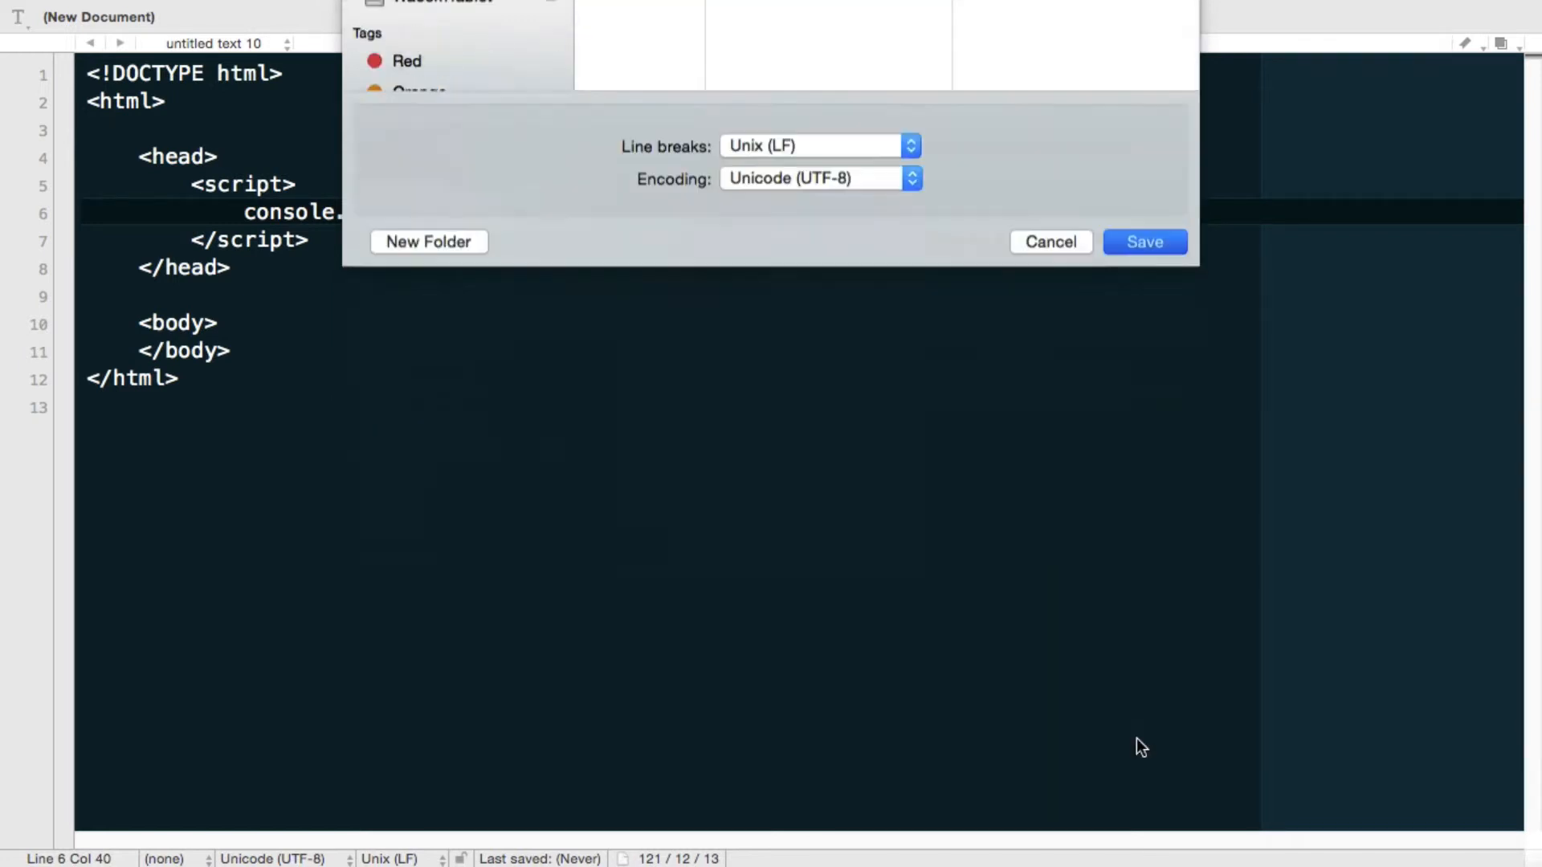
click(1143, 241)
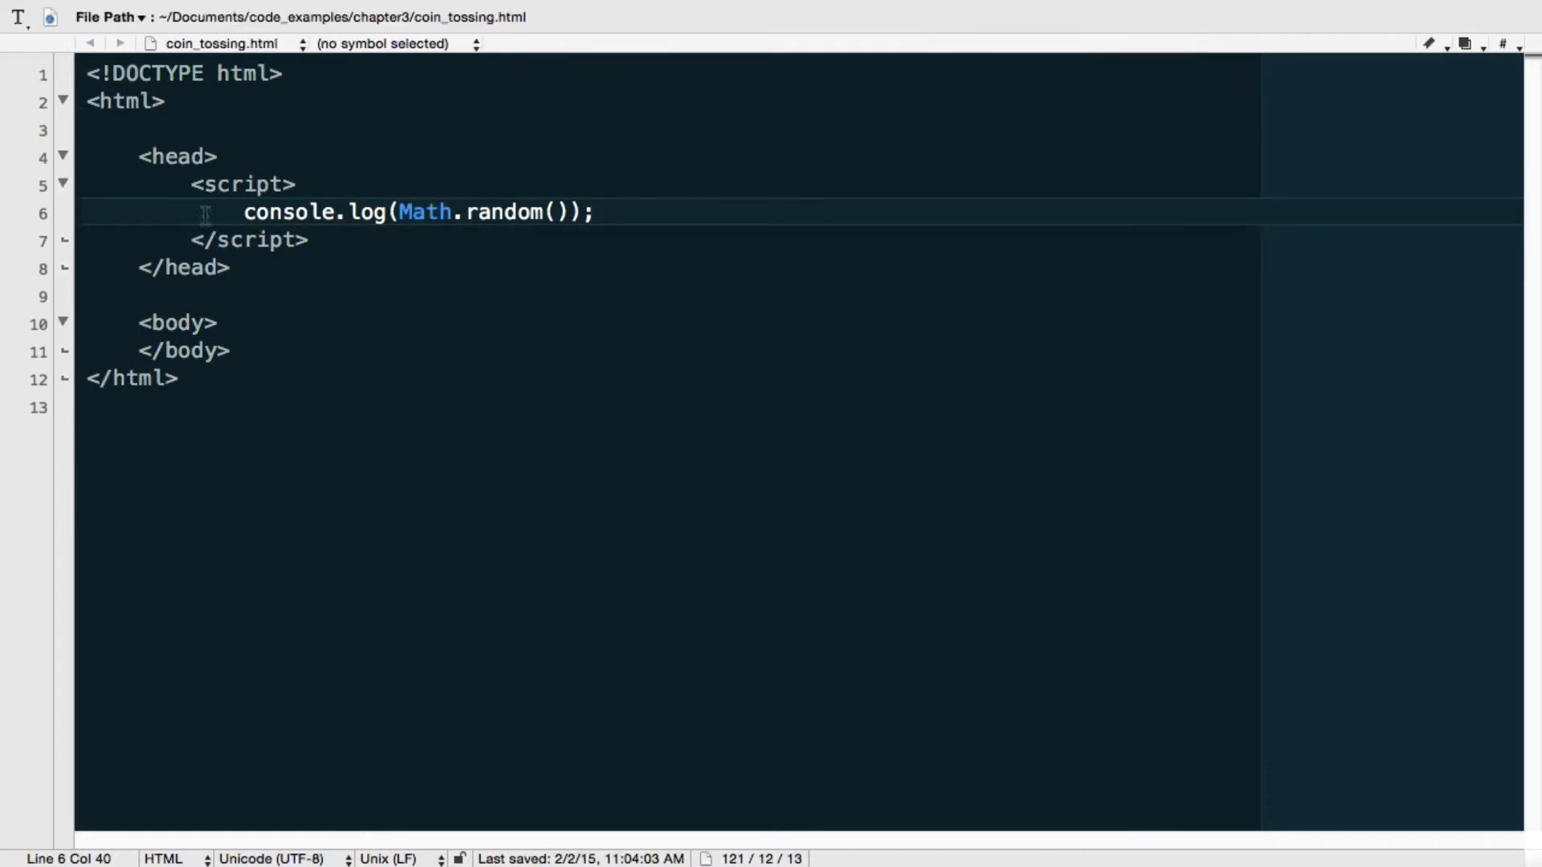
mouse_move(219, 188)
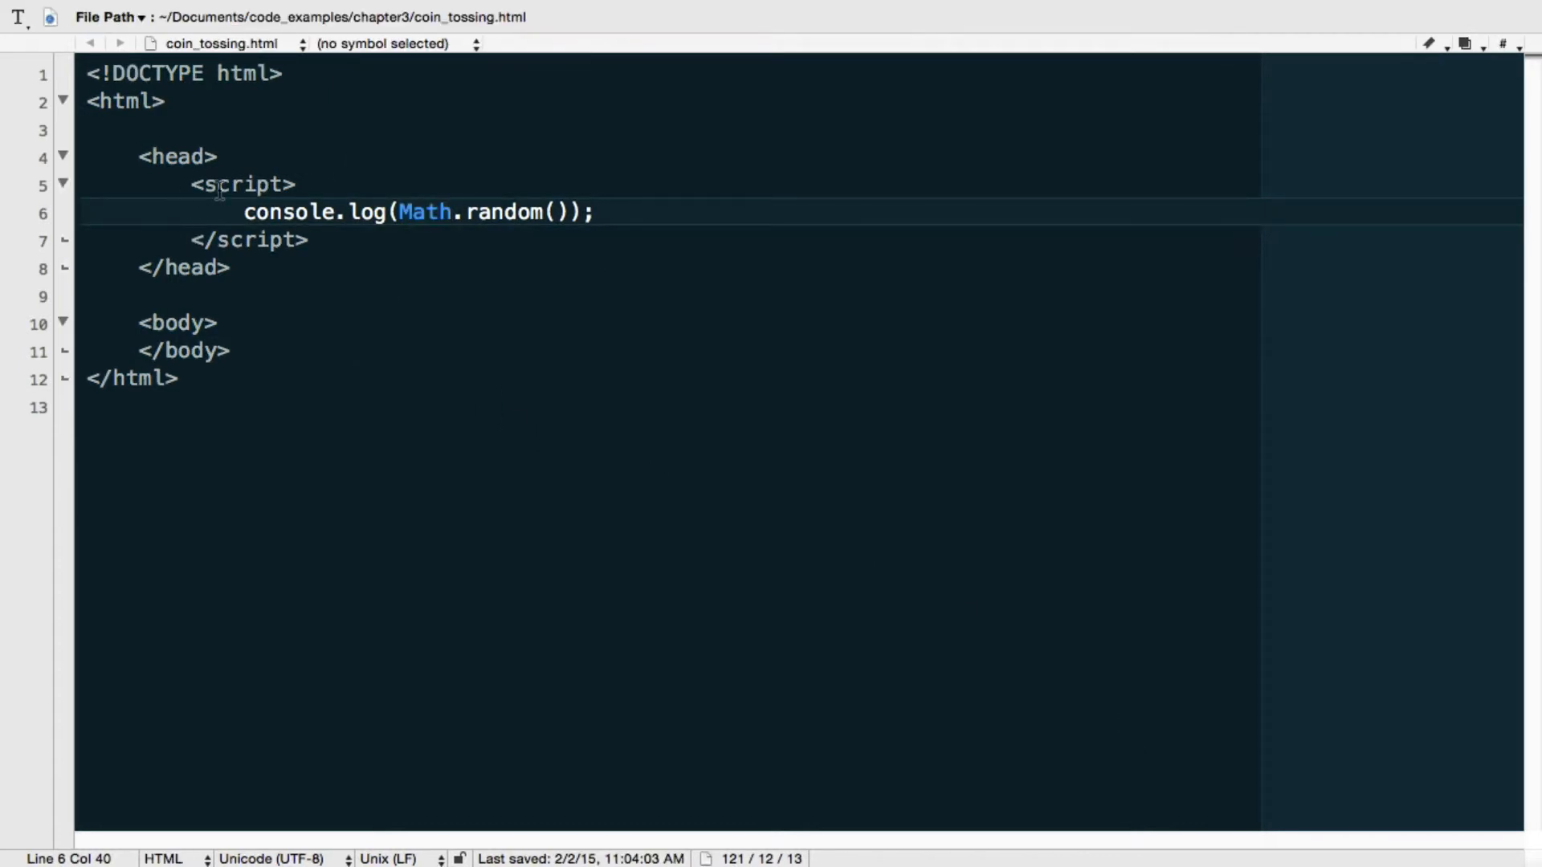
mouse_move(220, 201)
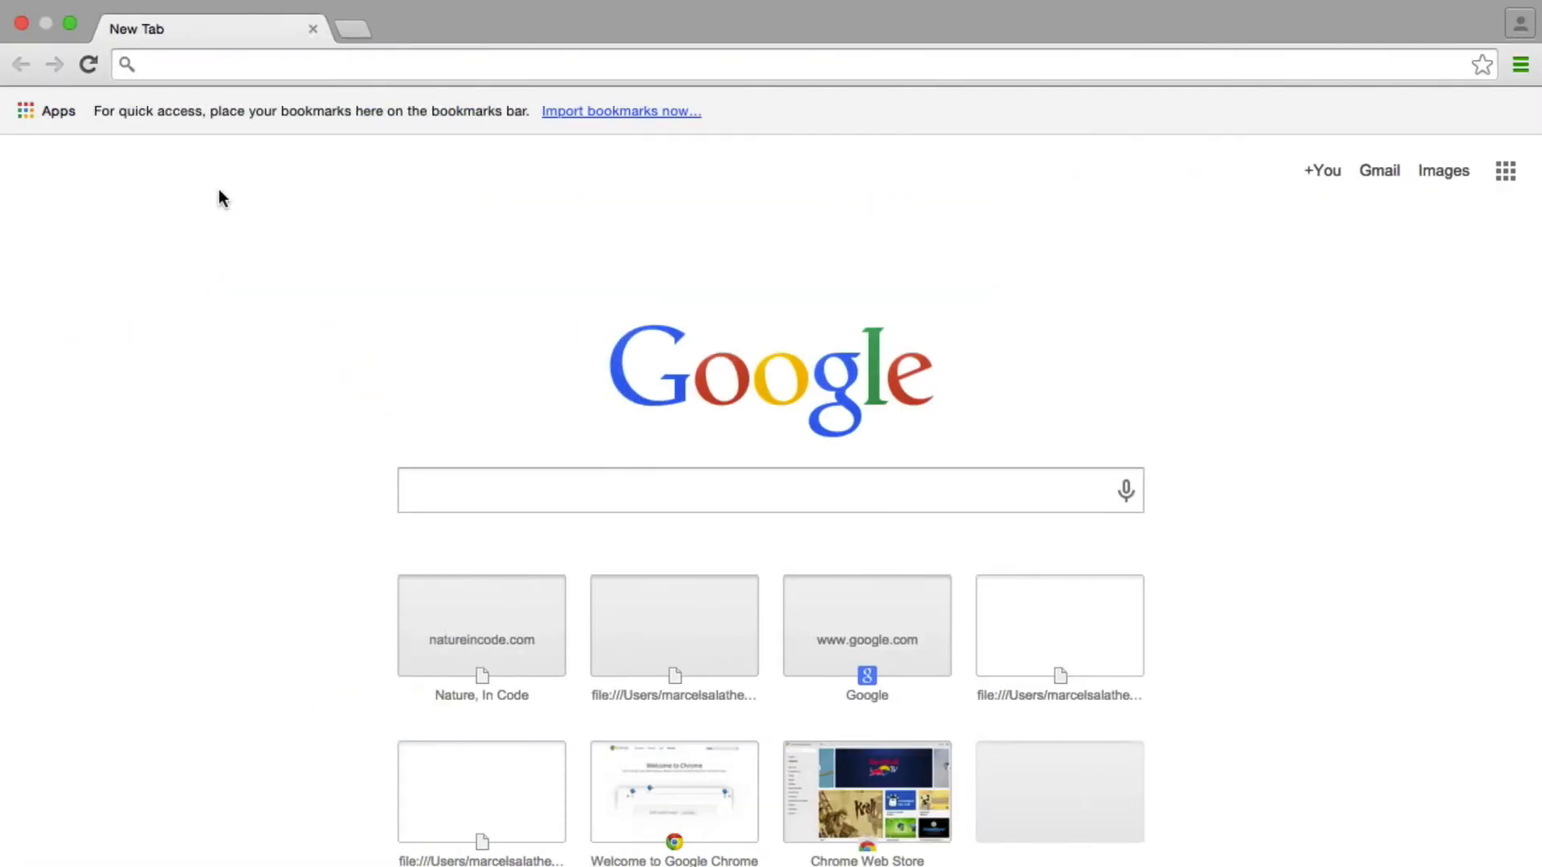
- Load chapter3/coin_tossing.html in Chrome and open its JavaScript Console
click(767, 62)
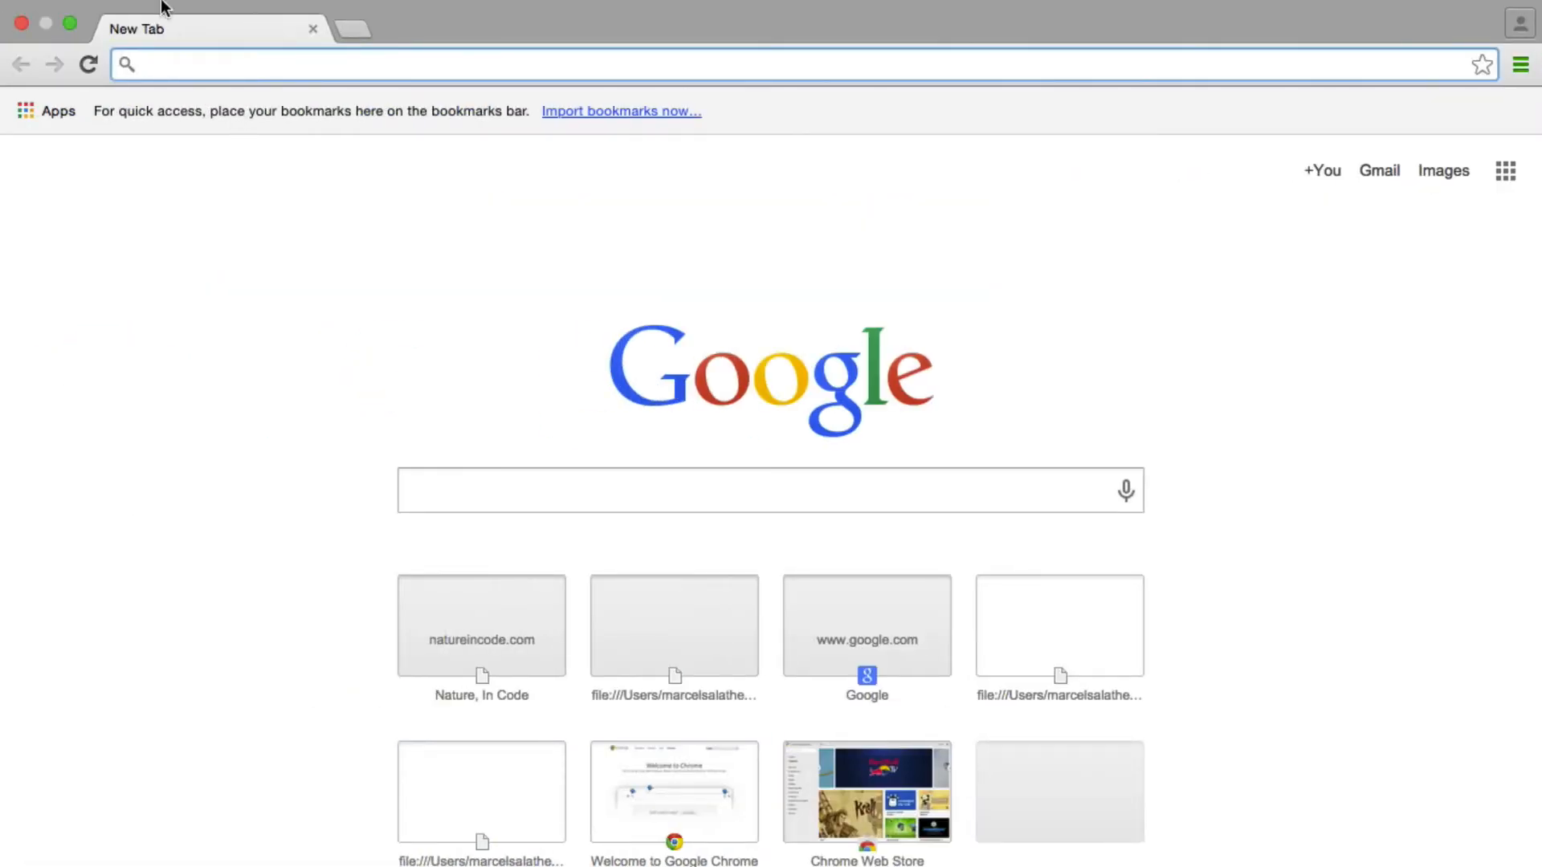
click(167, 12)
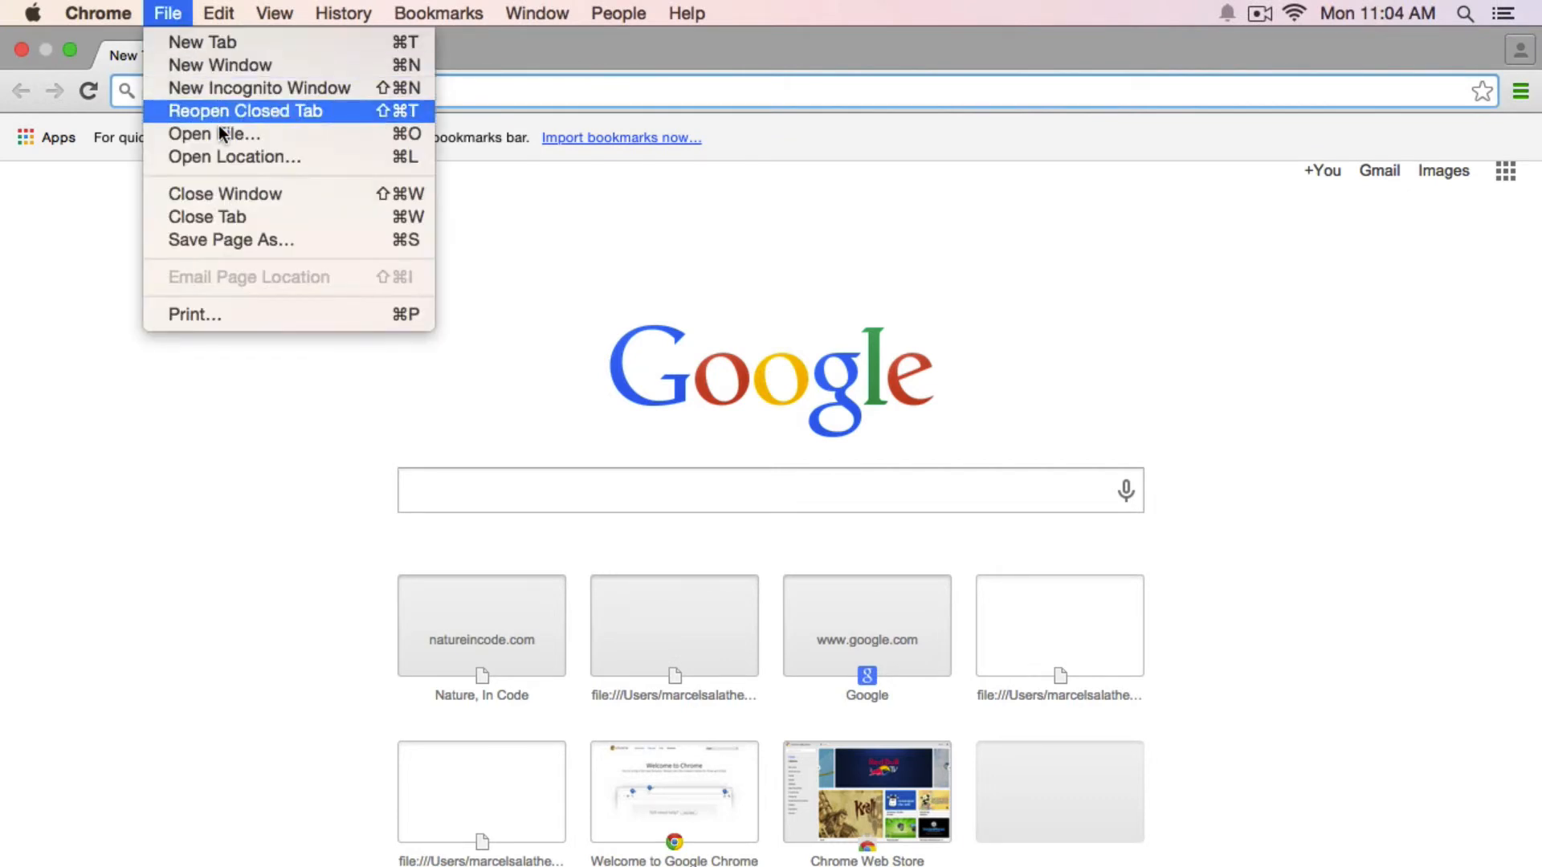
click(213, 134)
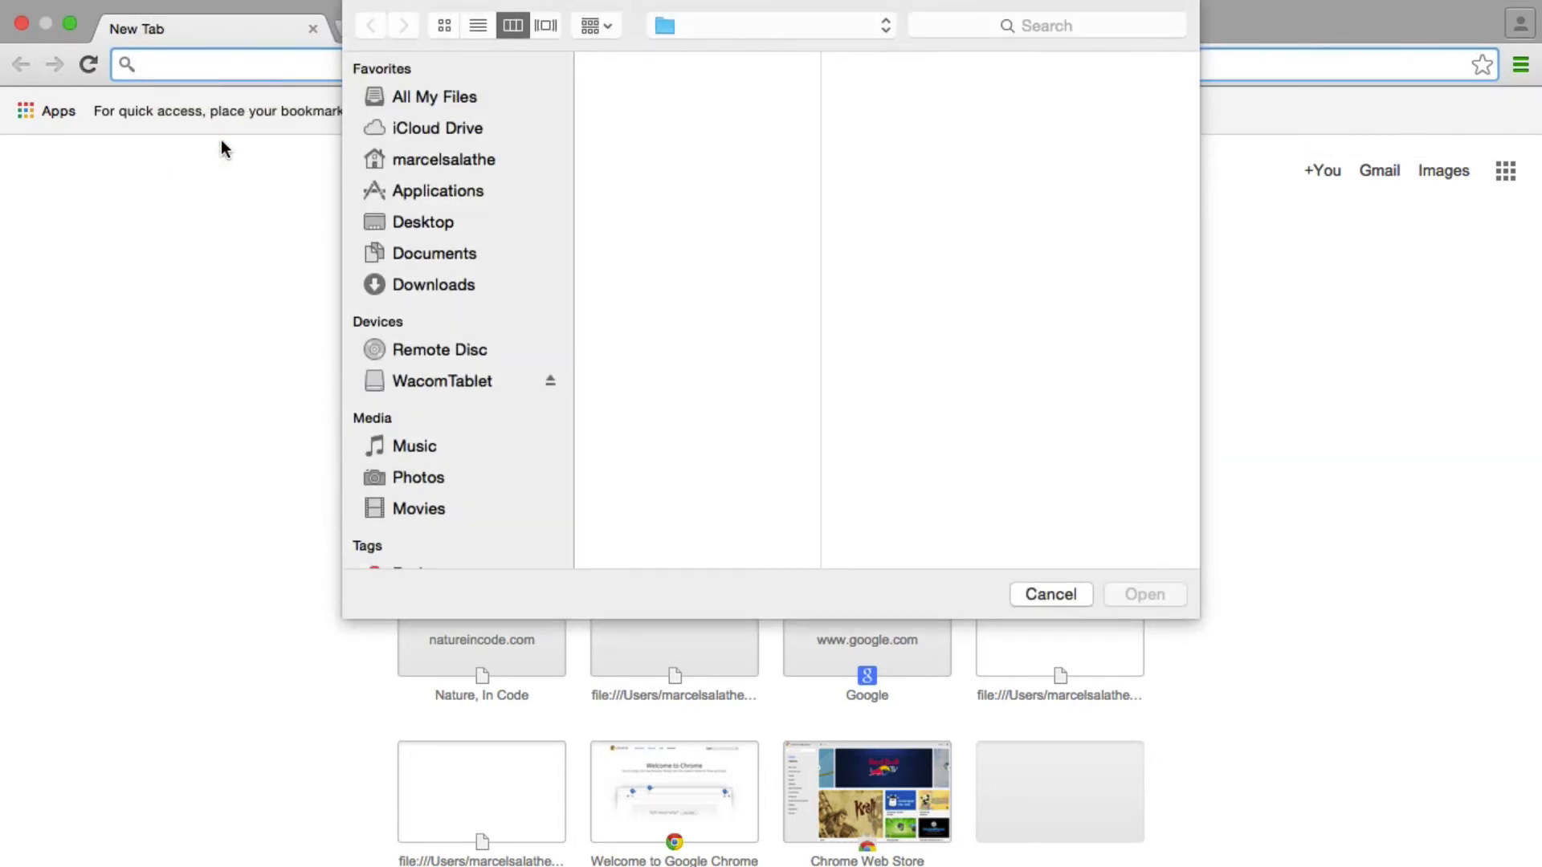
click(768, 63)
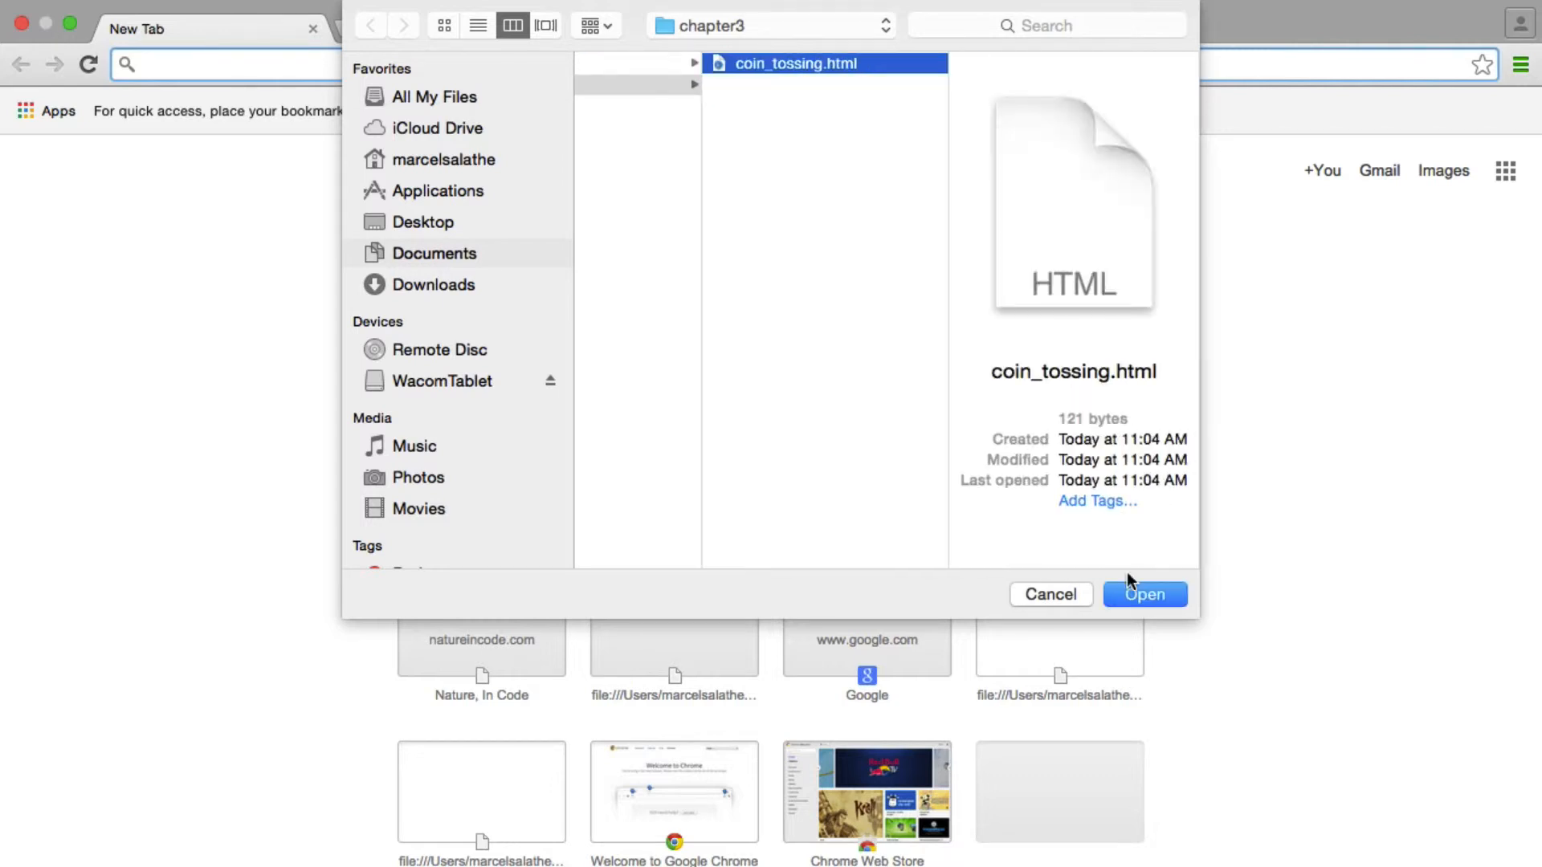
click(1144, 594)
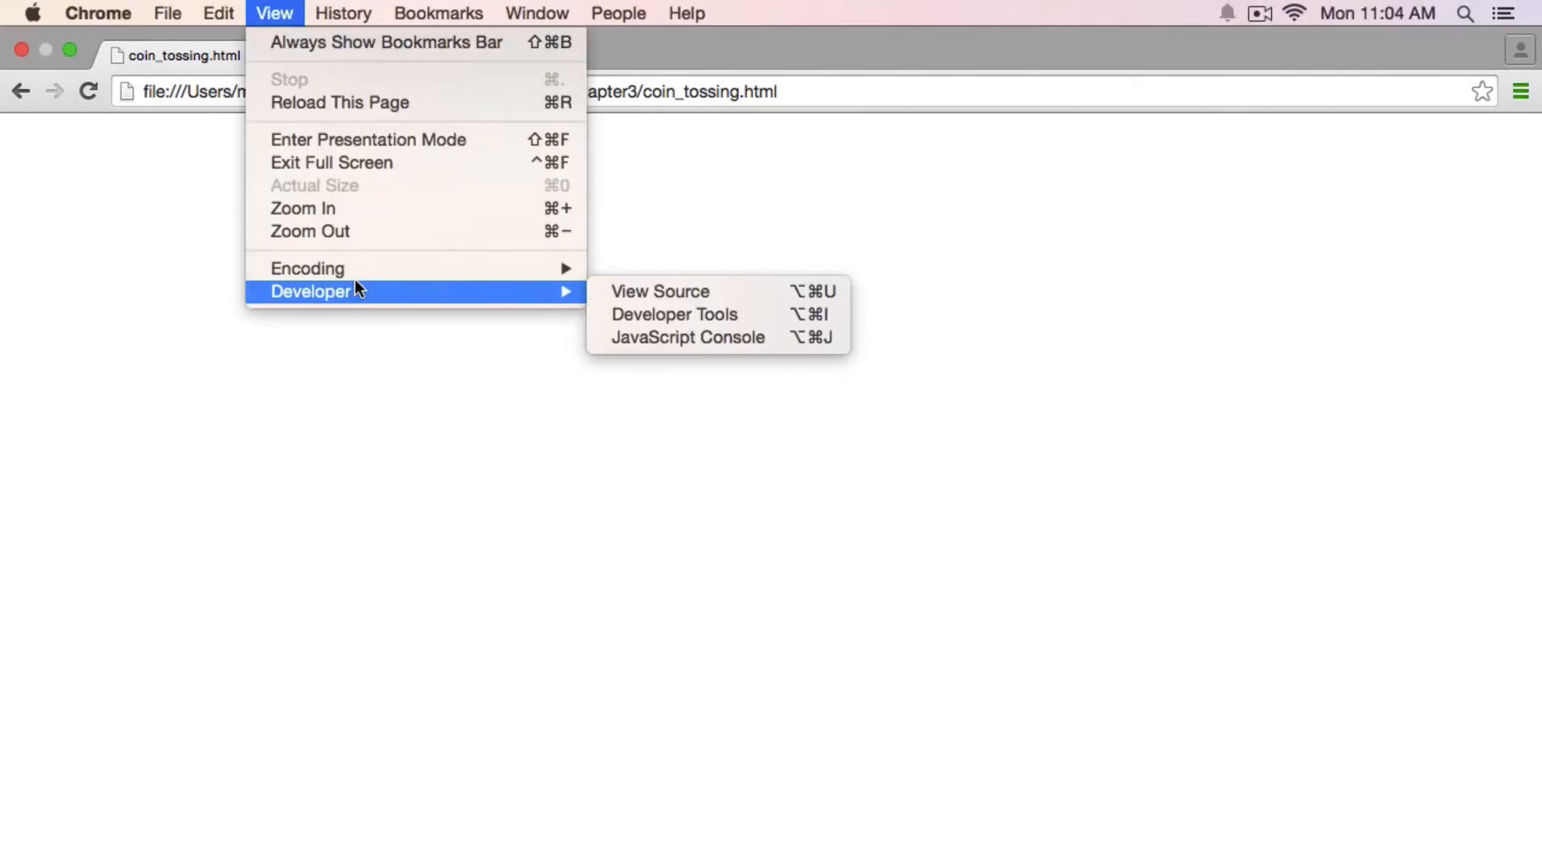
mouse_move(688, 337)
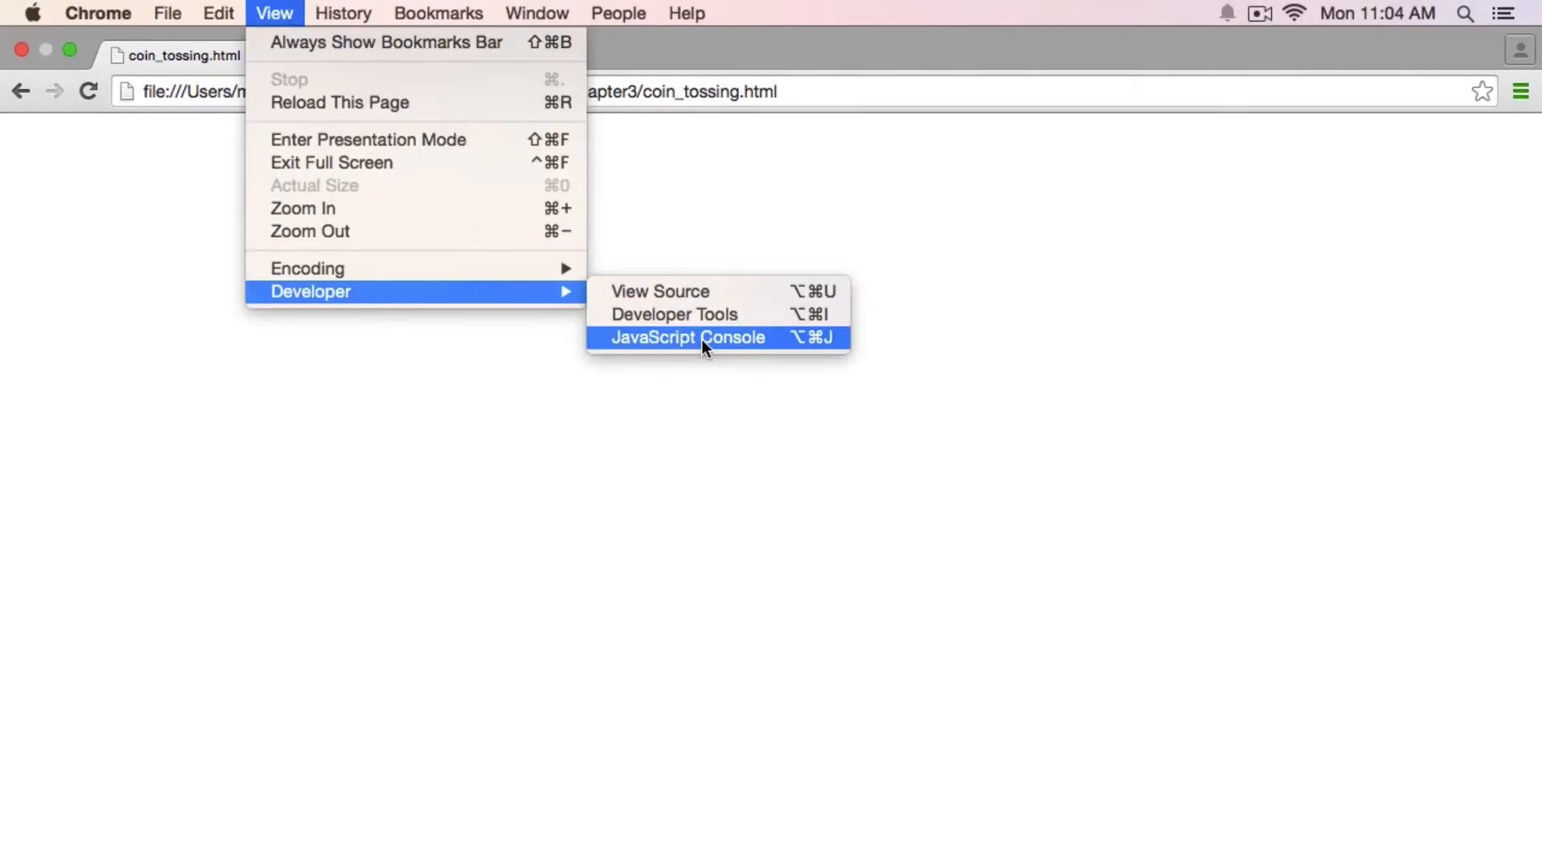
click(687, 337)
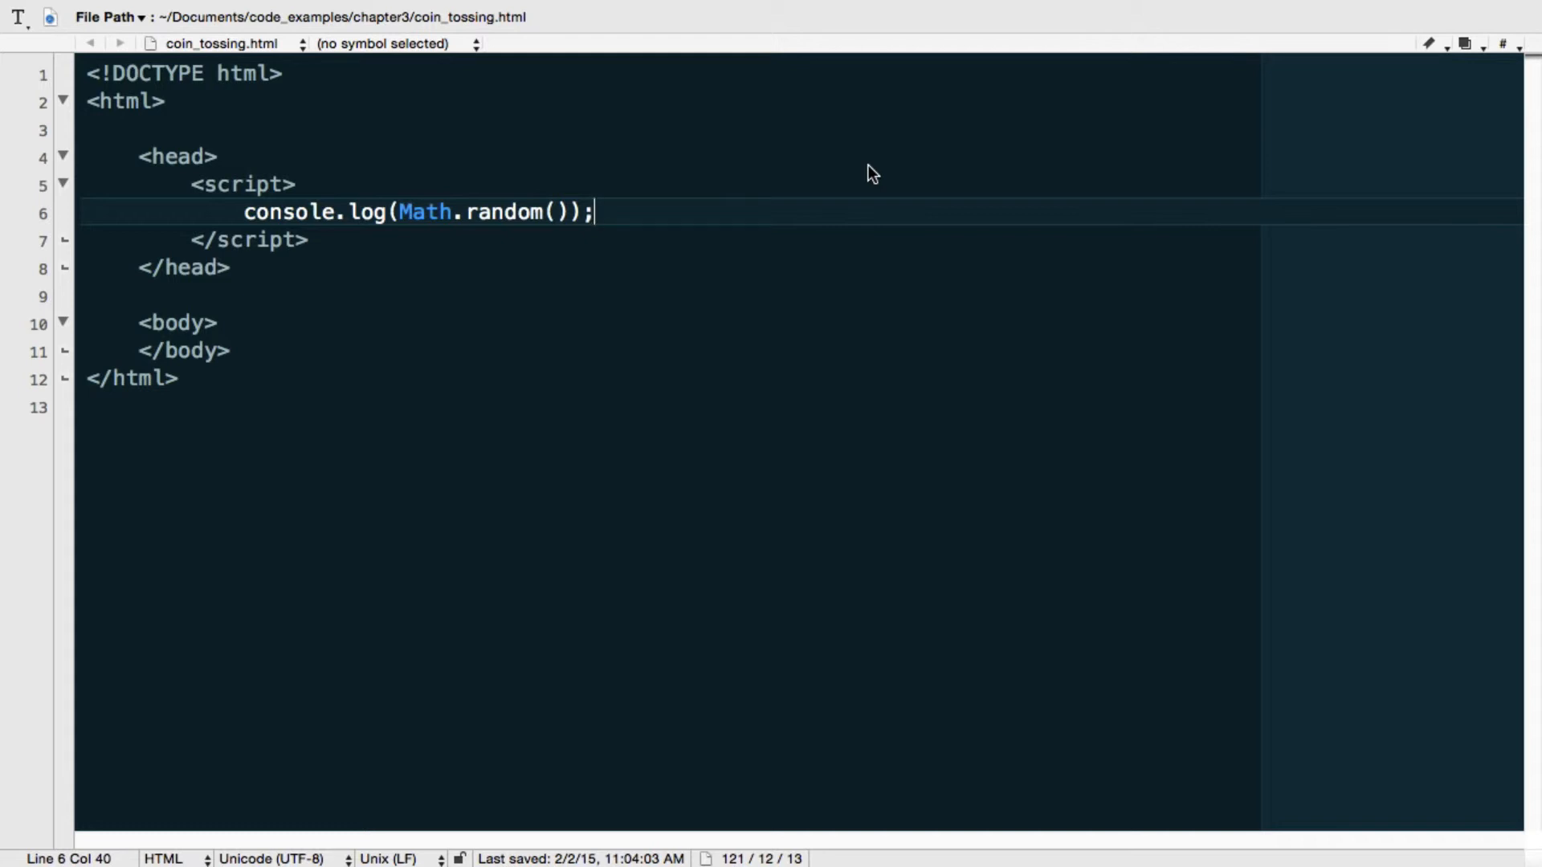
mouse_move(561, 194)
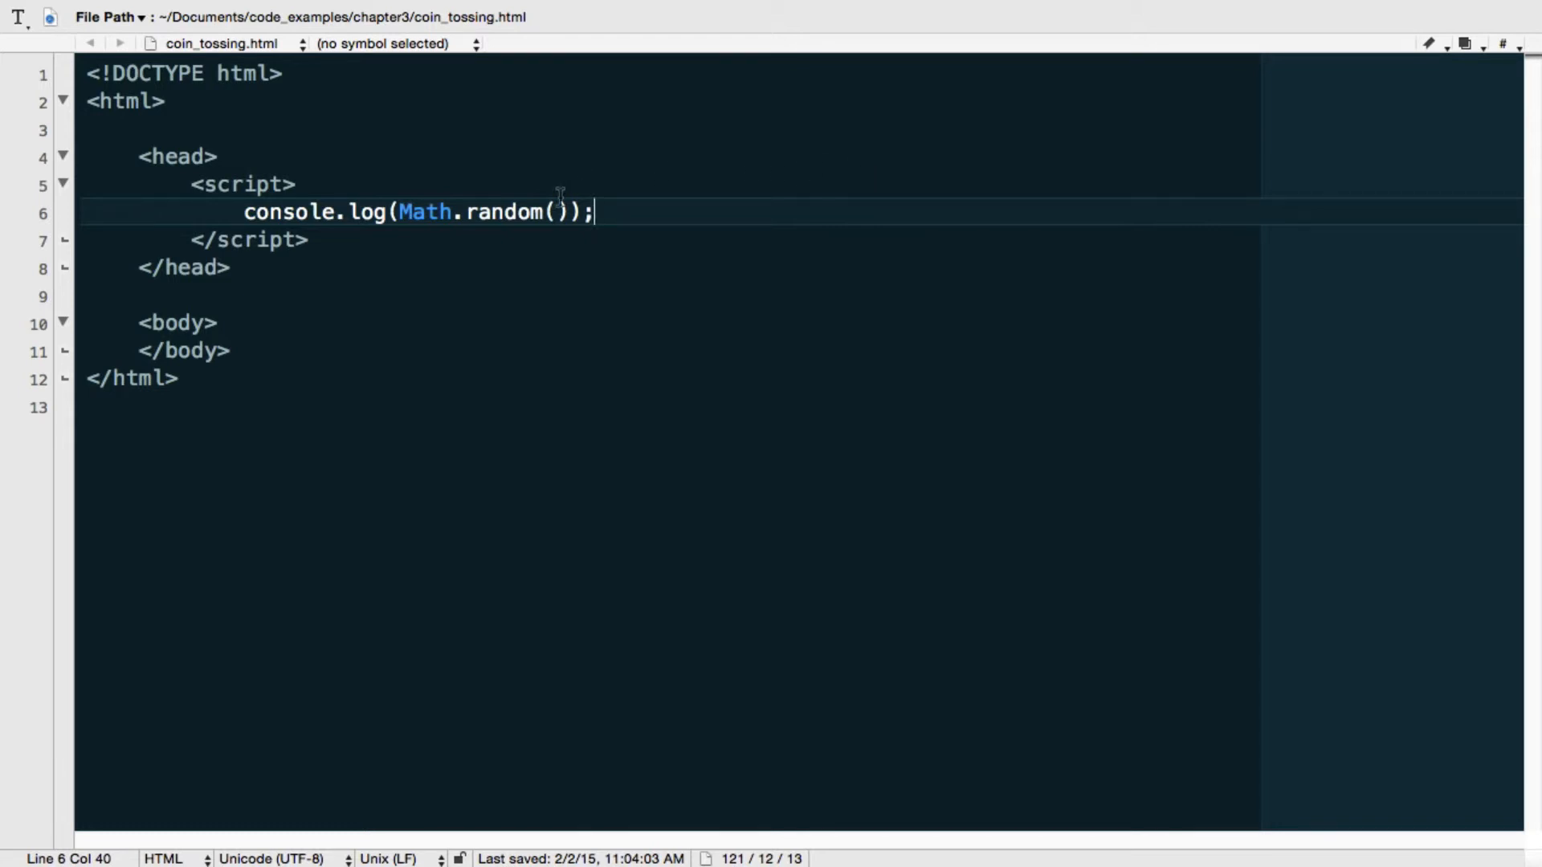
mouse_move(636, 203)
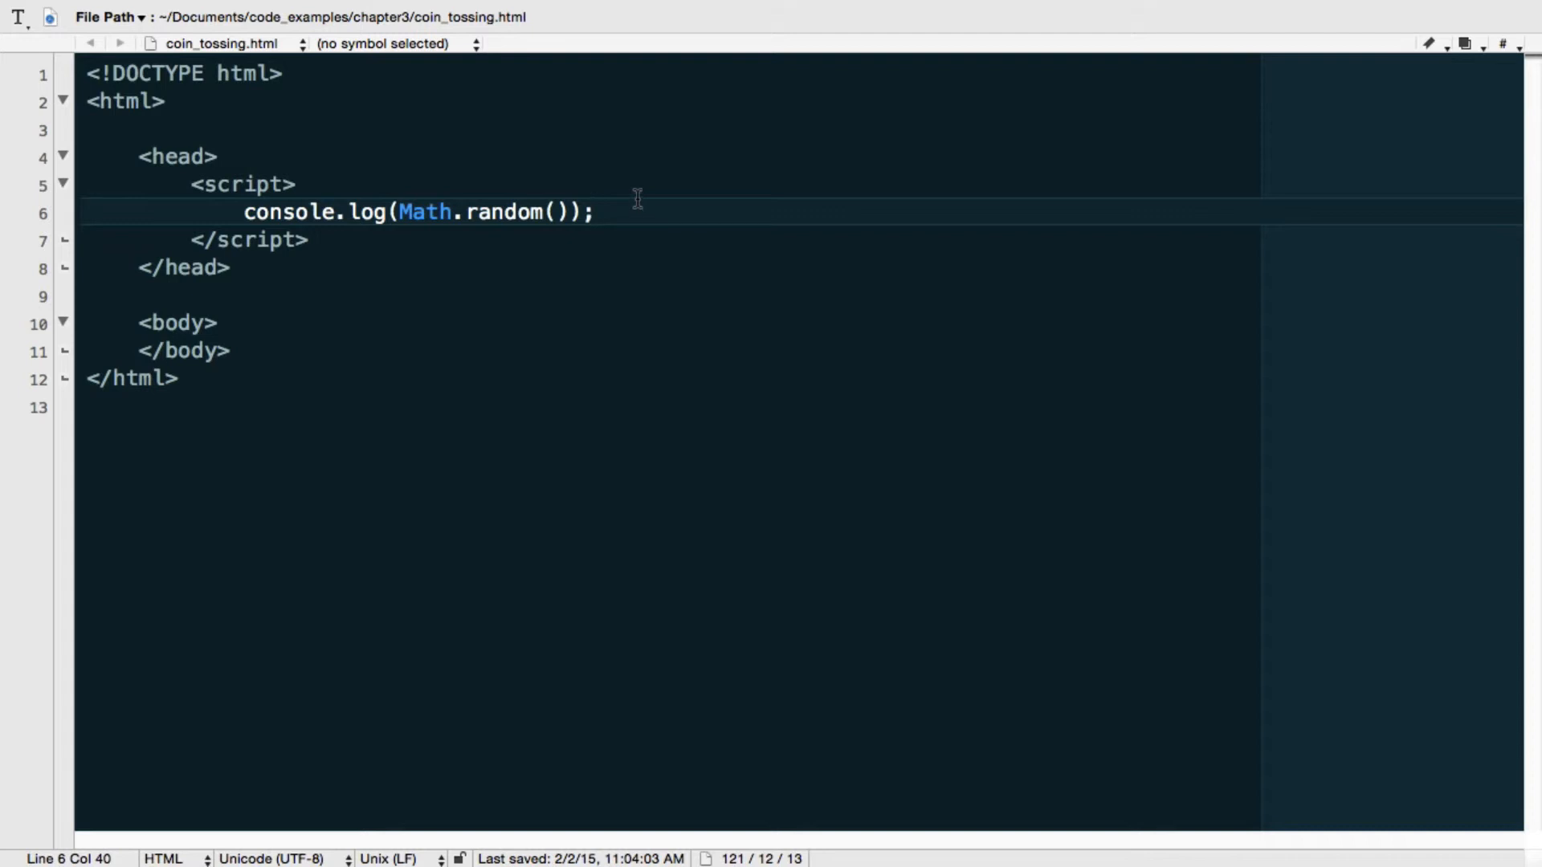
mouse_move(796, 446)
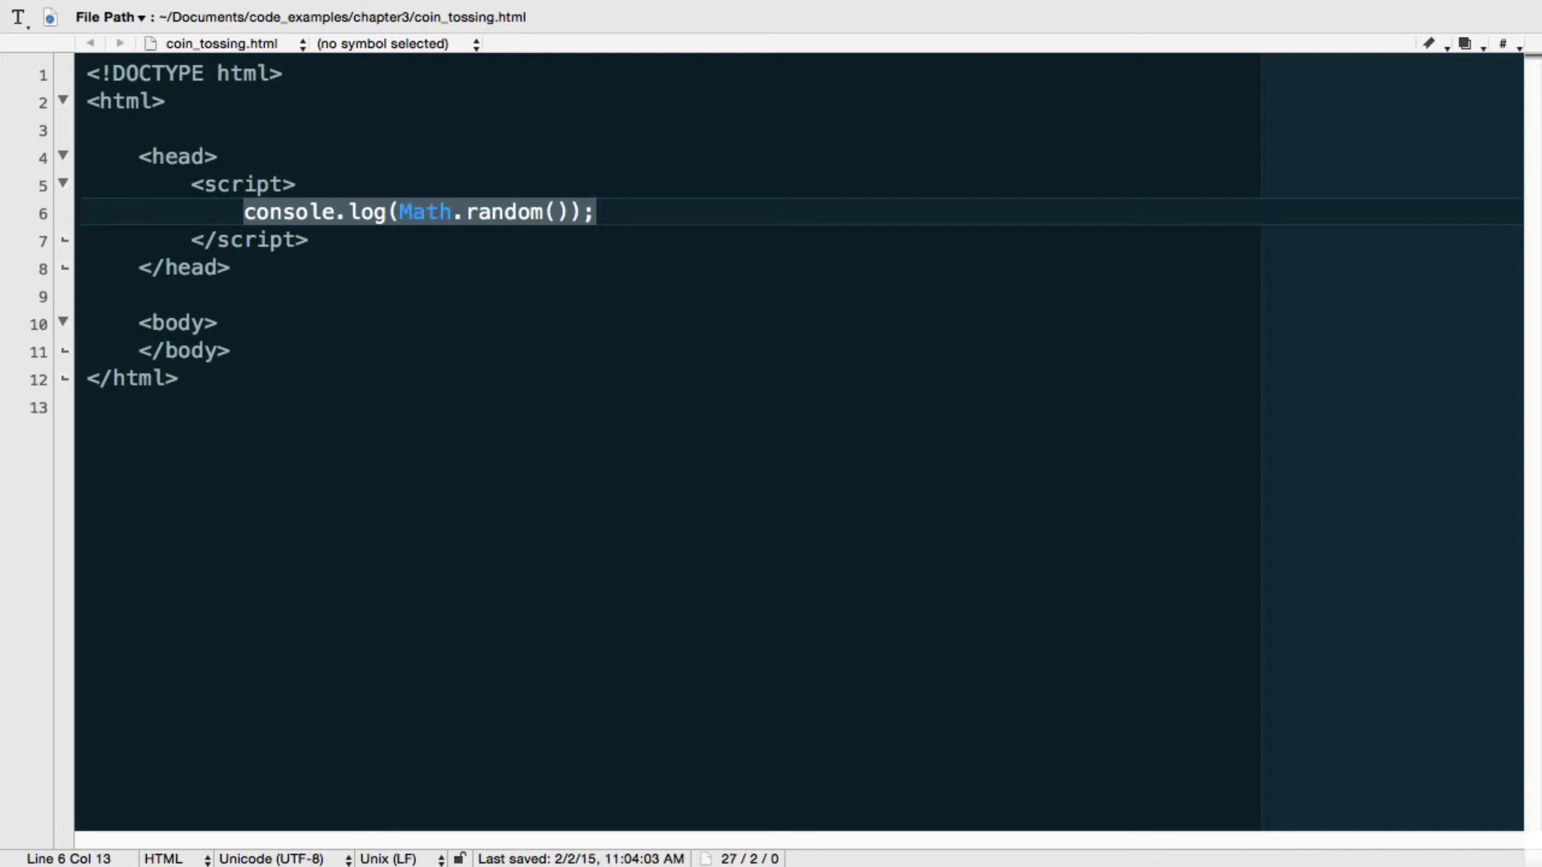
- Replace the console.log line with var repeats = 100; and start a new line
text(var repeat)
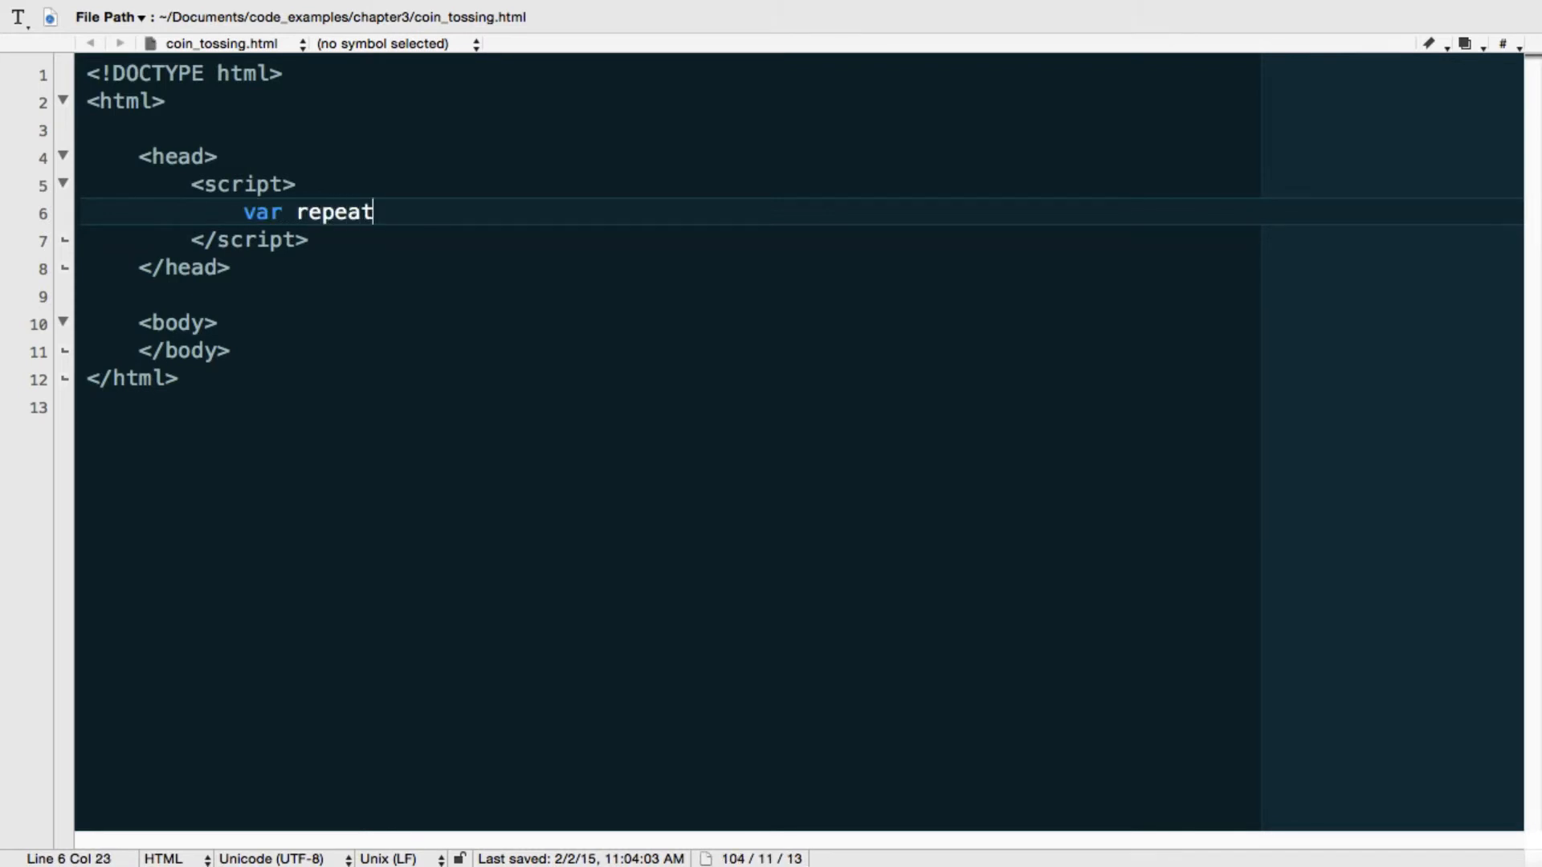
text(s)
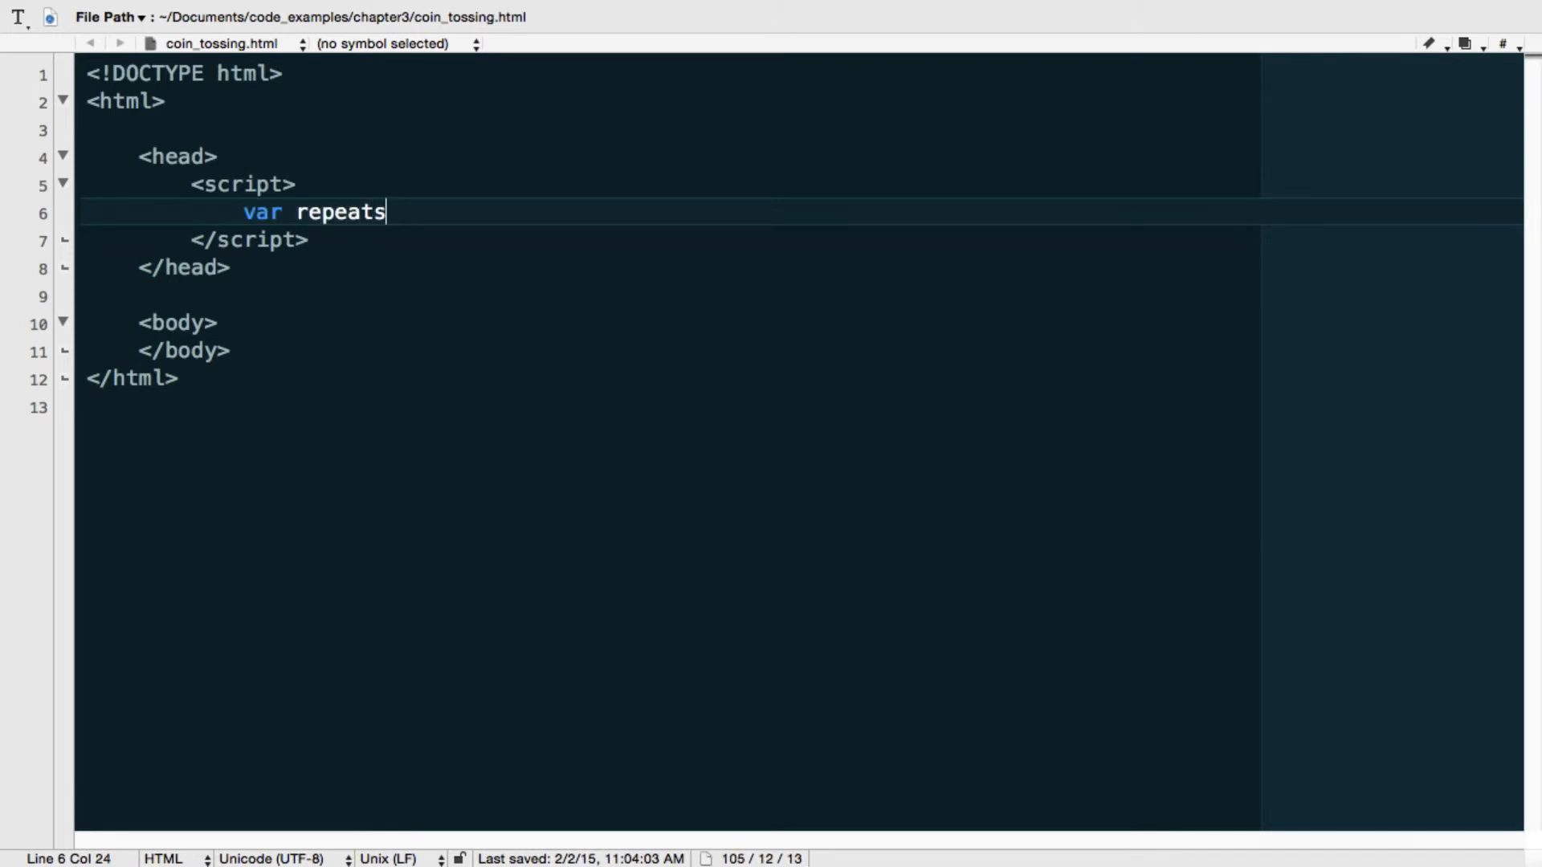
text(=)
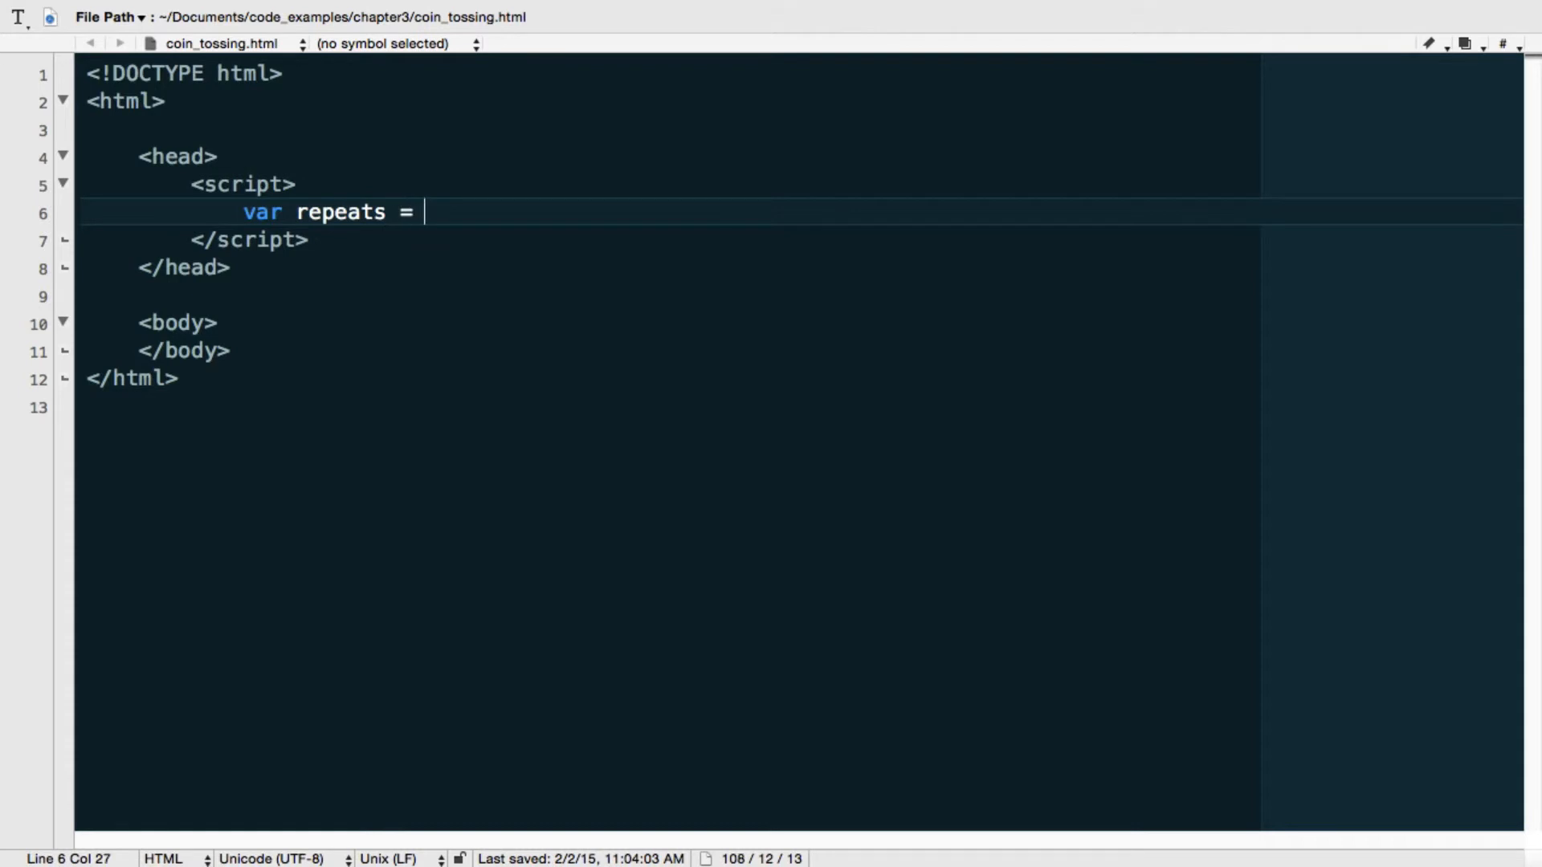
text(100;)
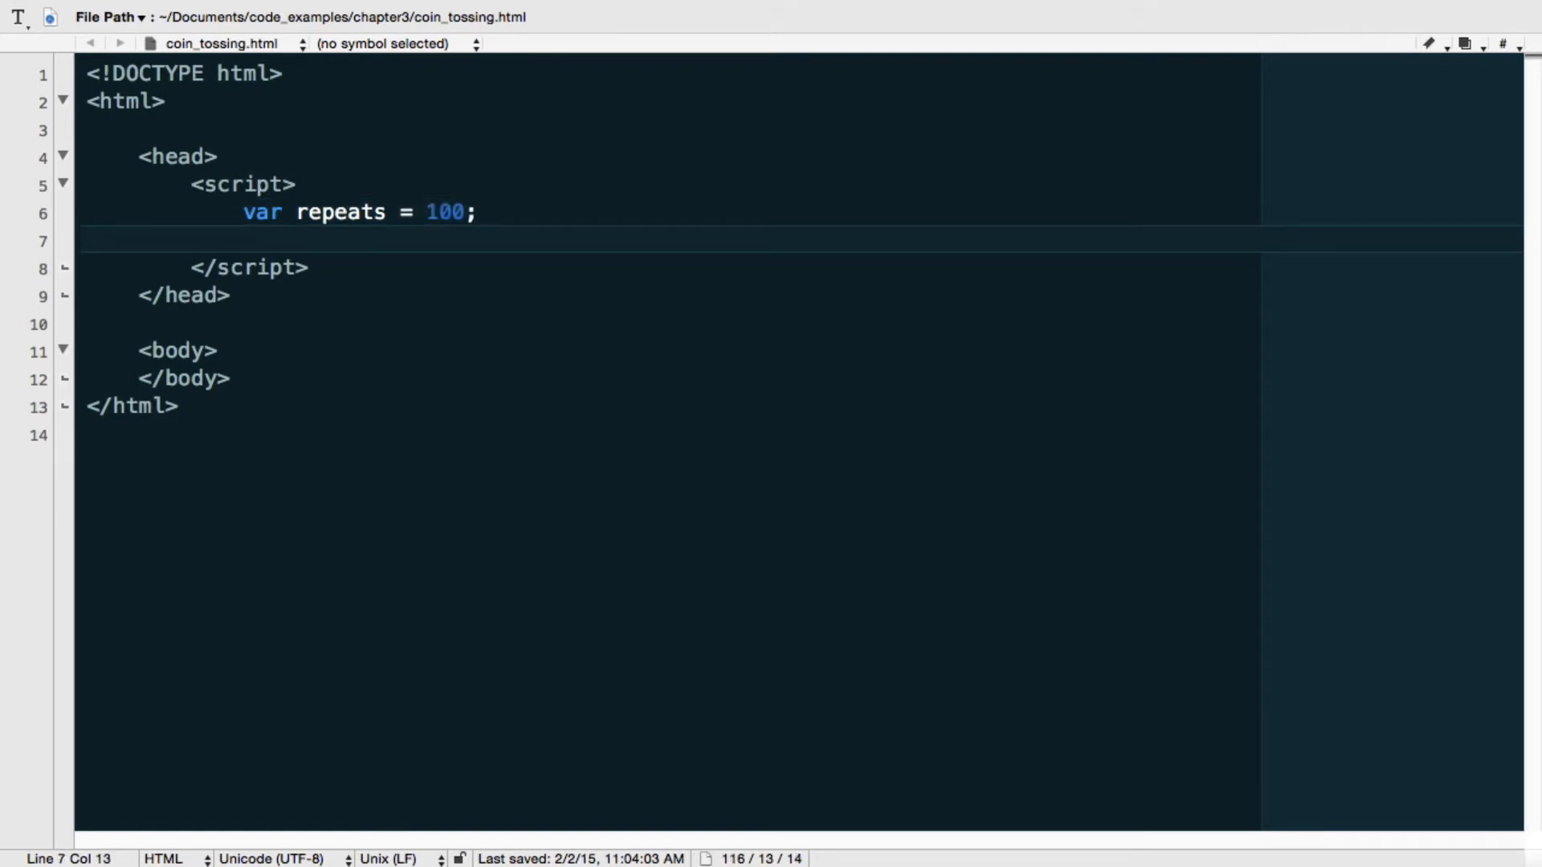
key(enter)
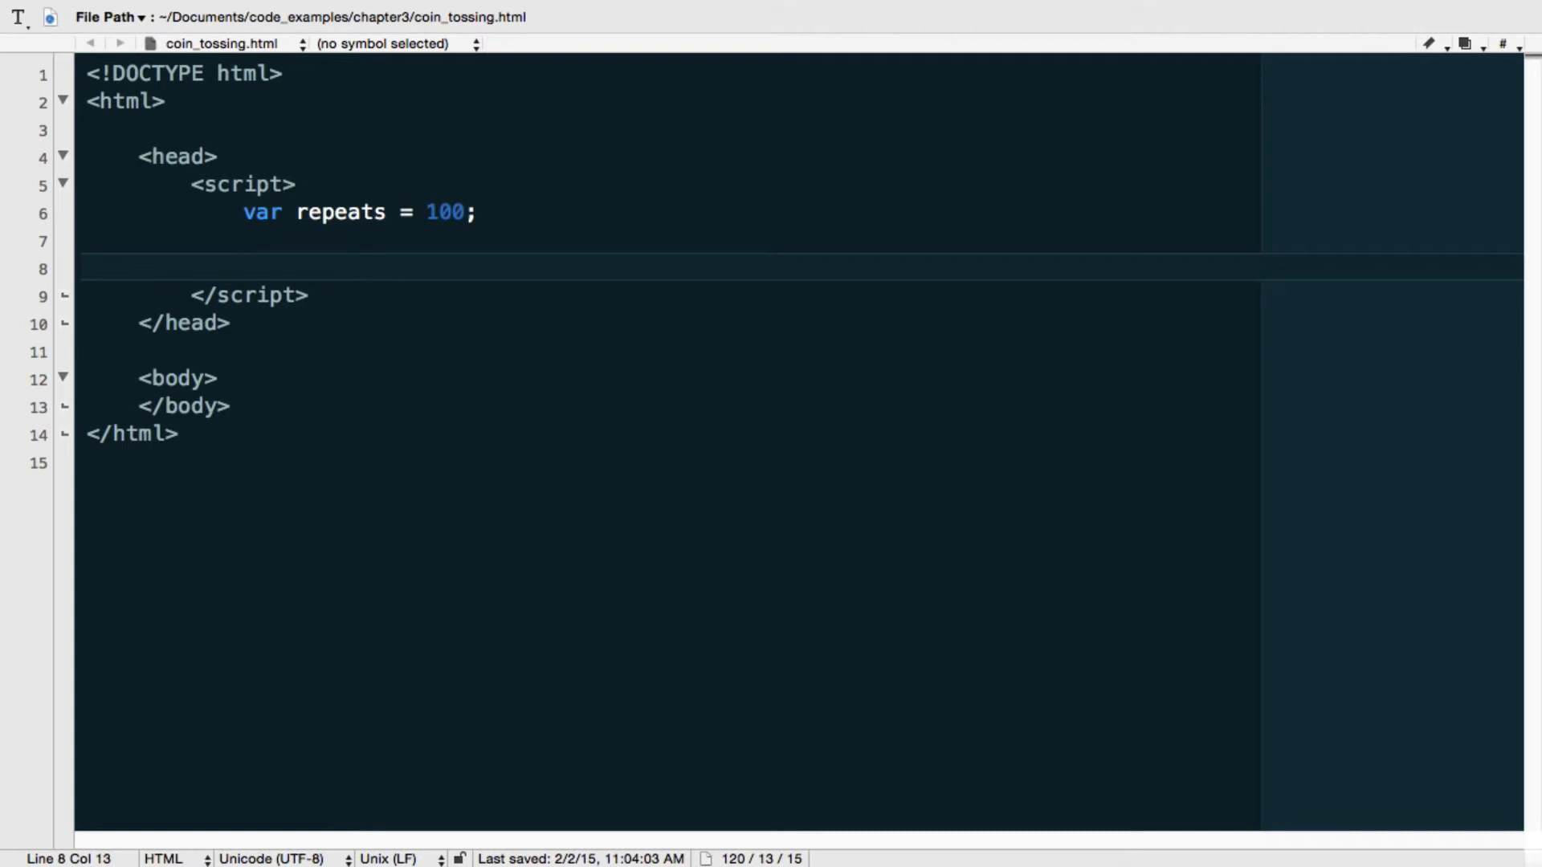
- Type for (var i = 0; i < repeats; i = i+1) {} and place the cursor between the braces
text(for)
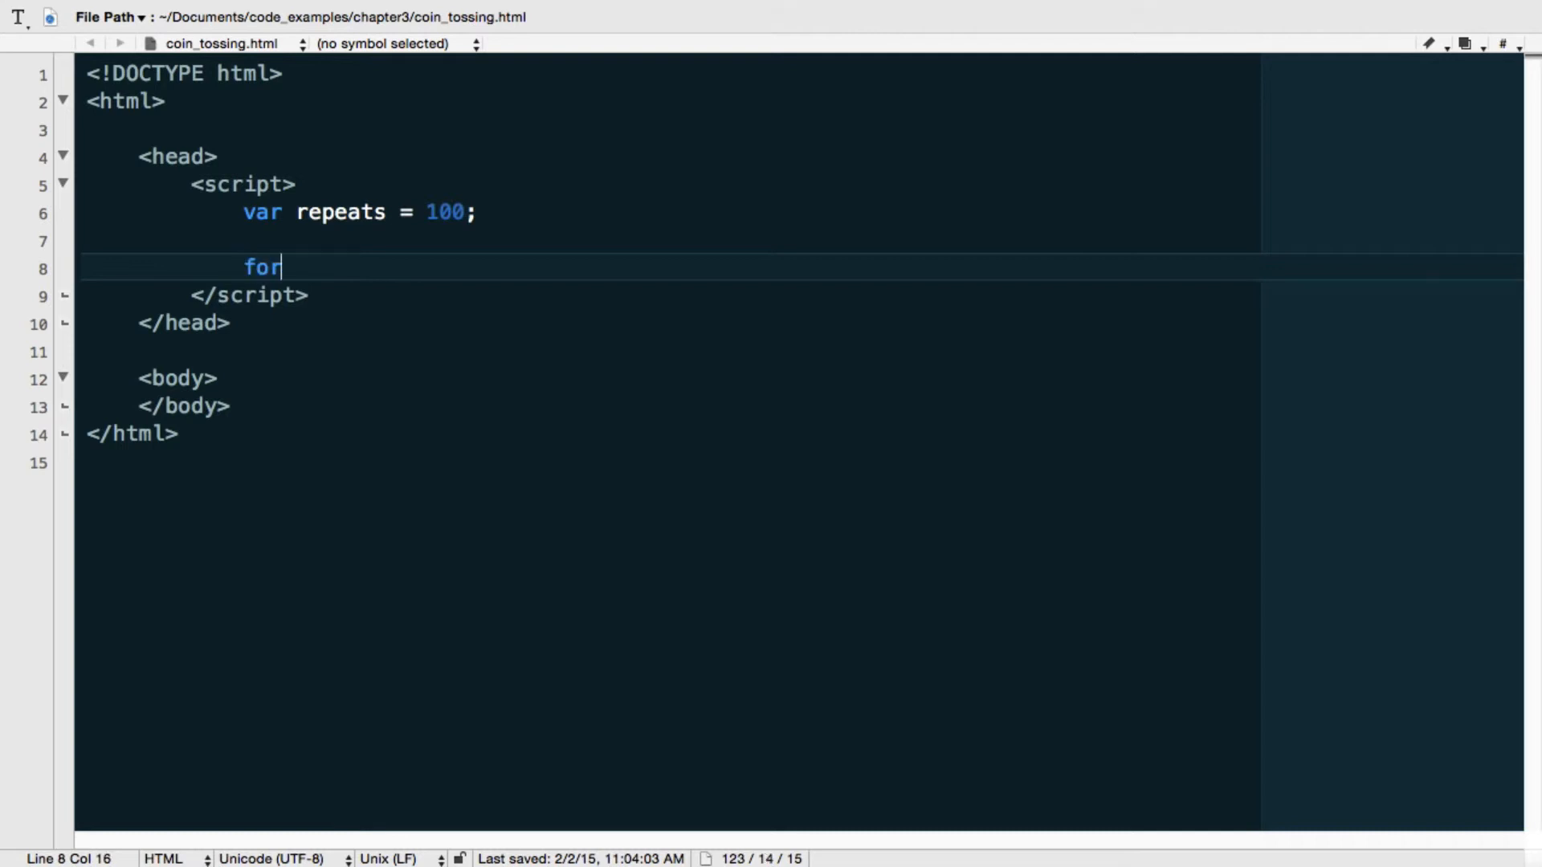
text((var i)
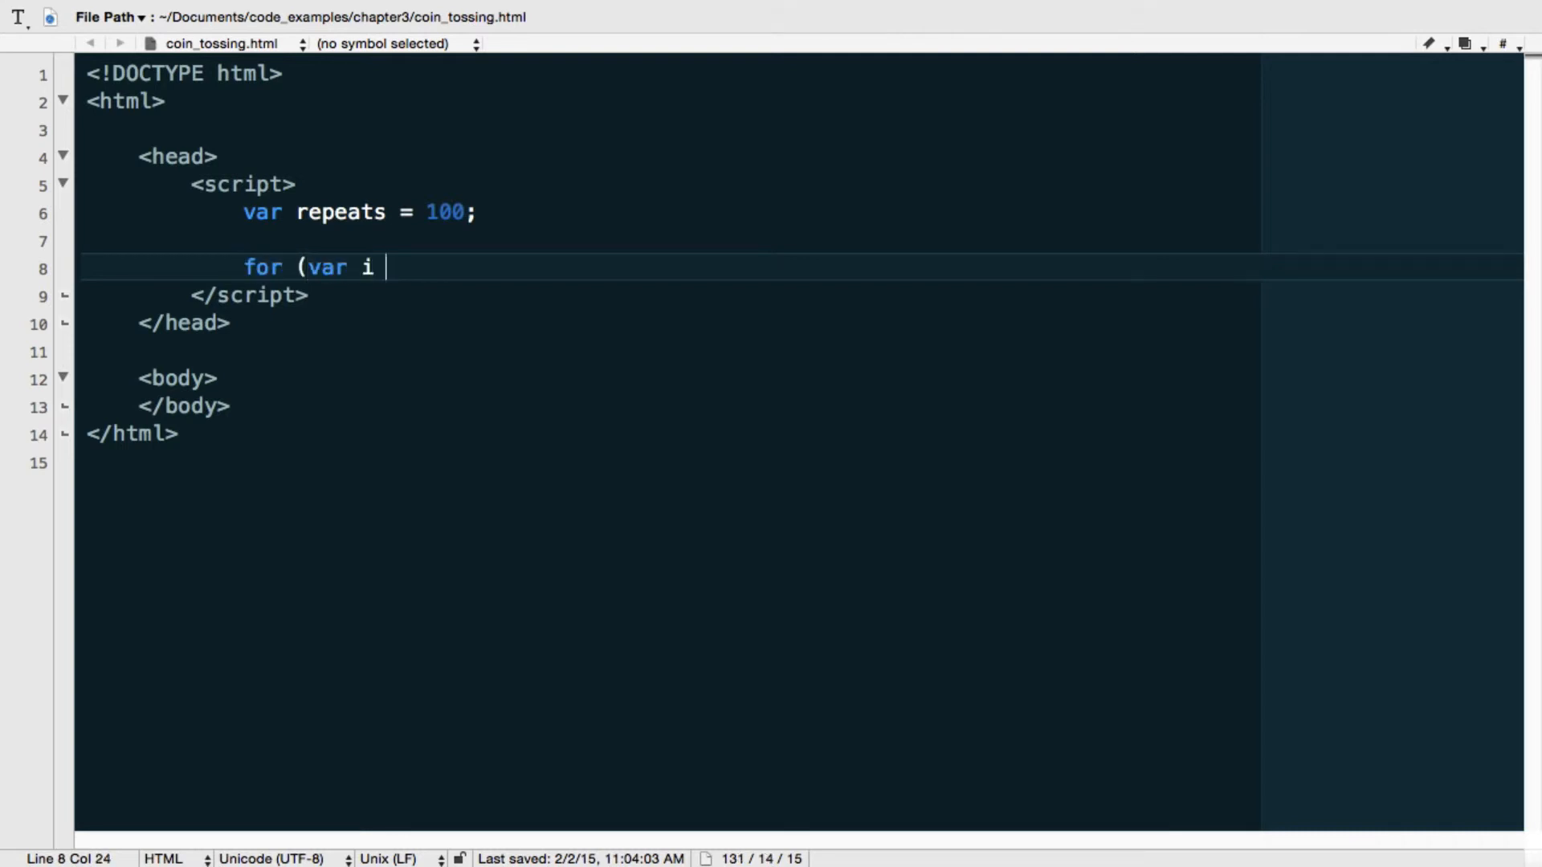
text(= 0; i <)
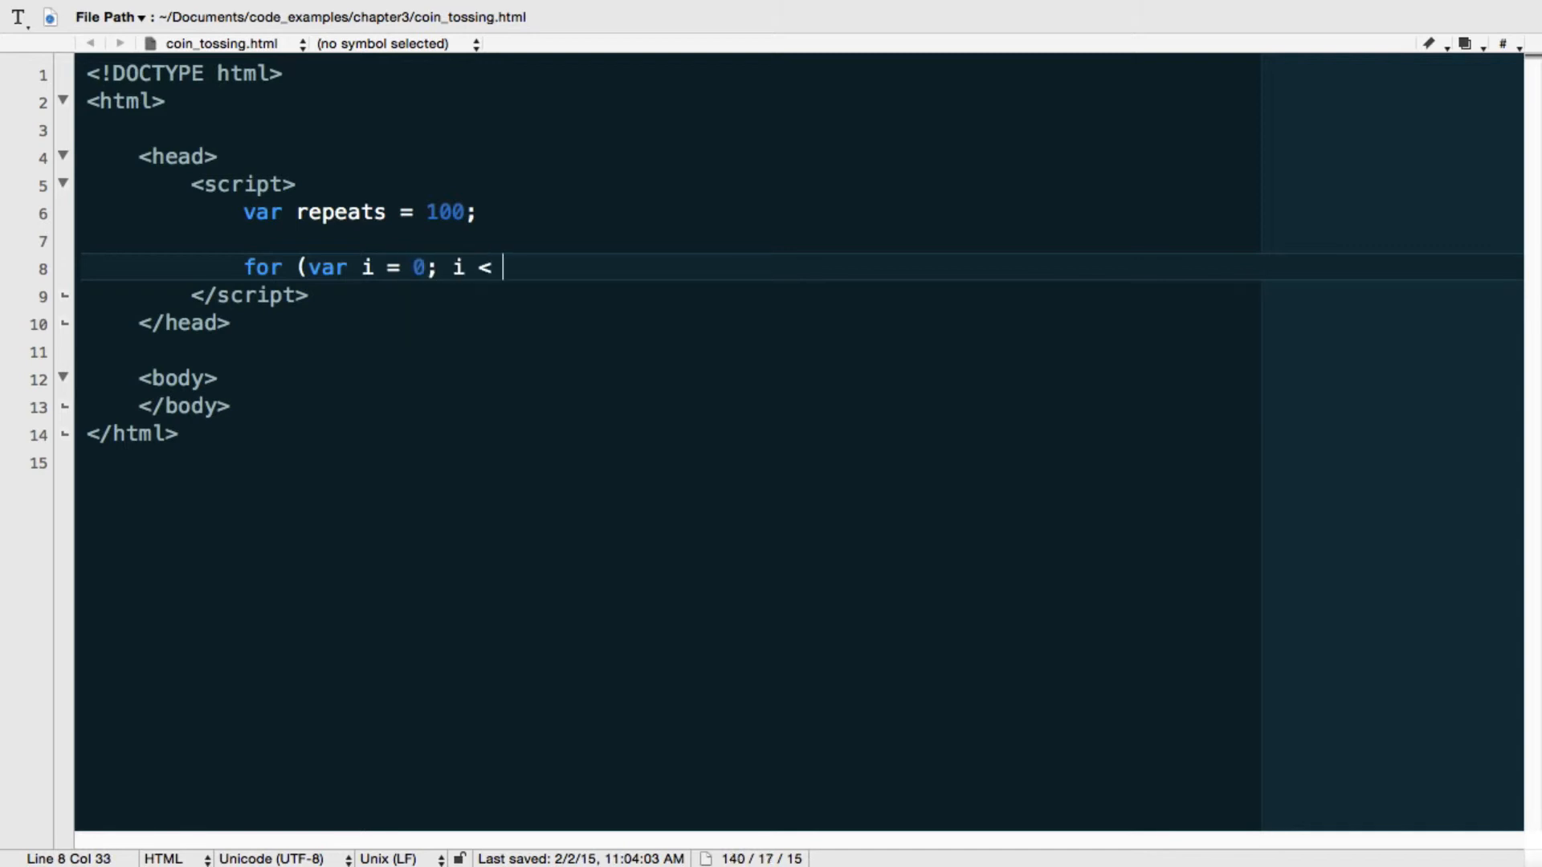
text(repeats)
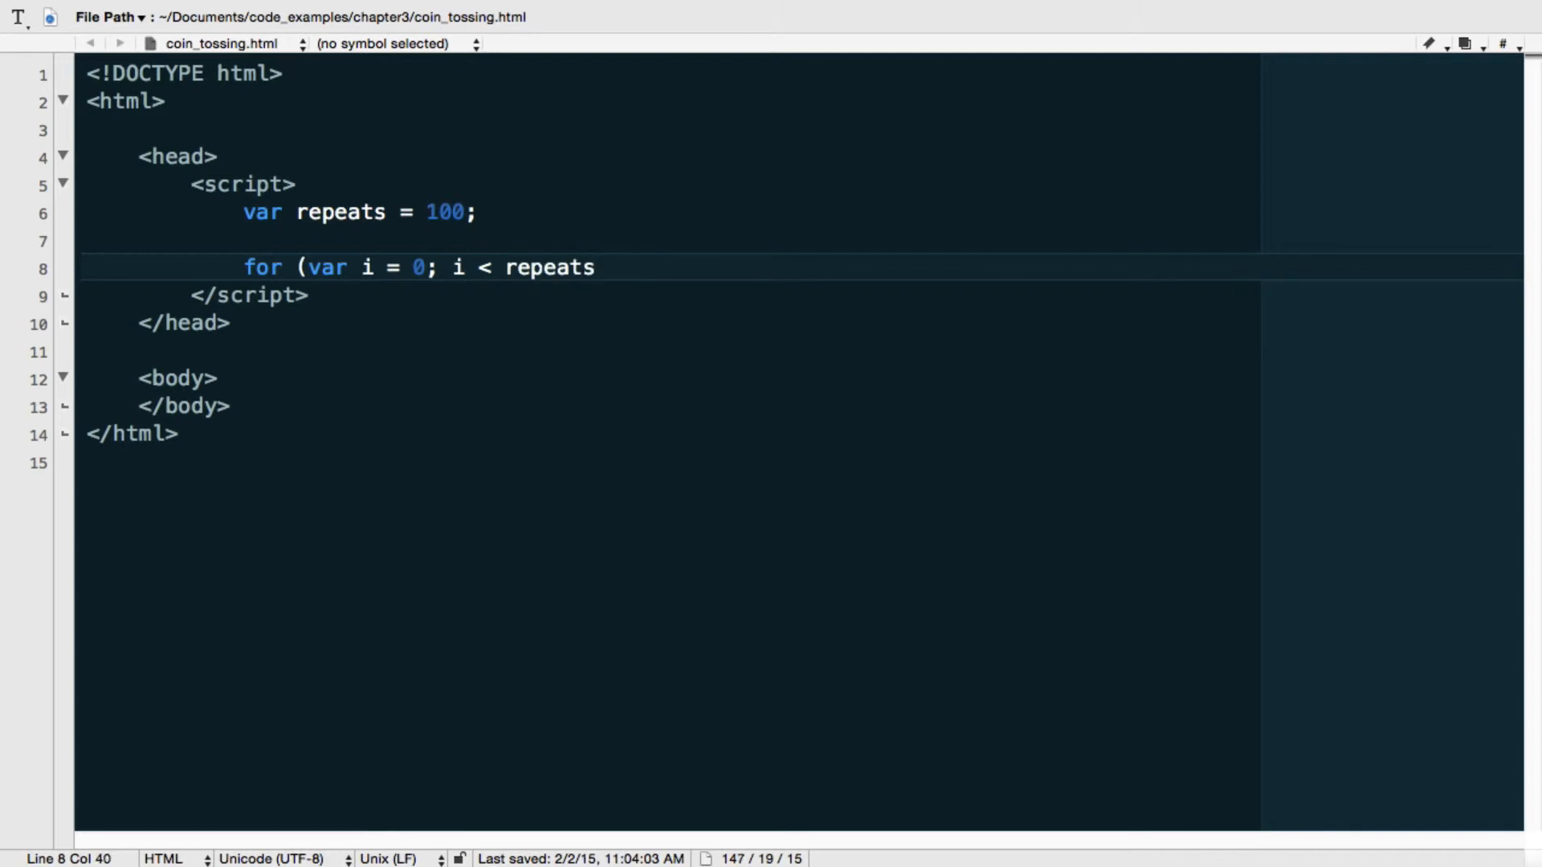
text(;)
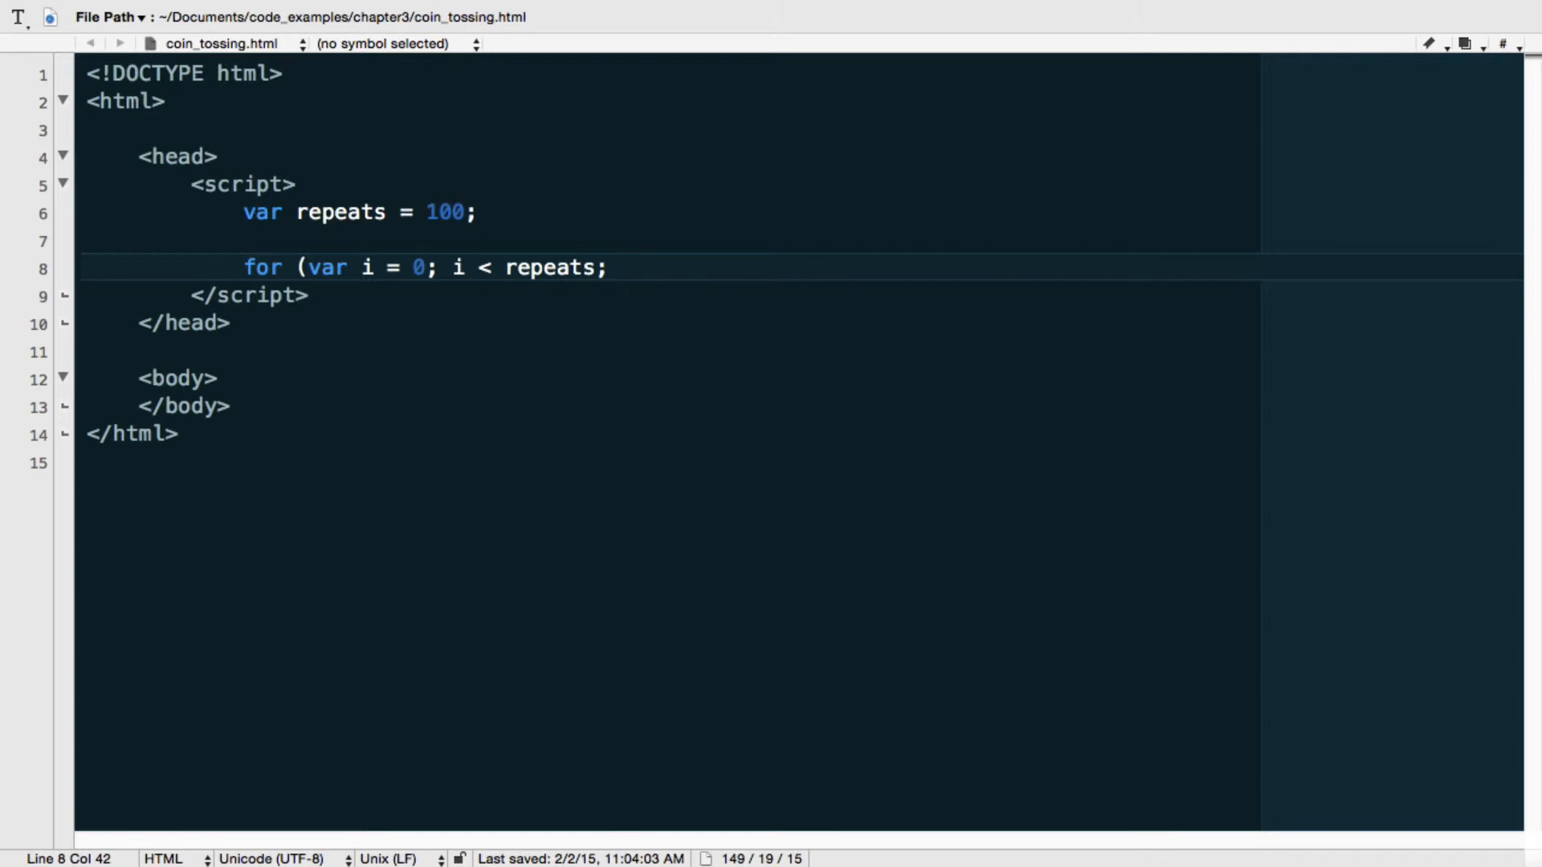
text(i = i)
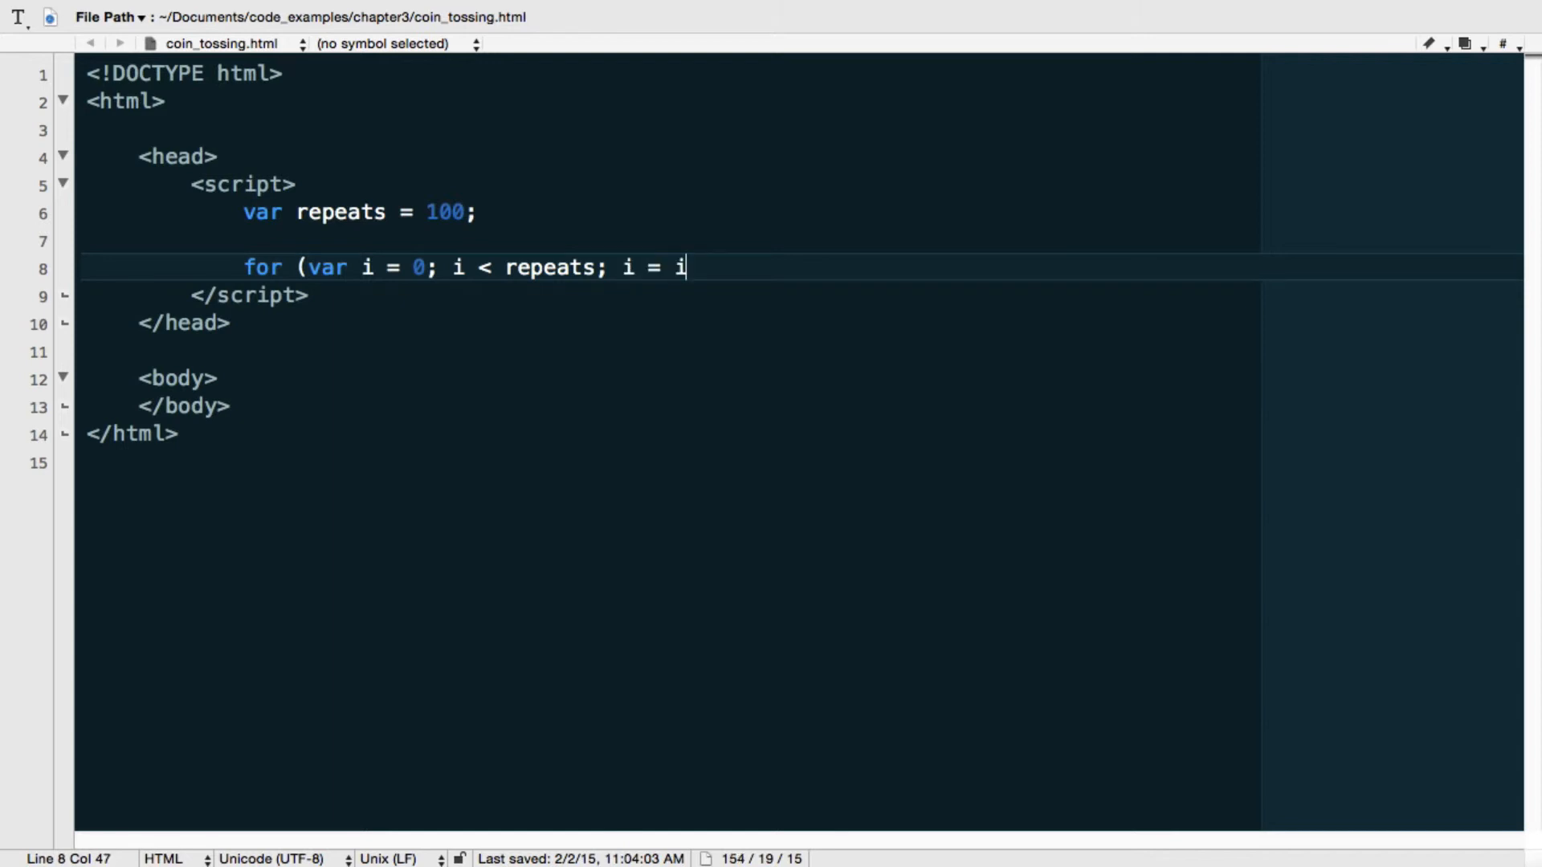
text(+1)
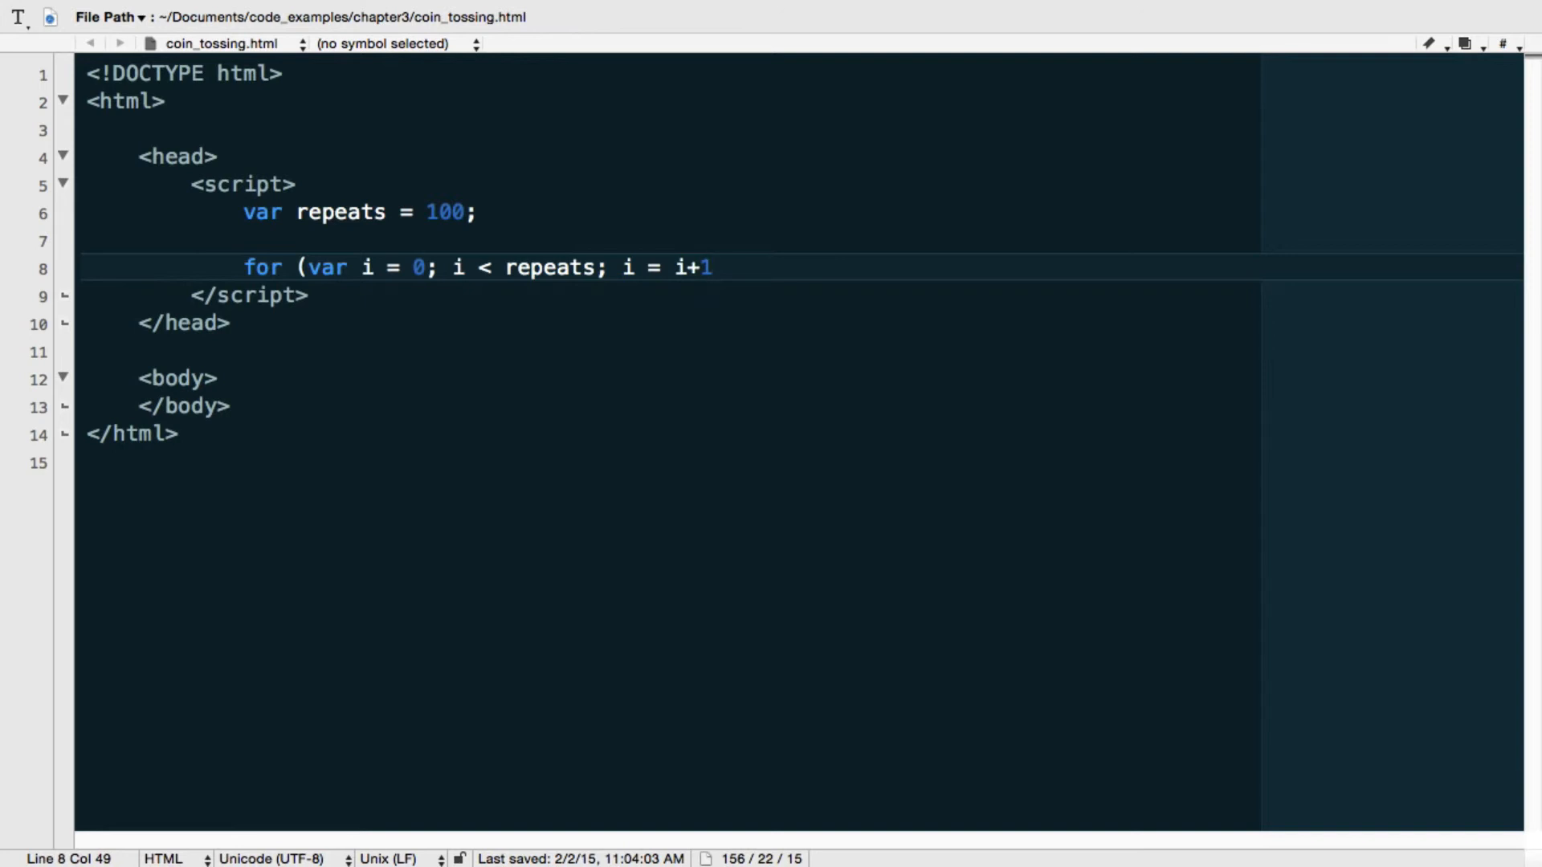
text() {})
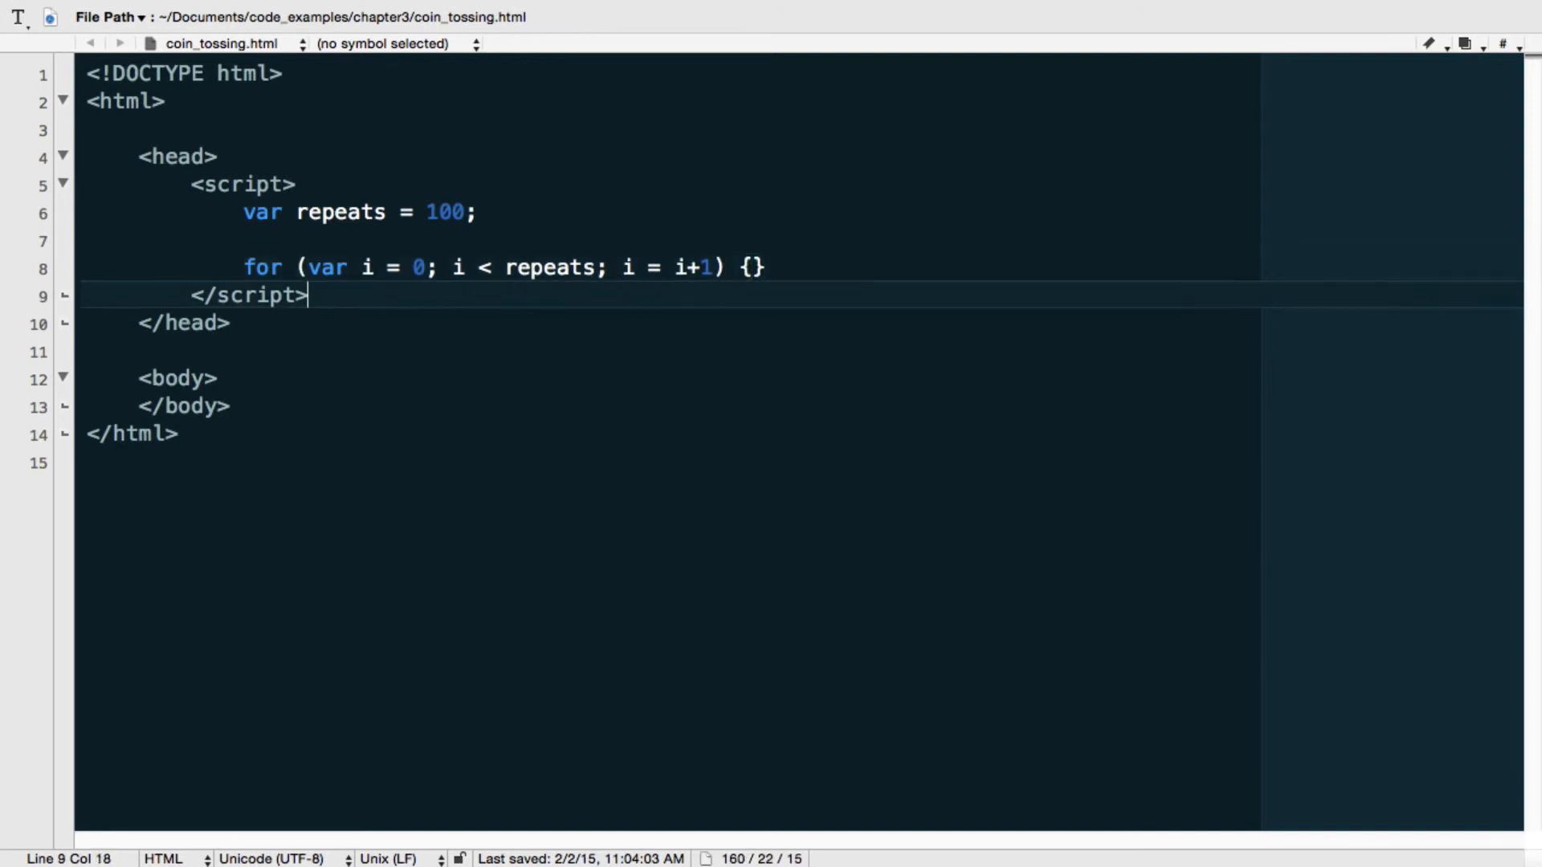
click(747, 267)
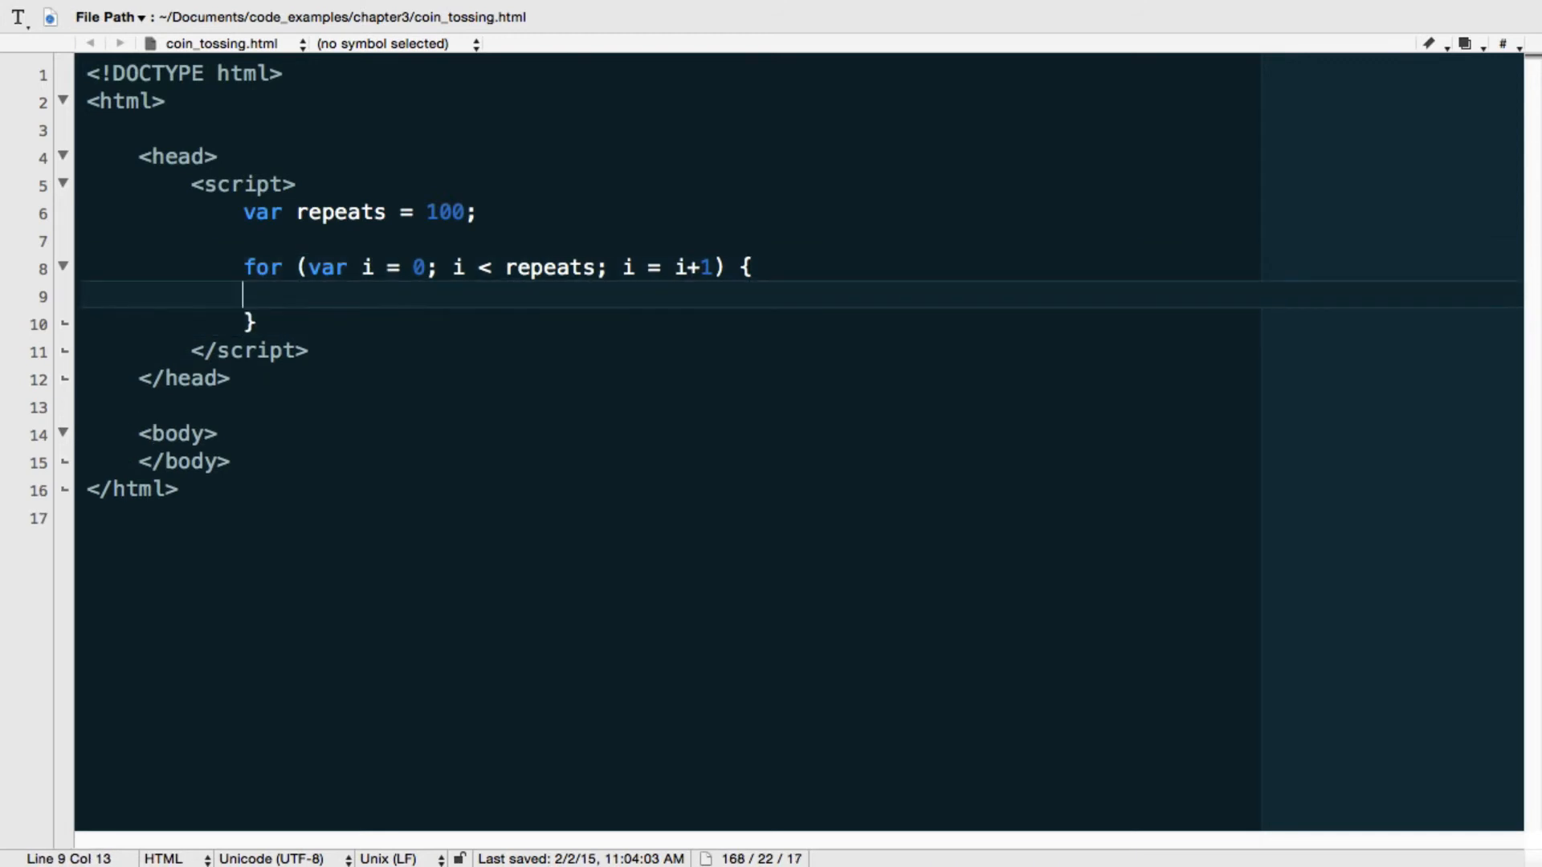
- Call Math.random(); in the loop body and declare var sum = 0 below repeats
text(M)
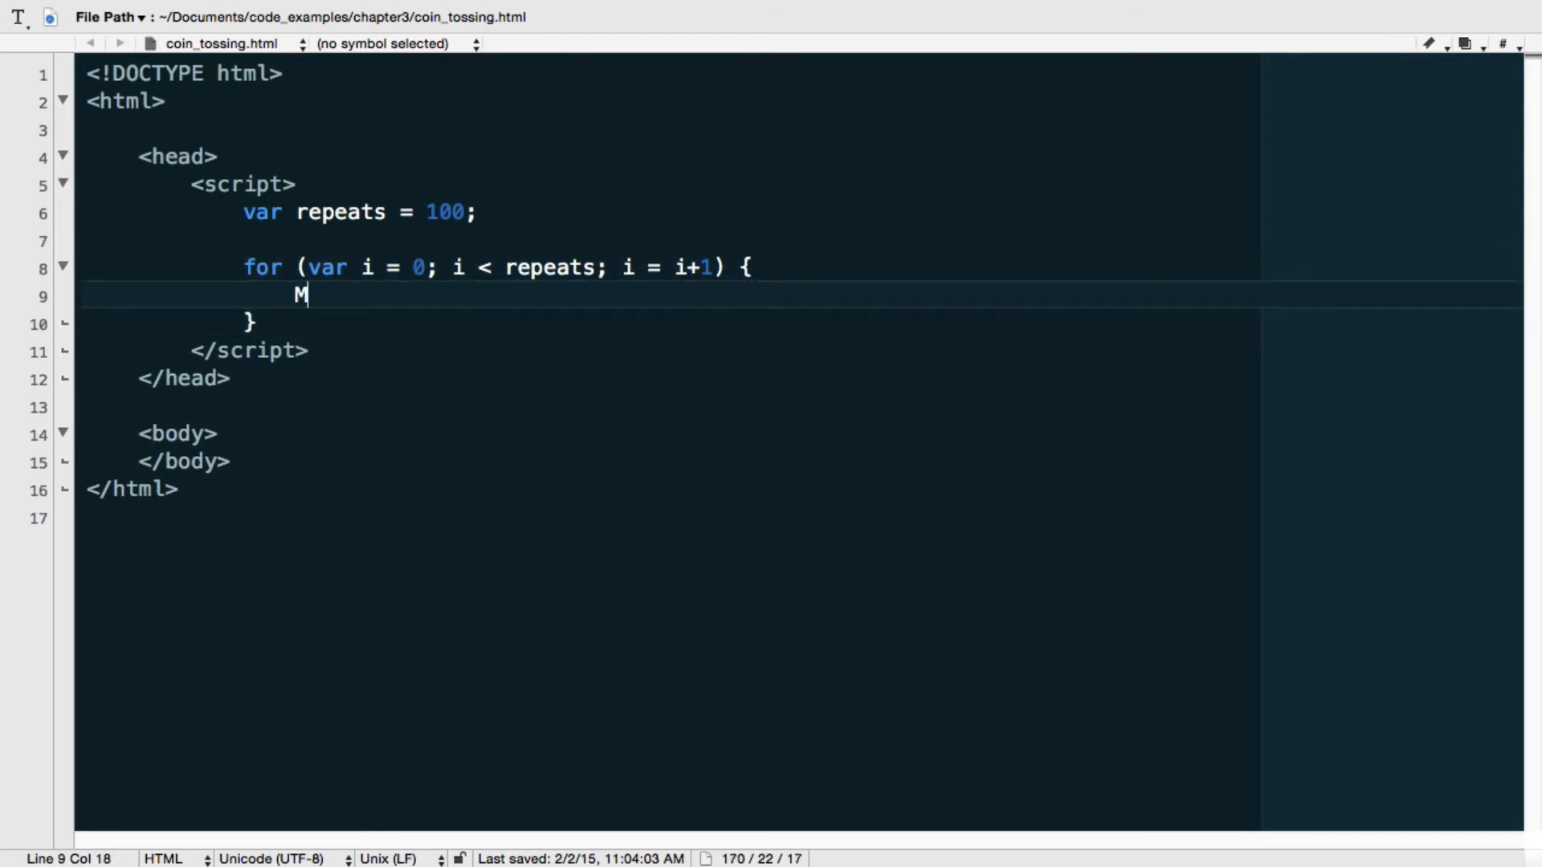
text(ath.random())
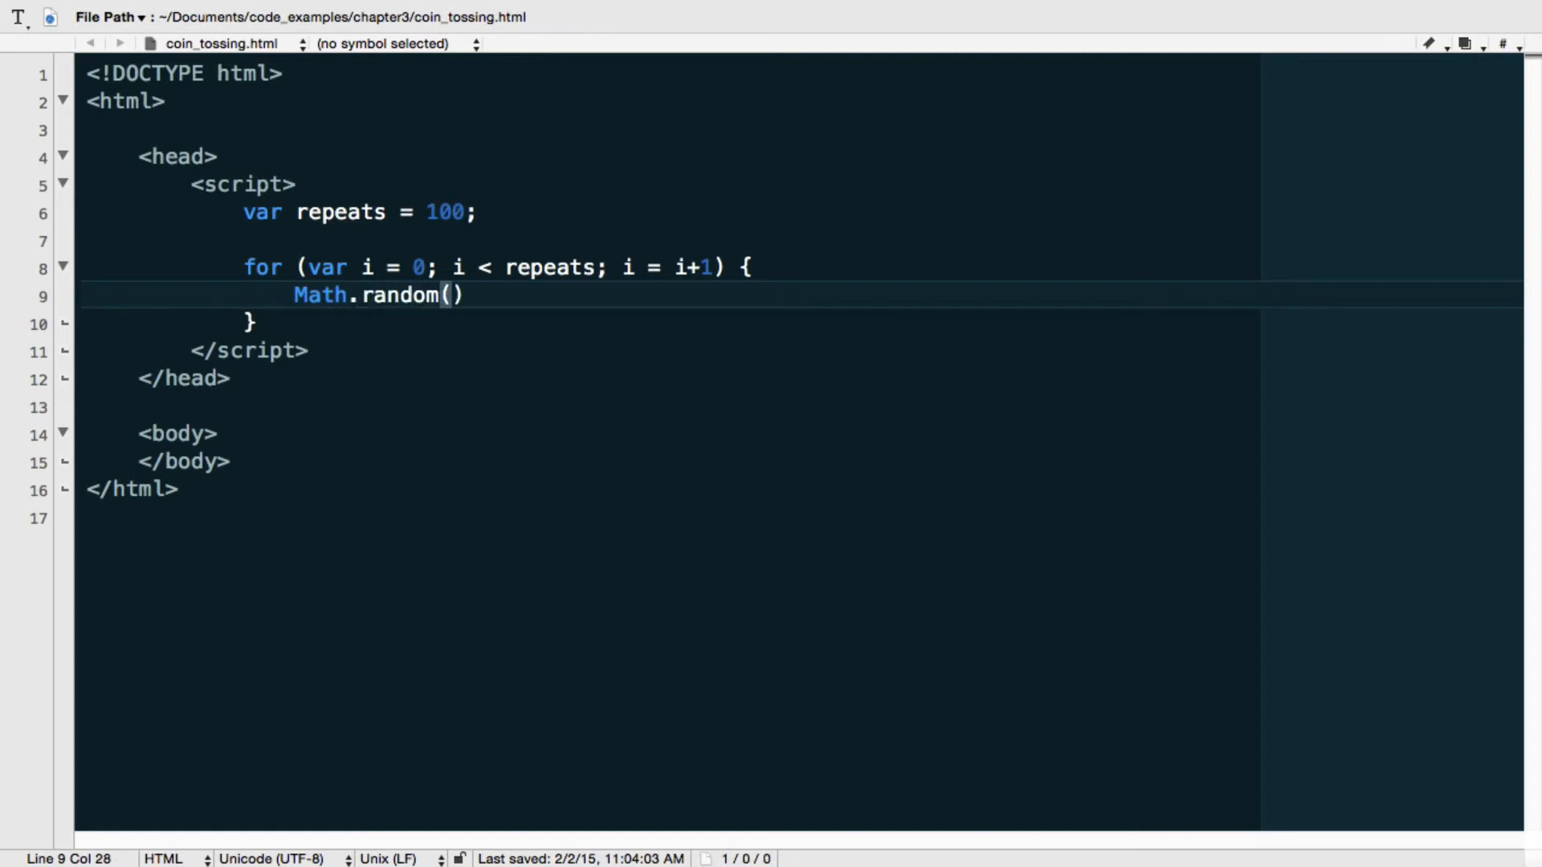
text(;)
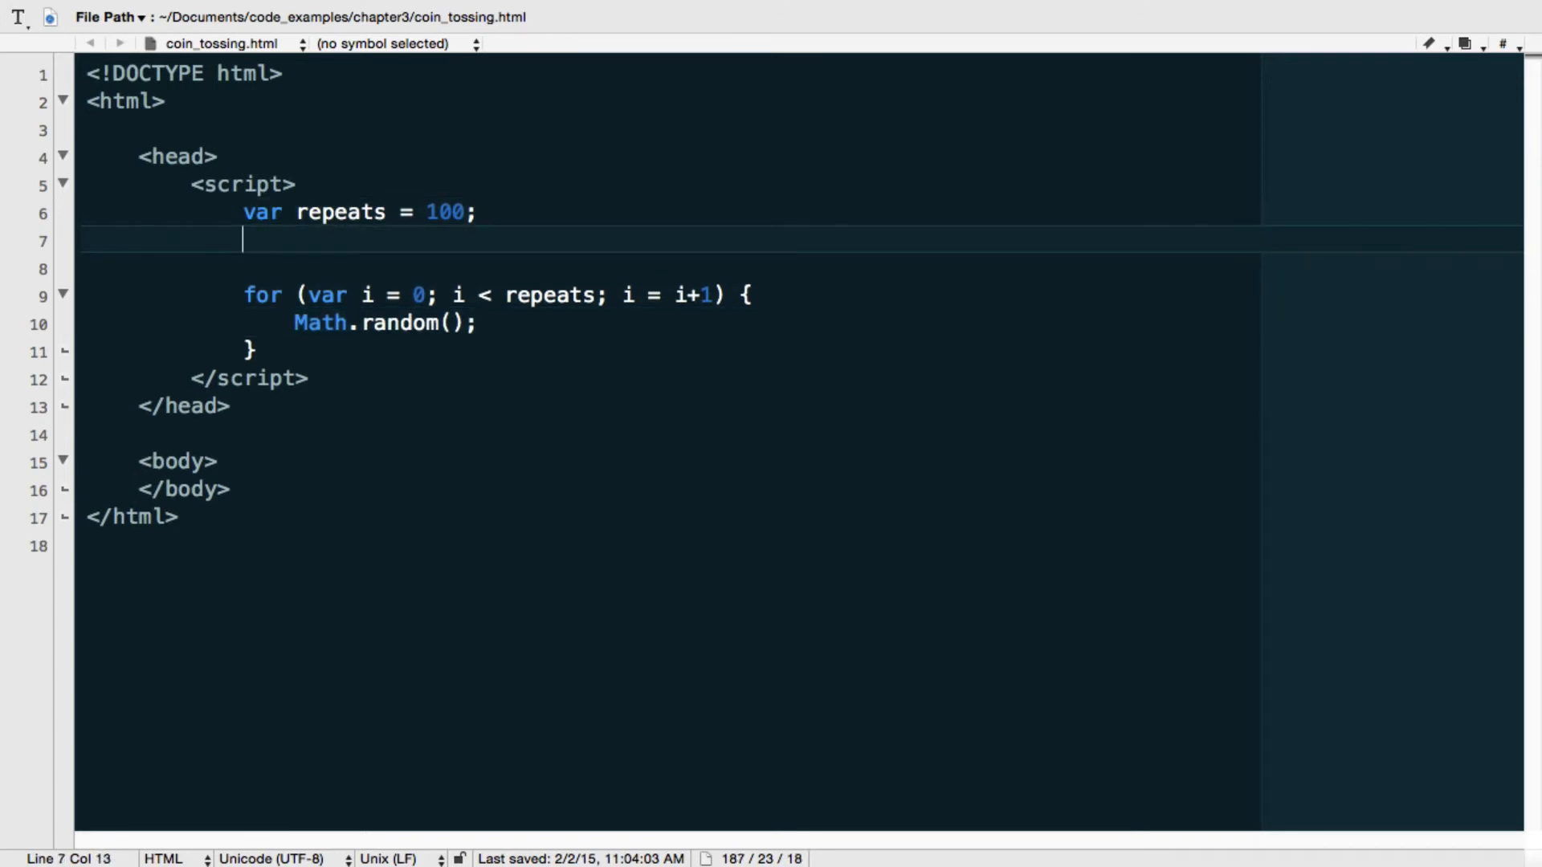
text(var sum)
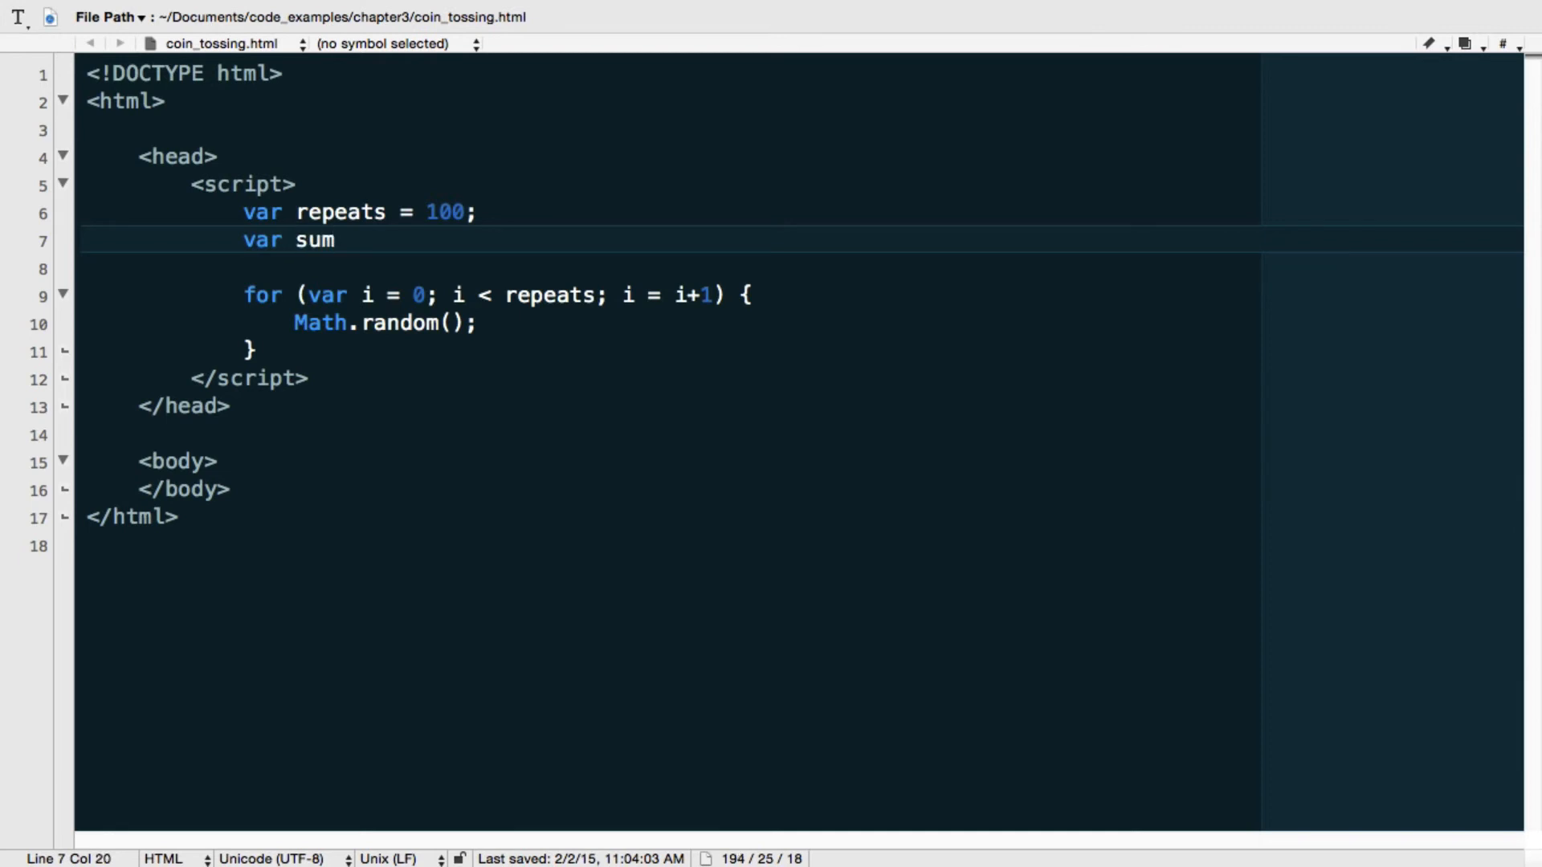
text(= 0;)
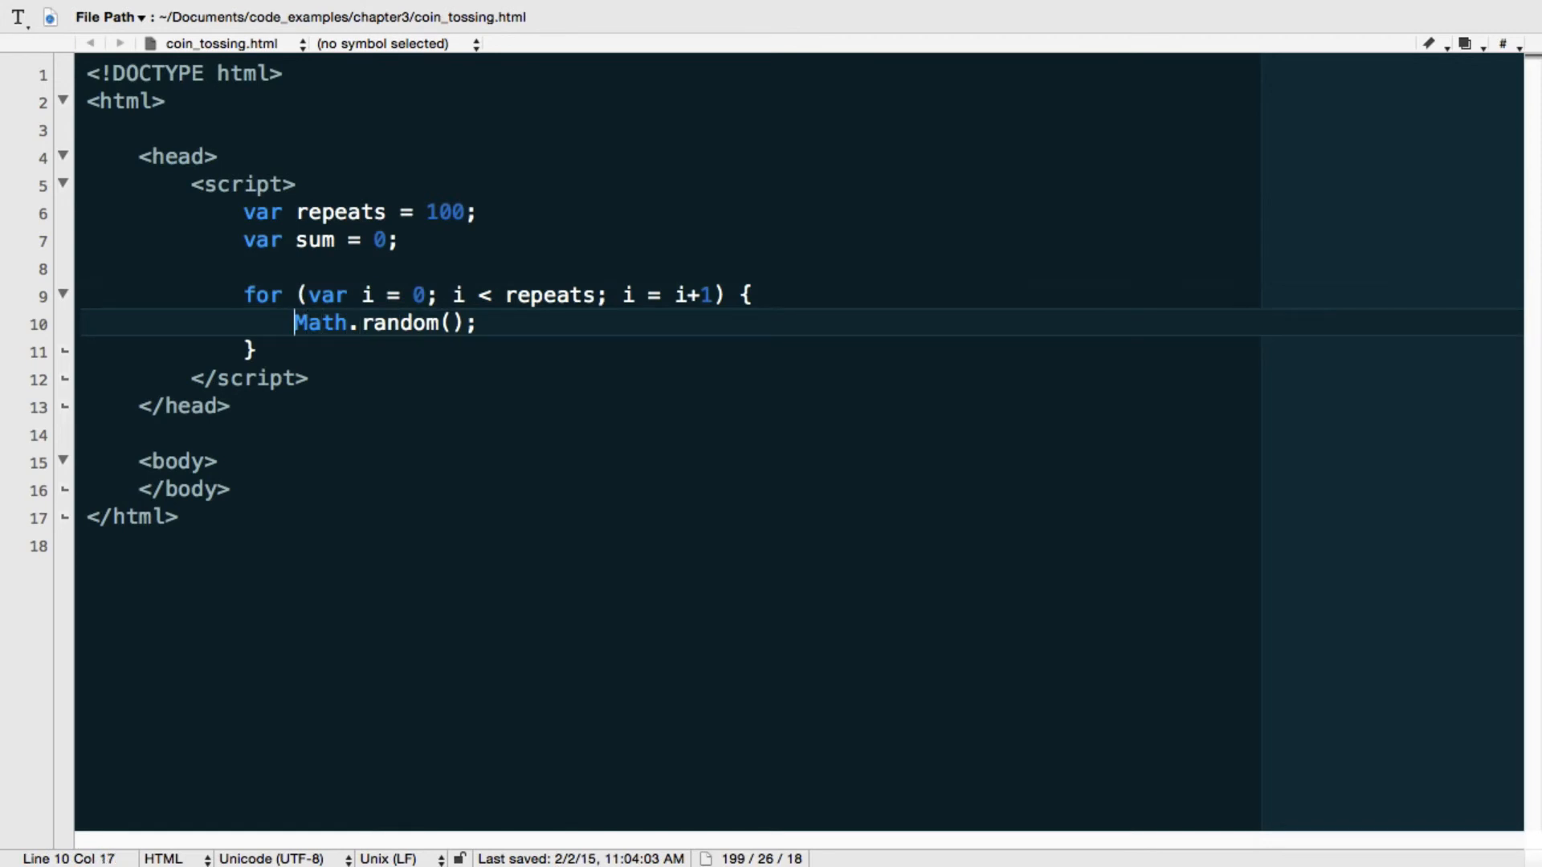
- Prefix the loop line with 'sum = sum +' to accumulate Math.random()
text(sum)
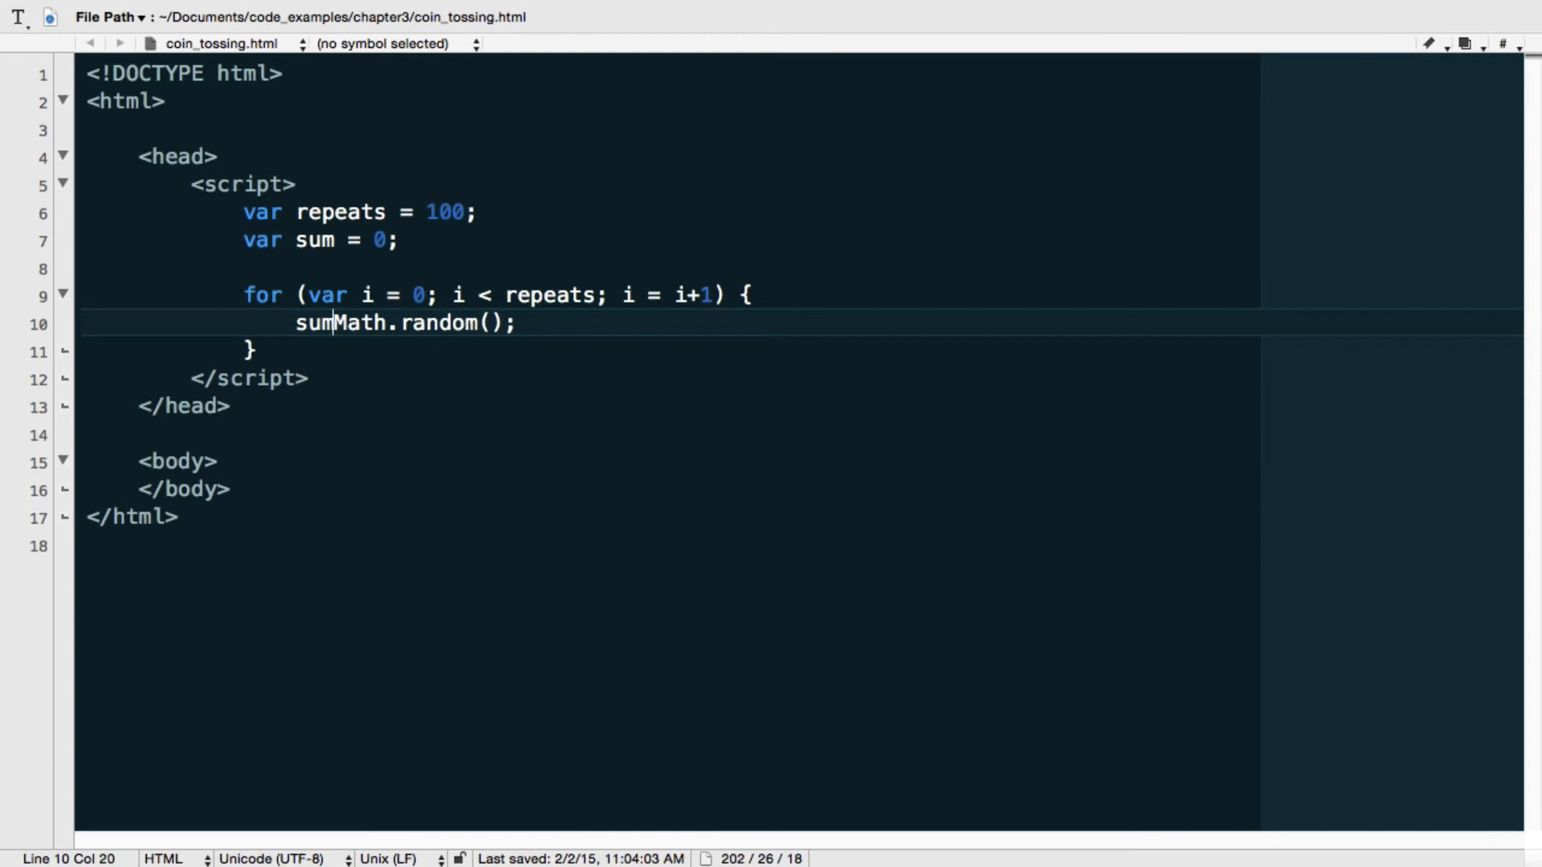
text(= sum)
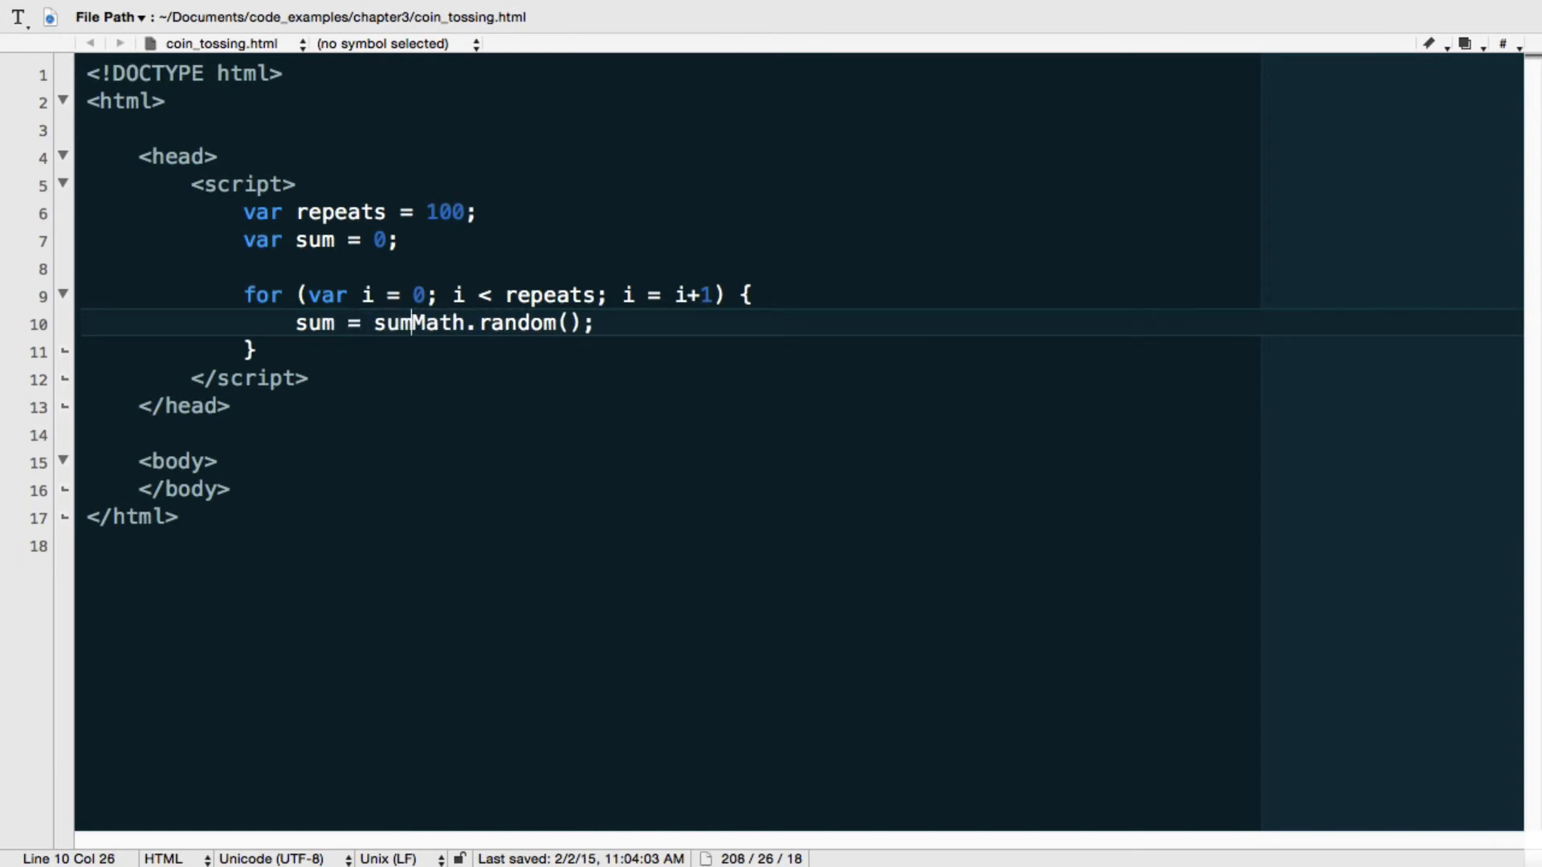
text(+)
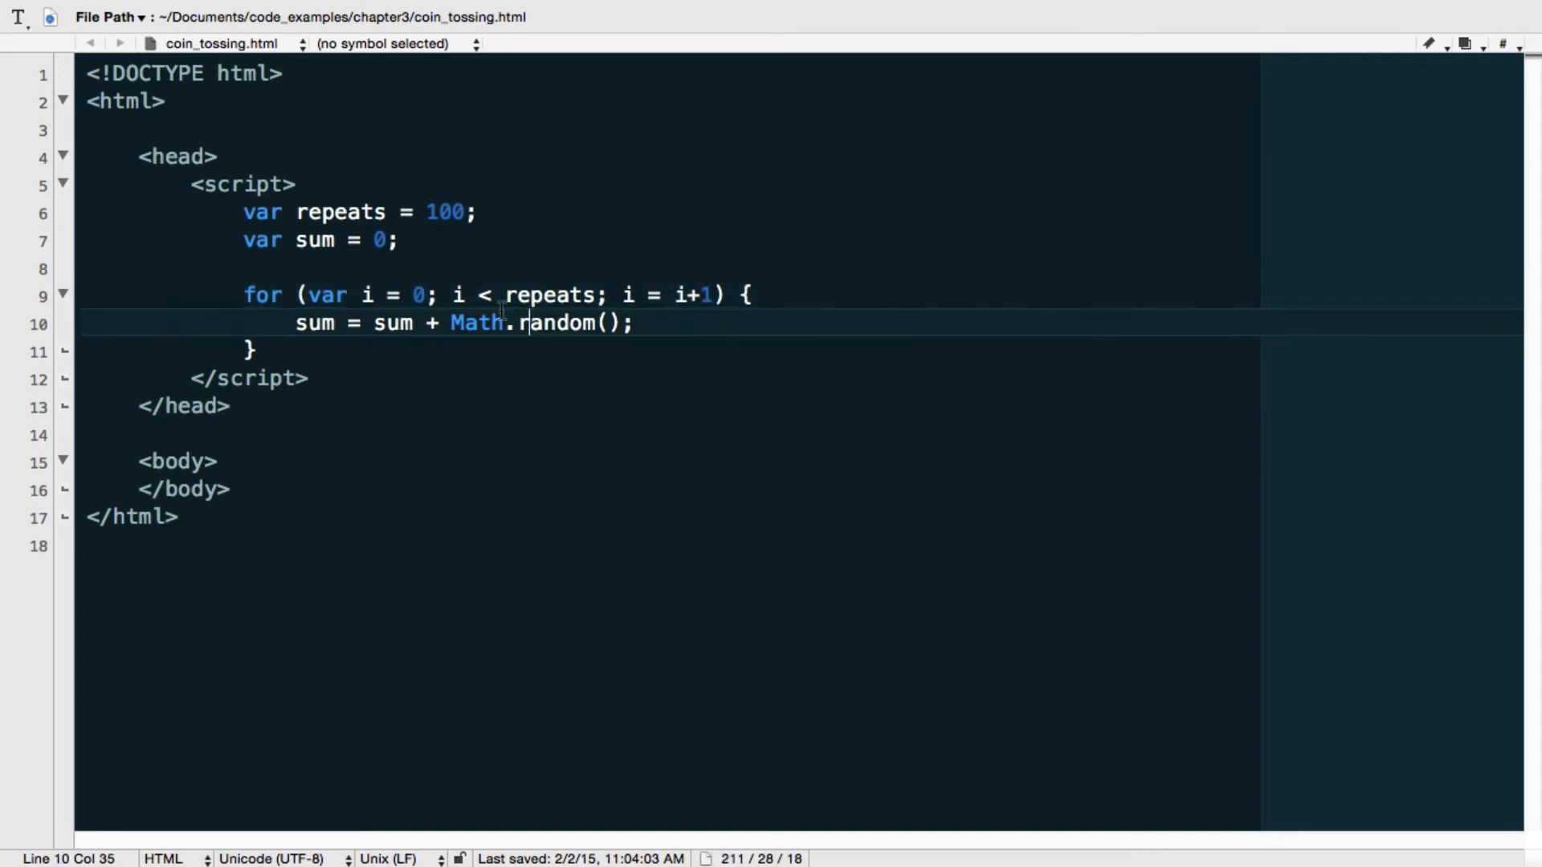
- Highlight Math.random() and sum, then add a blank line after the loop's closing brace
double_click(393, 322)
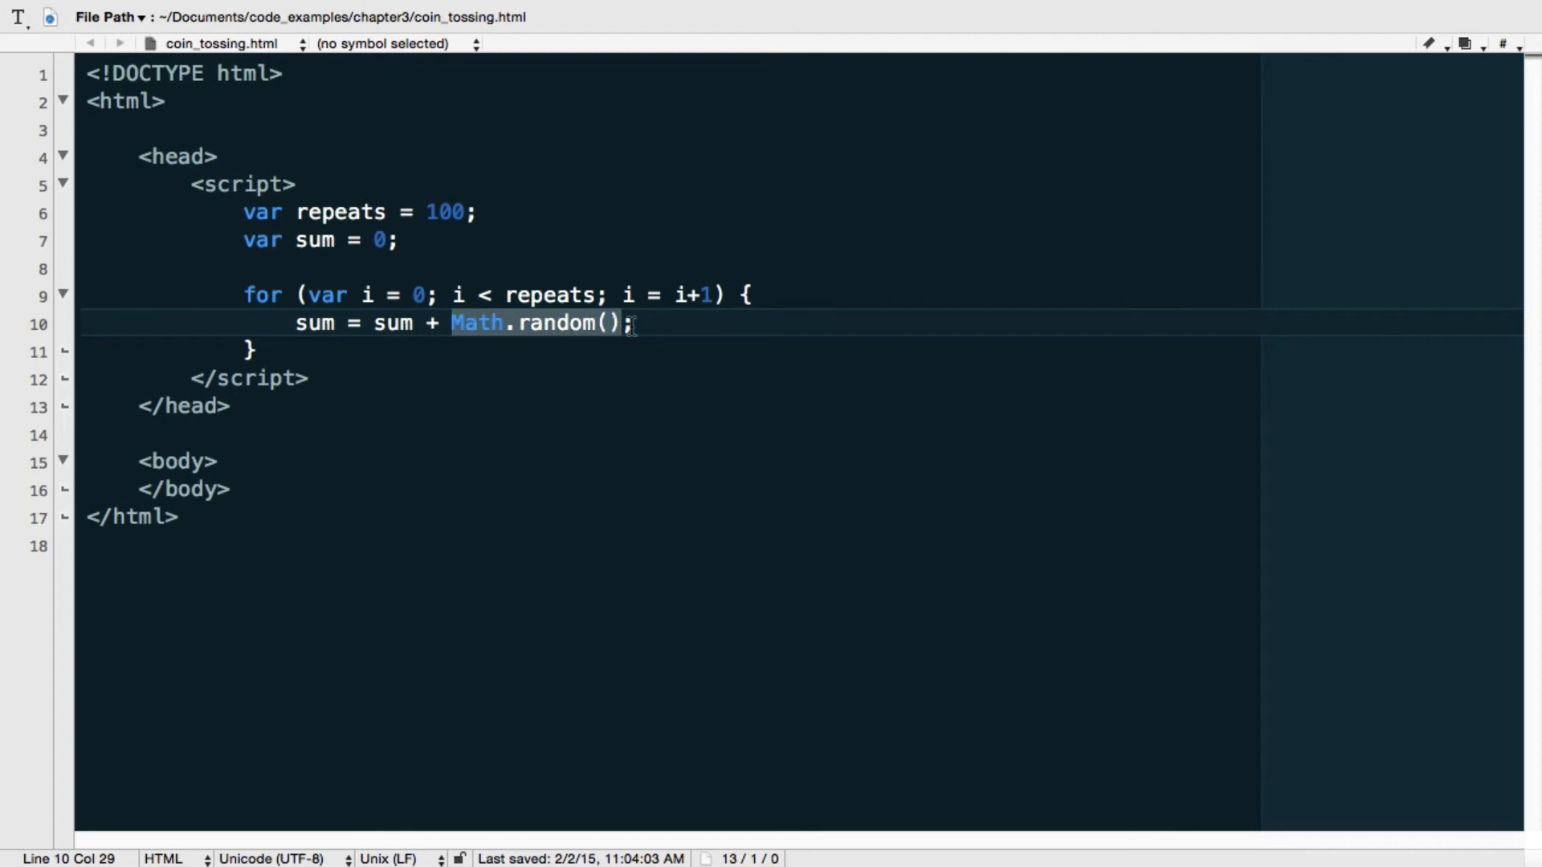
click(637, 323)
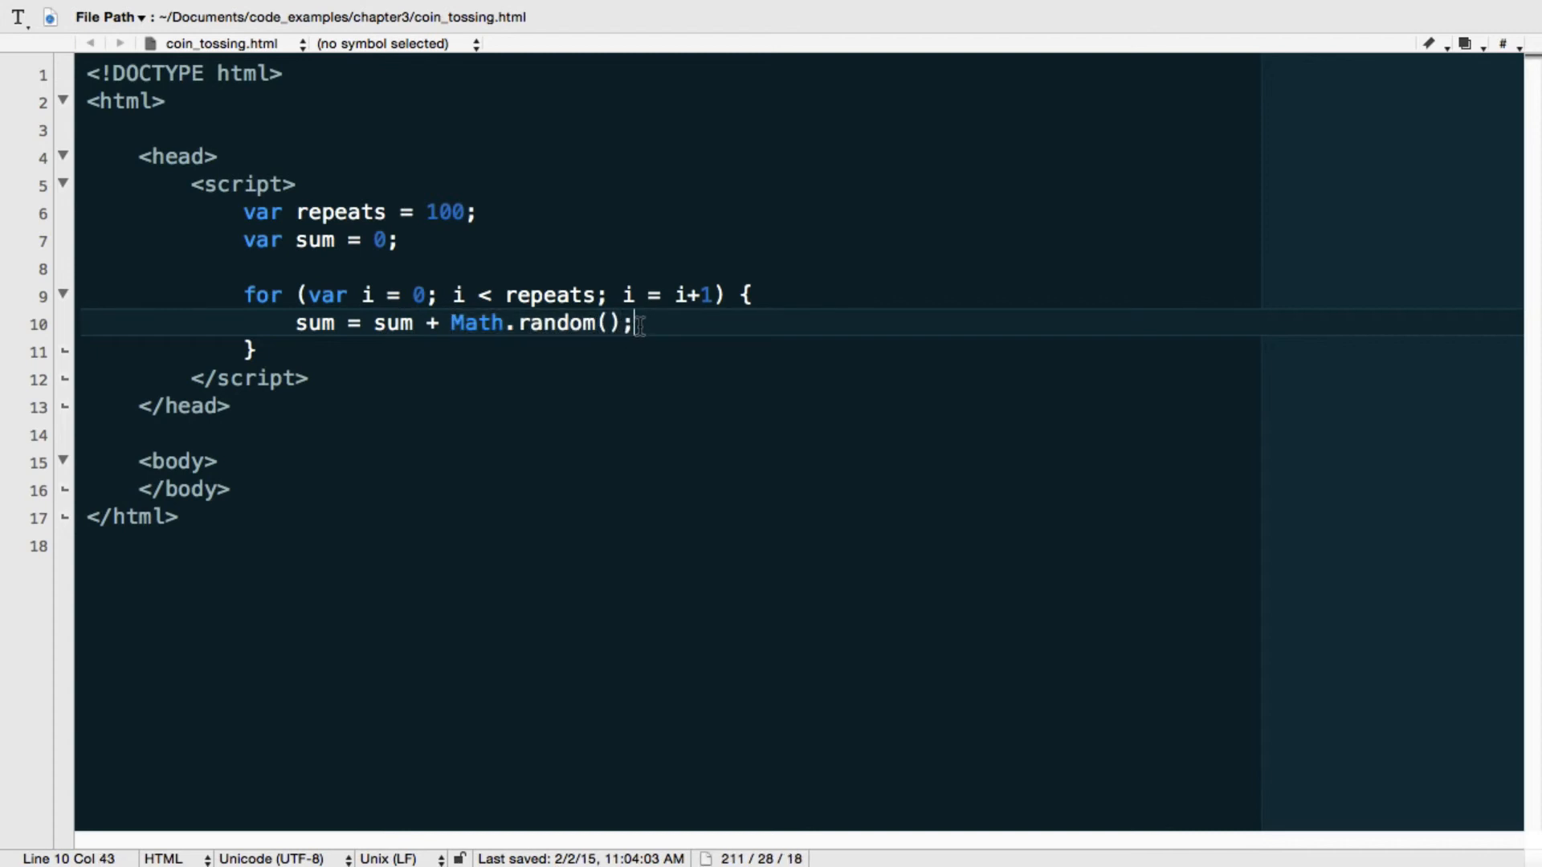
drag(631, 323, 363, 323)
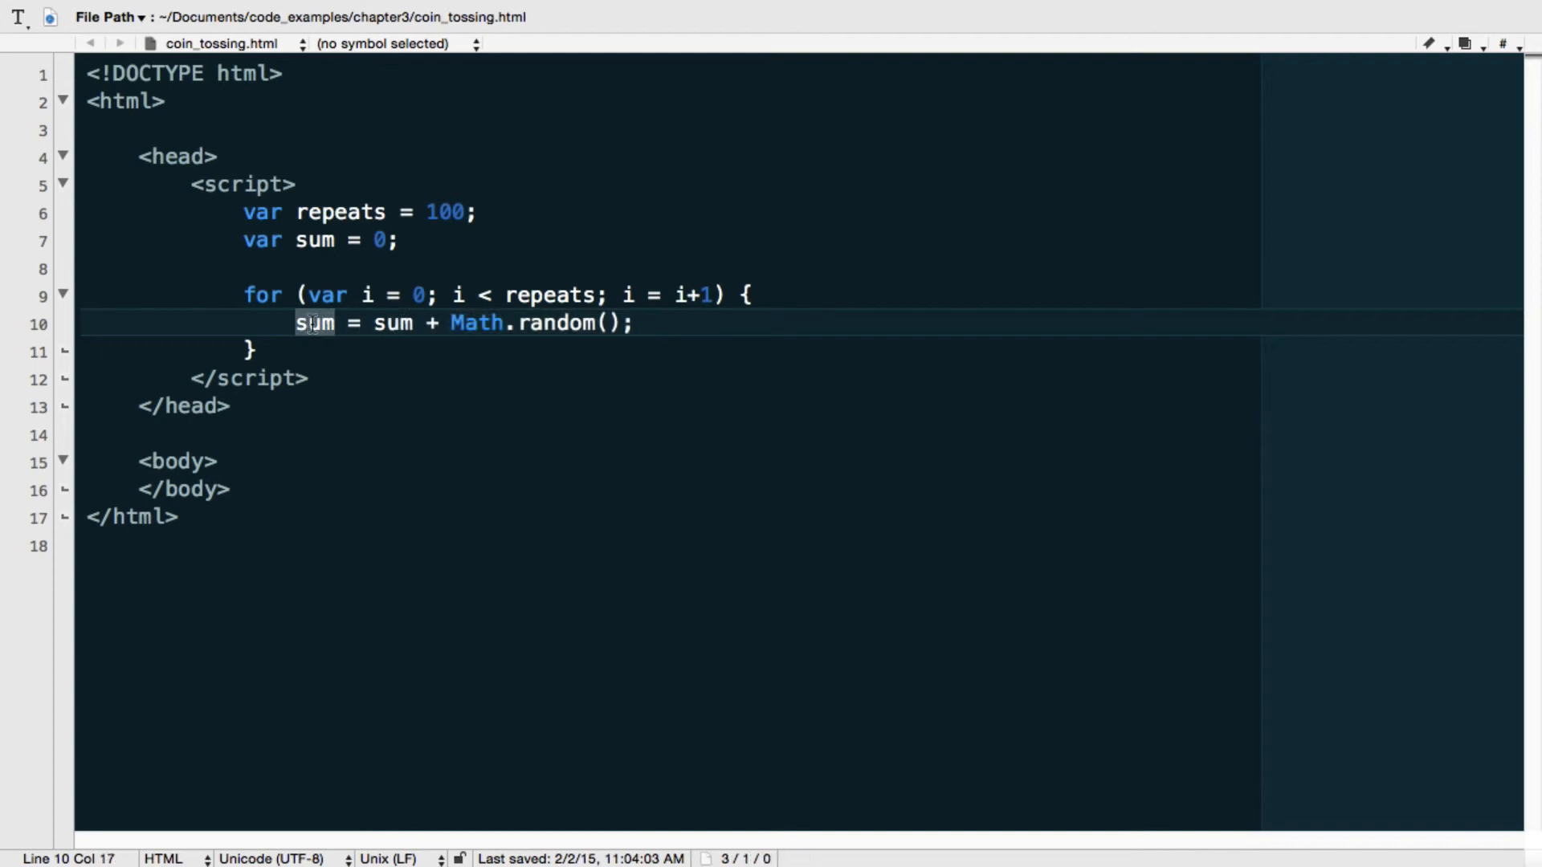
click(253, 351)
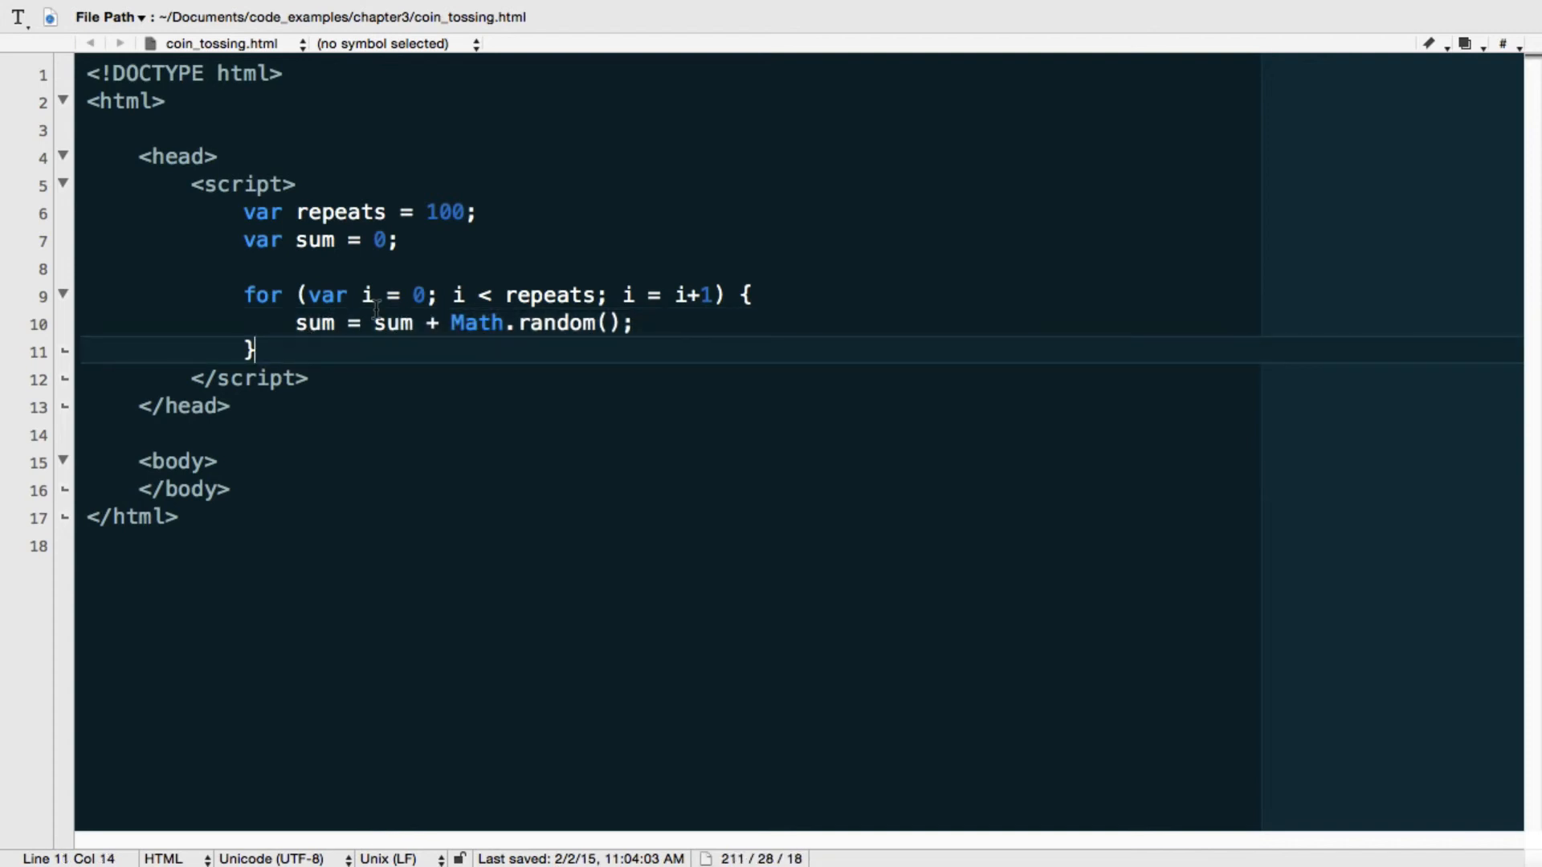
key(Return)
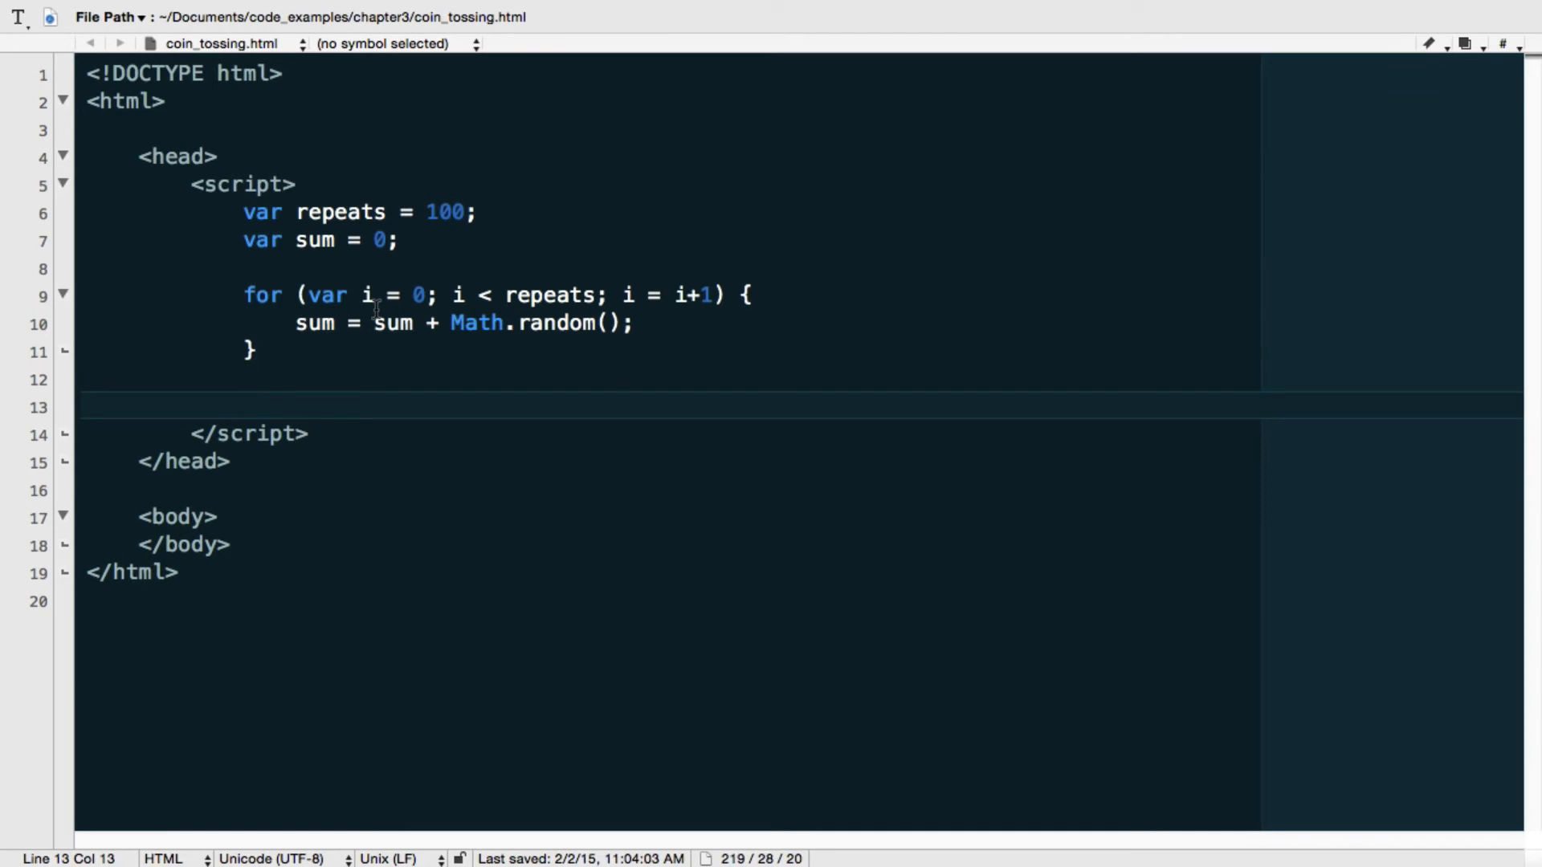
- Add the line var average = sum / repeats; below the loop
text(var averag)
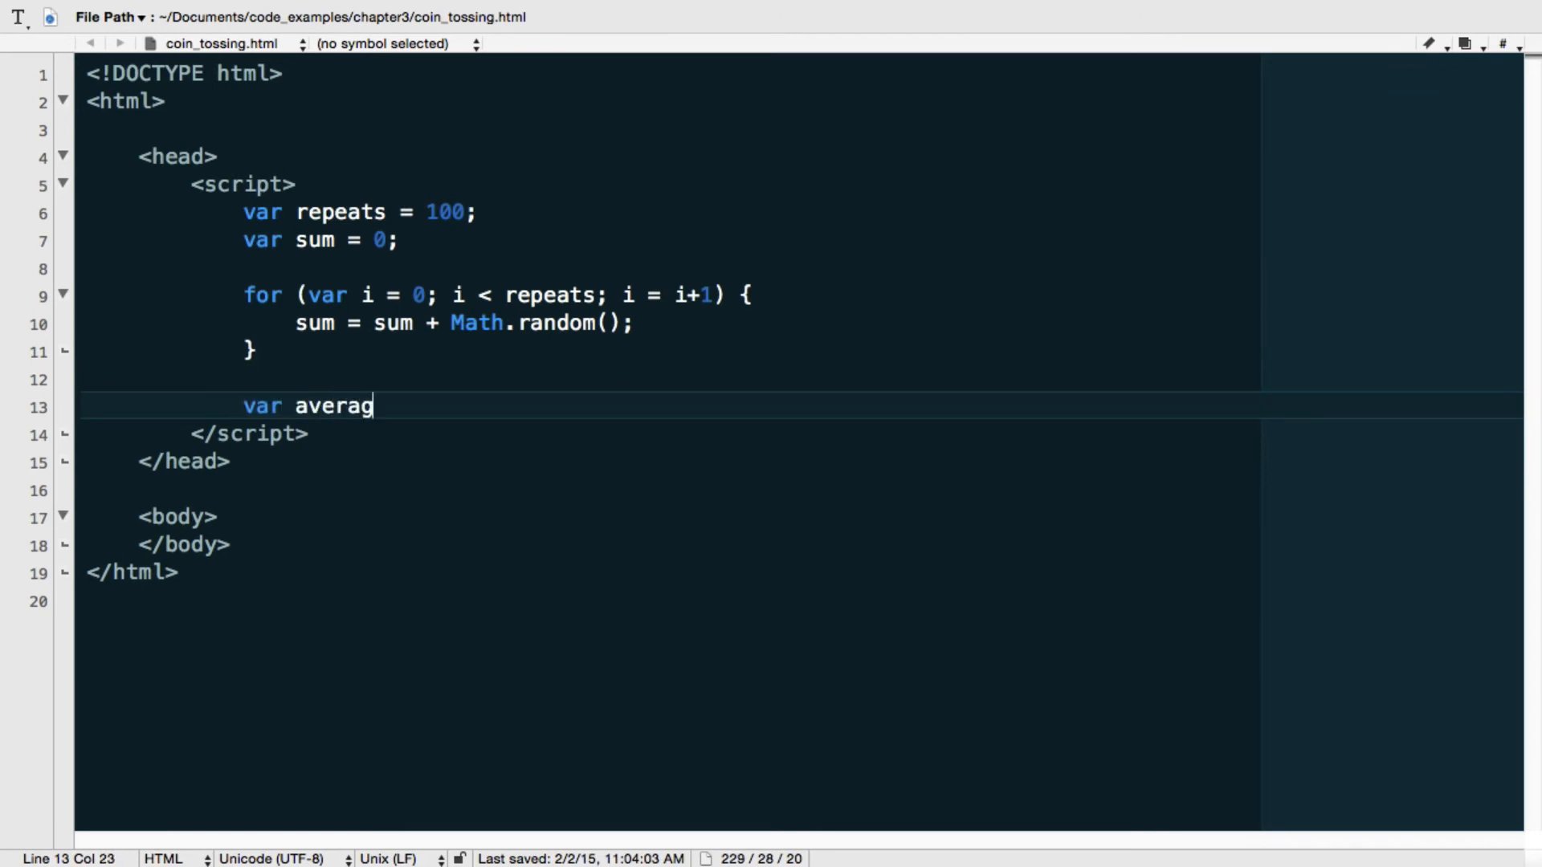
text(e =)
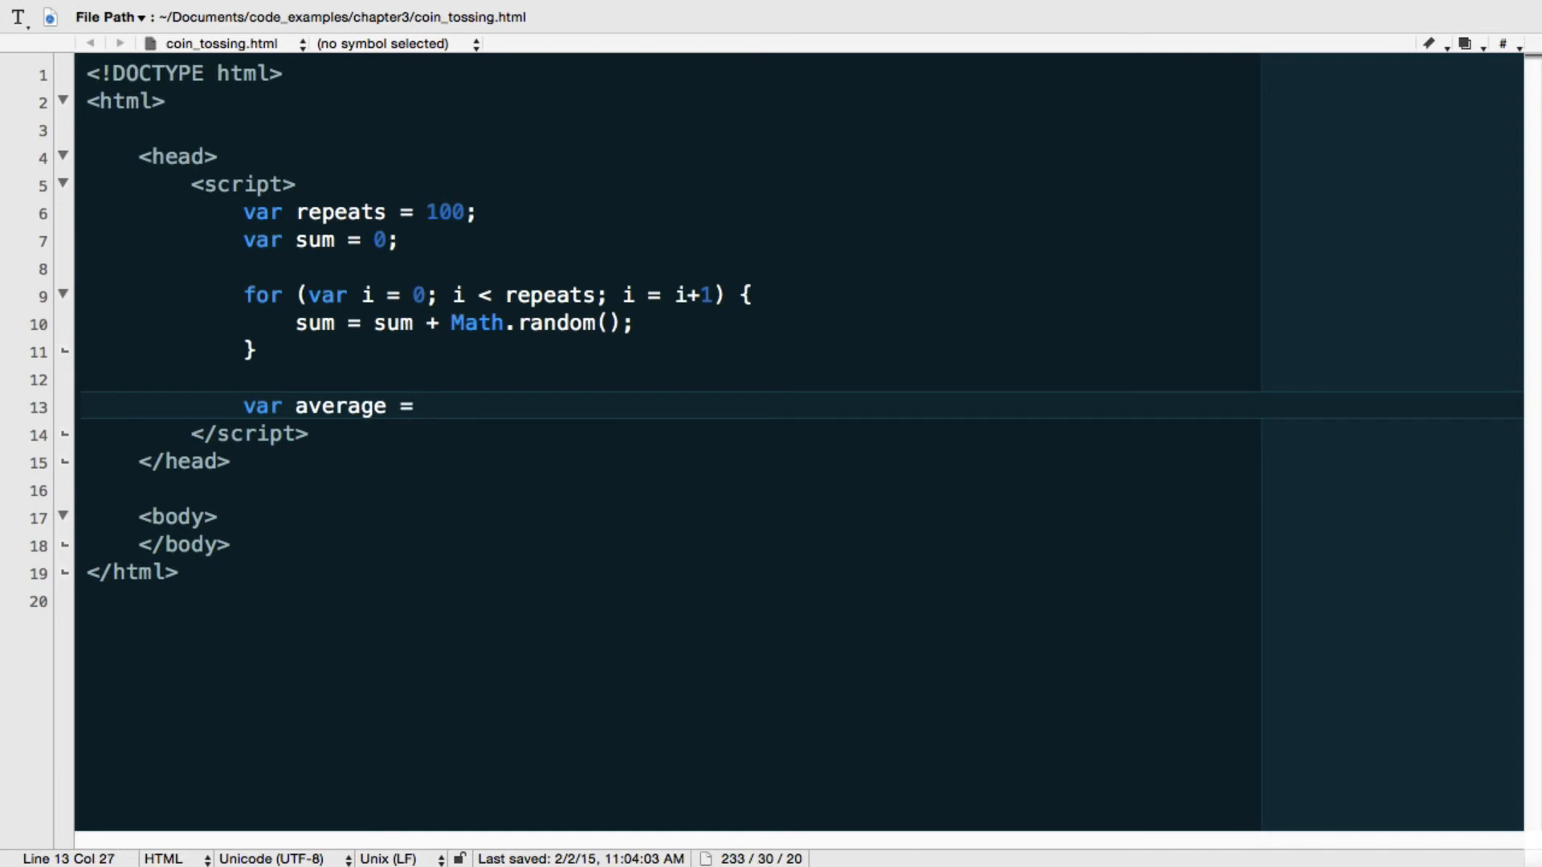
text(sum)
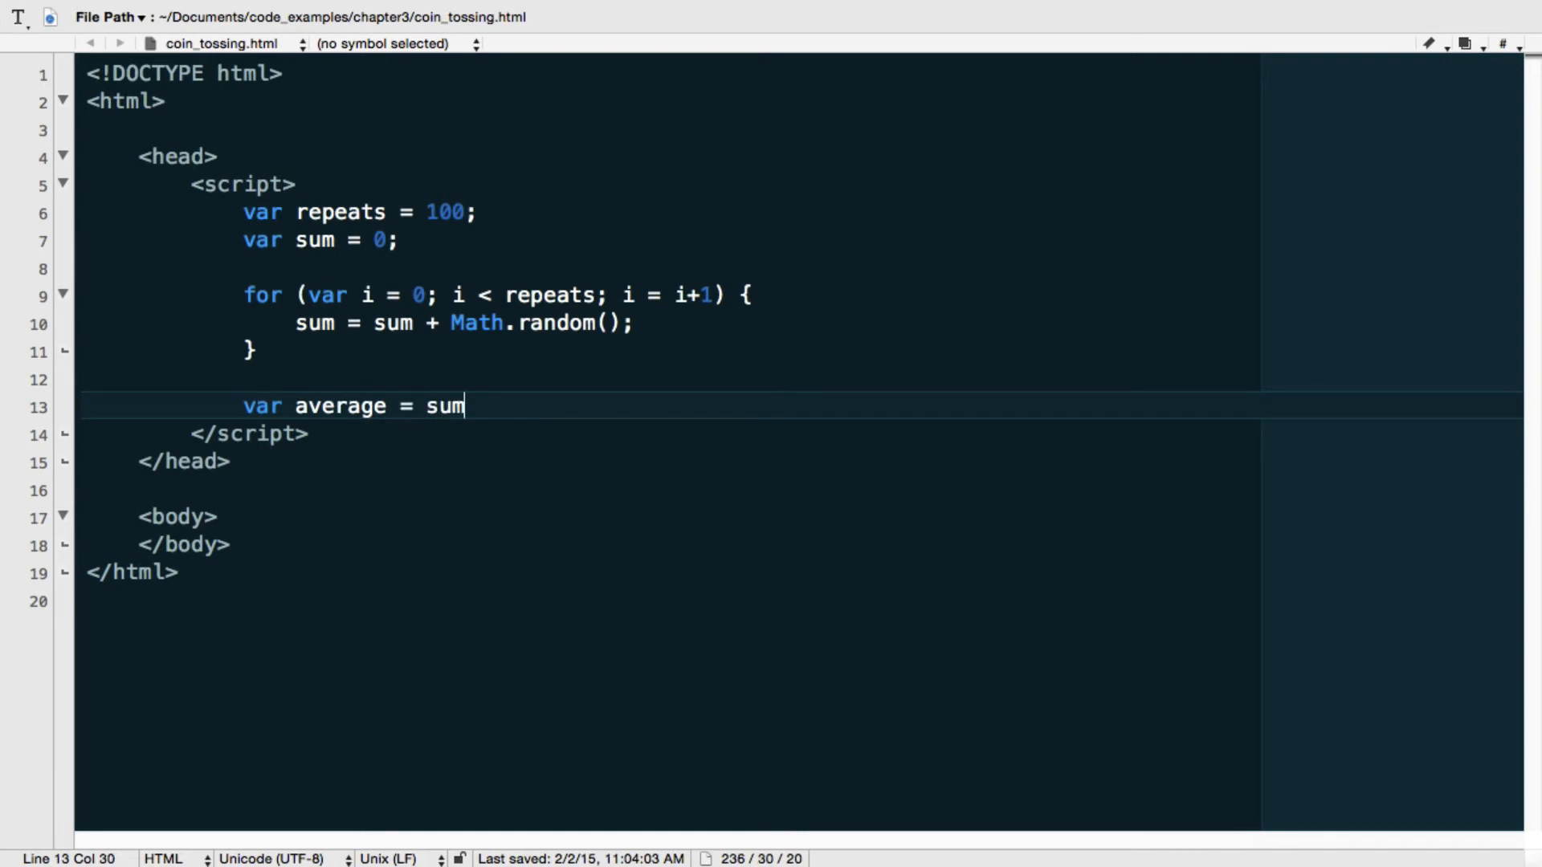
text(/ repeates)
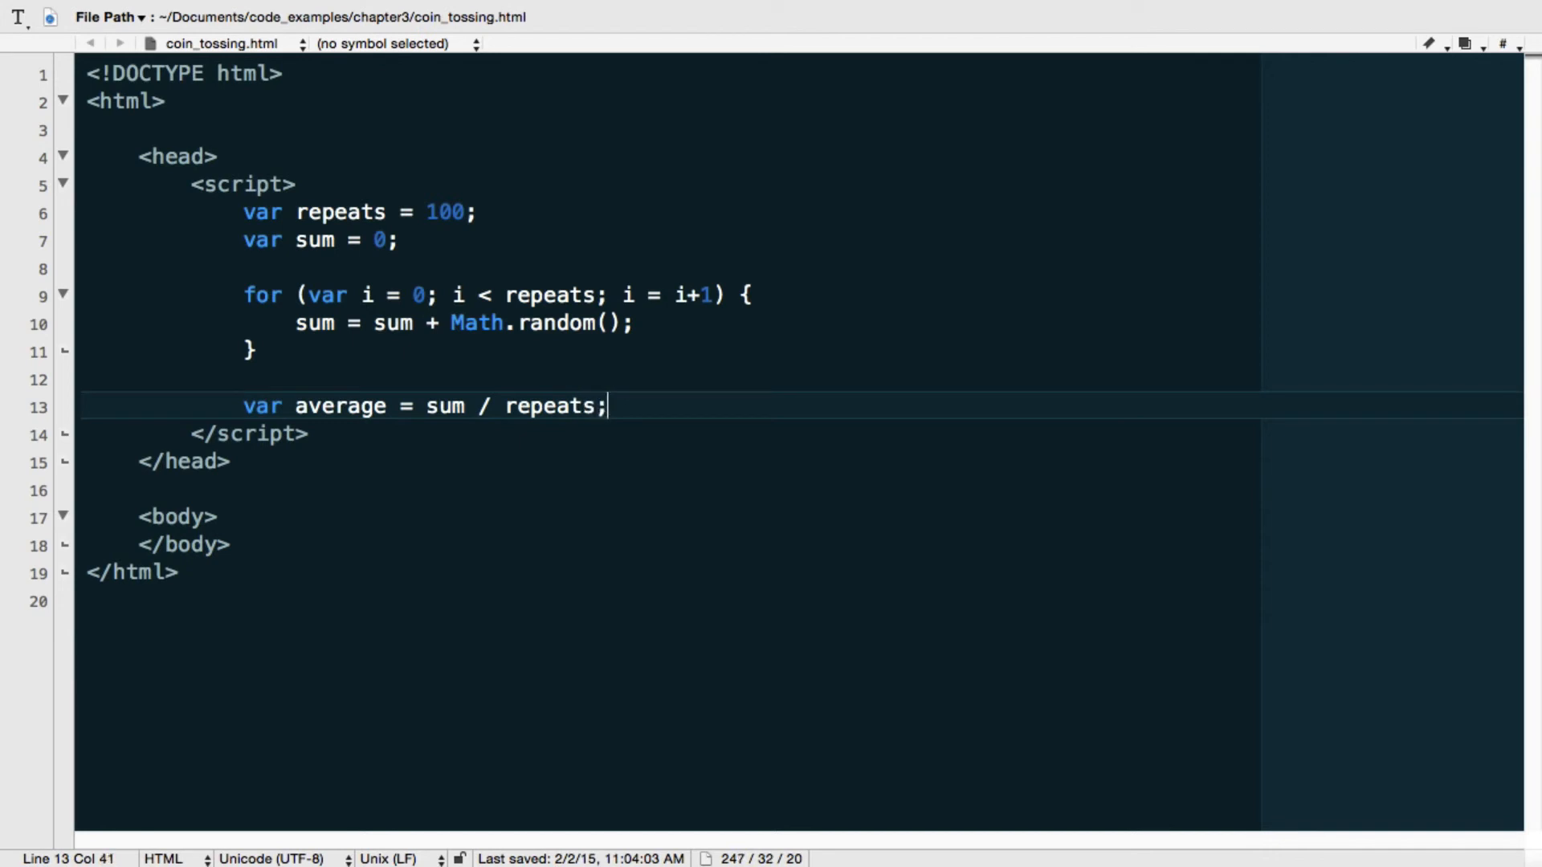
key(Enter)
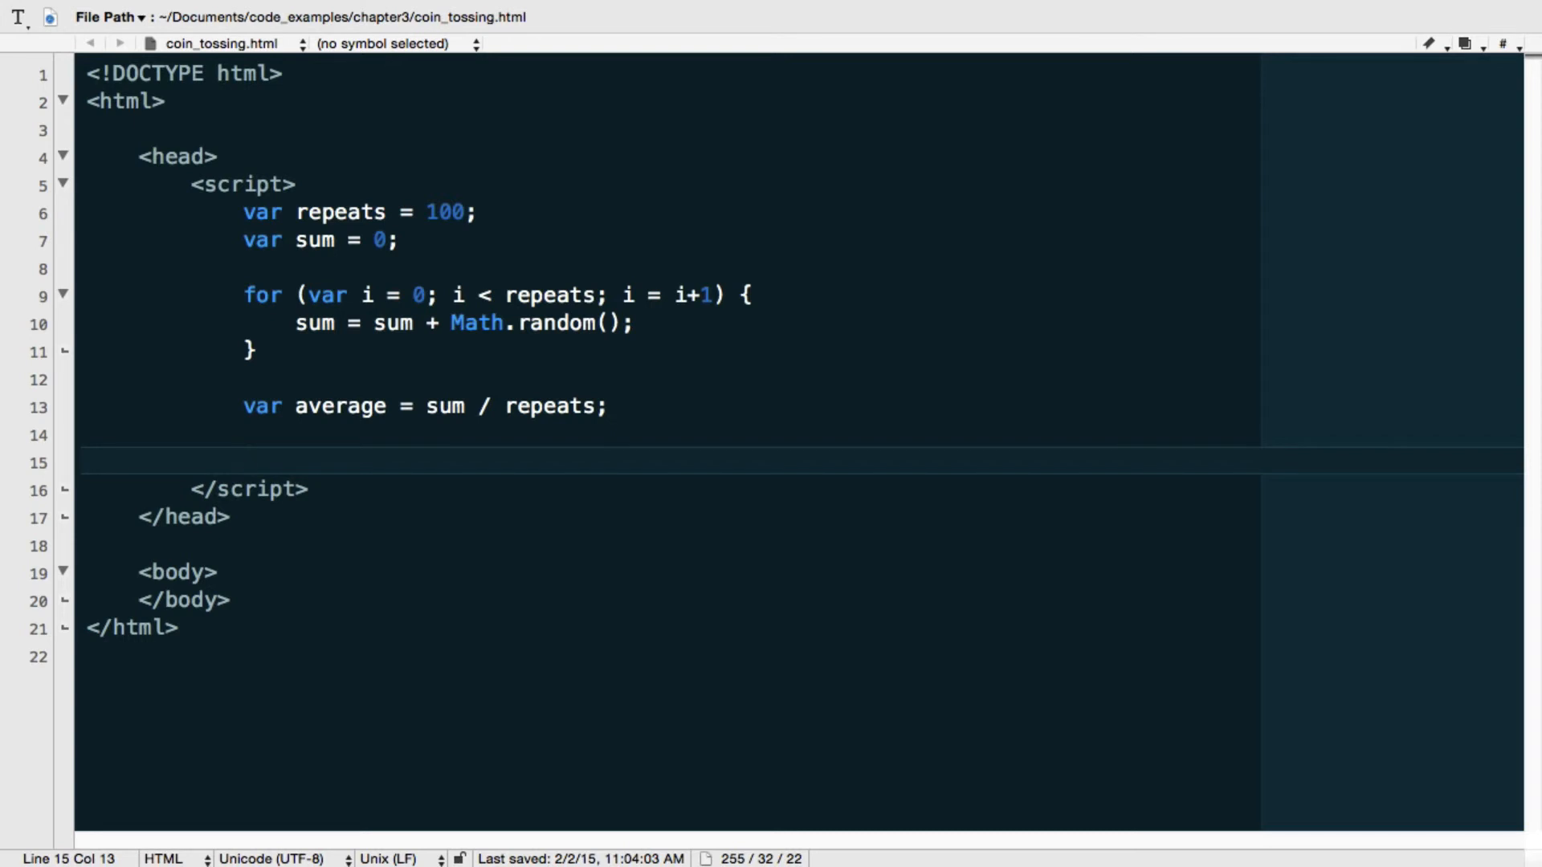
- Log the result with console.log("The average is", average);
text(console.log)
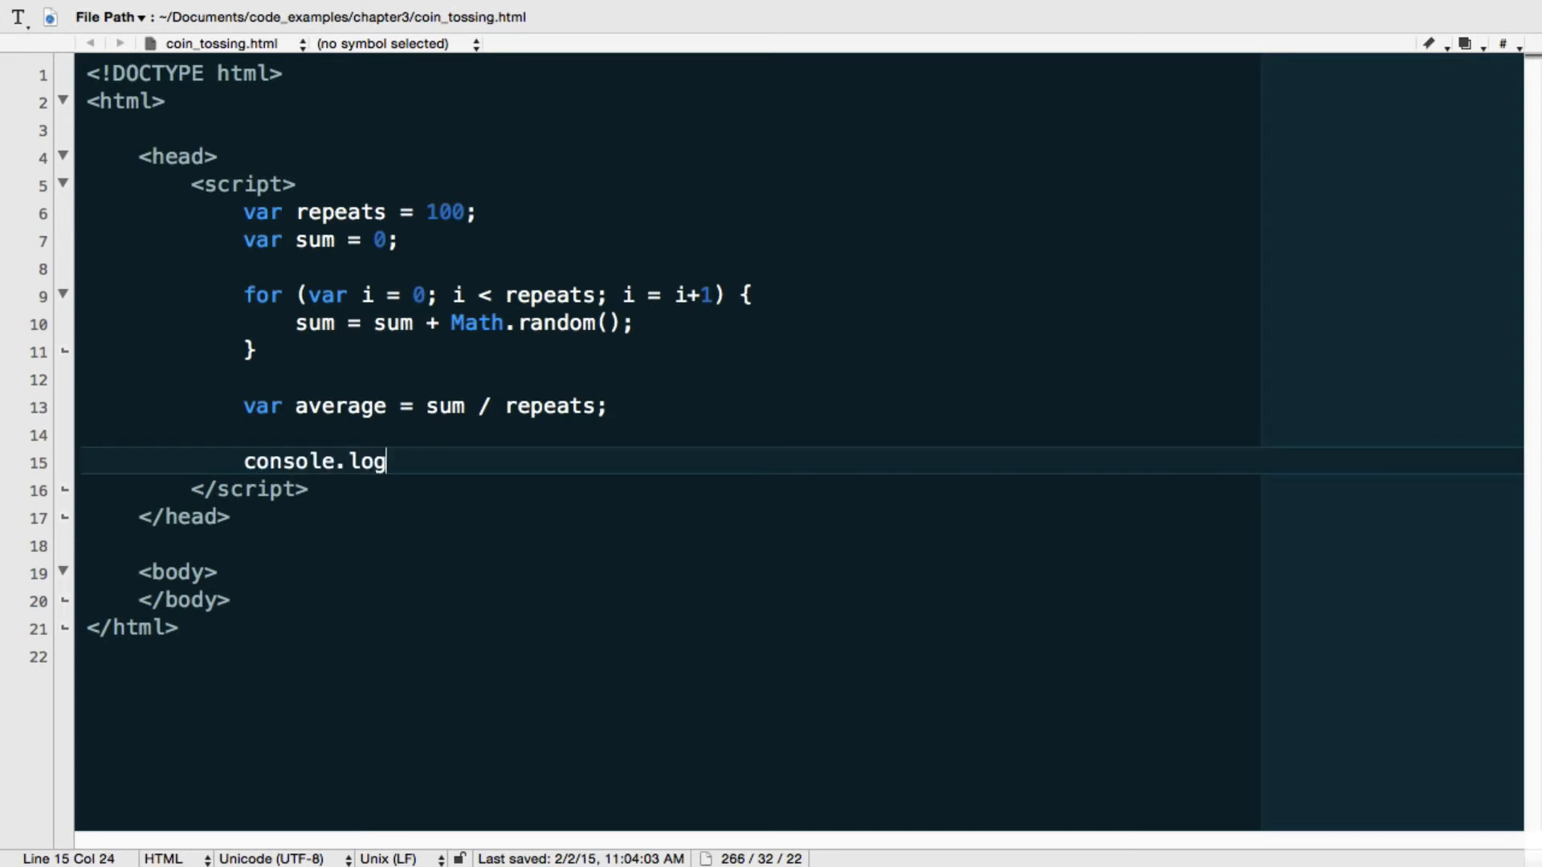
text(();)
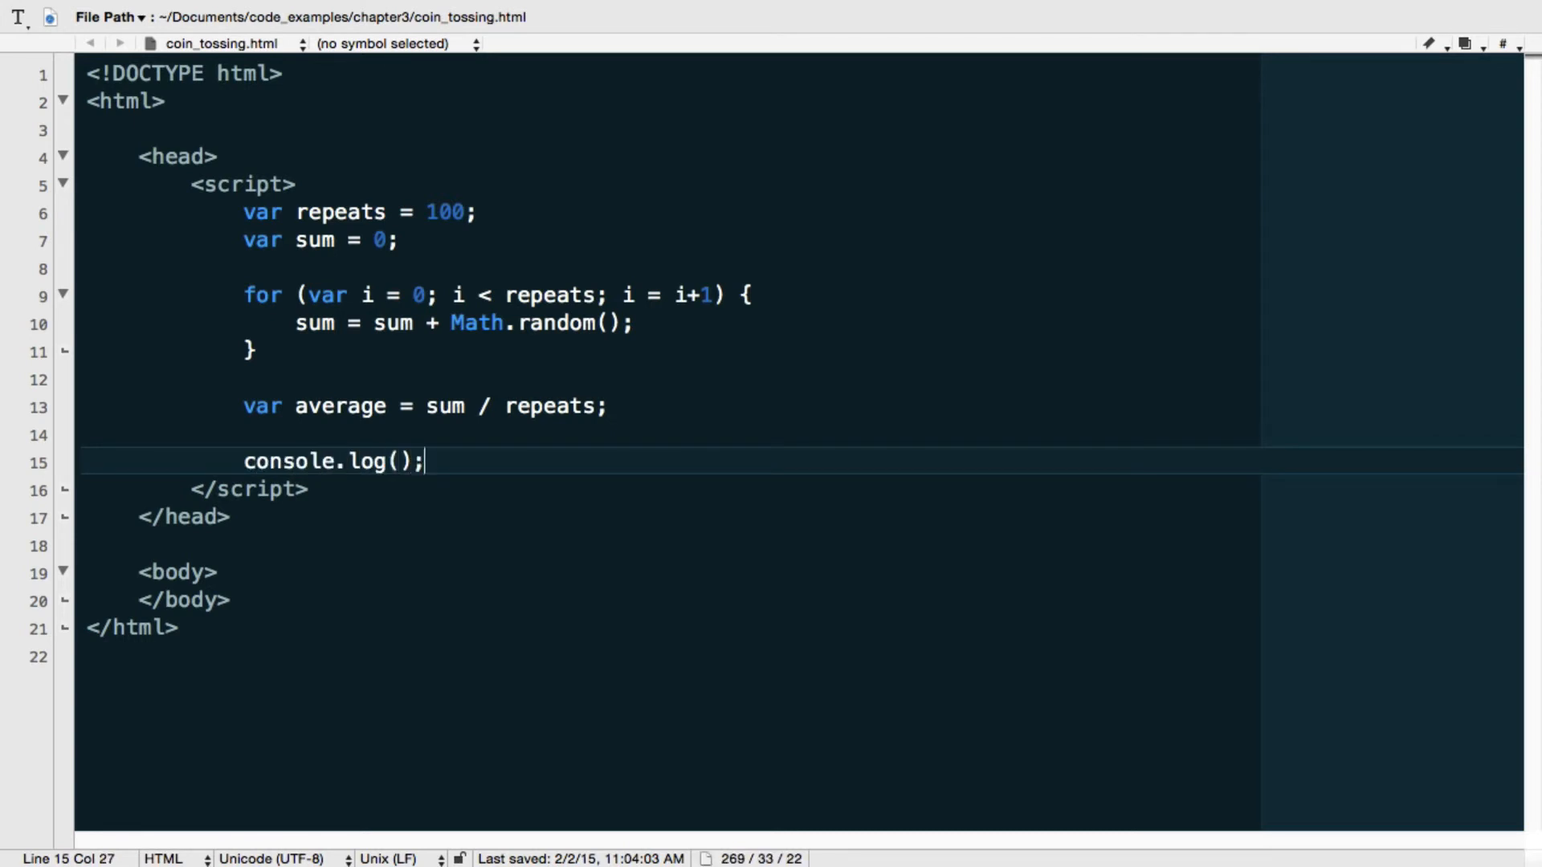
text("")
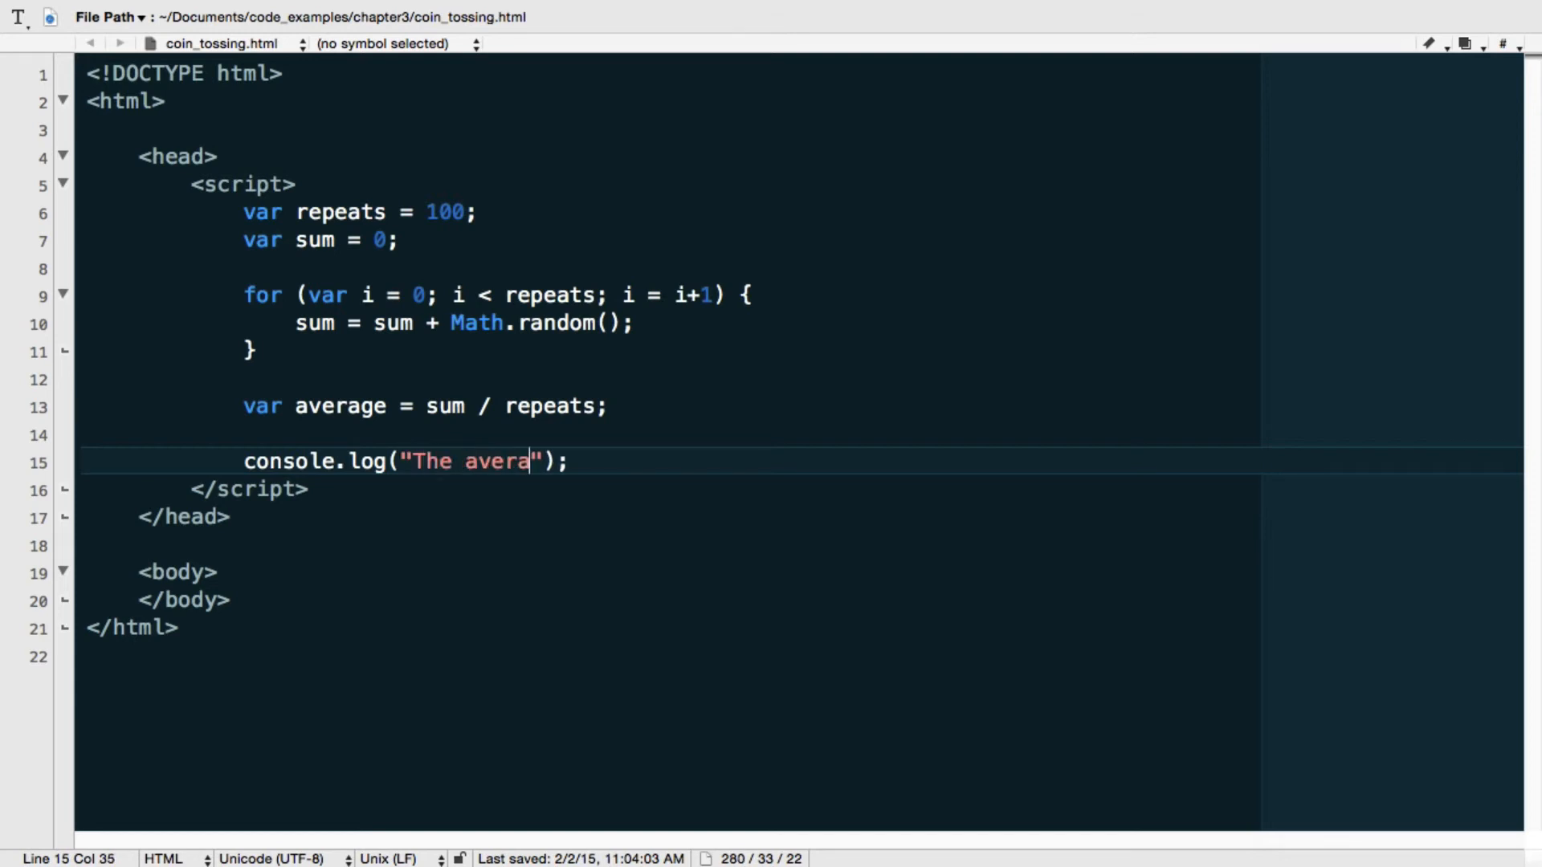
text(ge is)
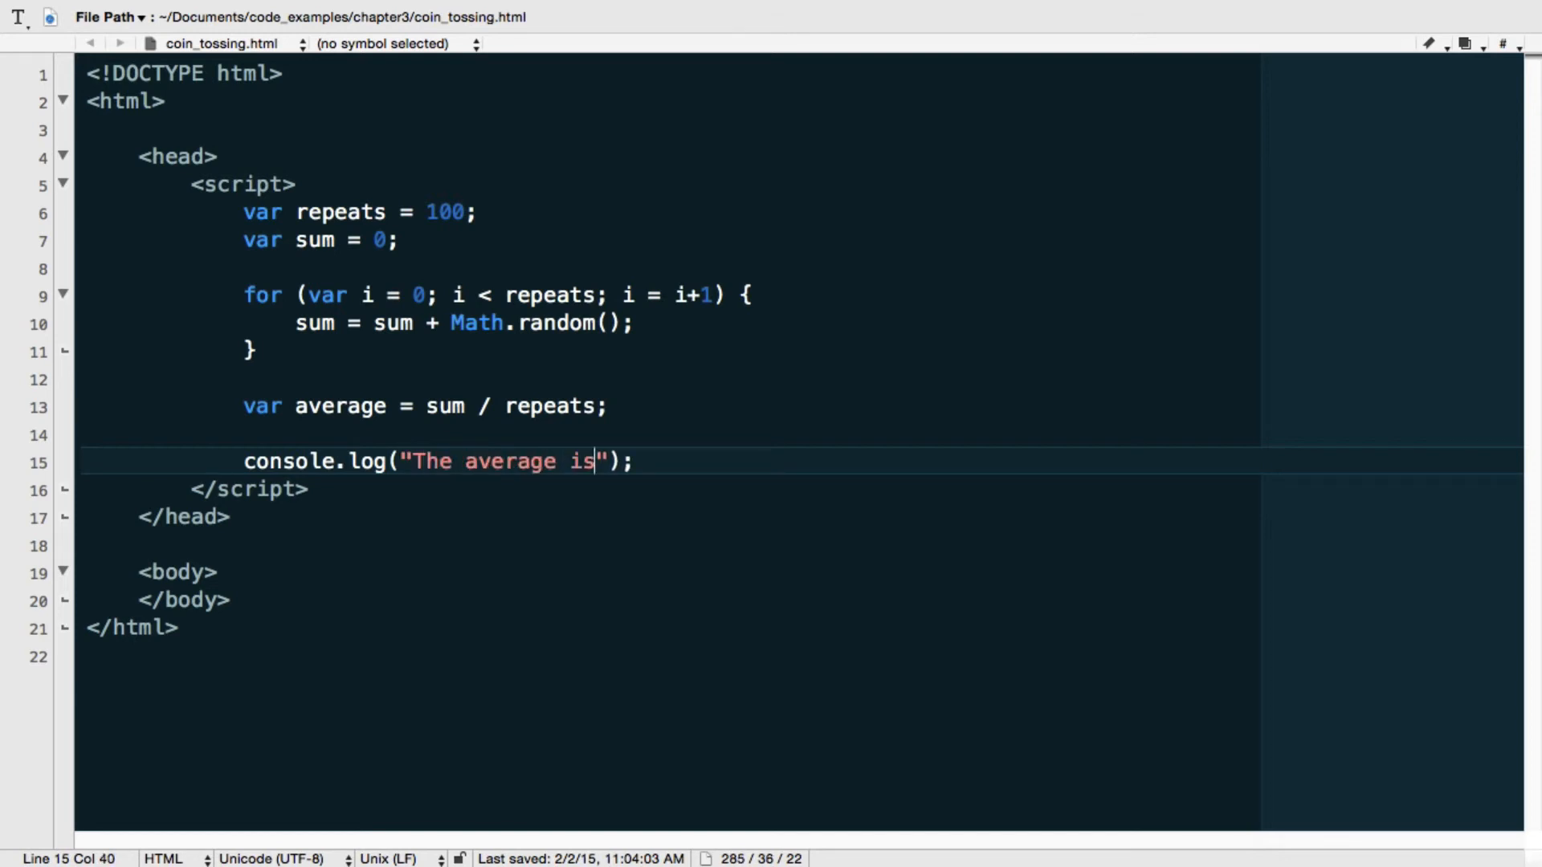
text(, av)
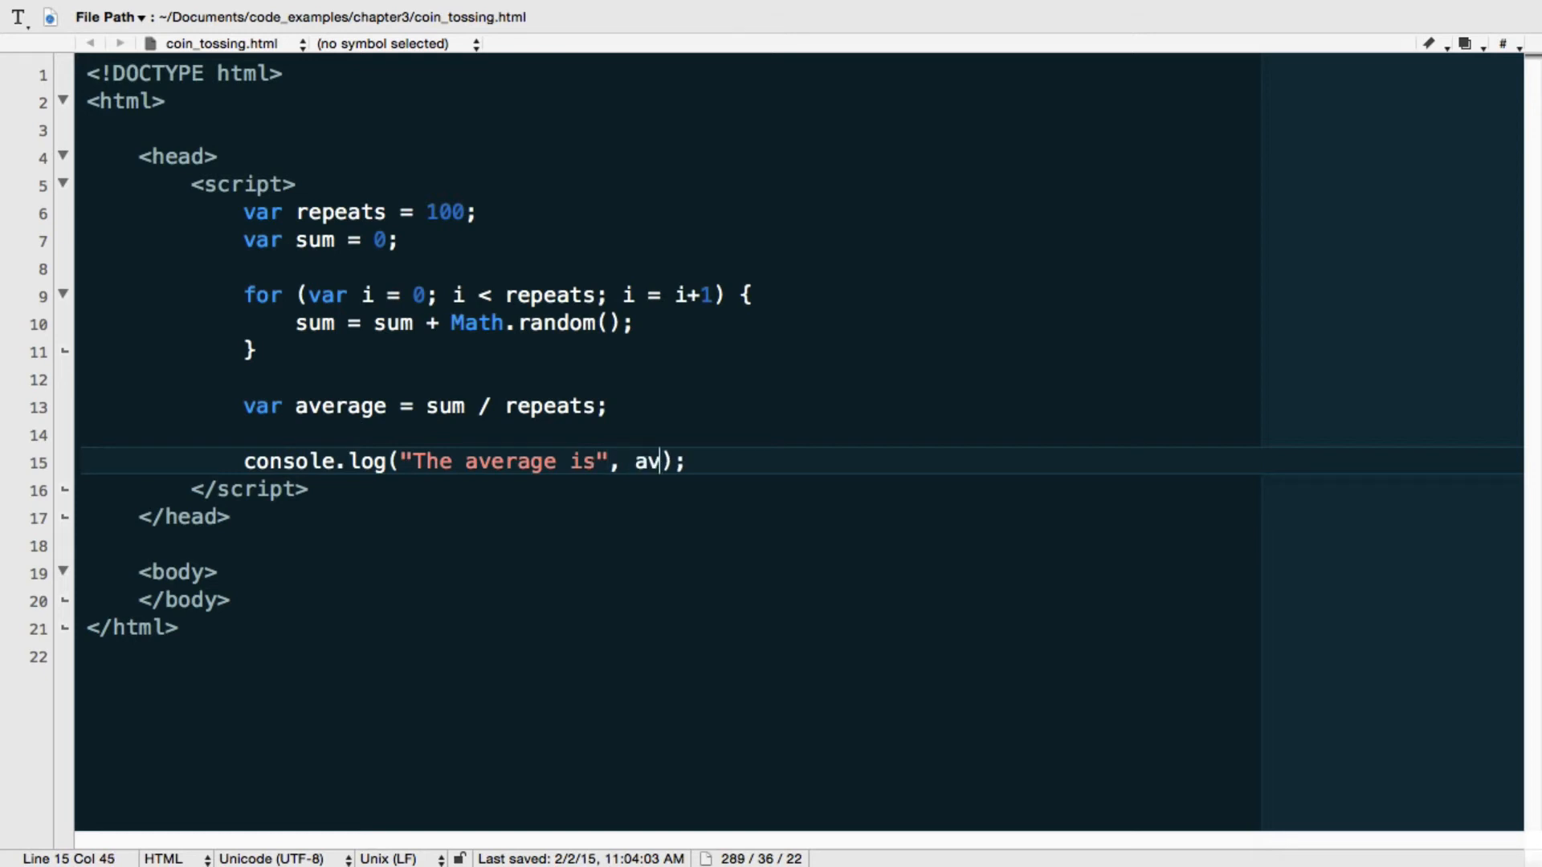
text(erage)
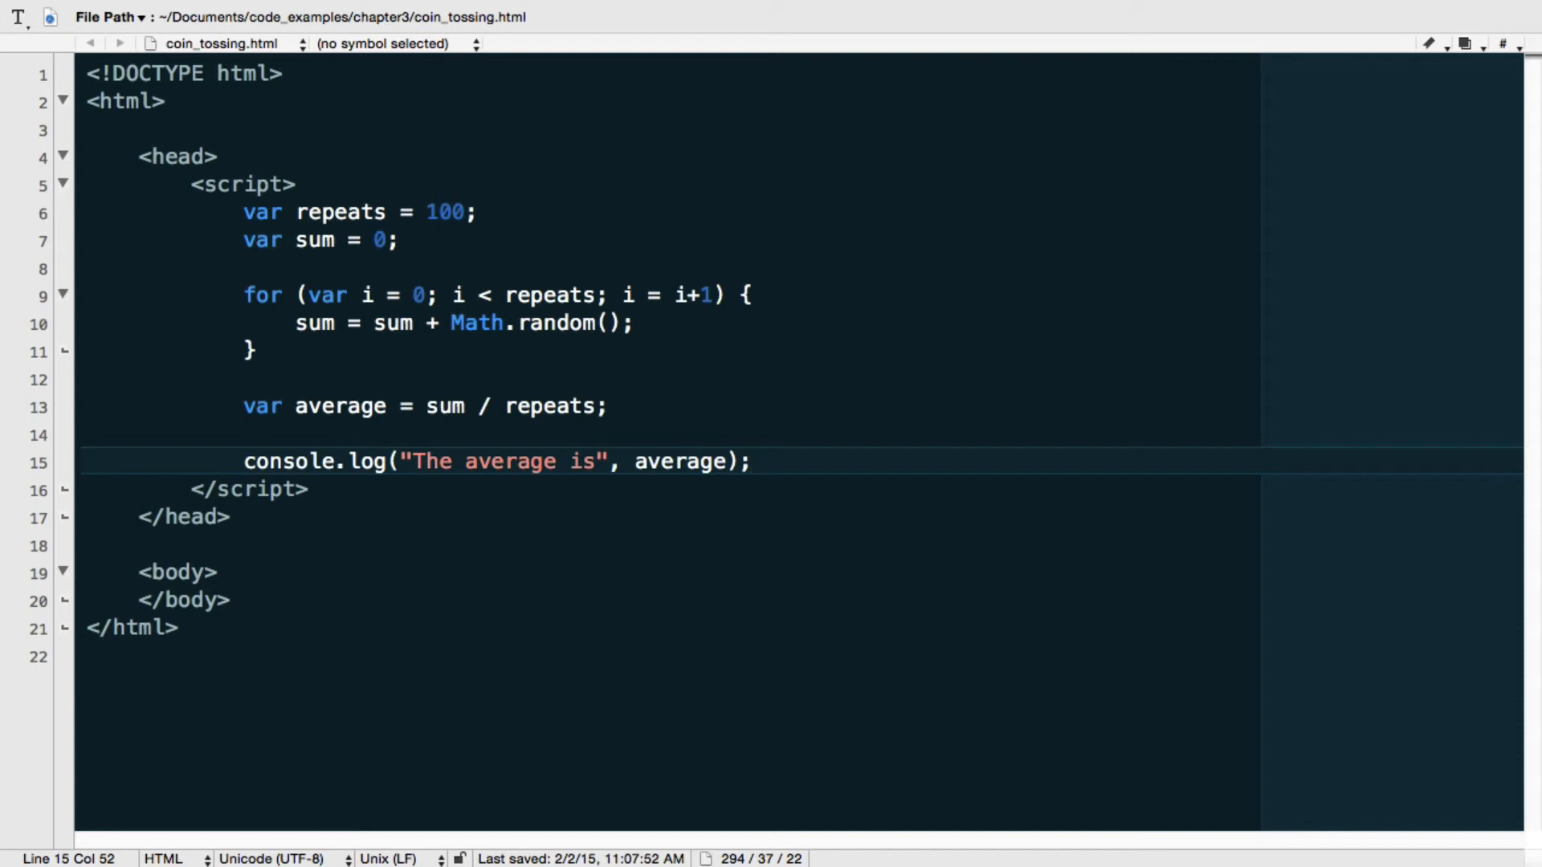
mouse_move(377, 320)
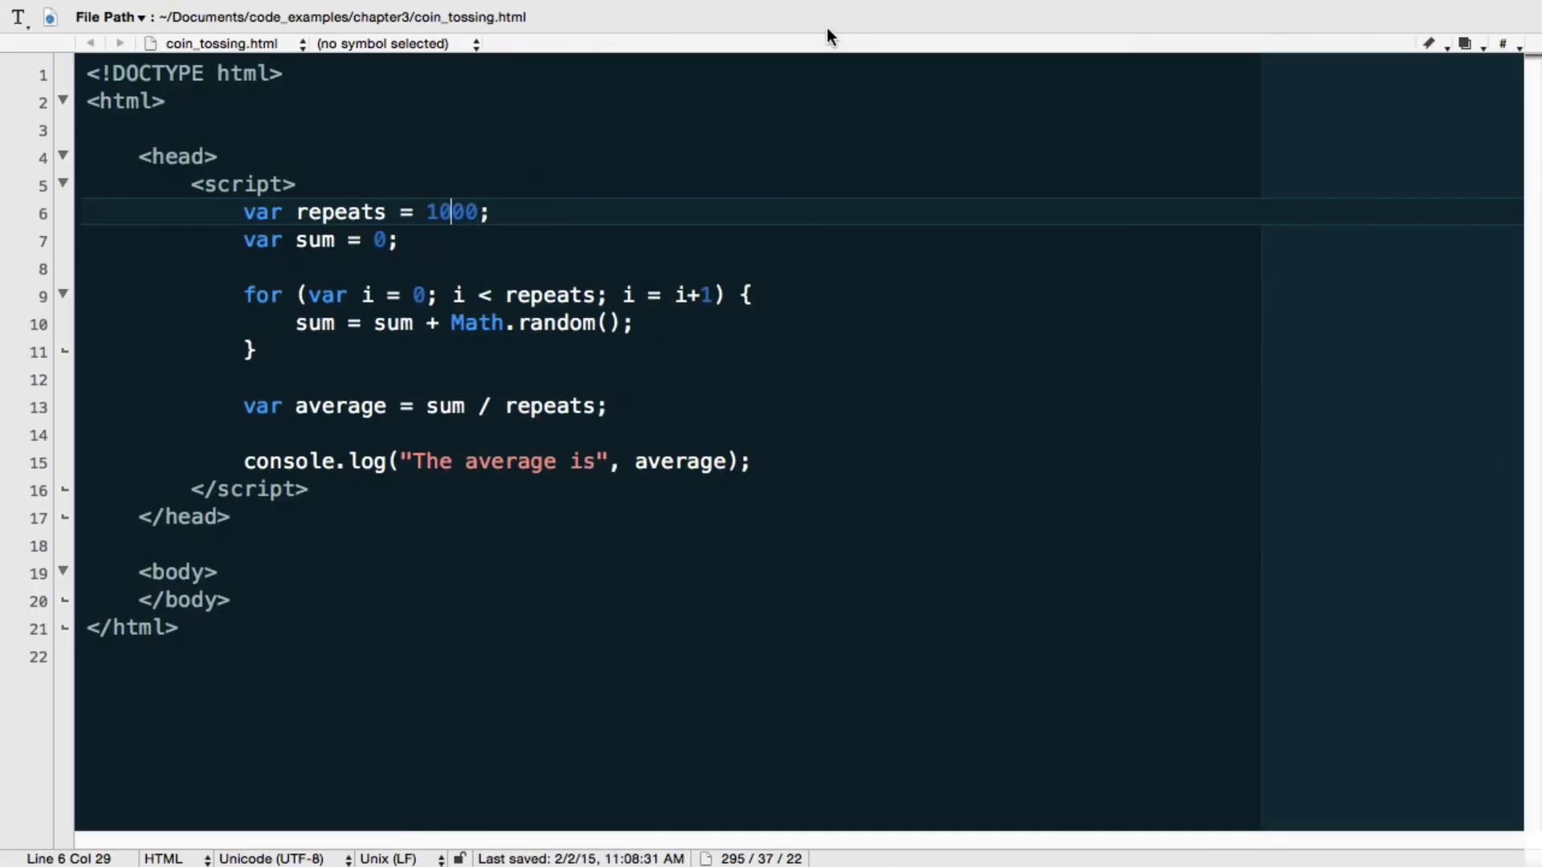
- Change the repeats value from 1000 to 10000 by adding a zero
text(0)
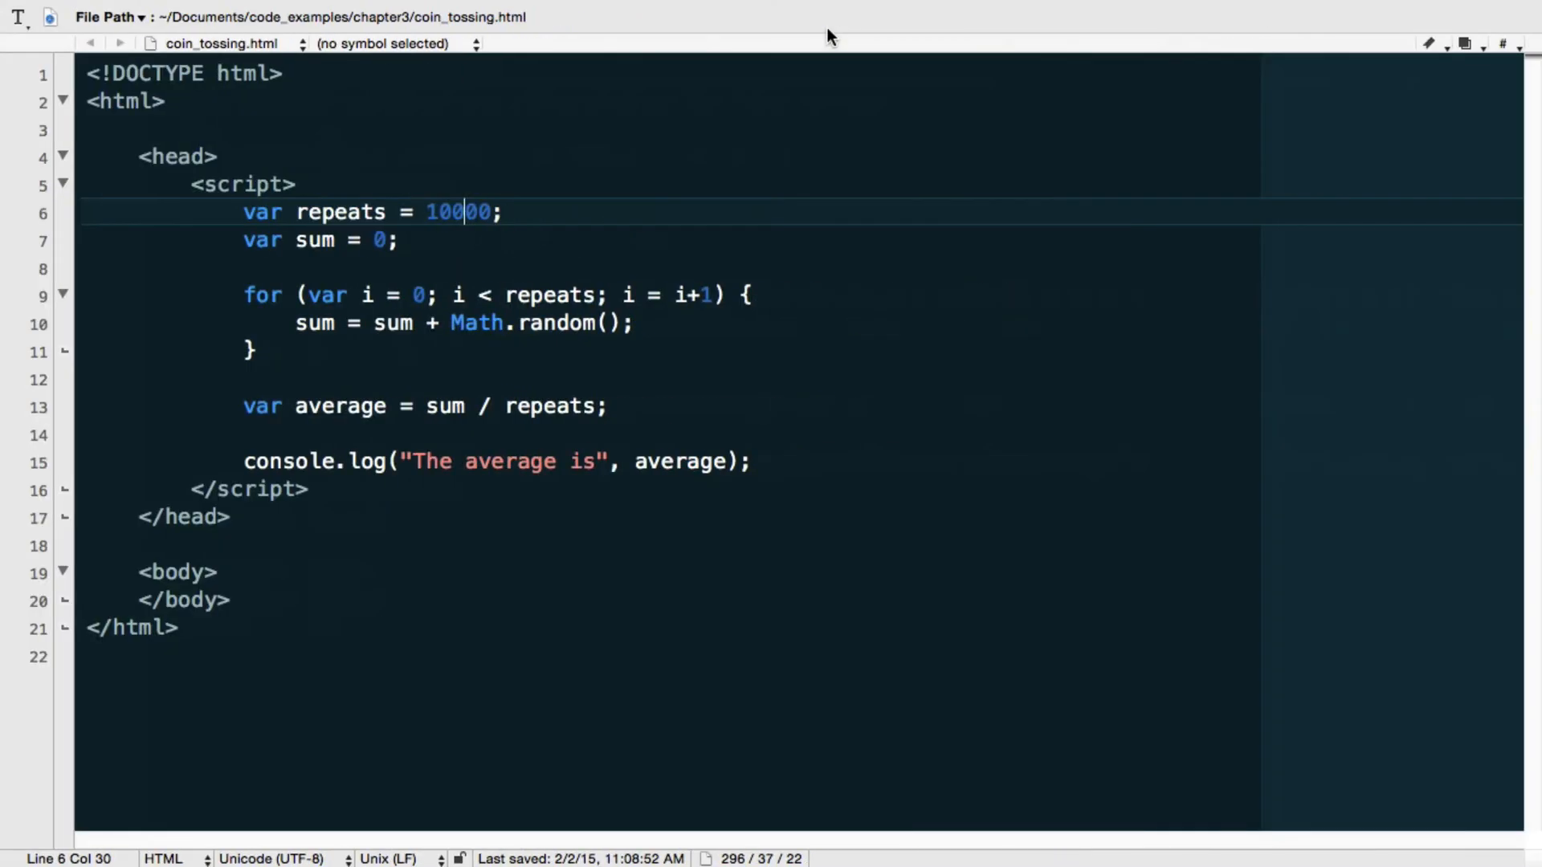
mouse_move(483, 190)
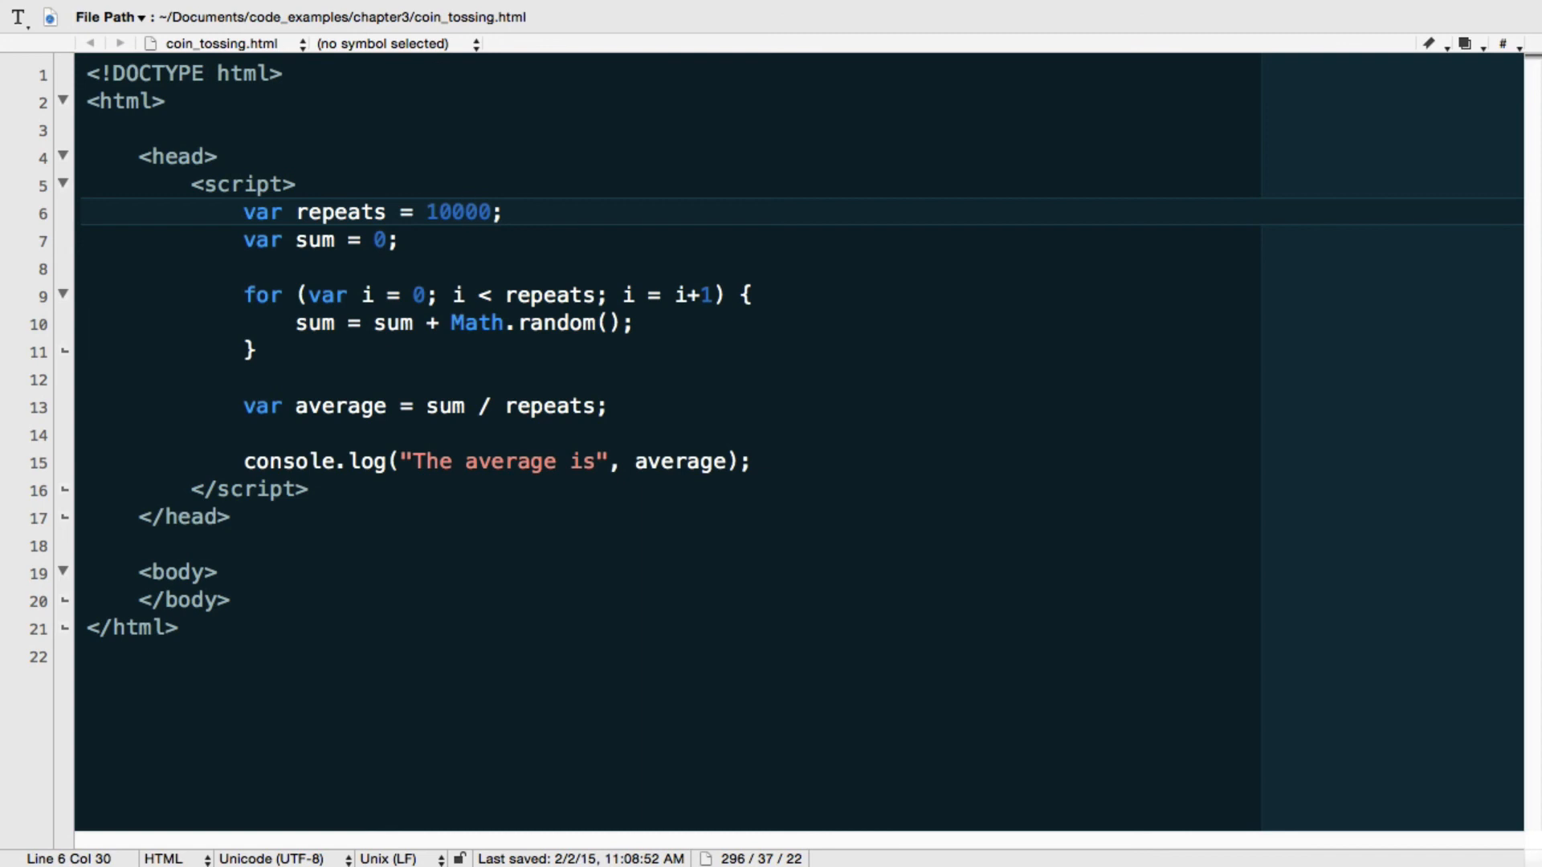
click(463, 211)
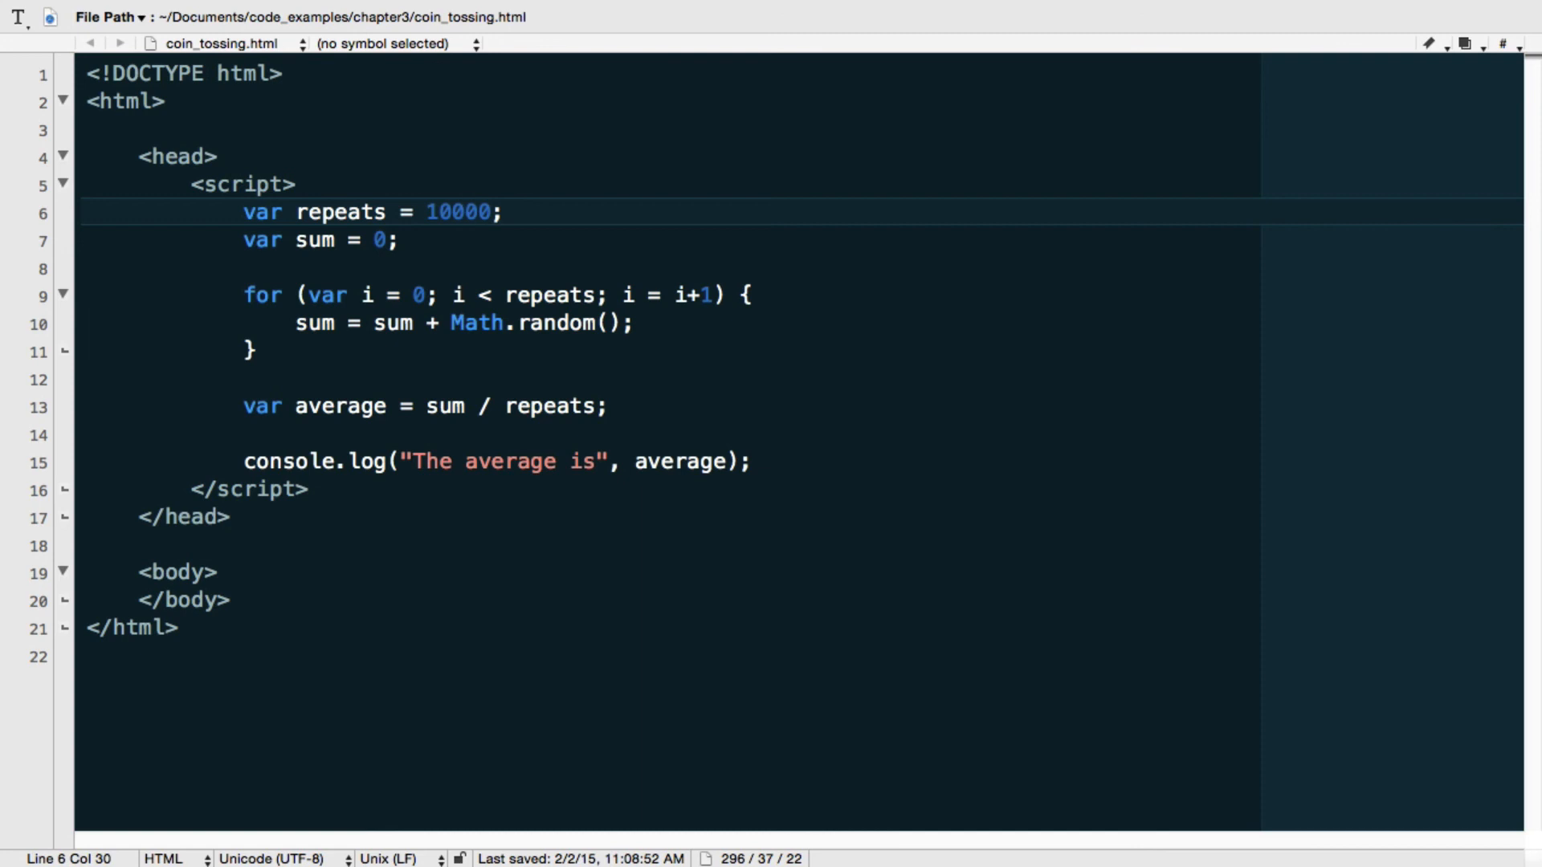
click(462, 212)
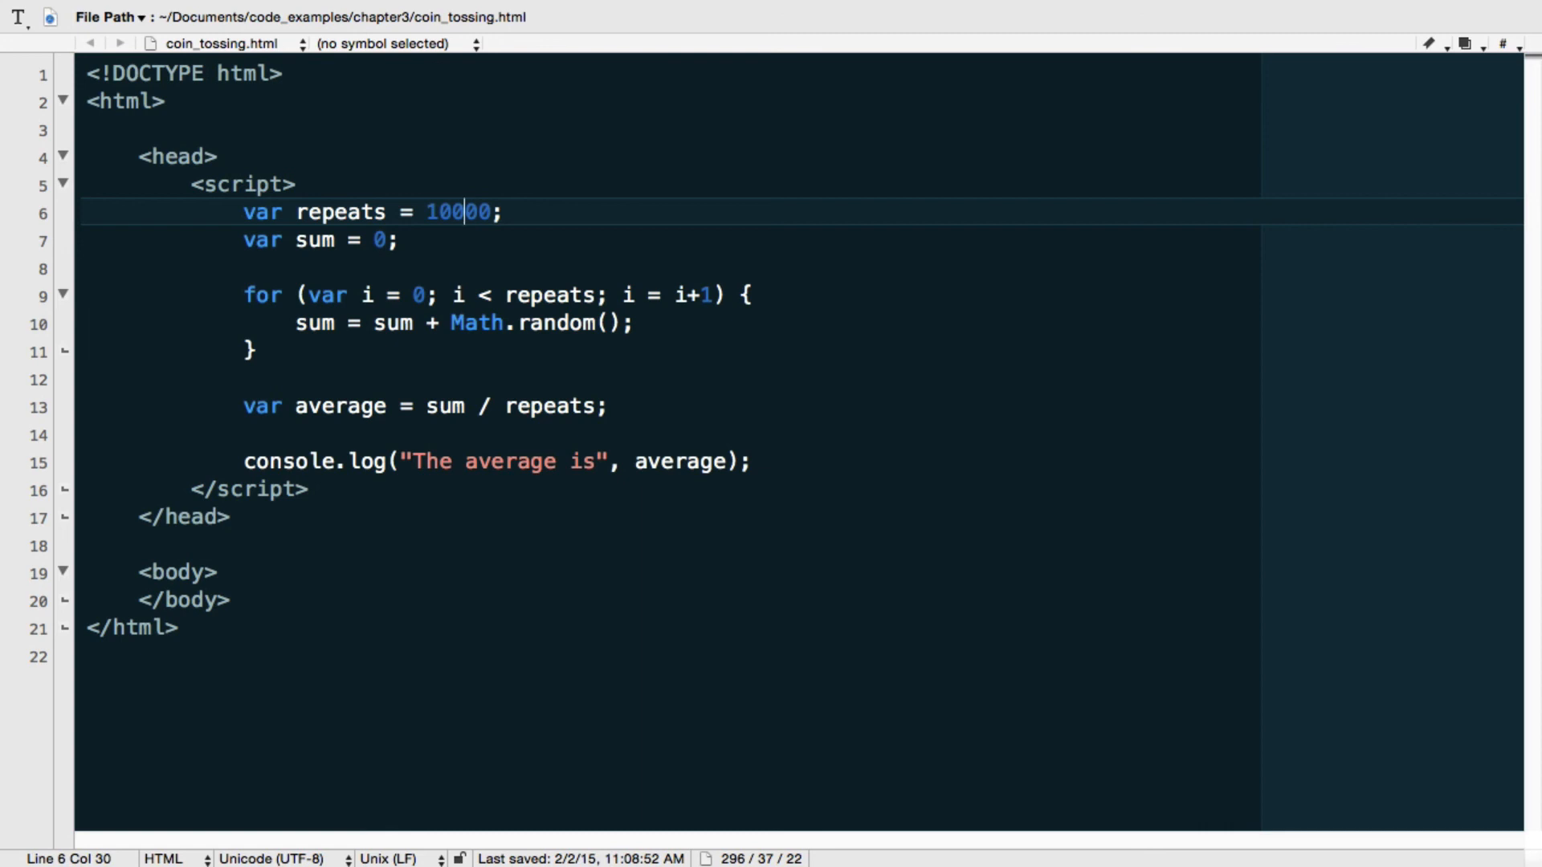